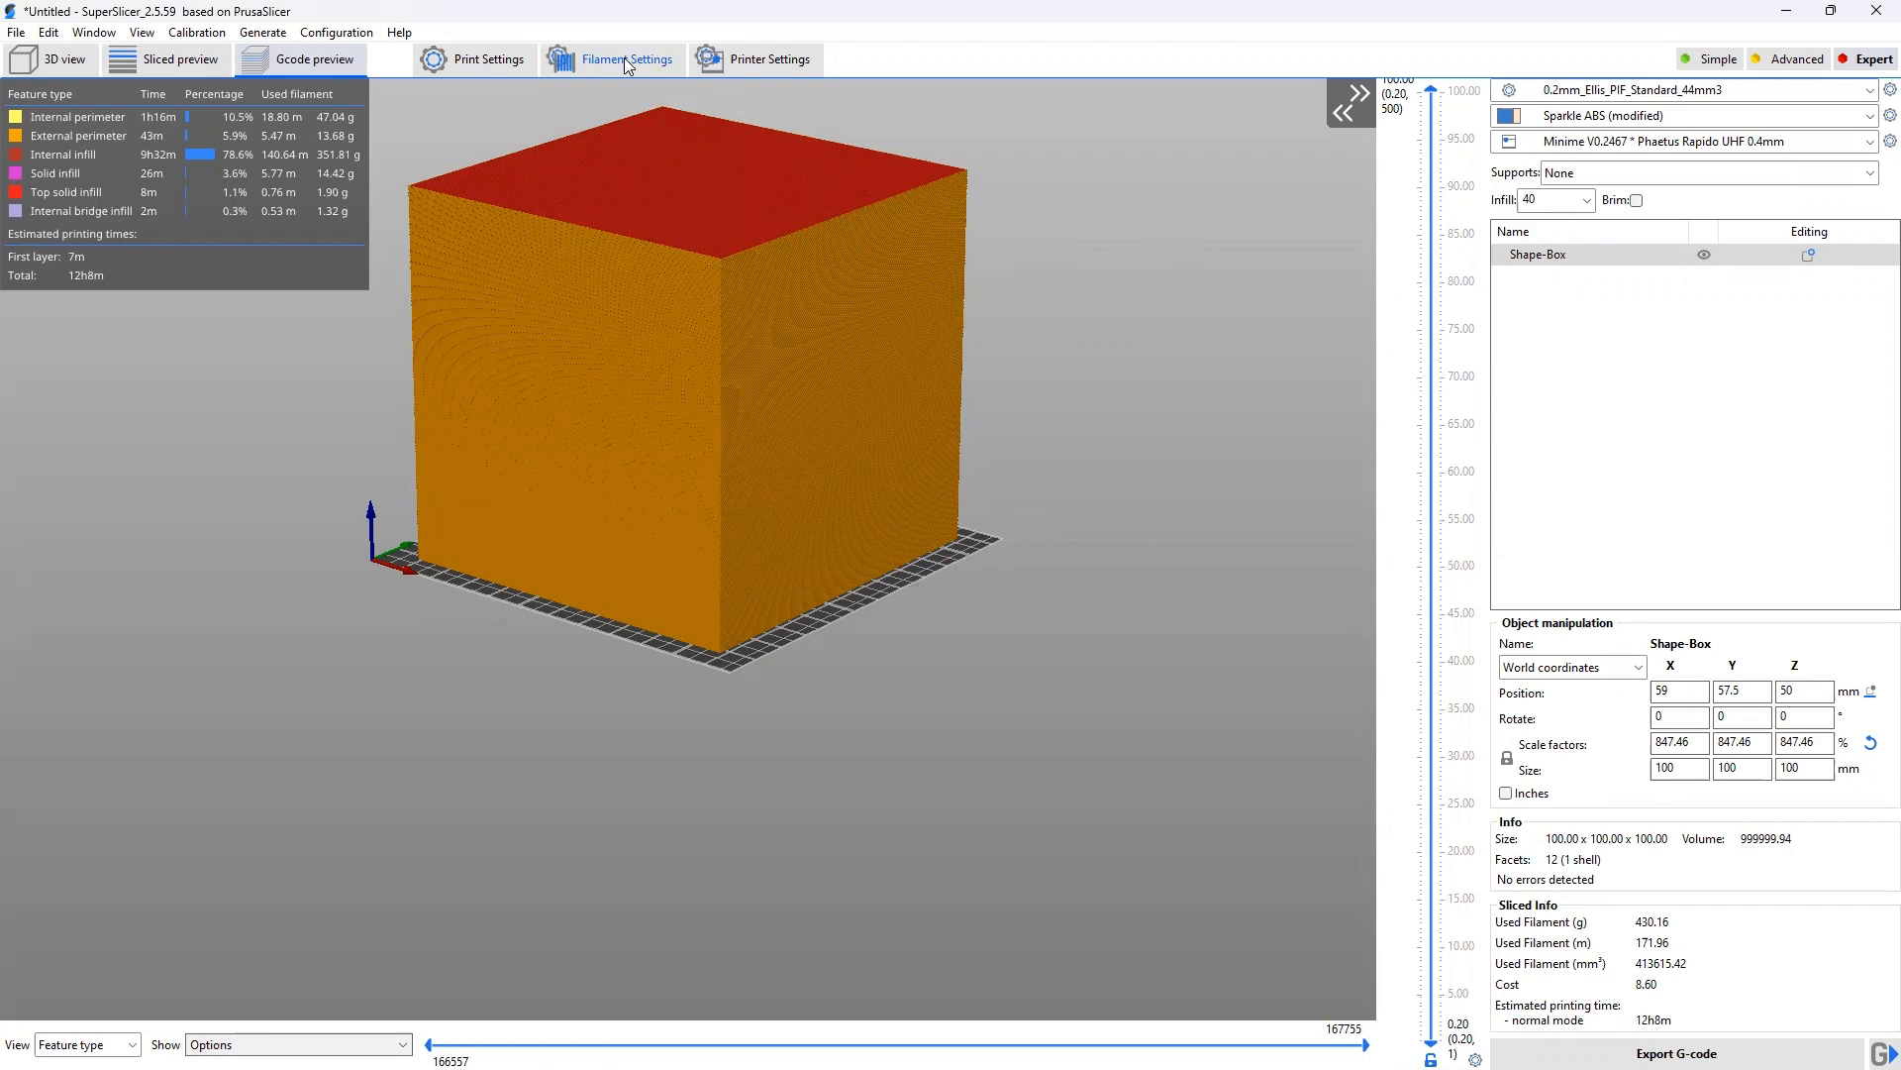
{"action": "mouse_move", "coordinate": [488, 58]}
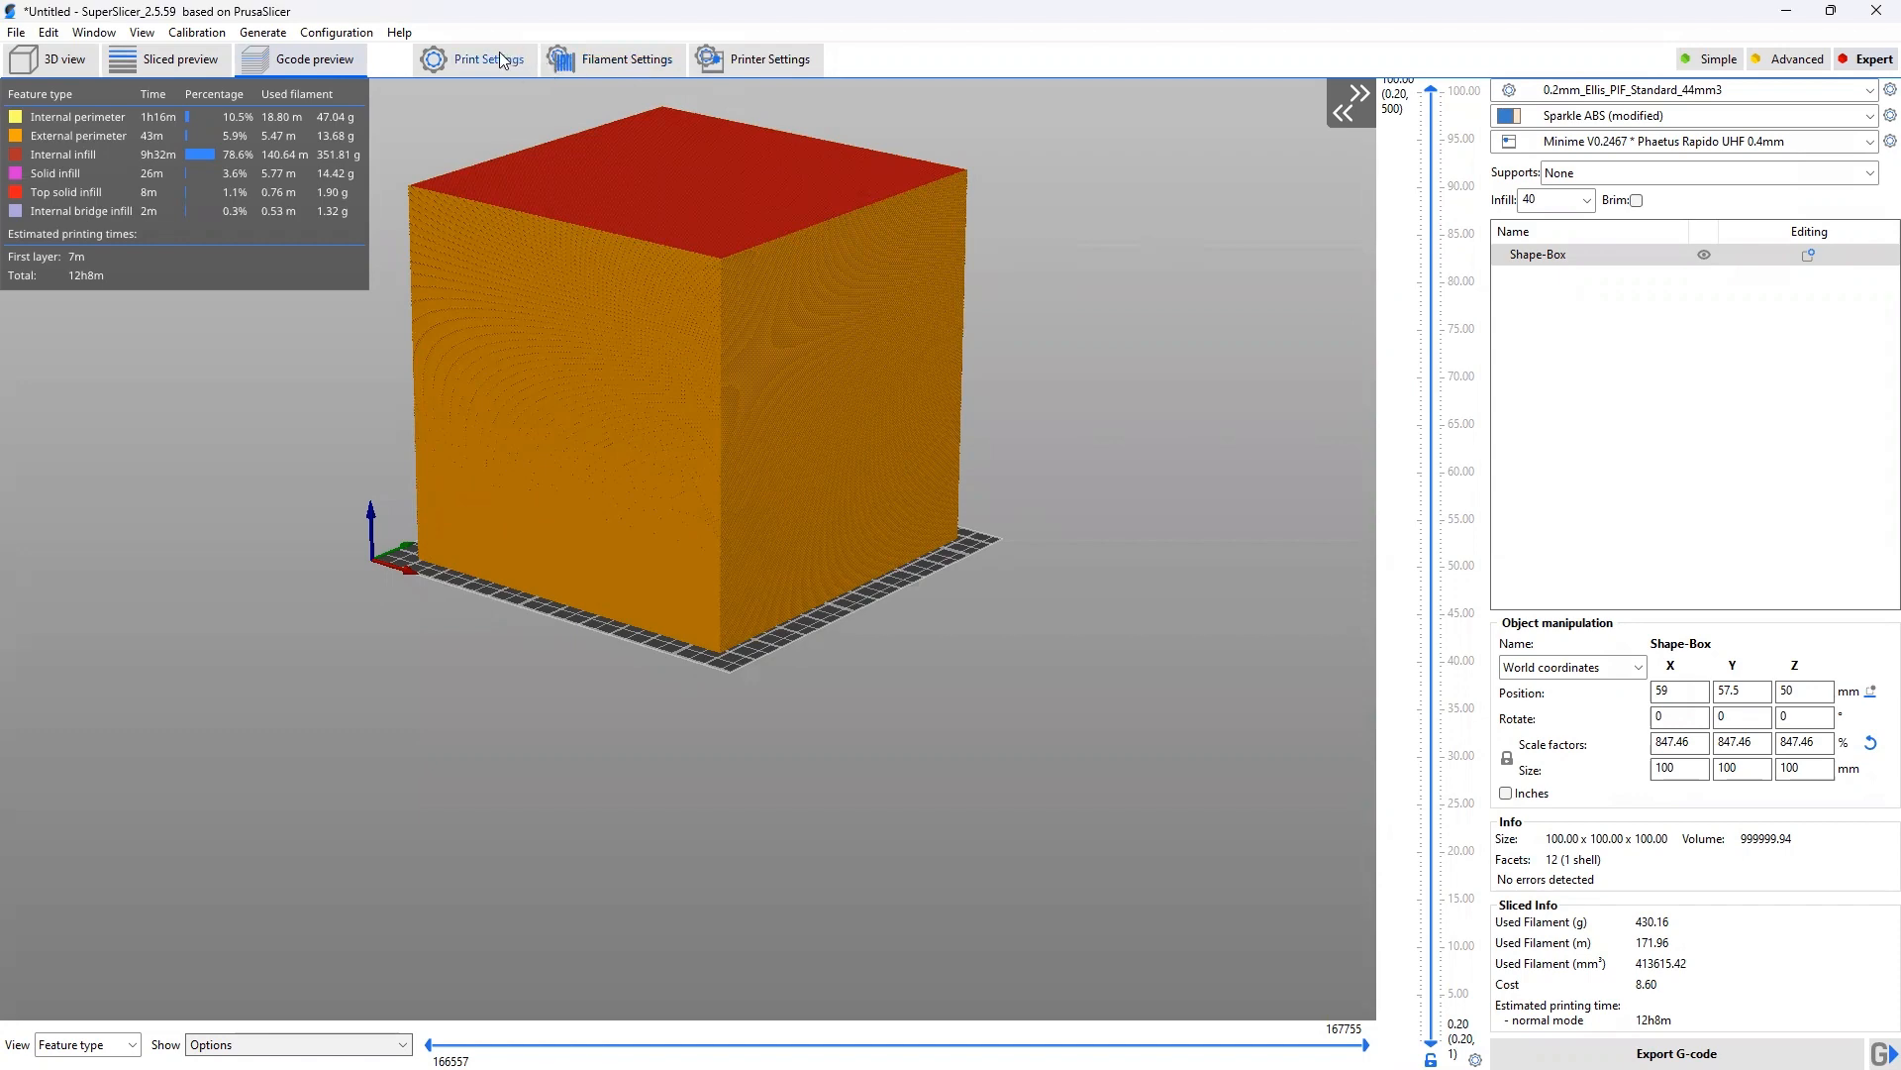
Show the Speed page of Print Settings and select the 44 mm³/s auto volumetric speed.
{"action": "left_click", "coordinate": [485, 57]}
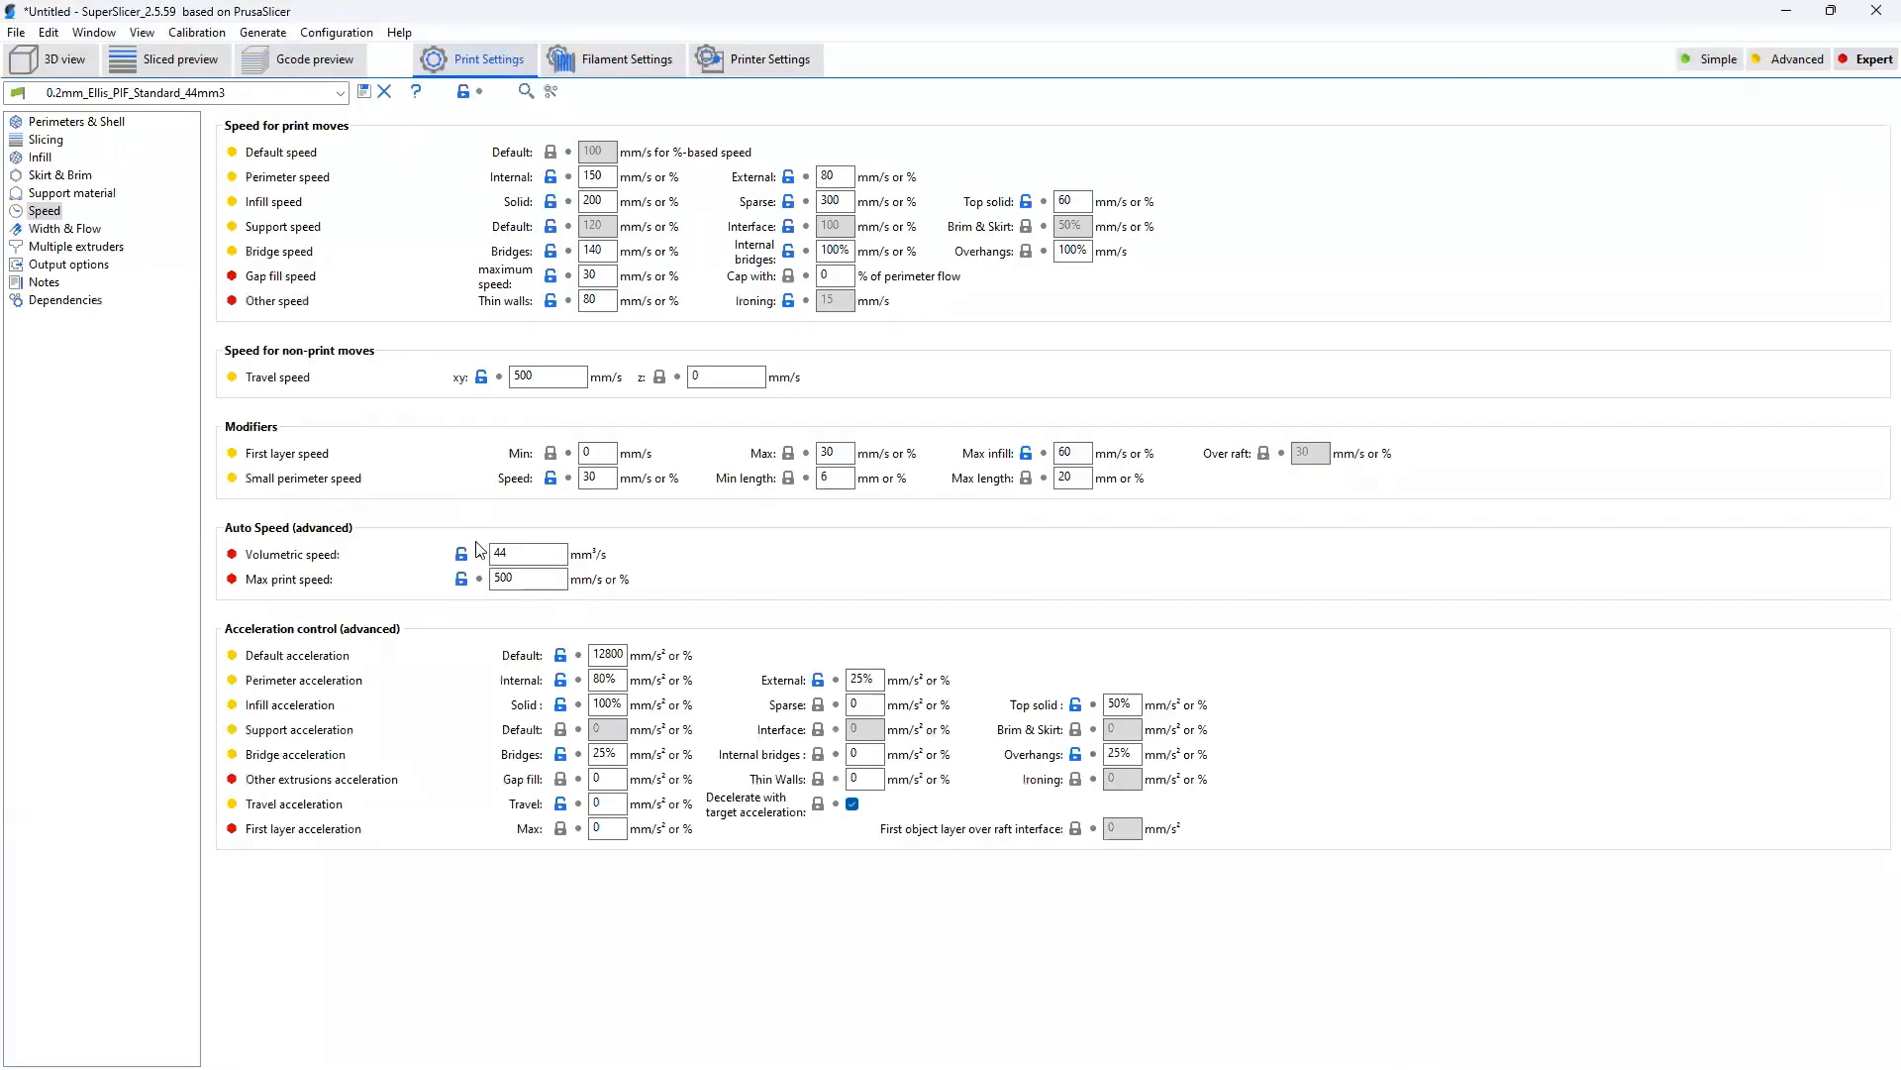
{"action": "left_click", "coordinate": [527, 552]}
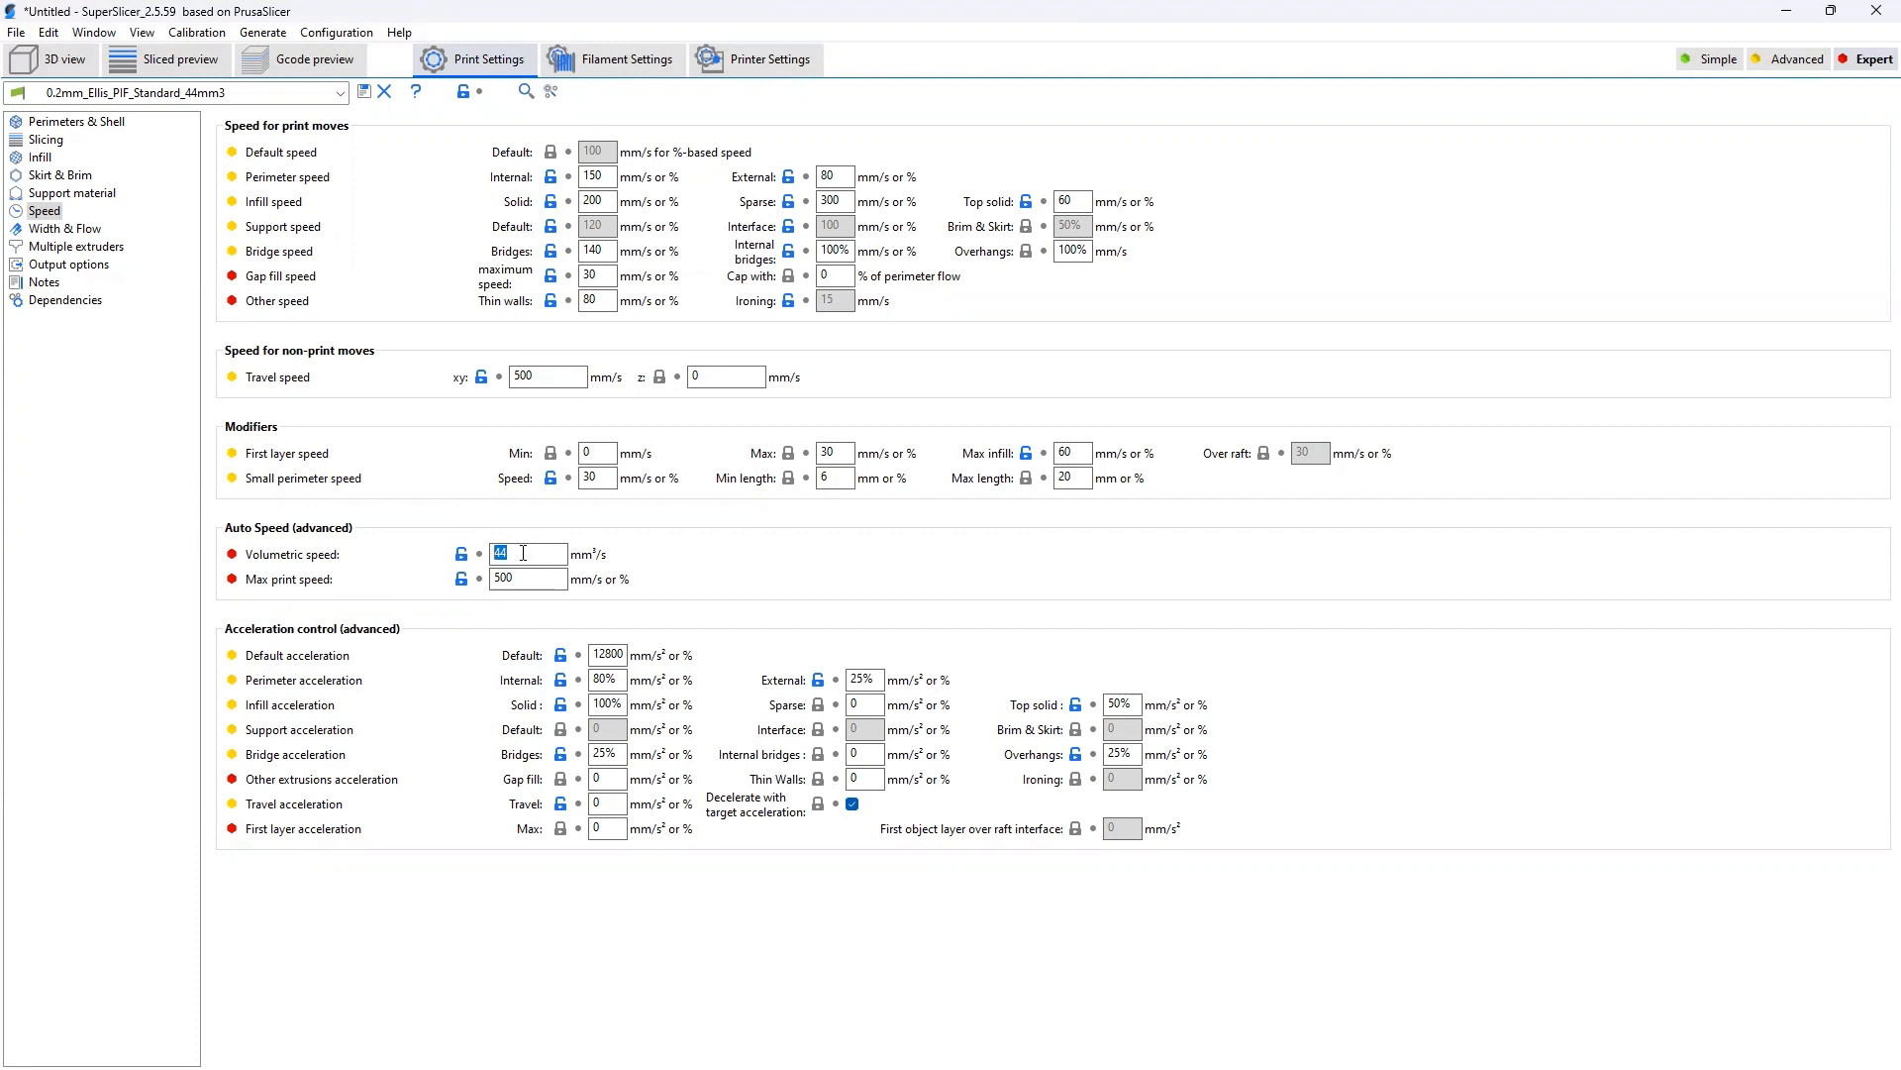
{"action": "left_click", "coordinate": [525, 553]}
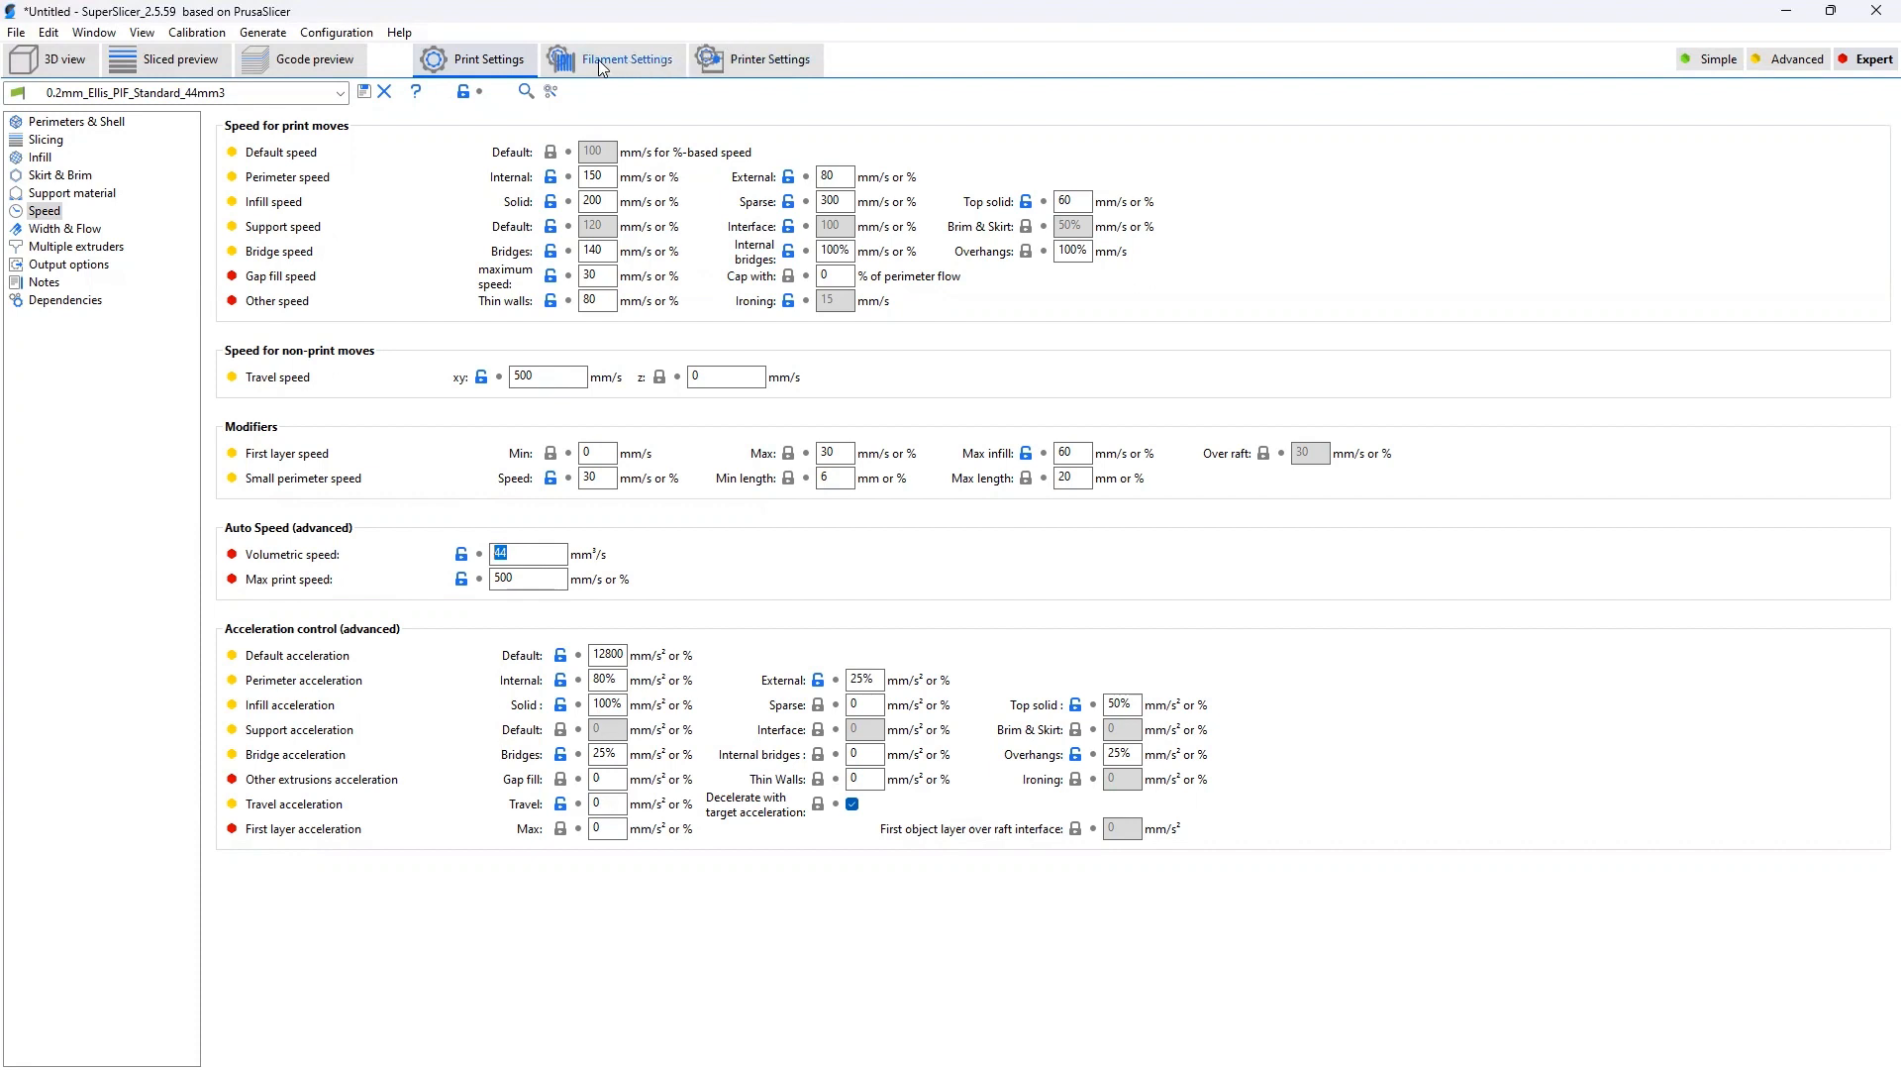
Set the filament's Max volumetric speed from 11 to 0 and return to the 3D view.
{"action": "left_click", "coordinate": [628, 57]}
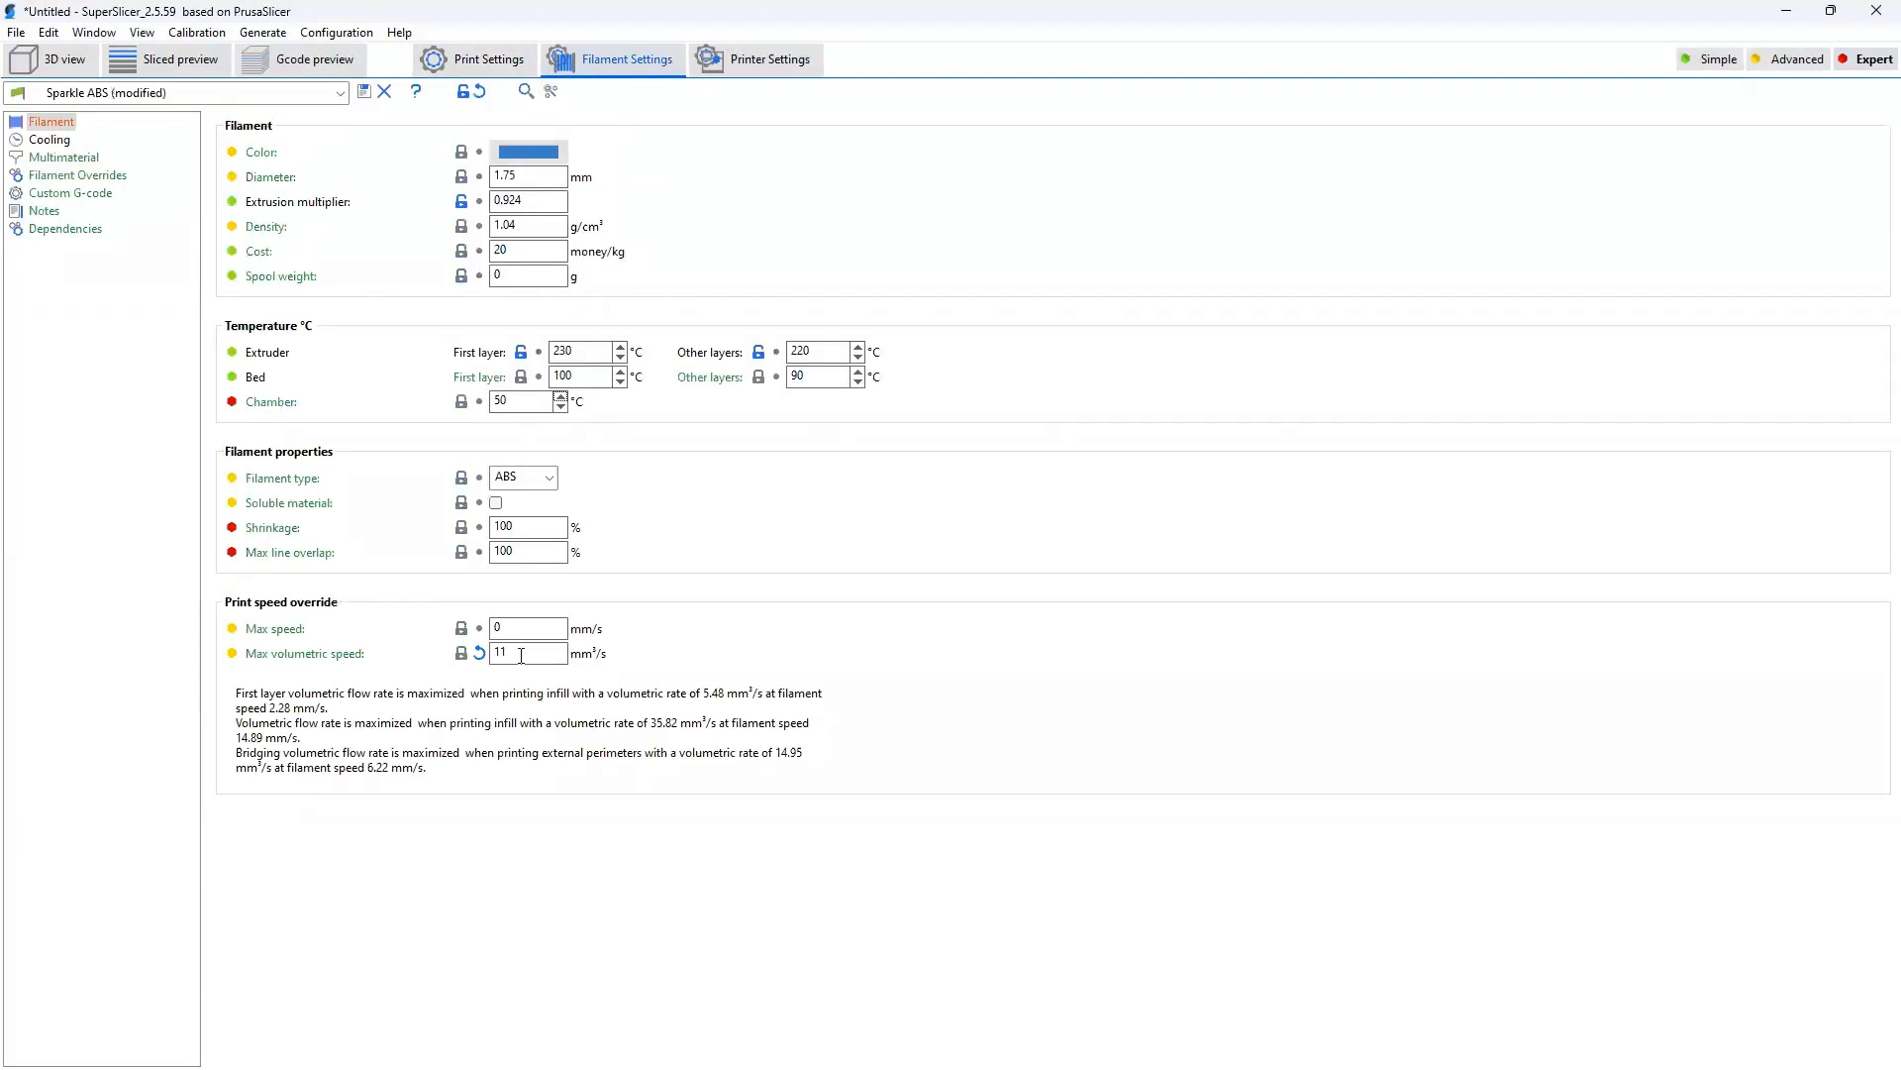
{"action": "mouse_move", "coordinate": [479, 652]}
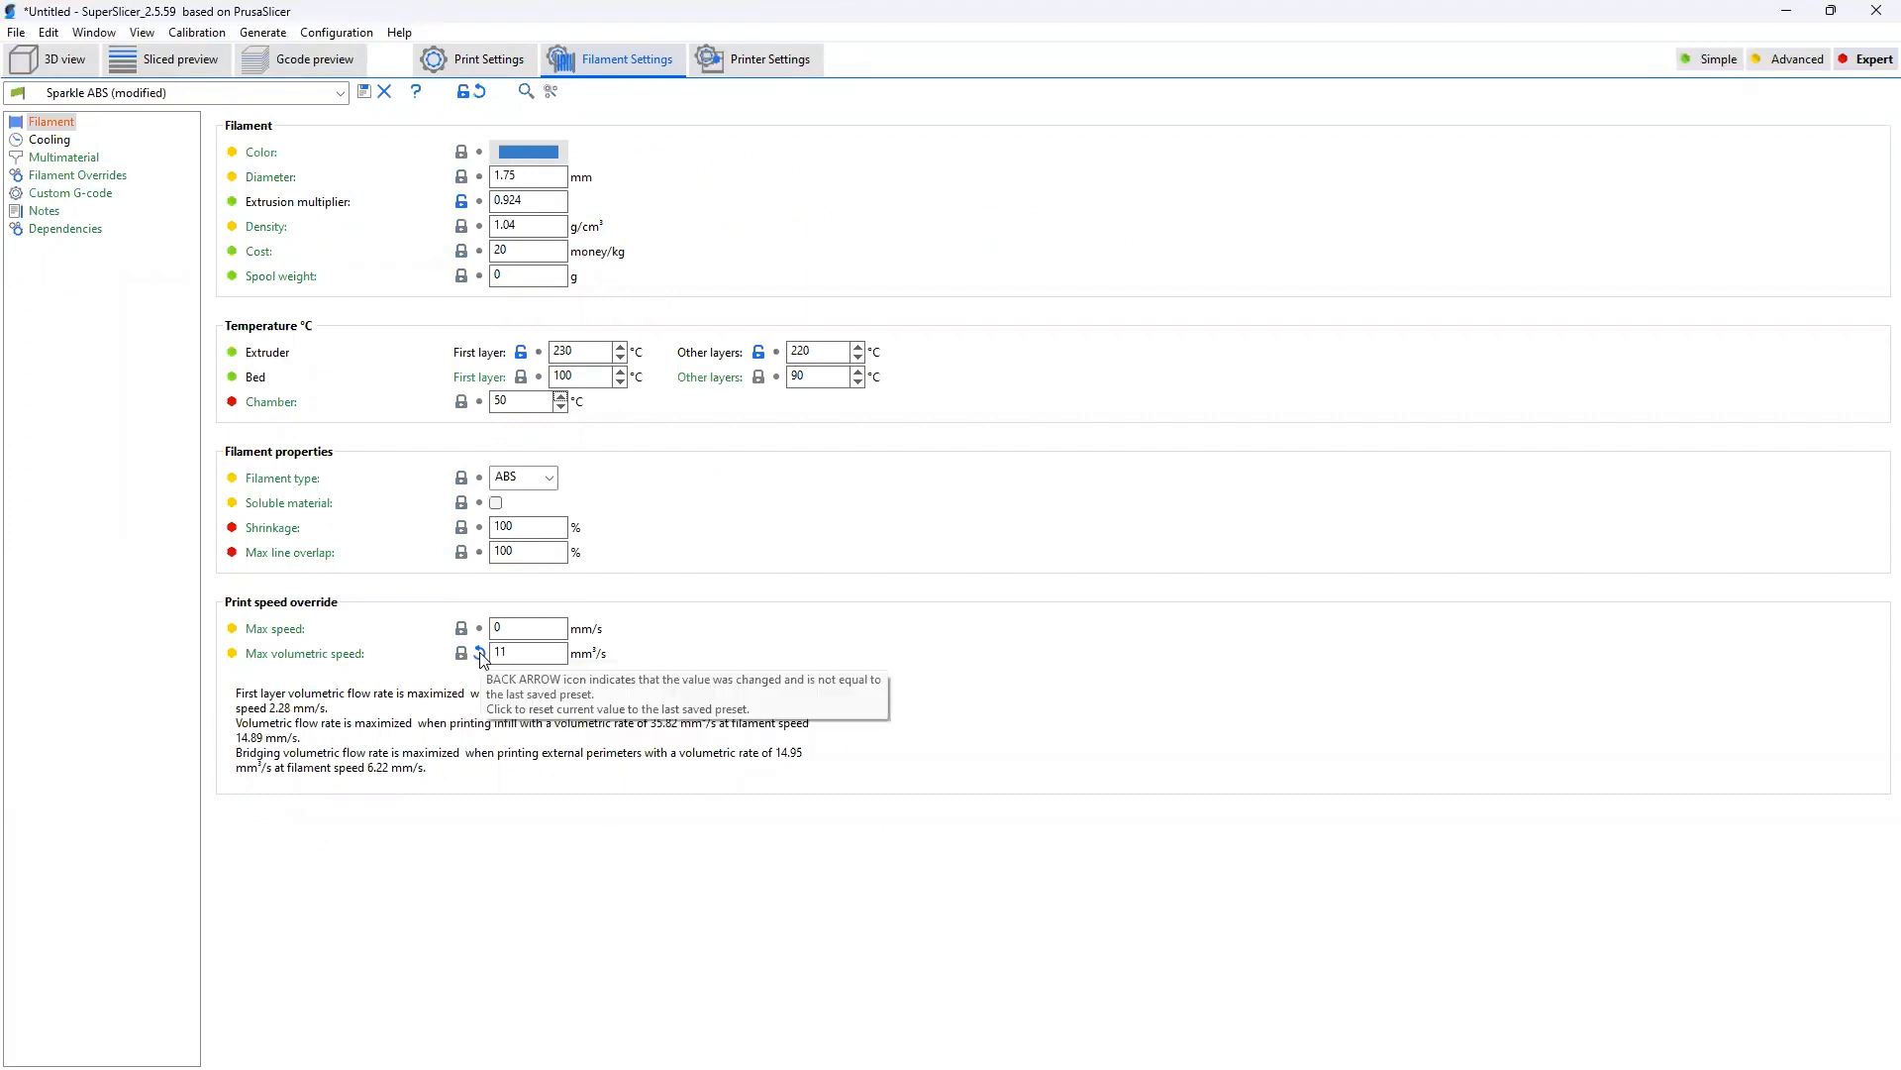
{"action": "mouse_move", "coordinate": [518, 652]}
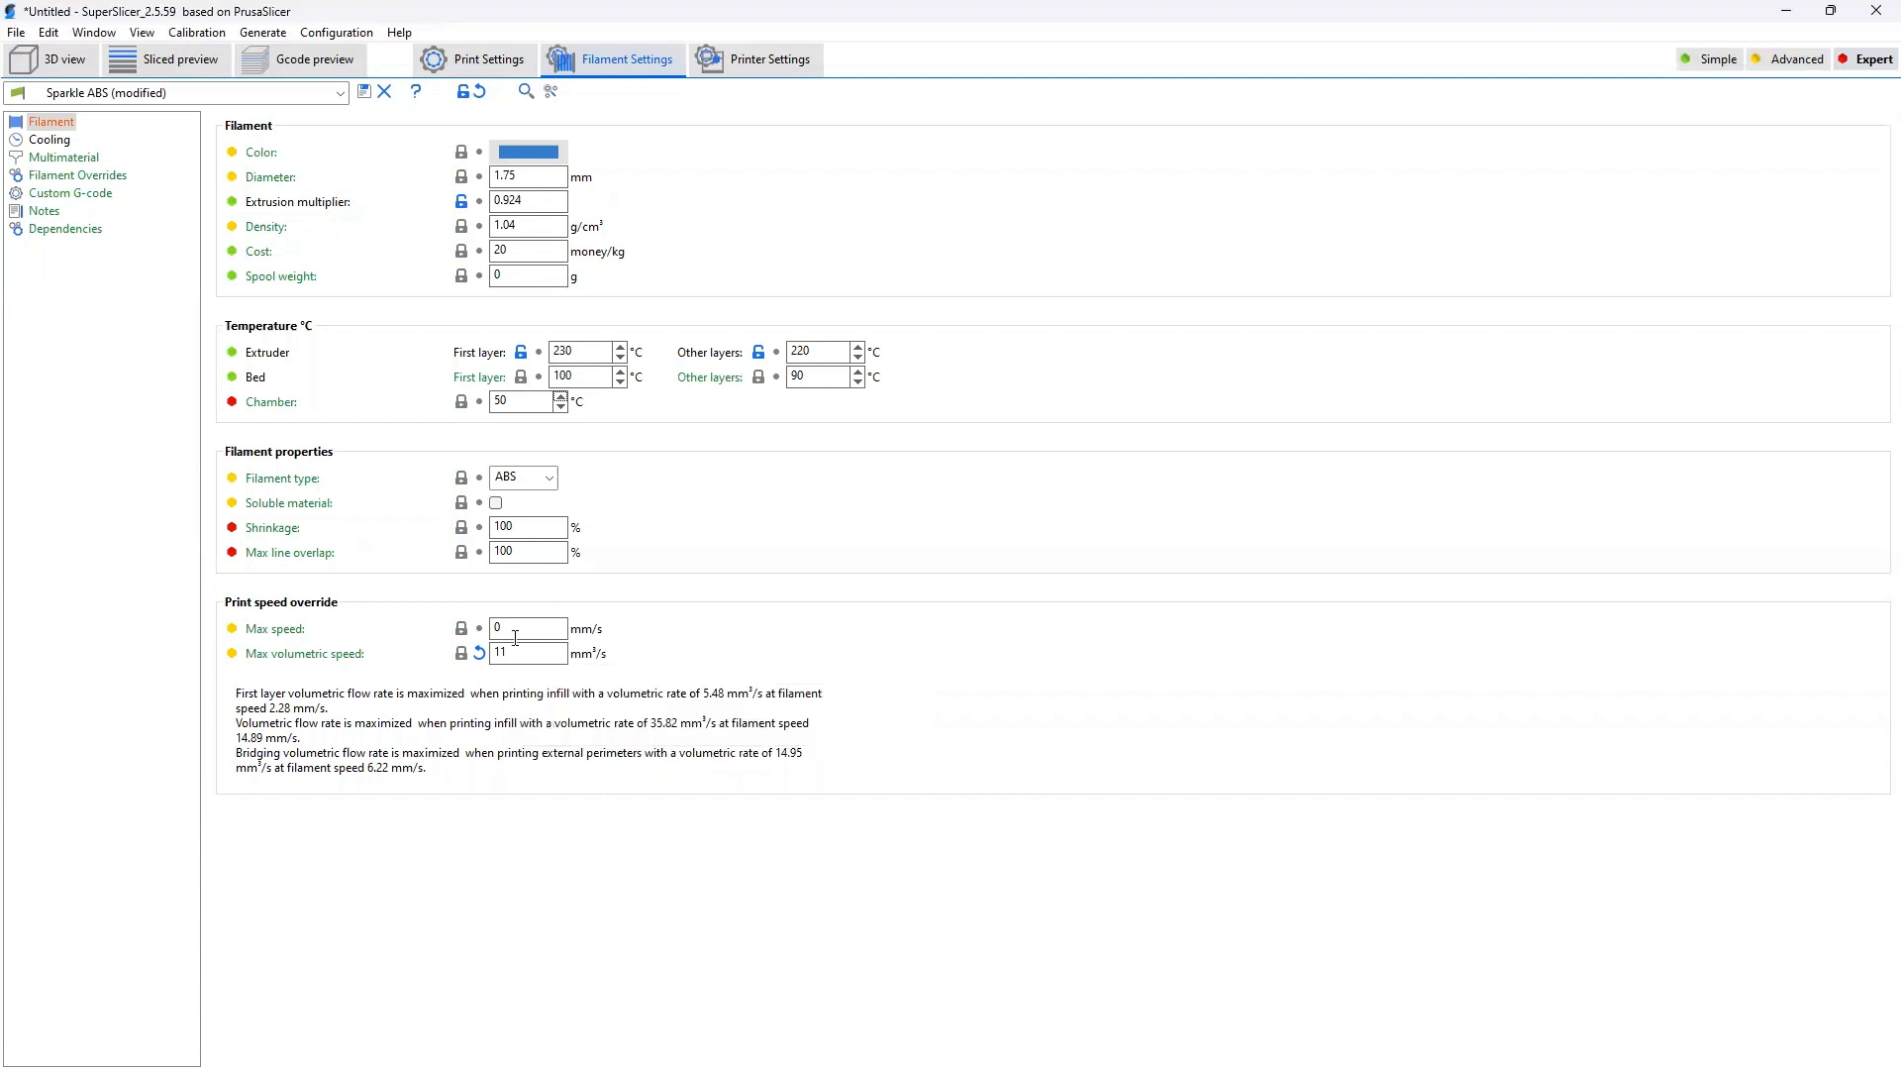
{"action": "mouse_move", "coordinate": [527, 652]}
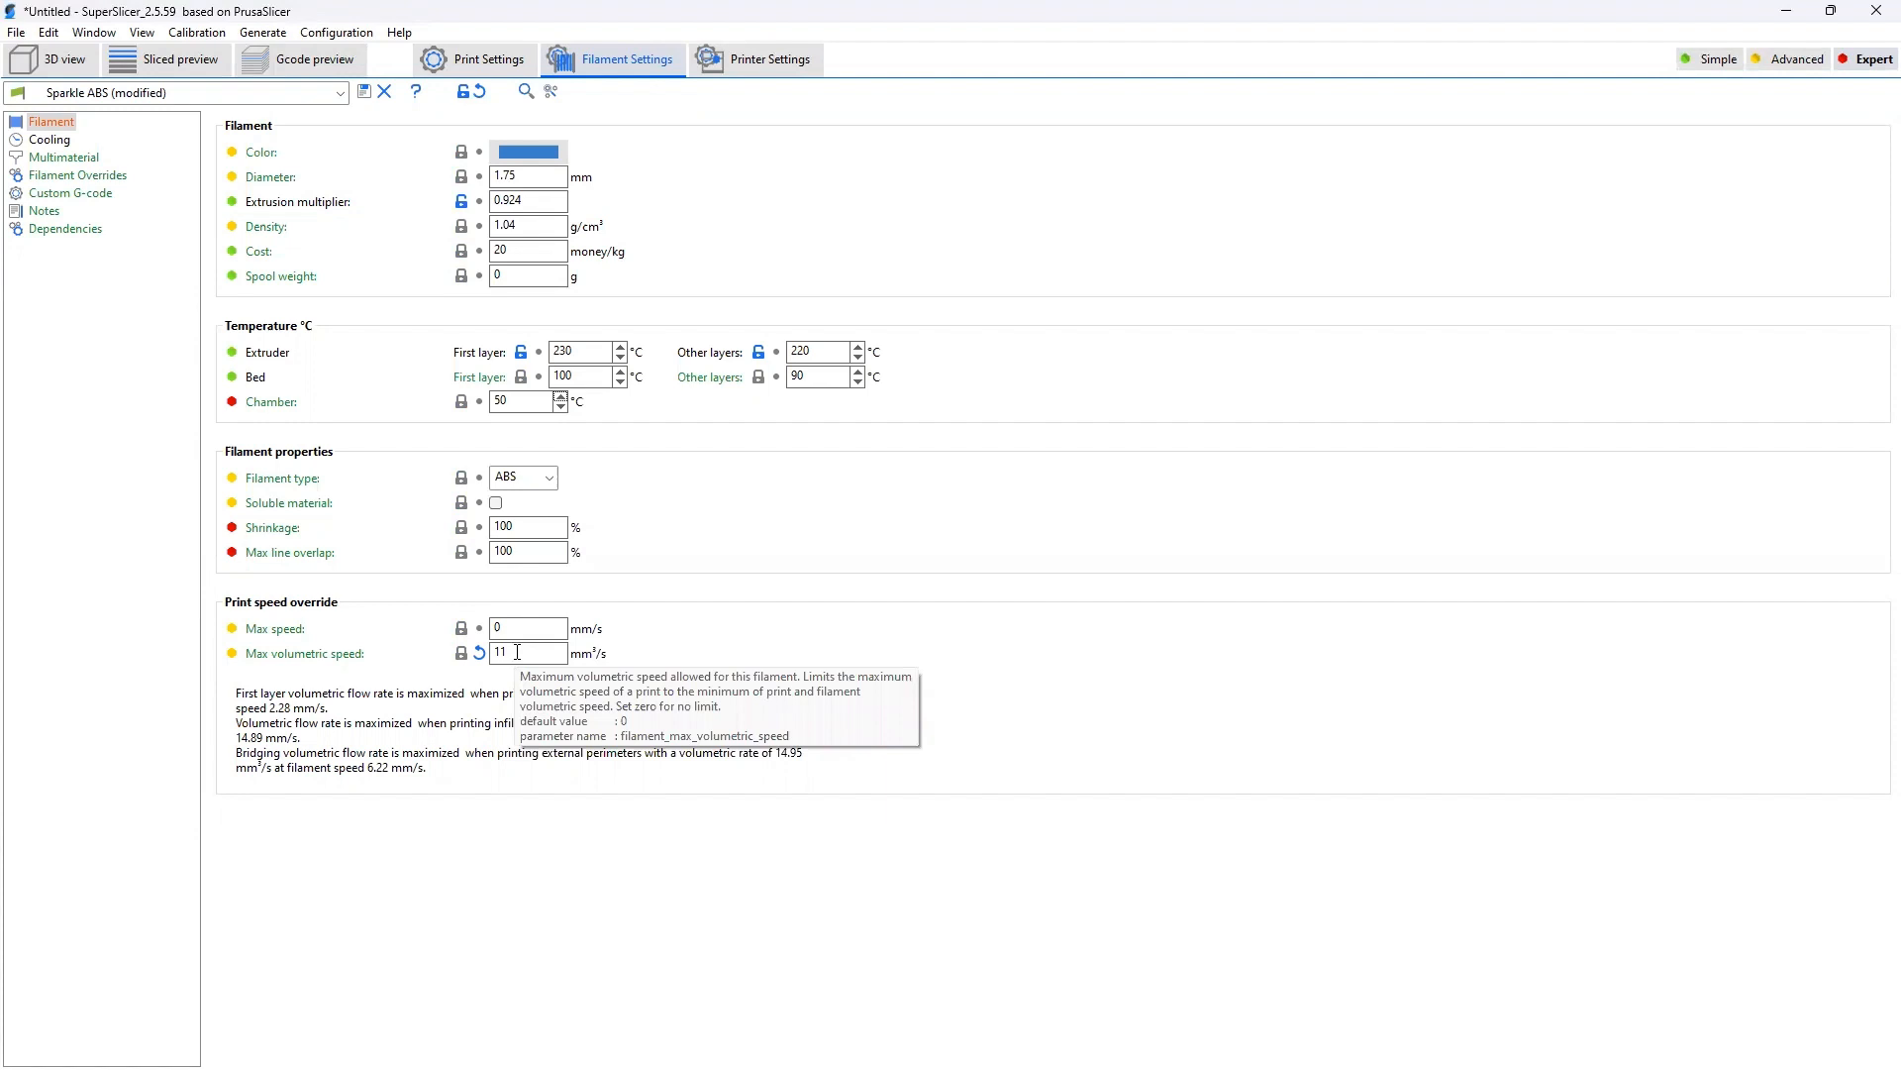
{"action": "mouse_move", "coordinate": [539, 646]}
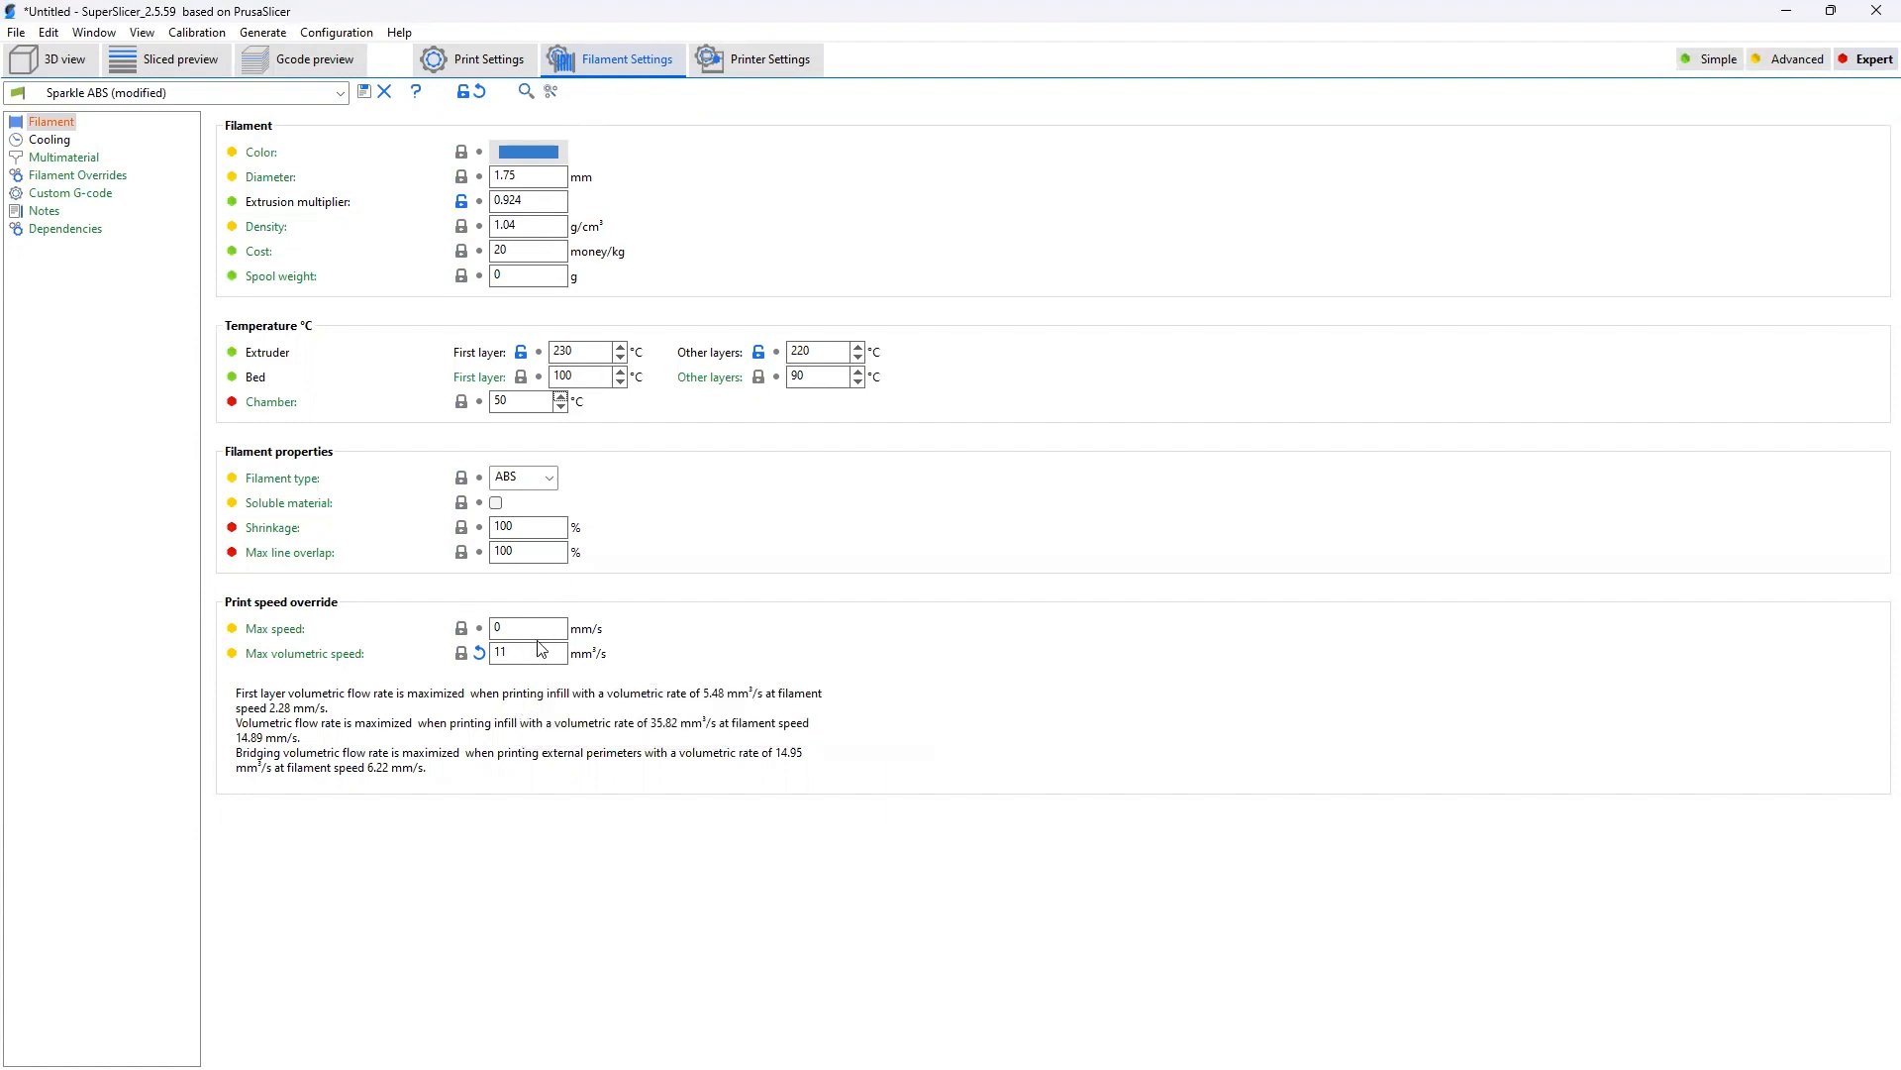
{"action": "mouse_move", "coordinate": [527, 652]}
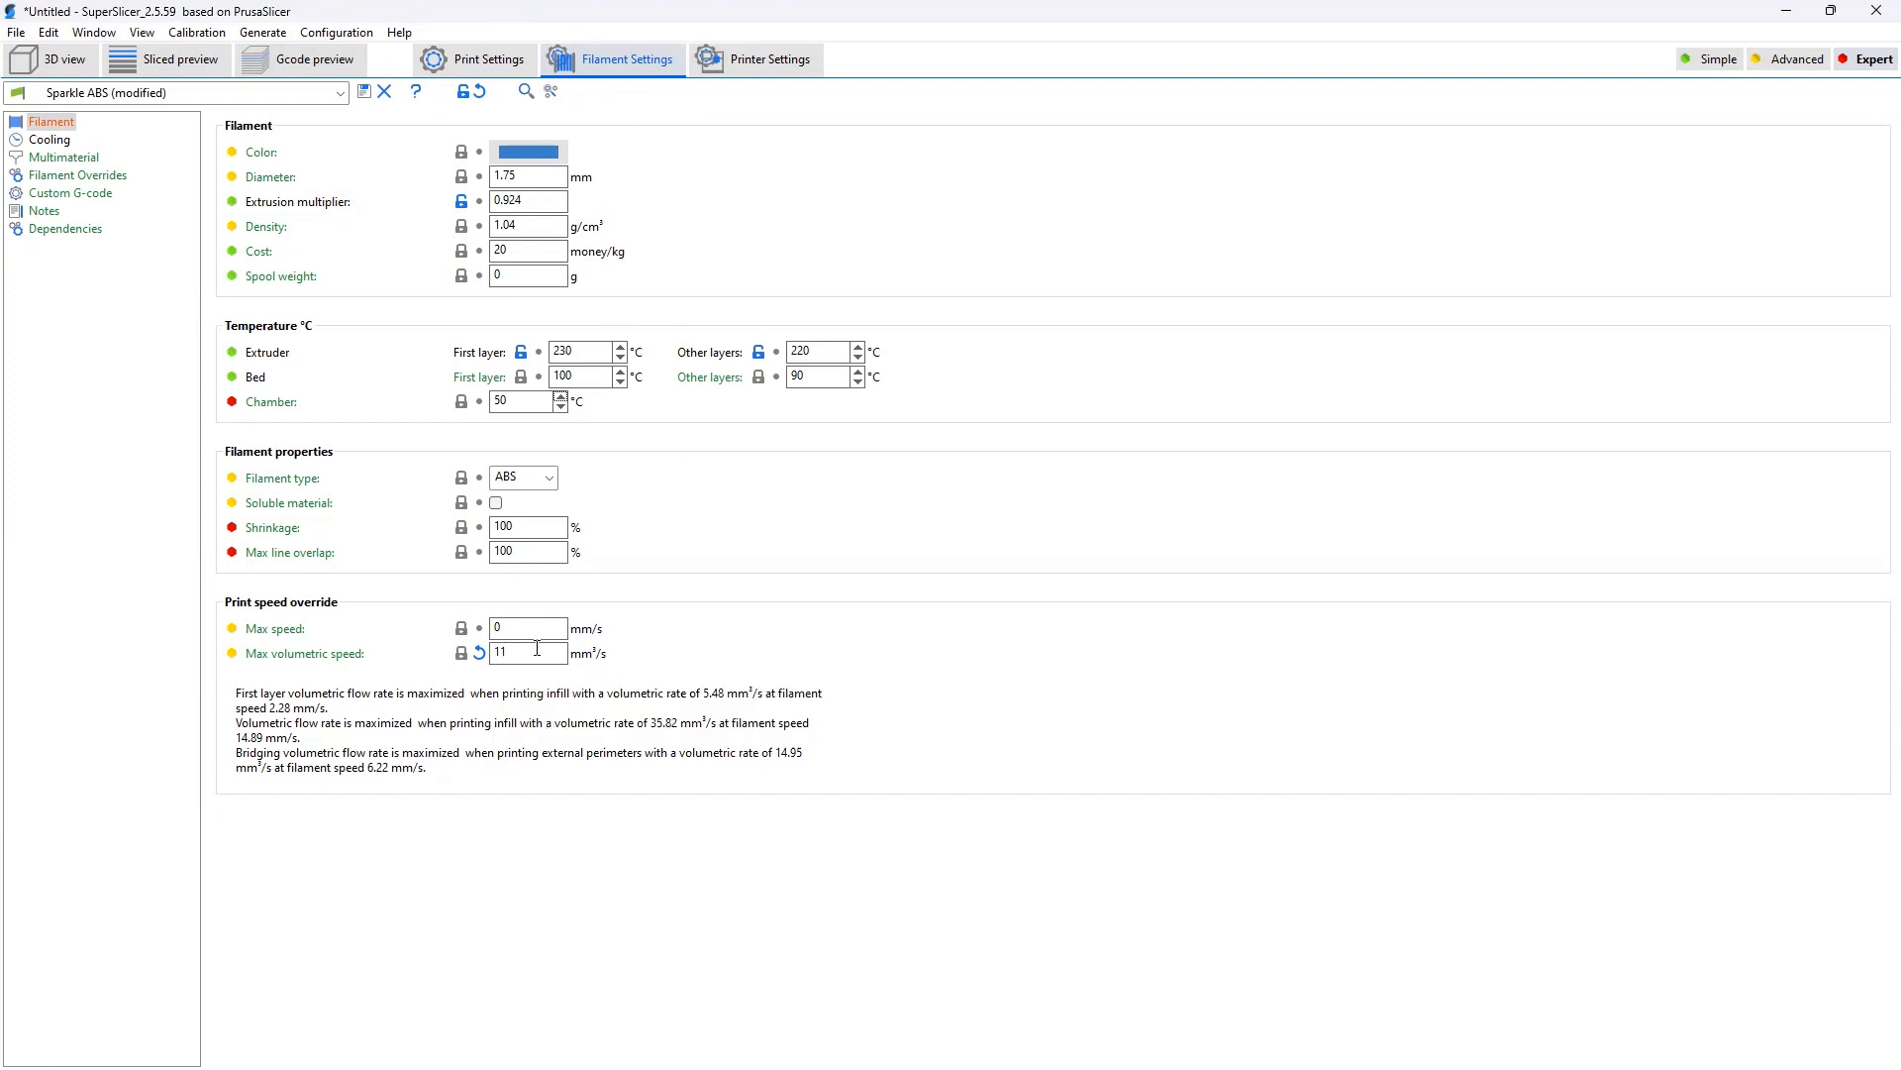
{"action": "mouse_move", "coordinate": [527, 652]}
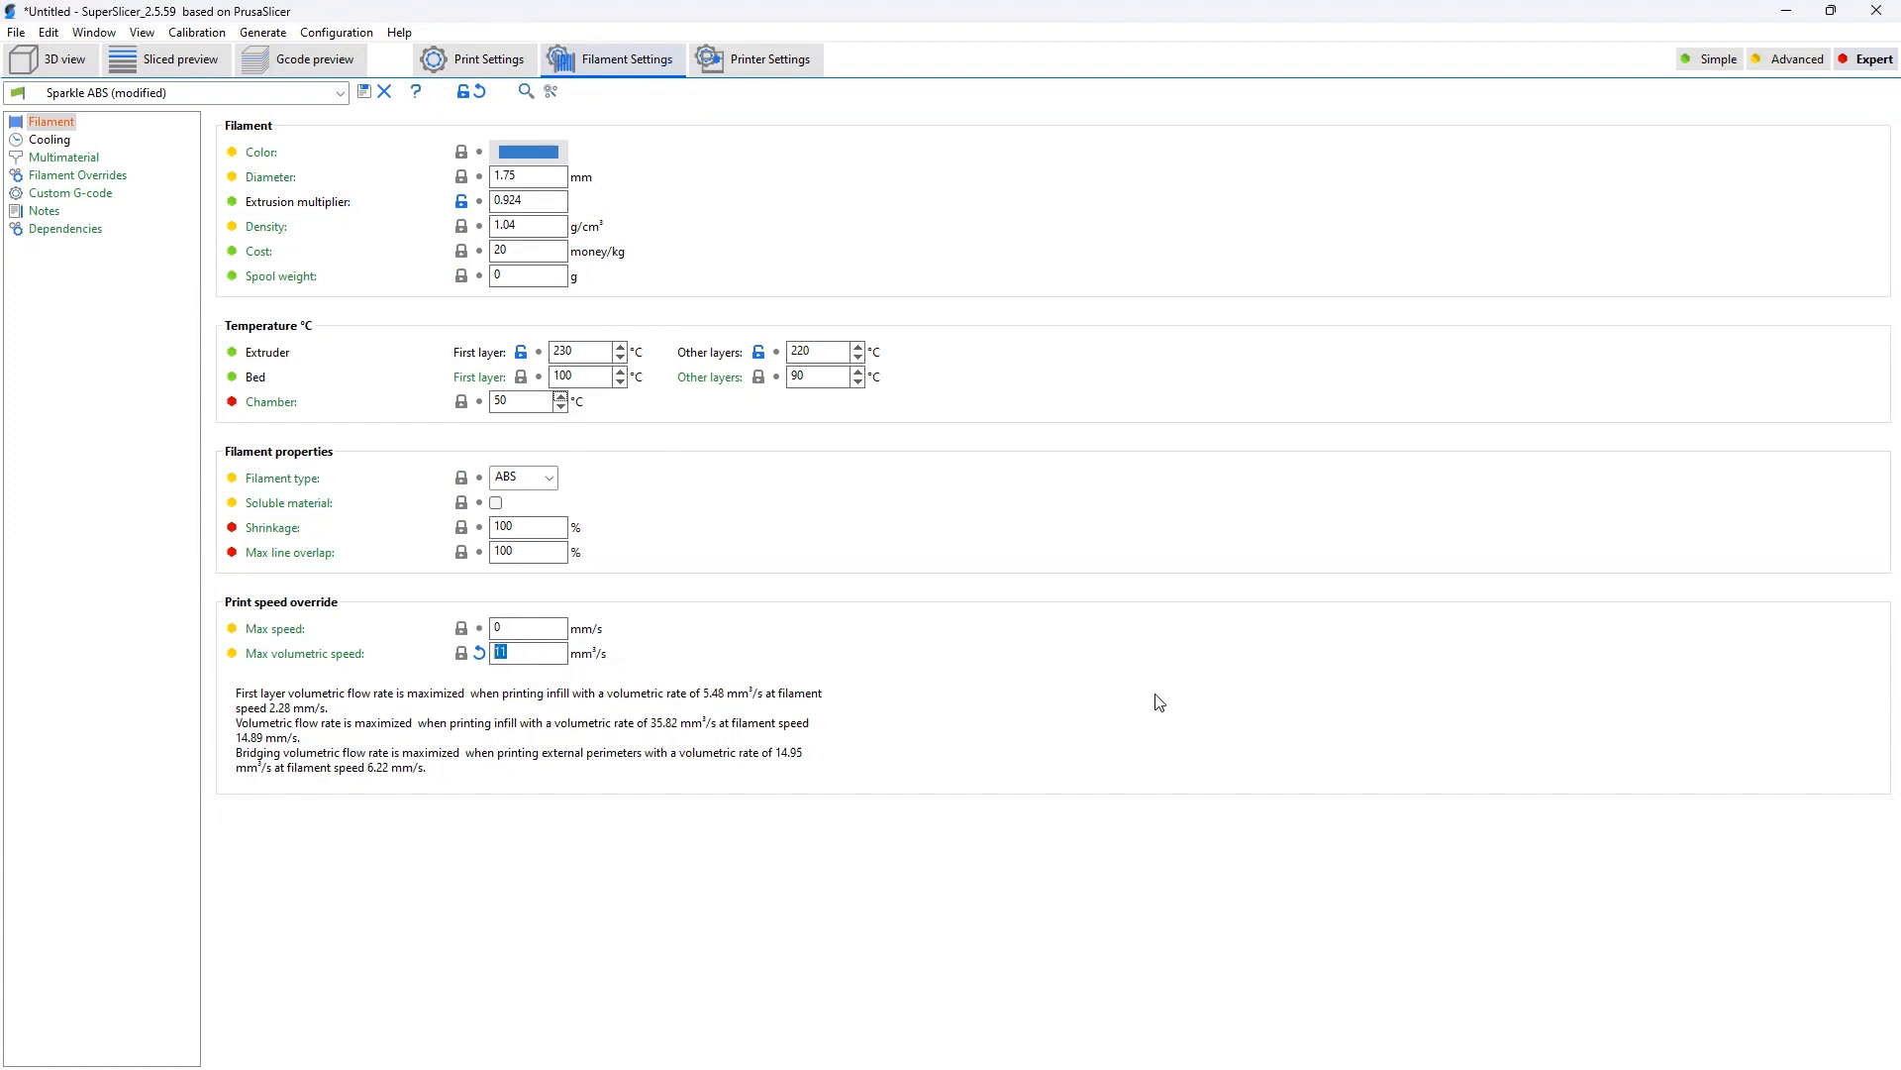
{"action": "mouse_move", "coordinate": [489, 60]}
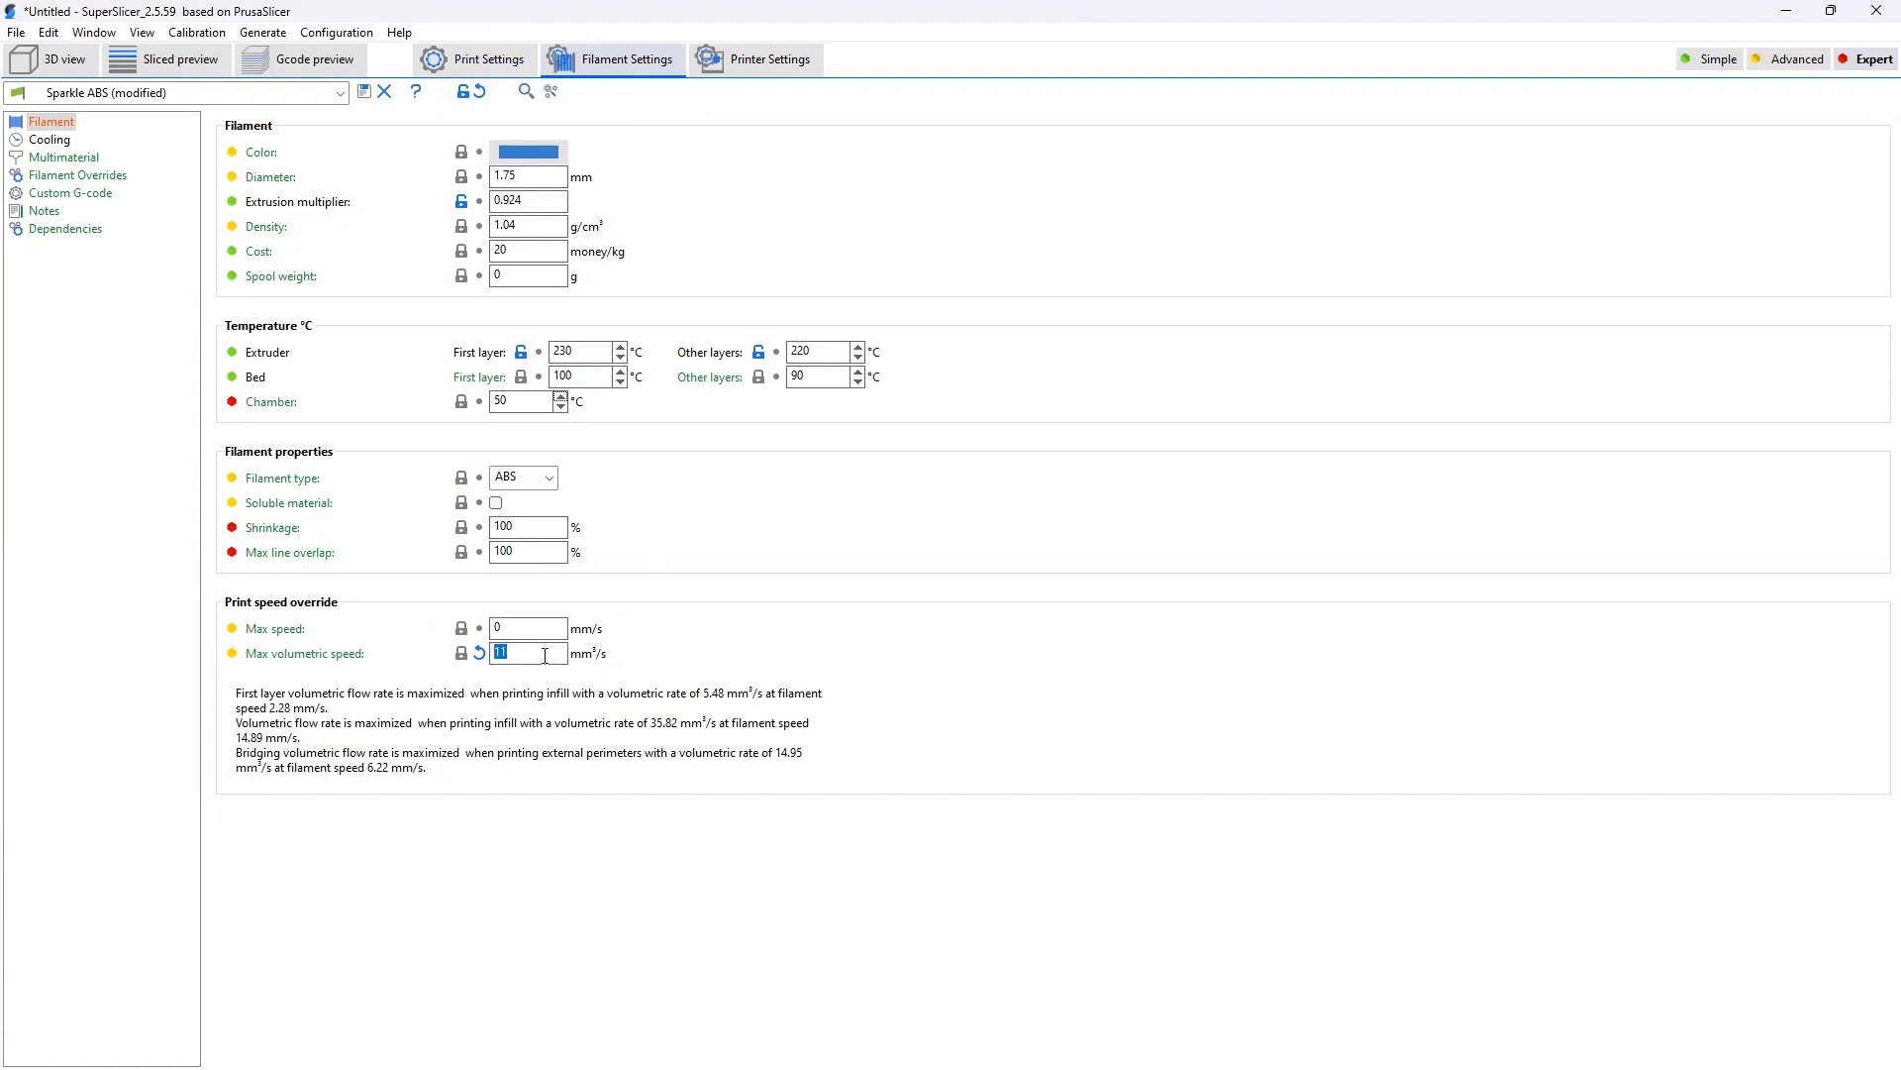
{"action": "mouse_move", "coordinate": [523, 628]}
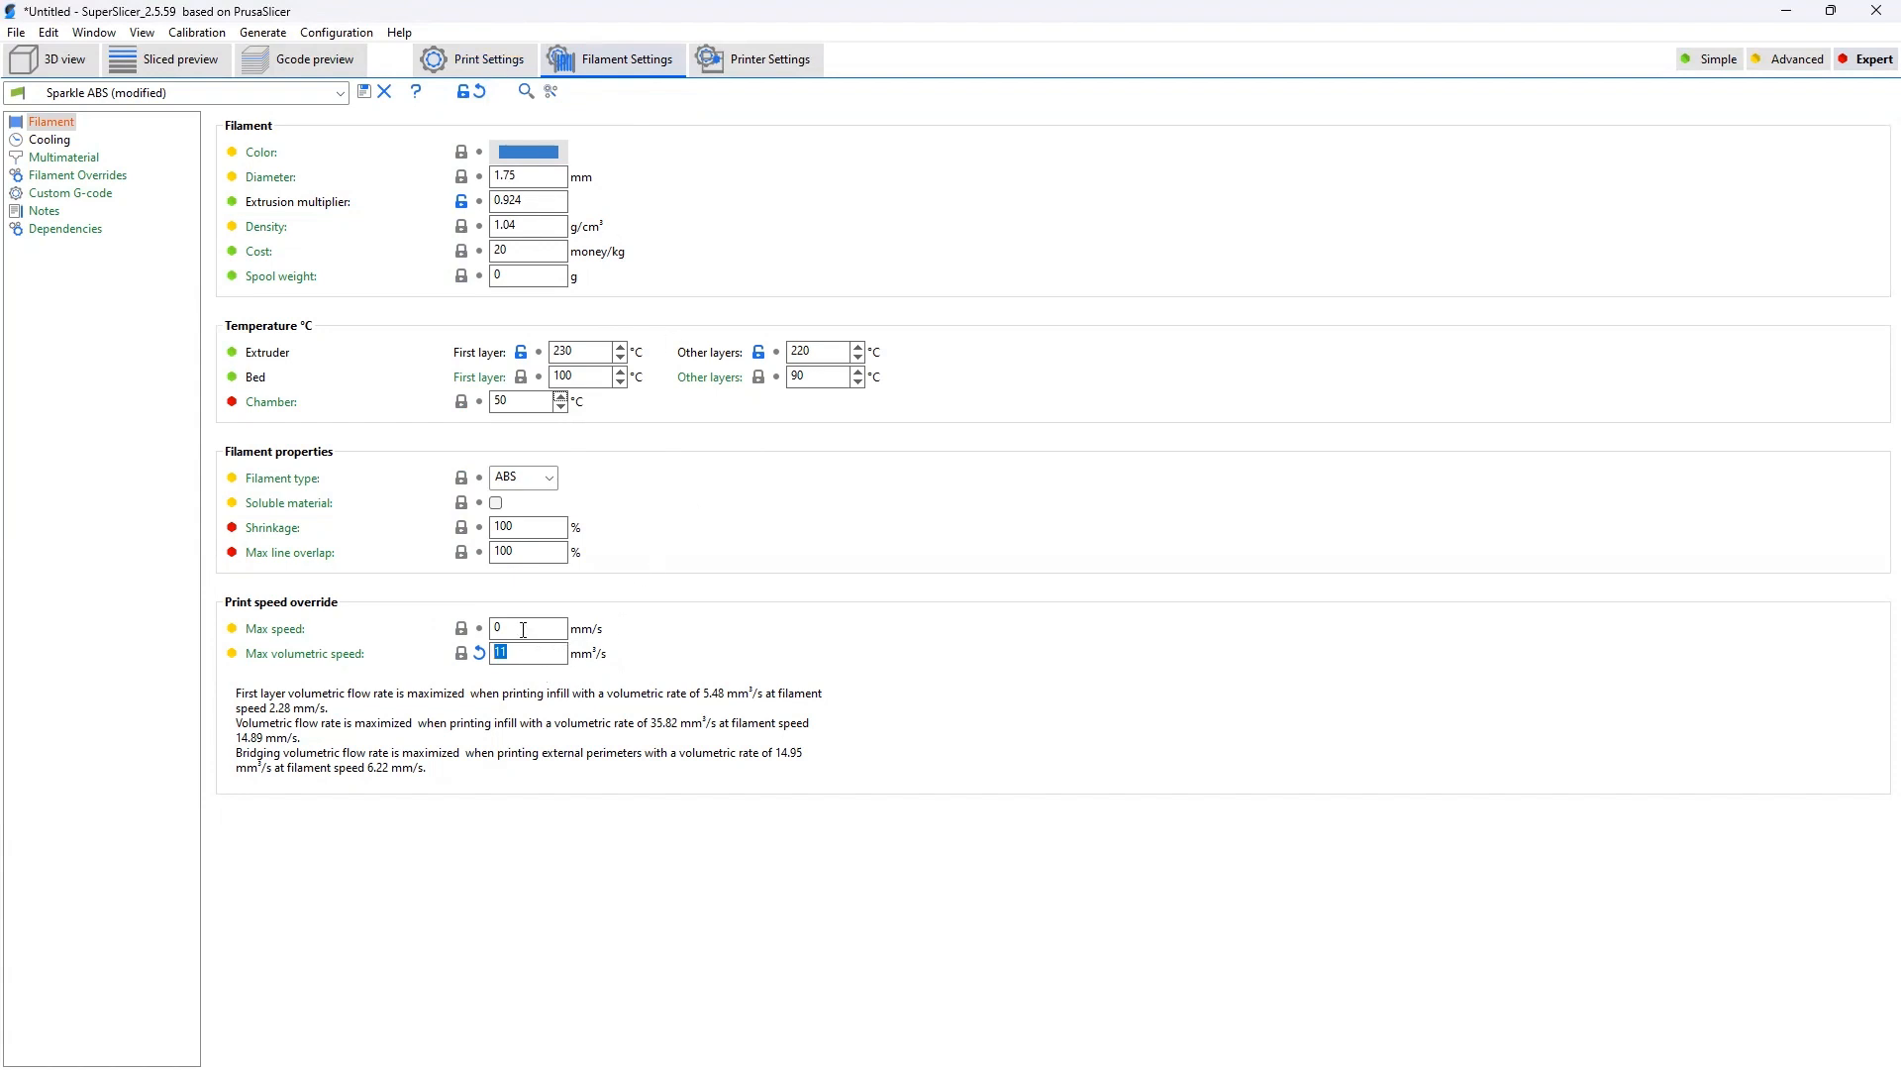
{"action": "mouse_move", "coordinate": [487, 59]}
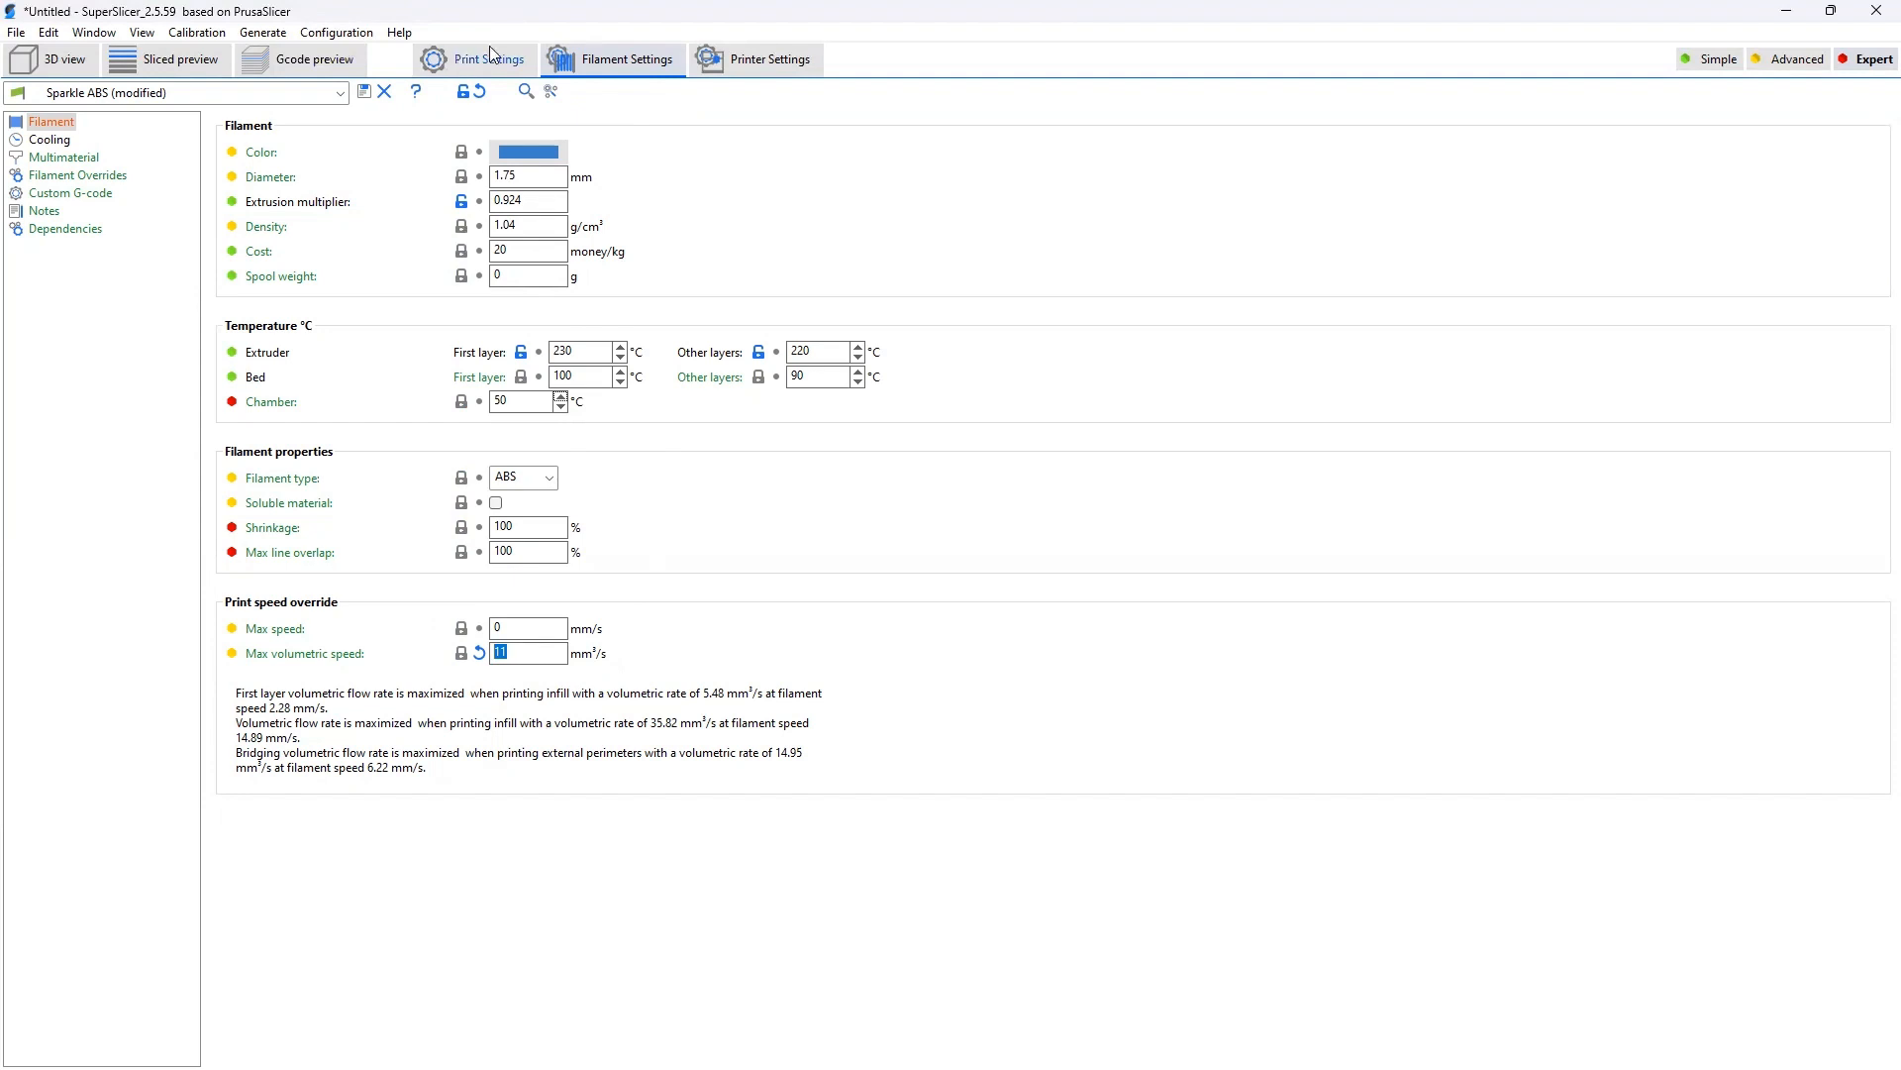
{"action": "left_click", "coordinate": [48, 60]}
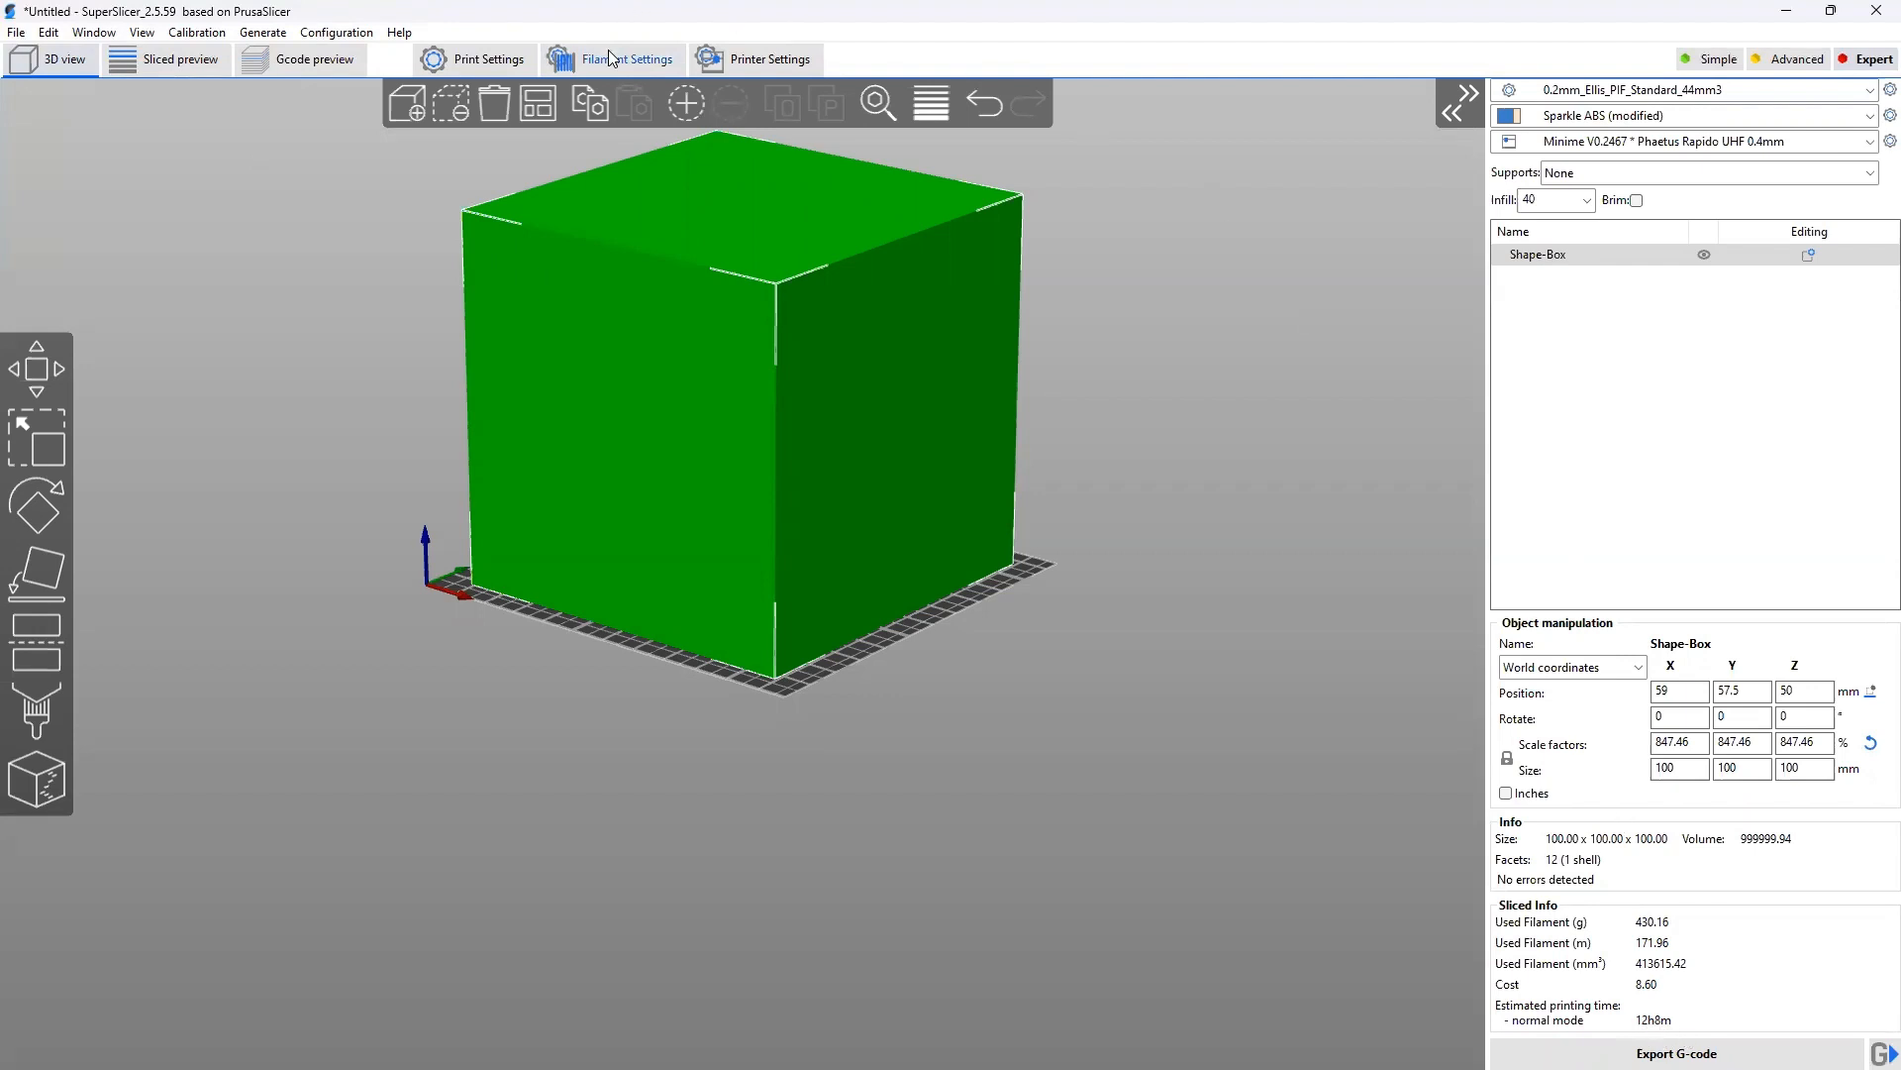
{"action": "left_click", "coordinate": [625, 57]}
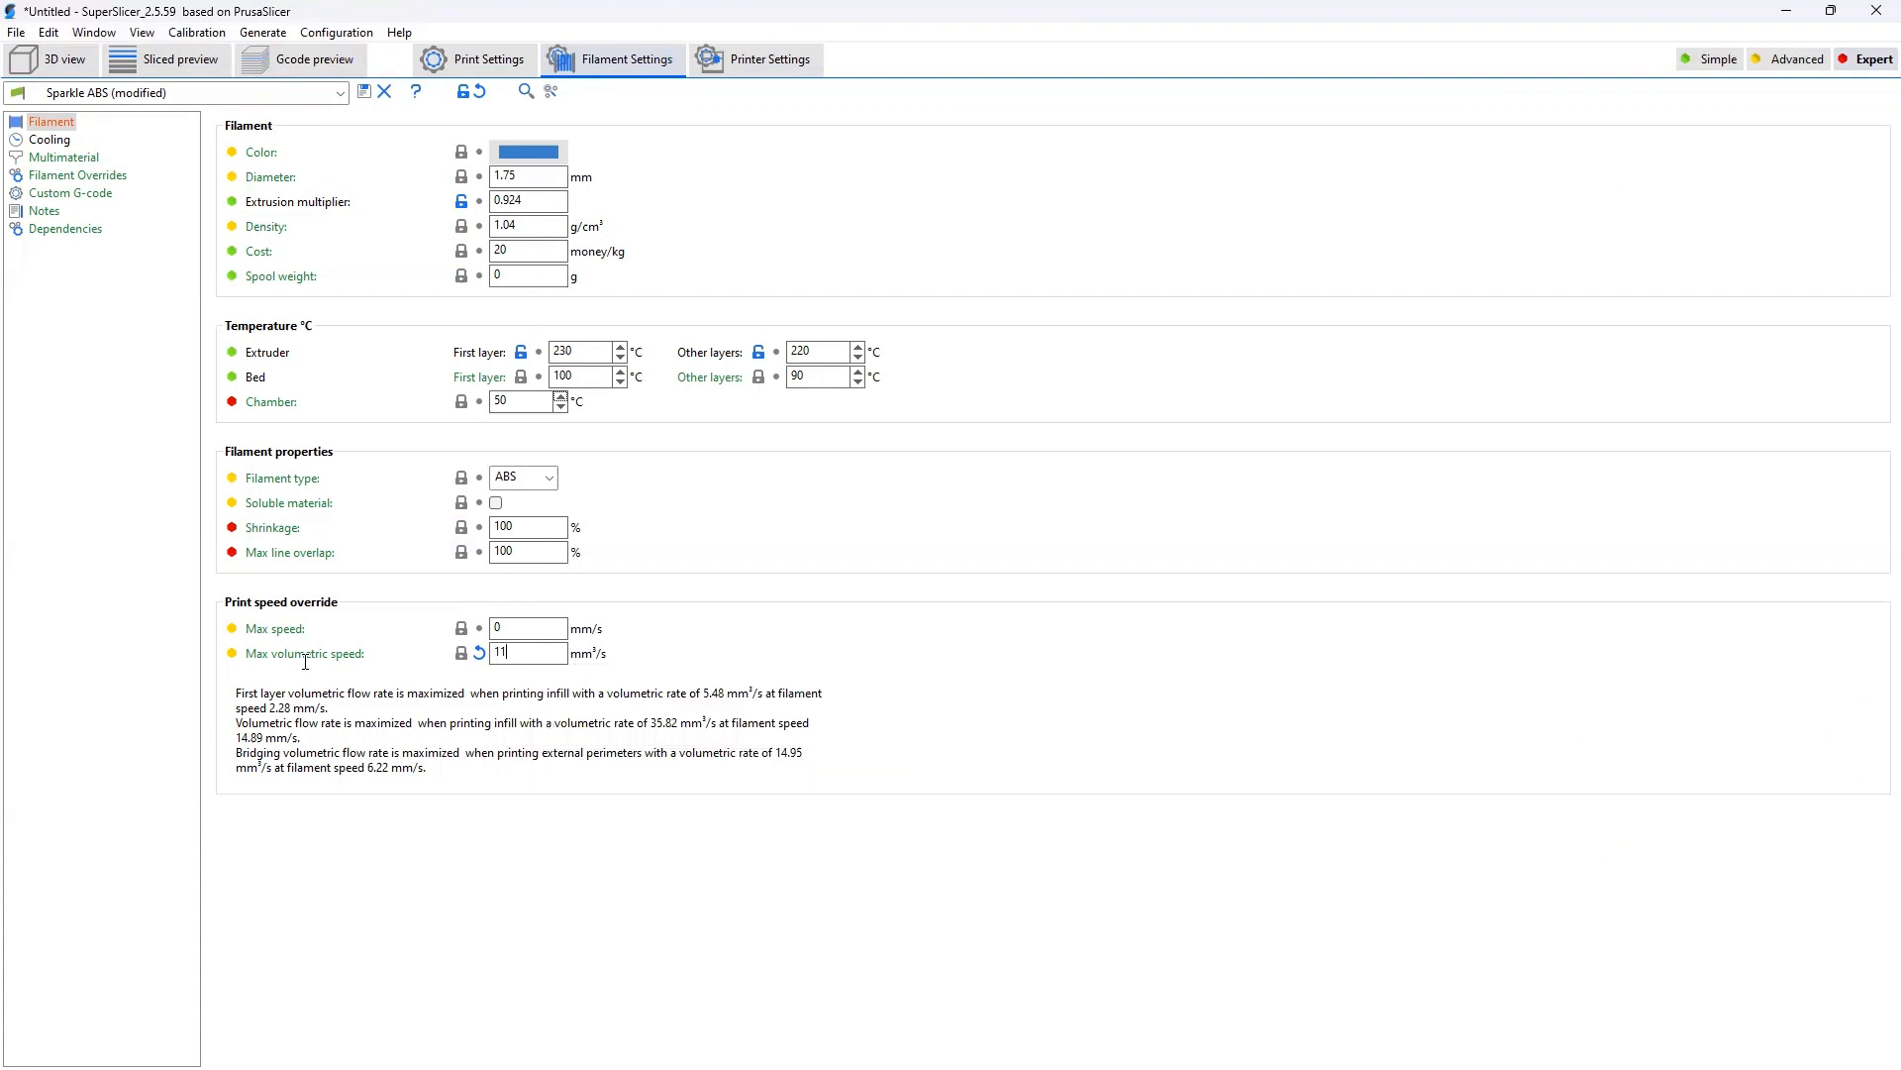
{"action": "type", "text": "0"}
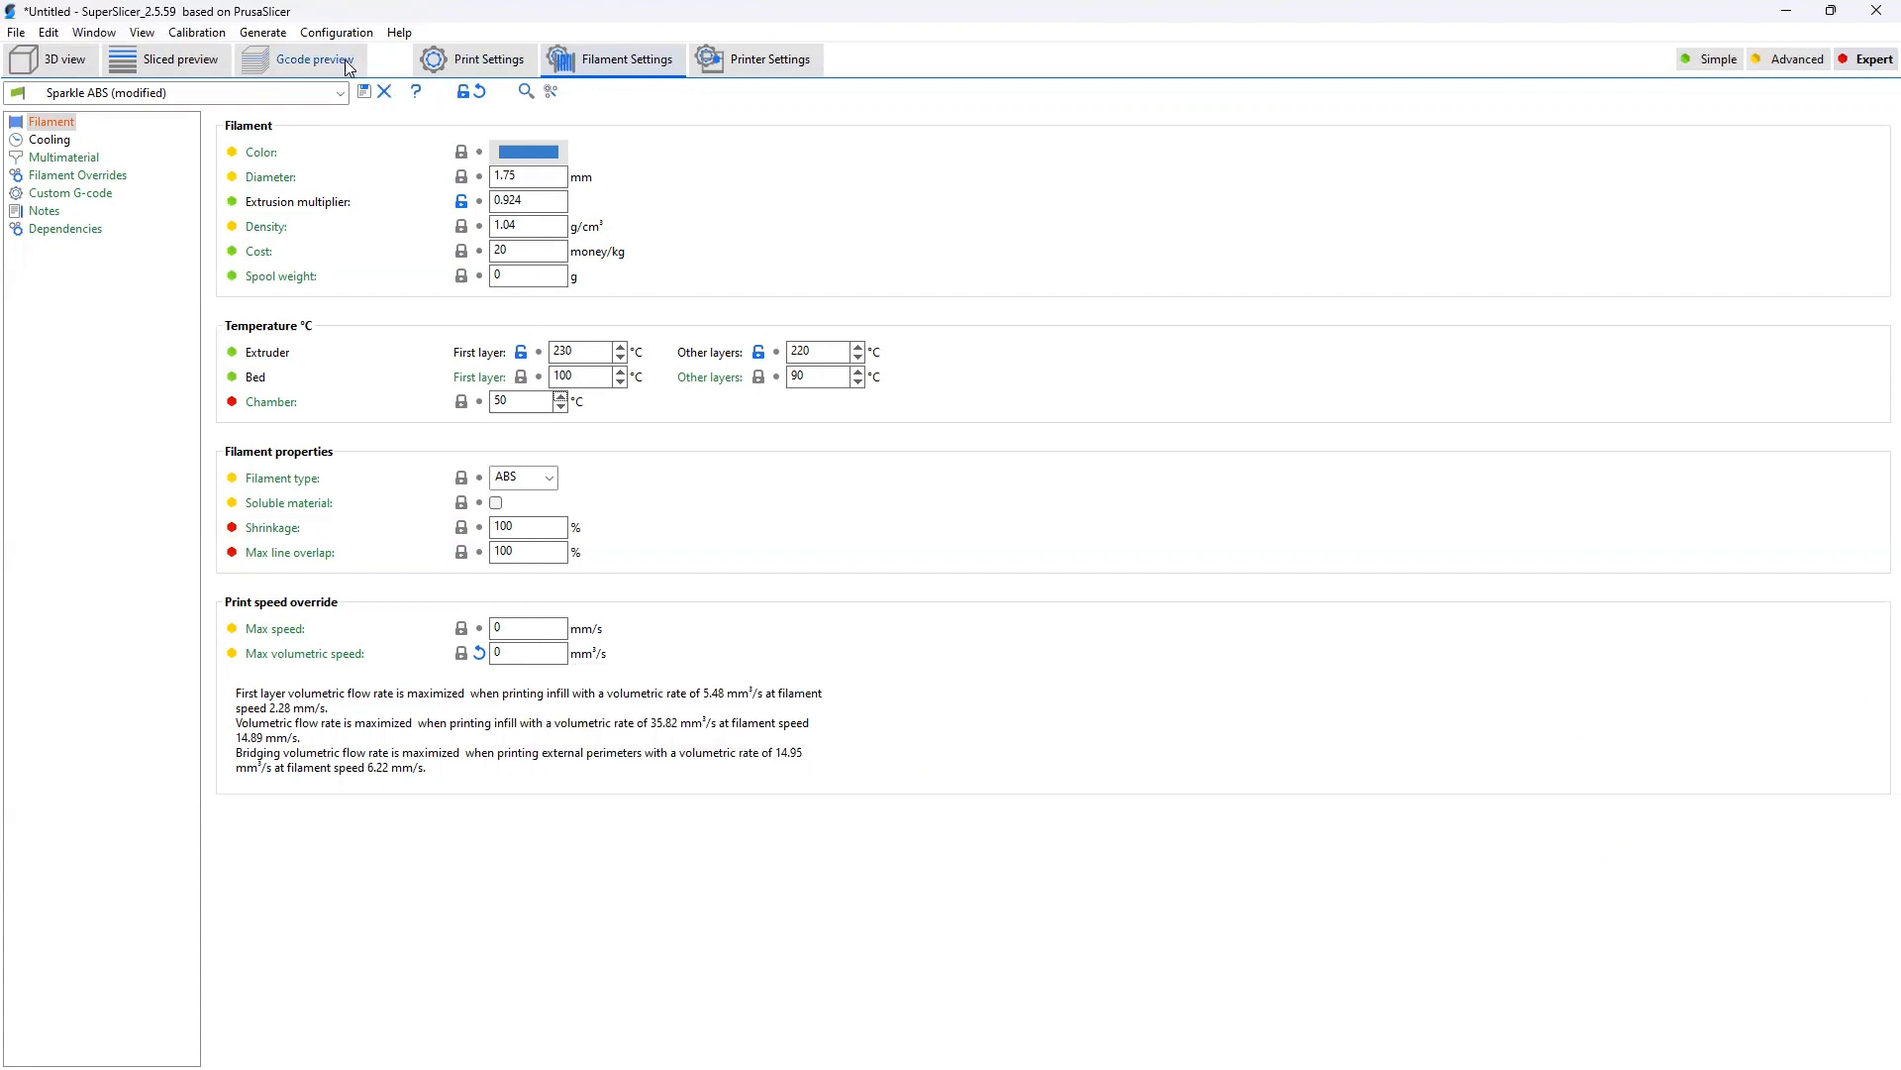
{"action": "left_click", "coordinate": [49, 57]}
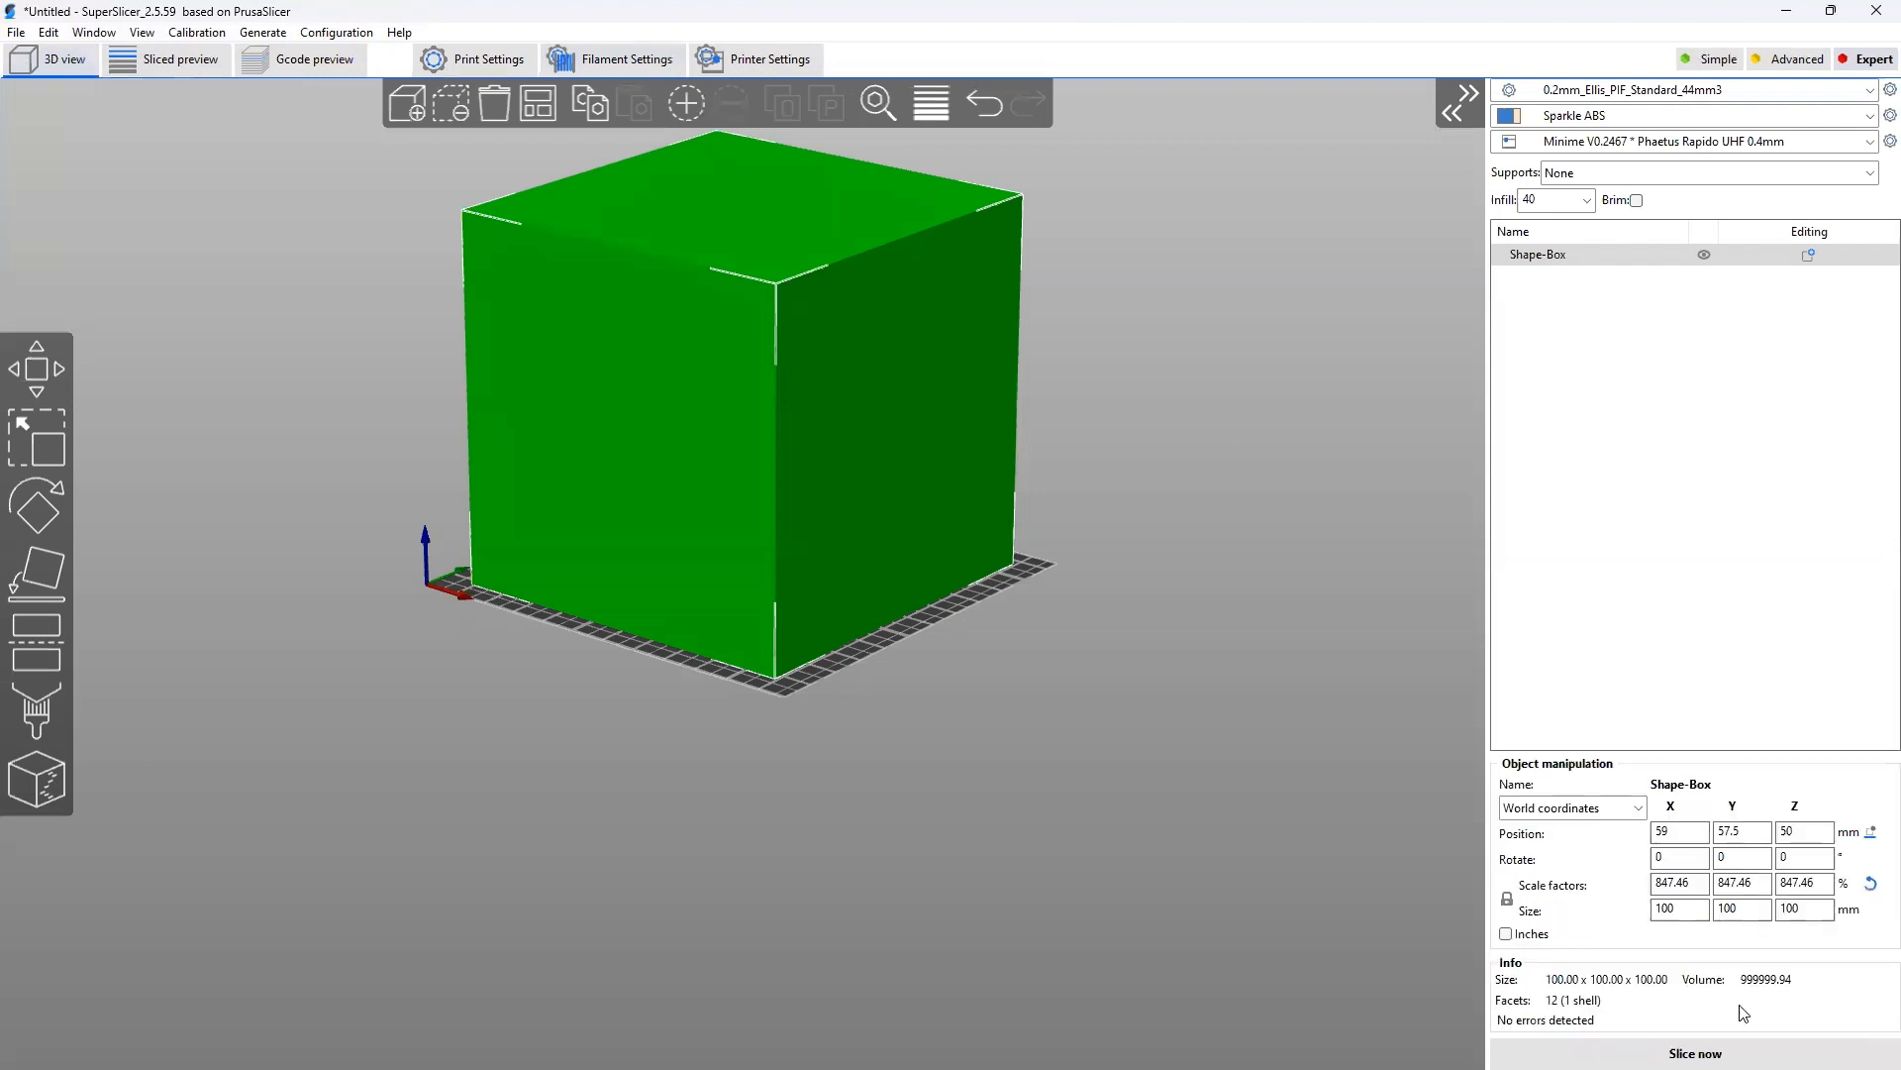
Reslice the cube (5h37m, 430 g) and return to Print Settings.
{"action": "left_click", "coordinate": [181, 57]}
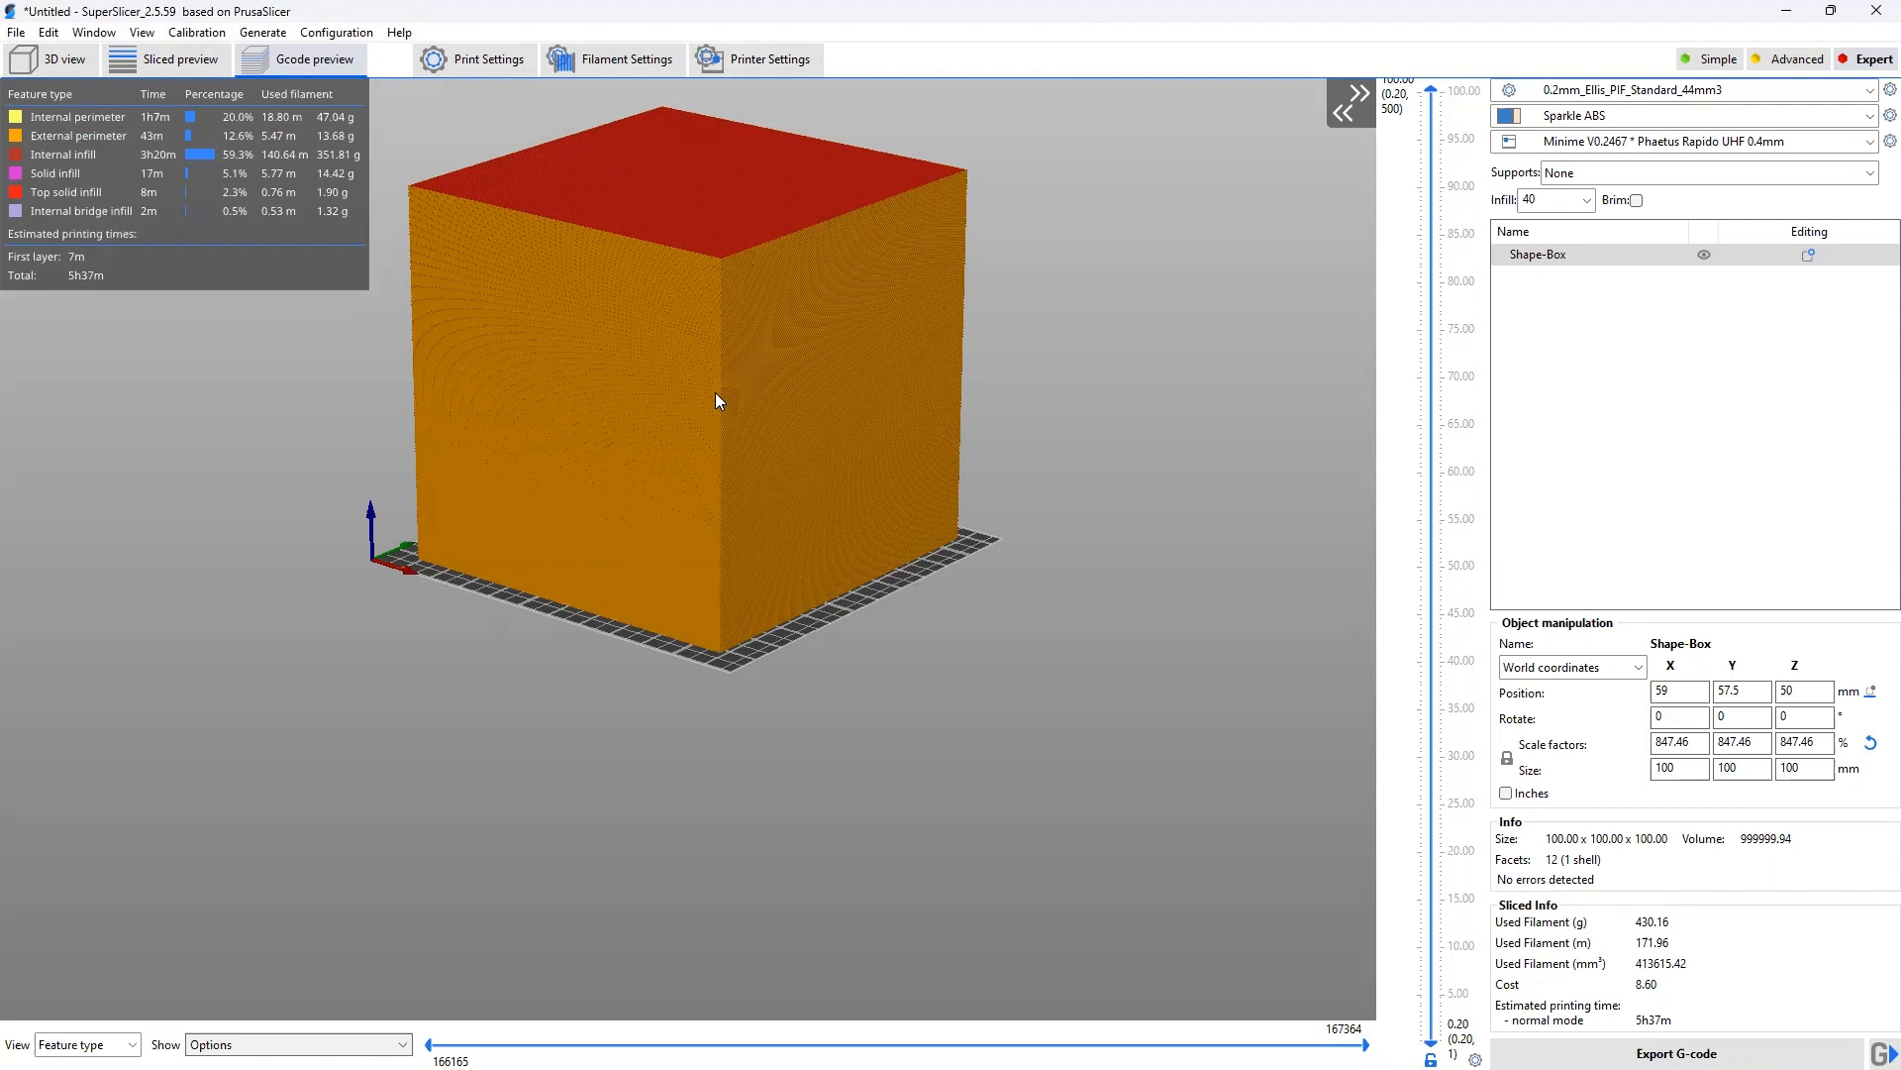
{"action": "mouse_move", "coordinate": [1655, 1029]}
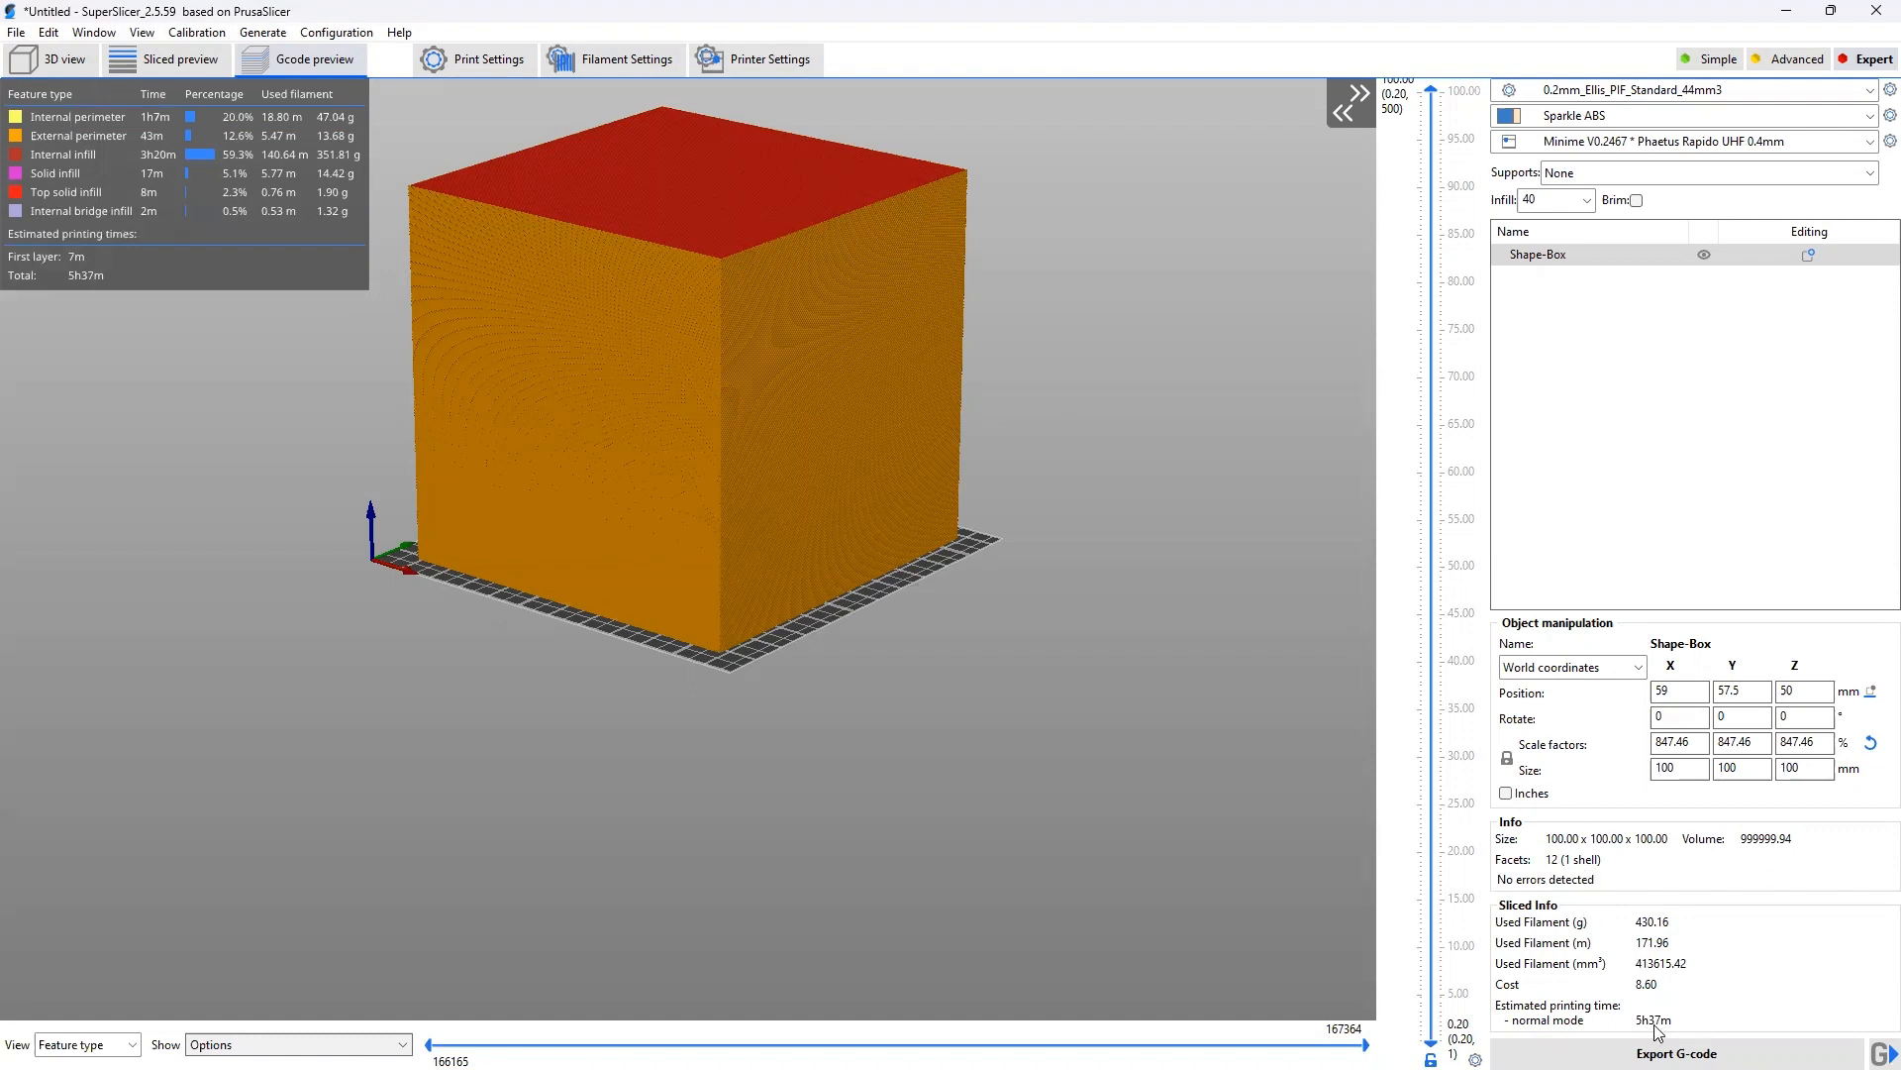
{"action": "mouse_move", "coordinate": [1668, 1020]}
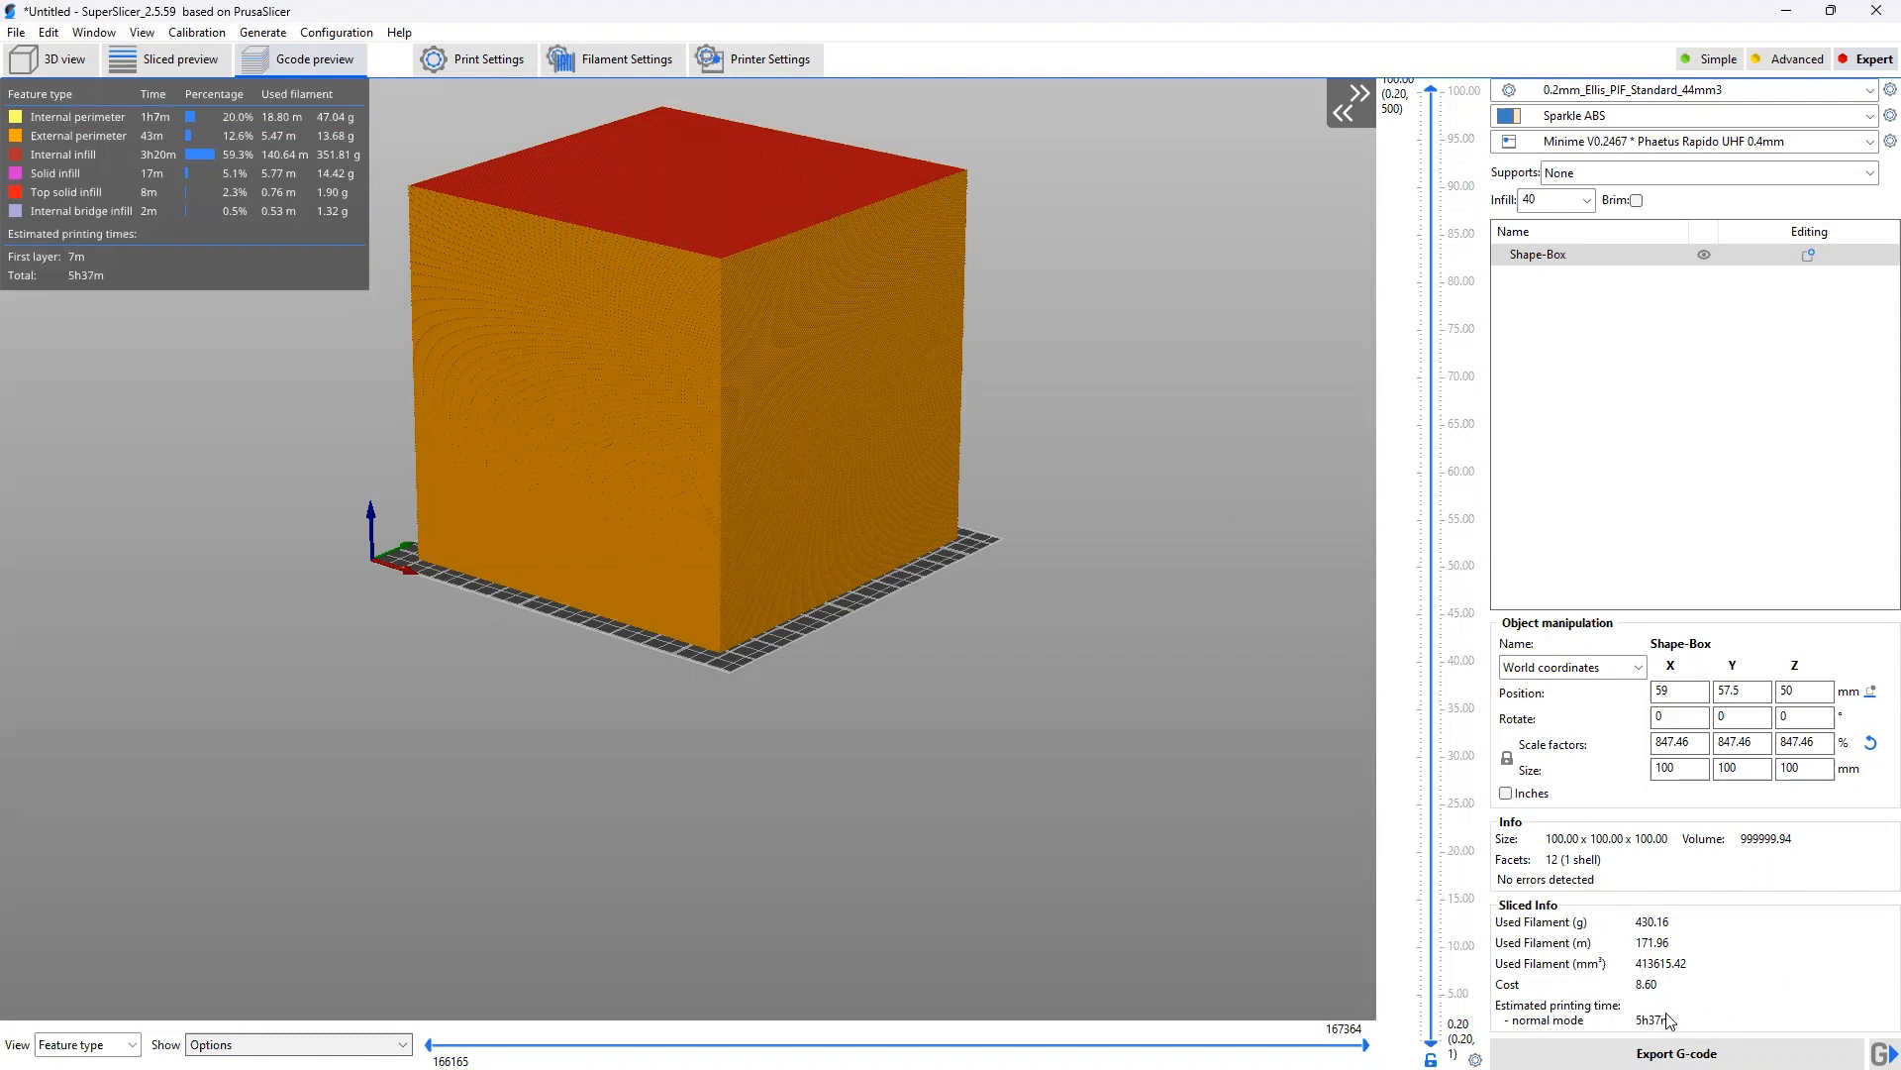
{"action": "mouse_move", "coordinate": [1705, 1004]}
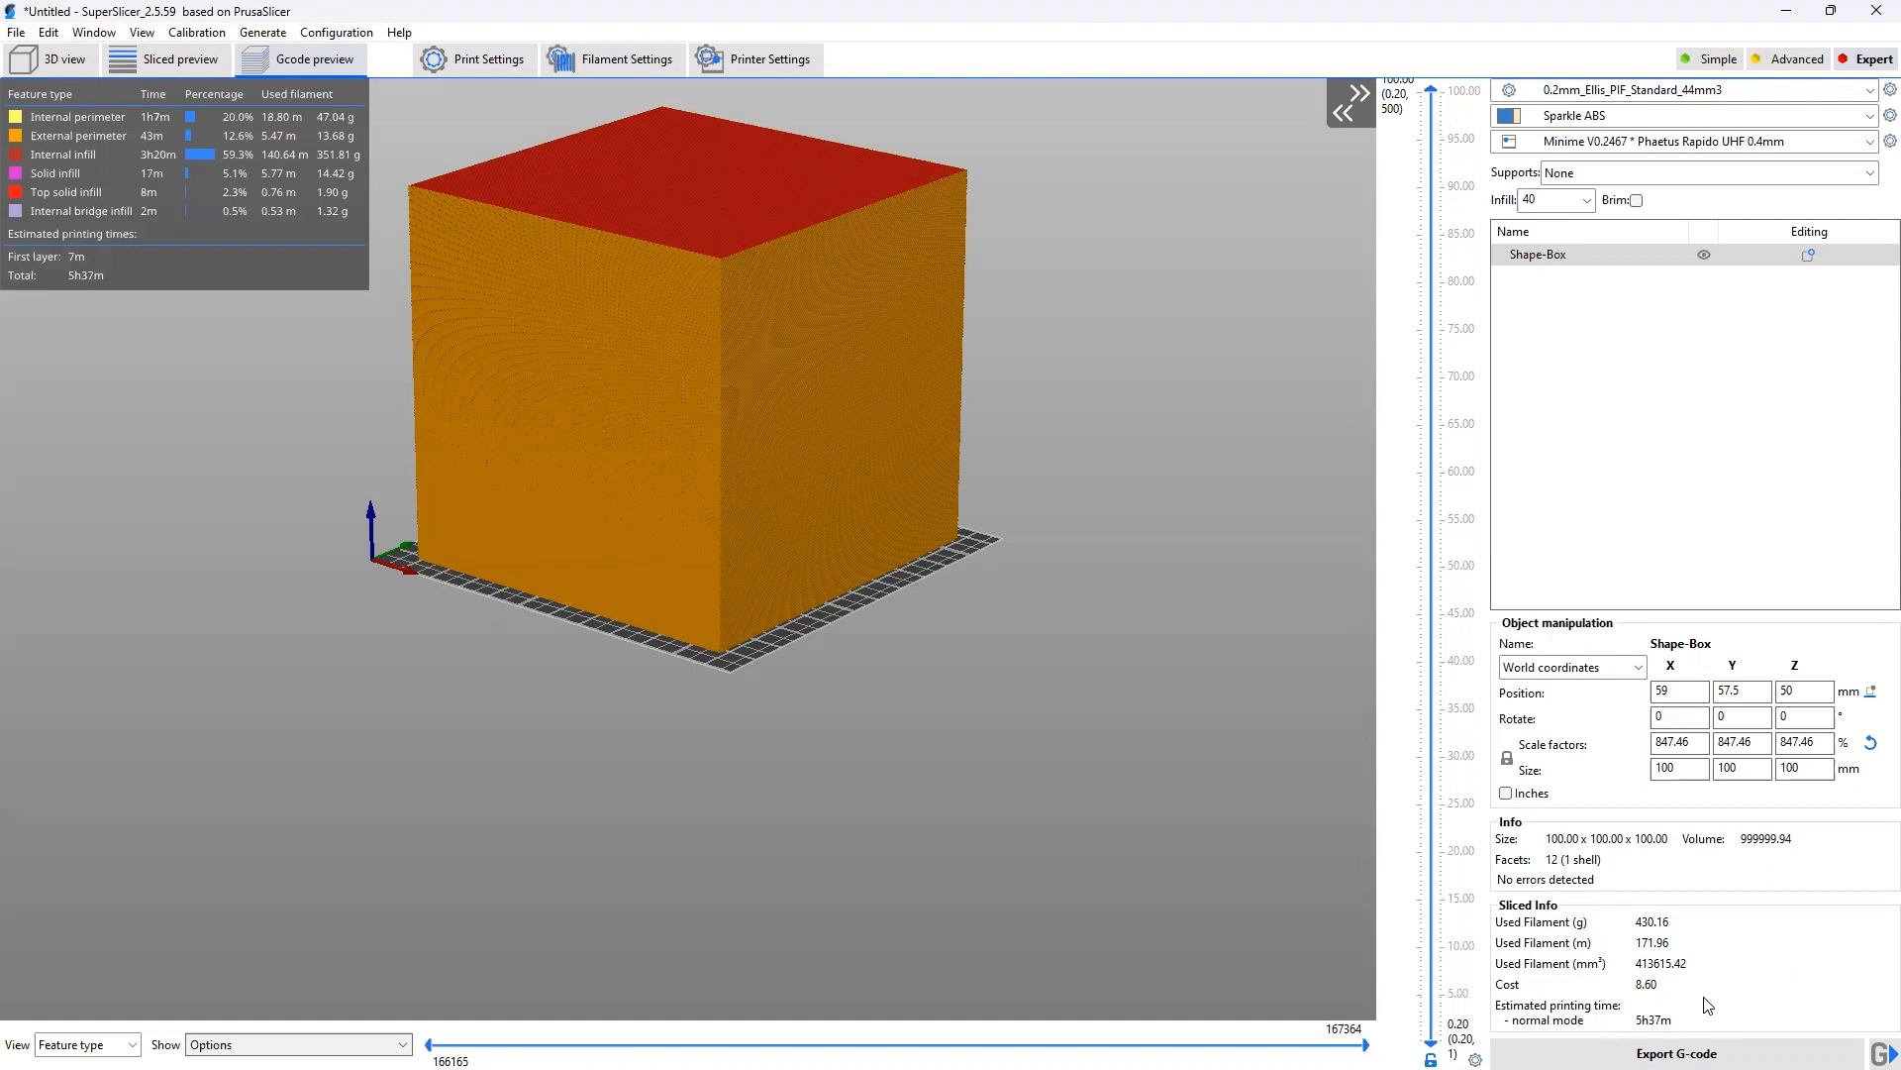
{"action": "mouse_move", "coordinate": [627, 396]}
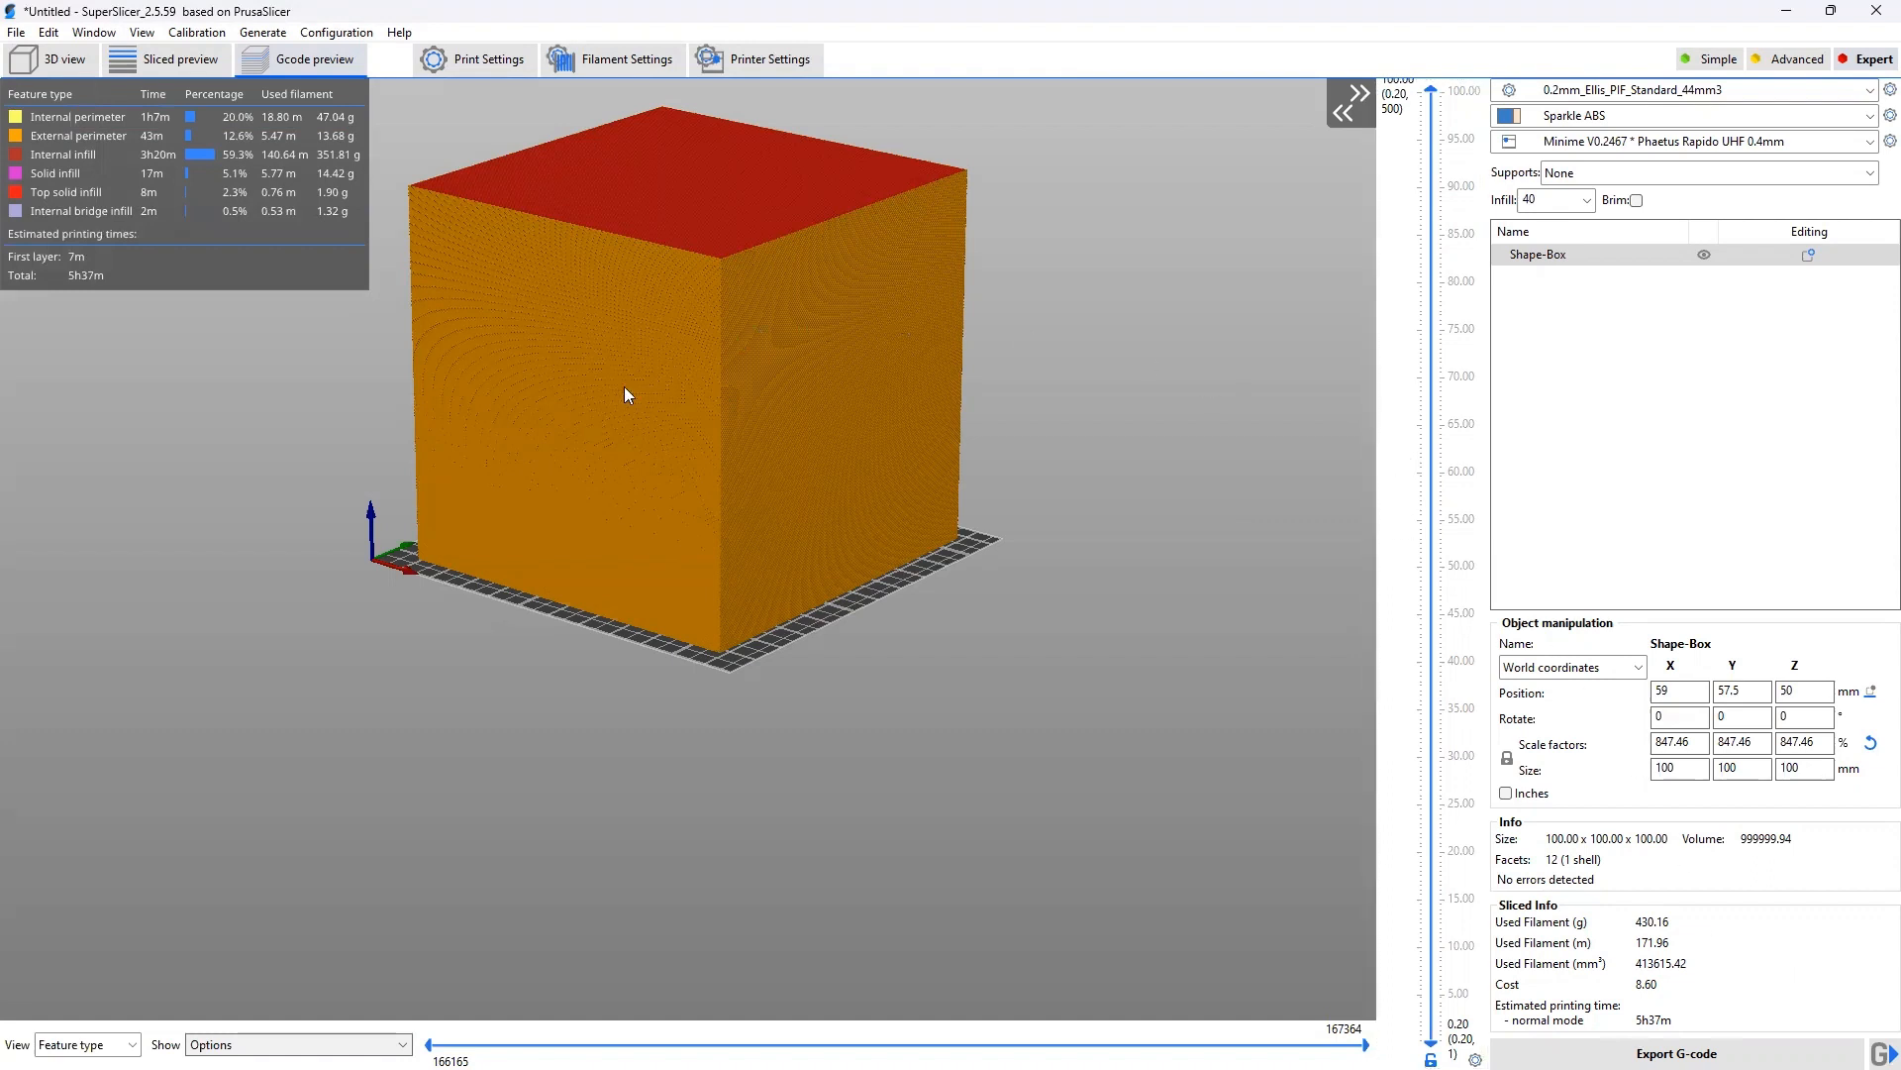
{"action": "mouse_move", "coordinate": [977, 572]}
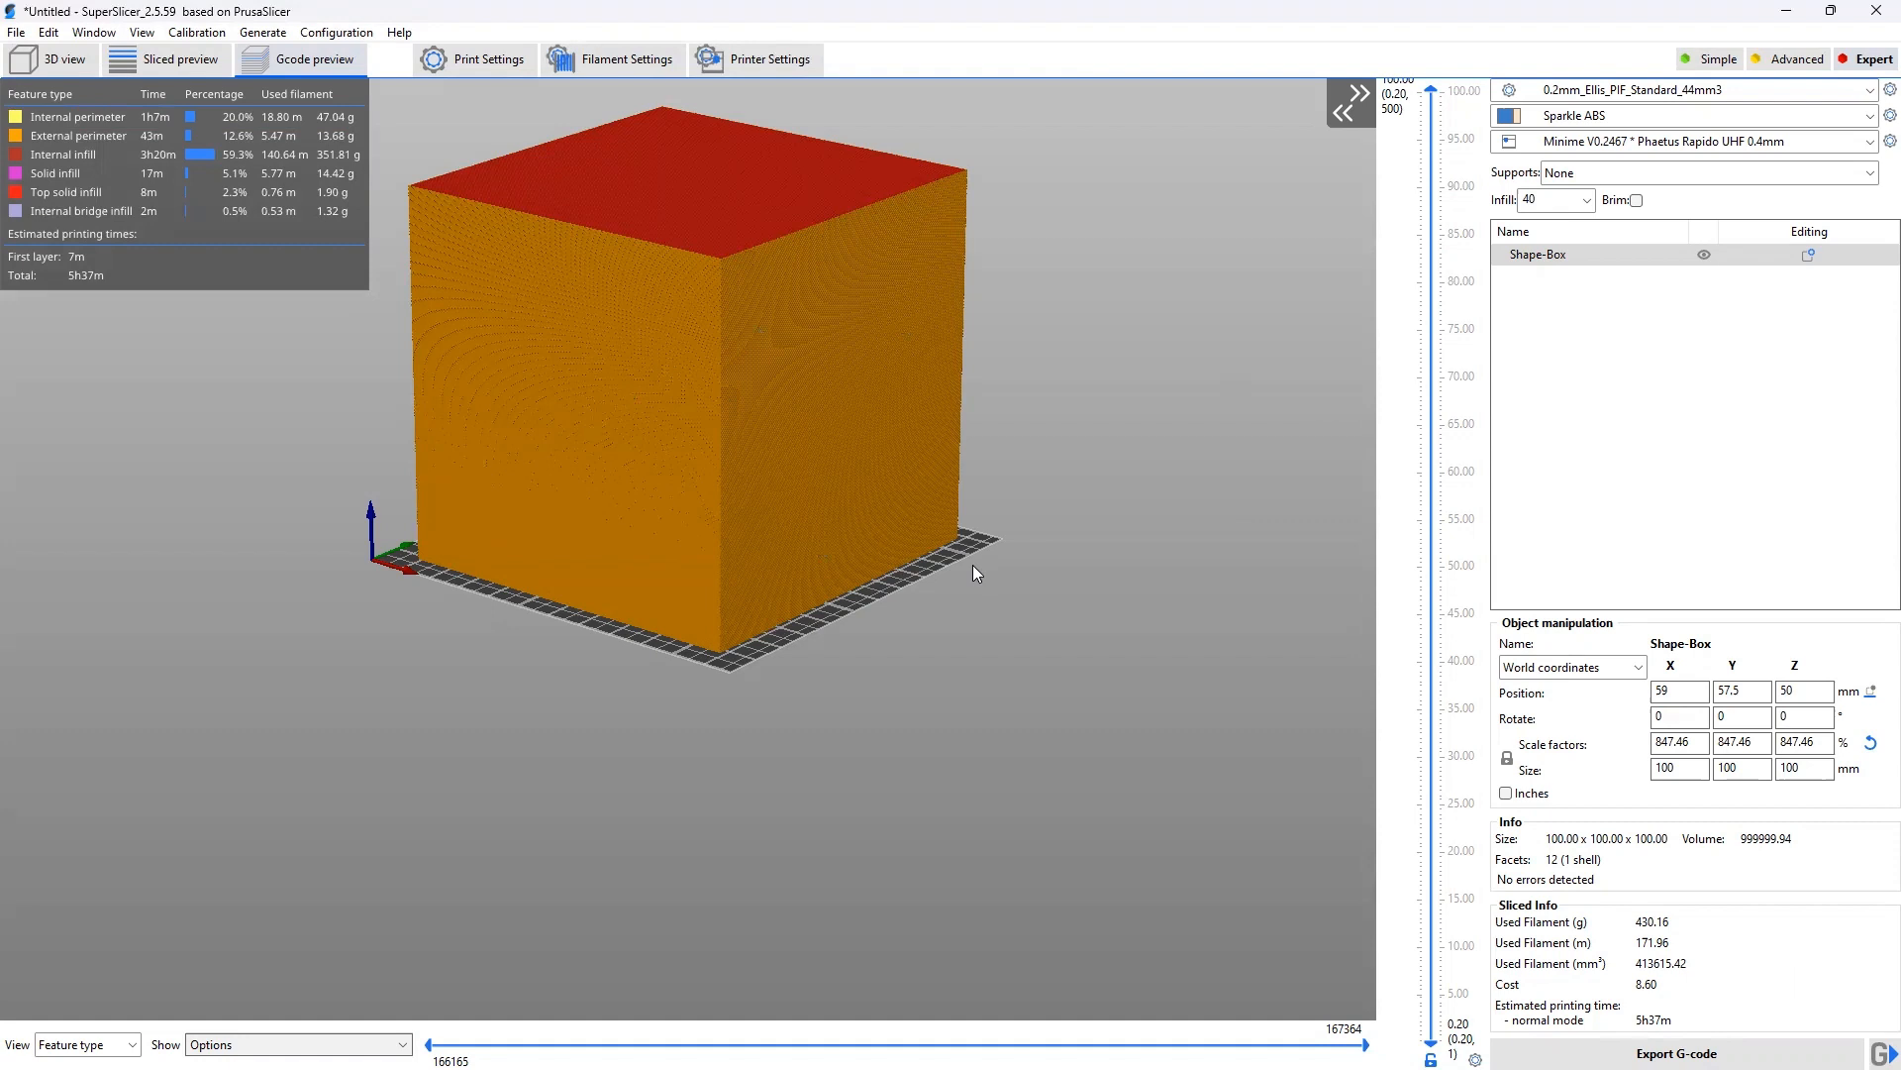
{"action": "mouse_move", "coordinate": [958, 553]}
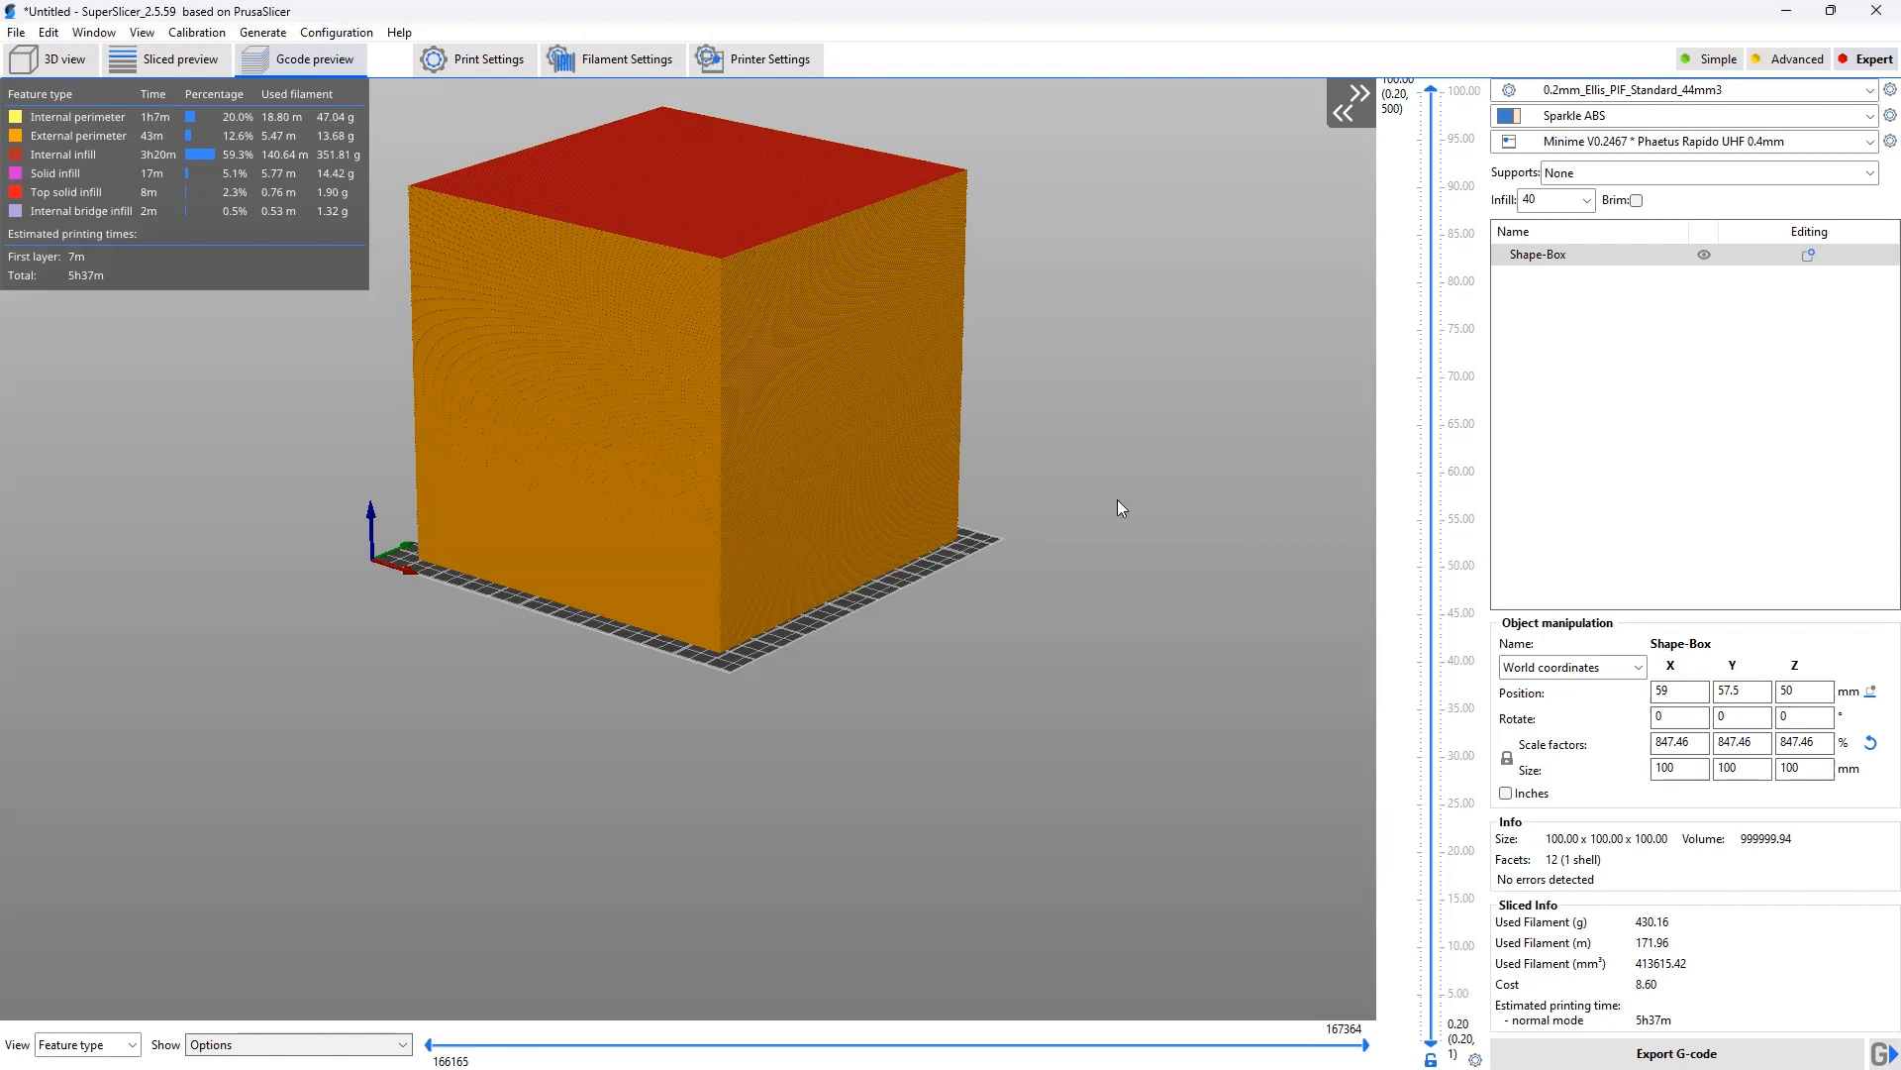
{"action": "mouse_move", "coordinate": [1698, 1036]}
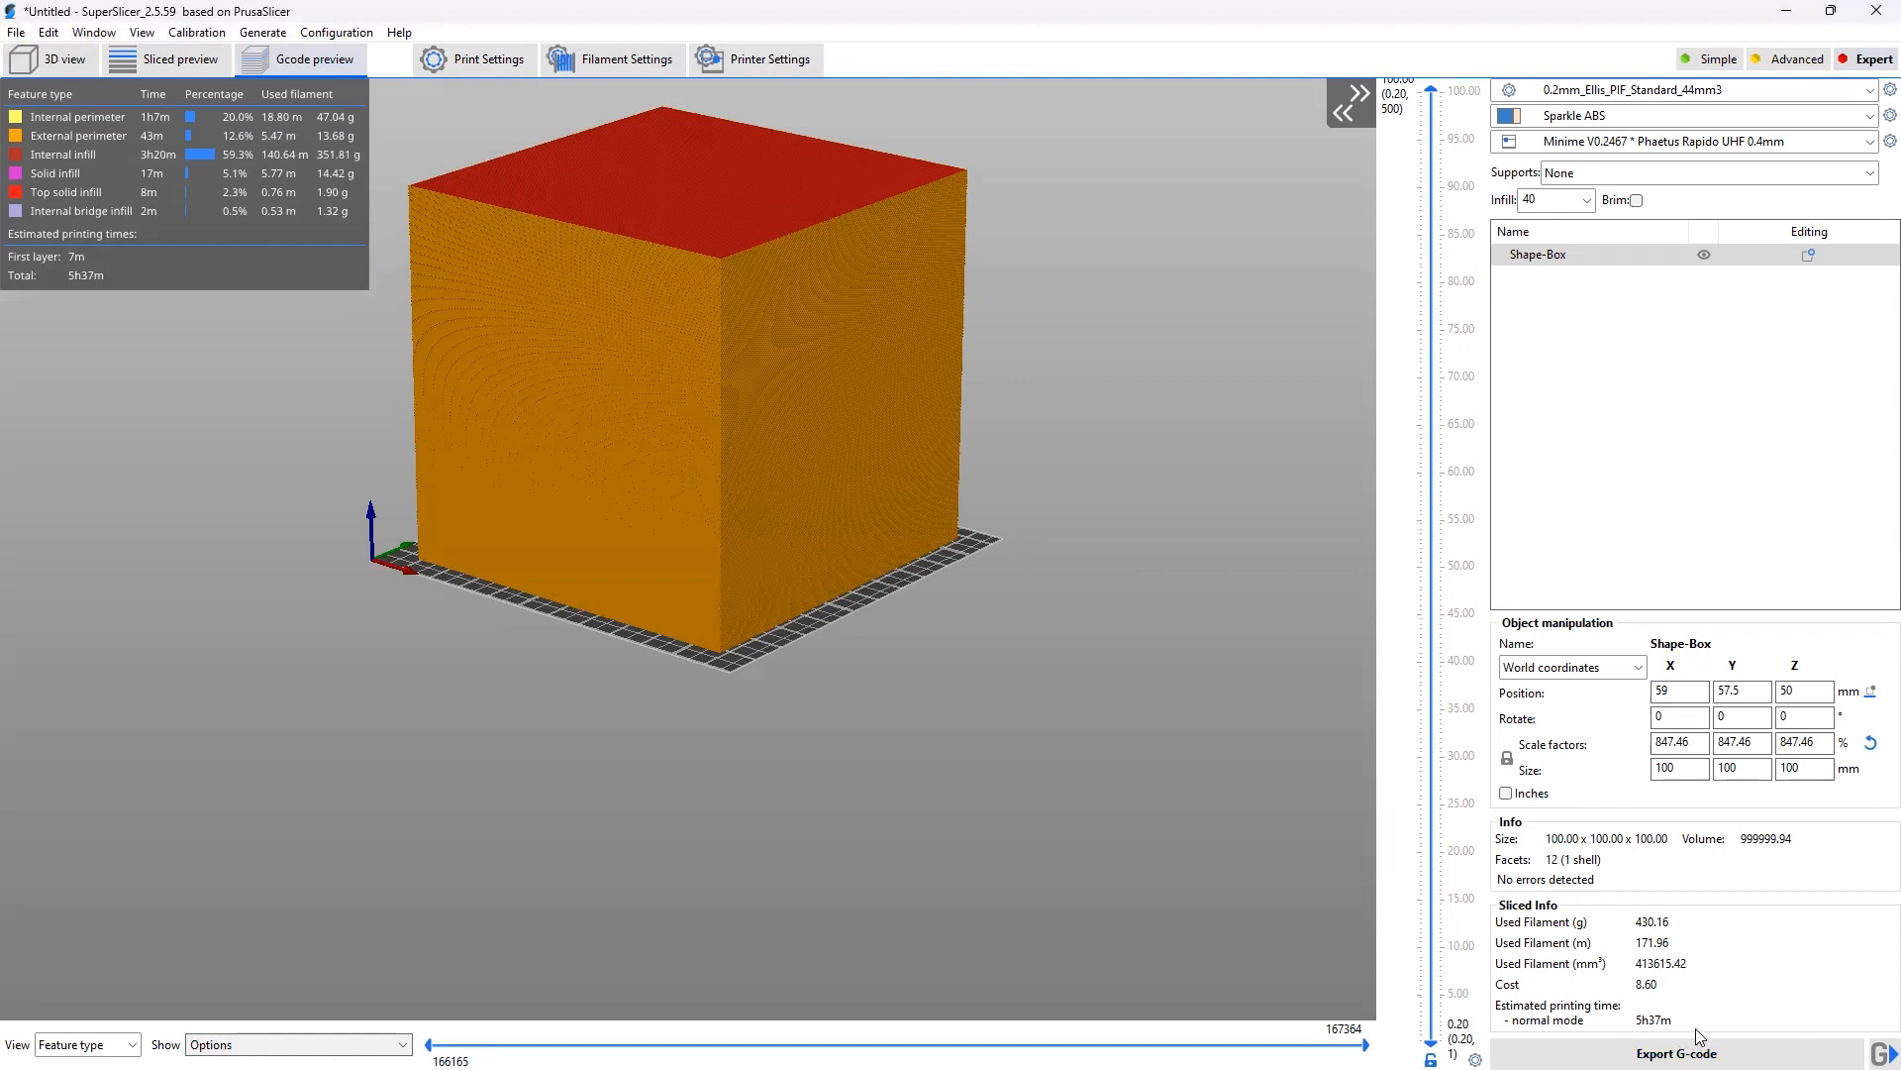
{"action": "mouse_move", "coordinate": [1206, 566]}
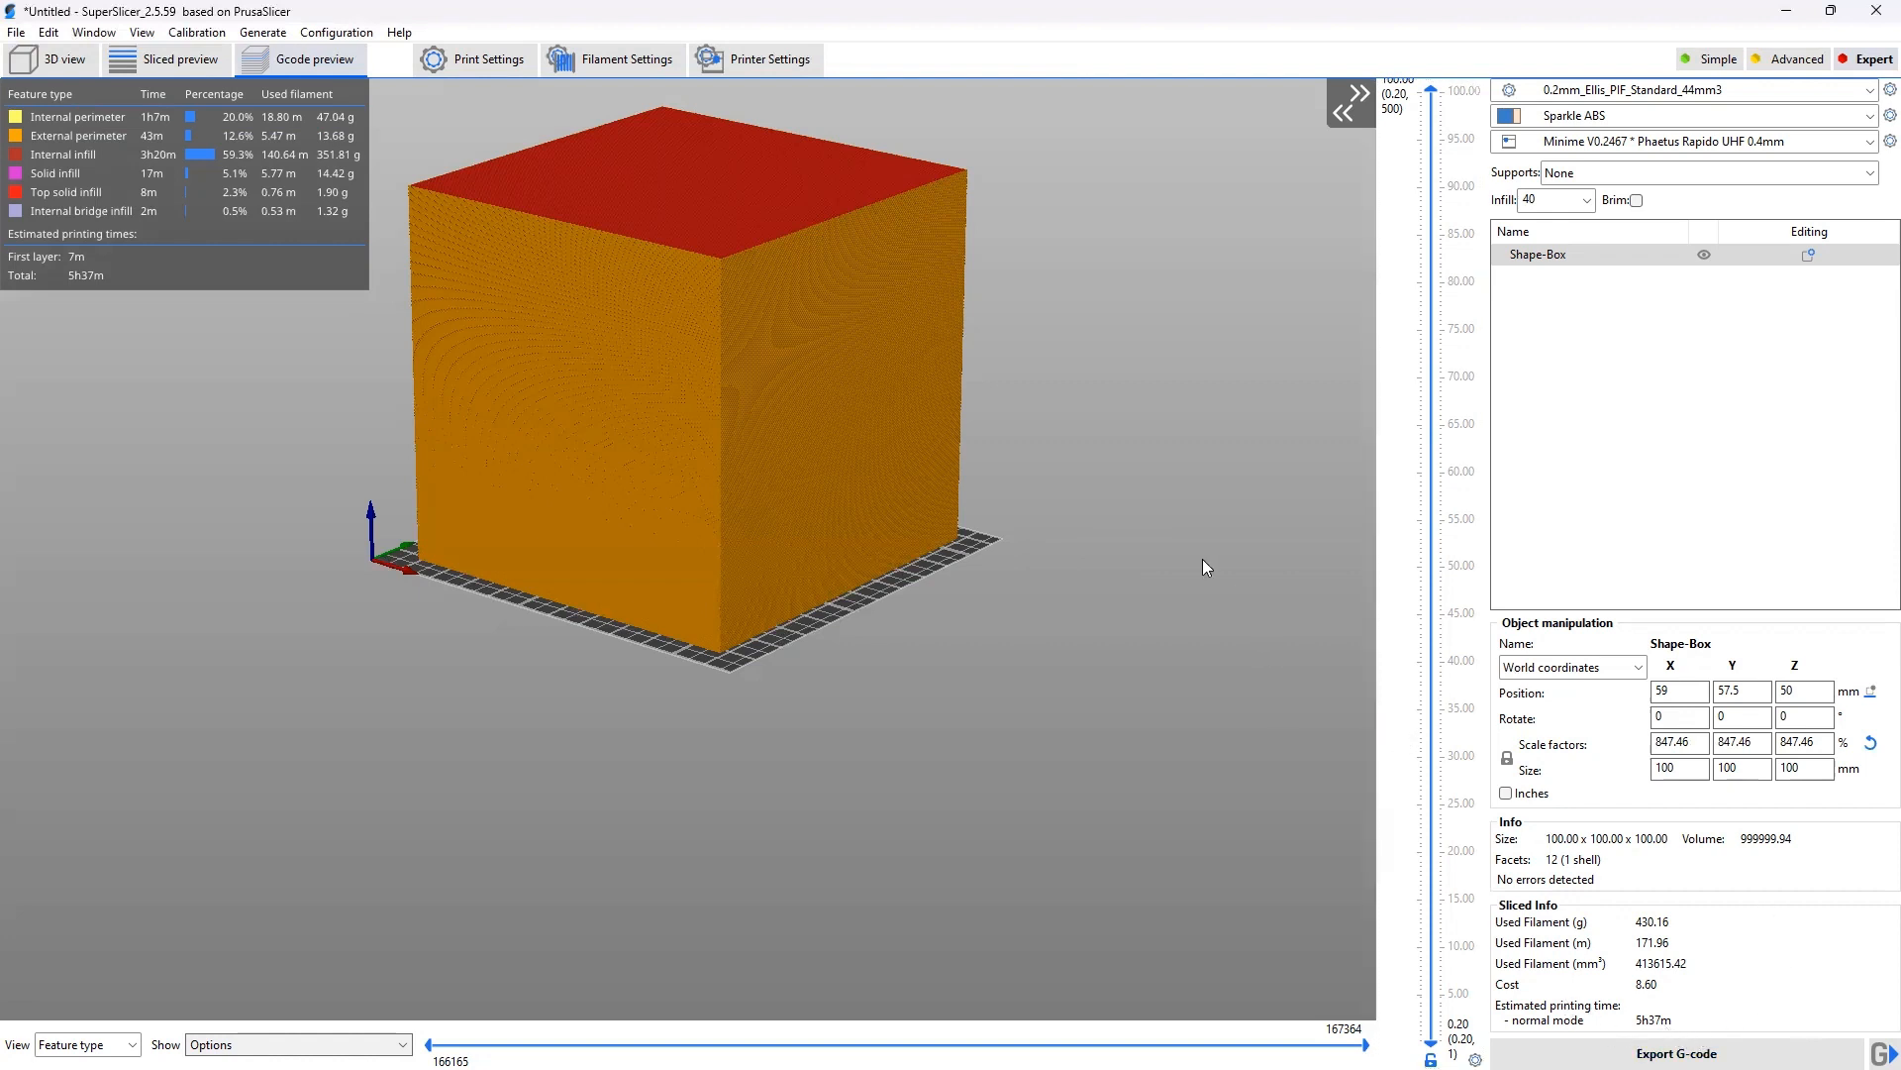
{"action": "mouse_move", "coordinate": [1127, 521]}
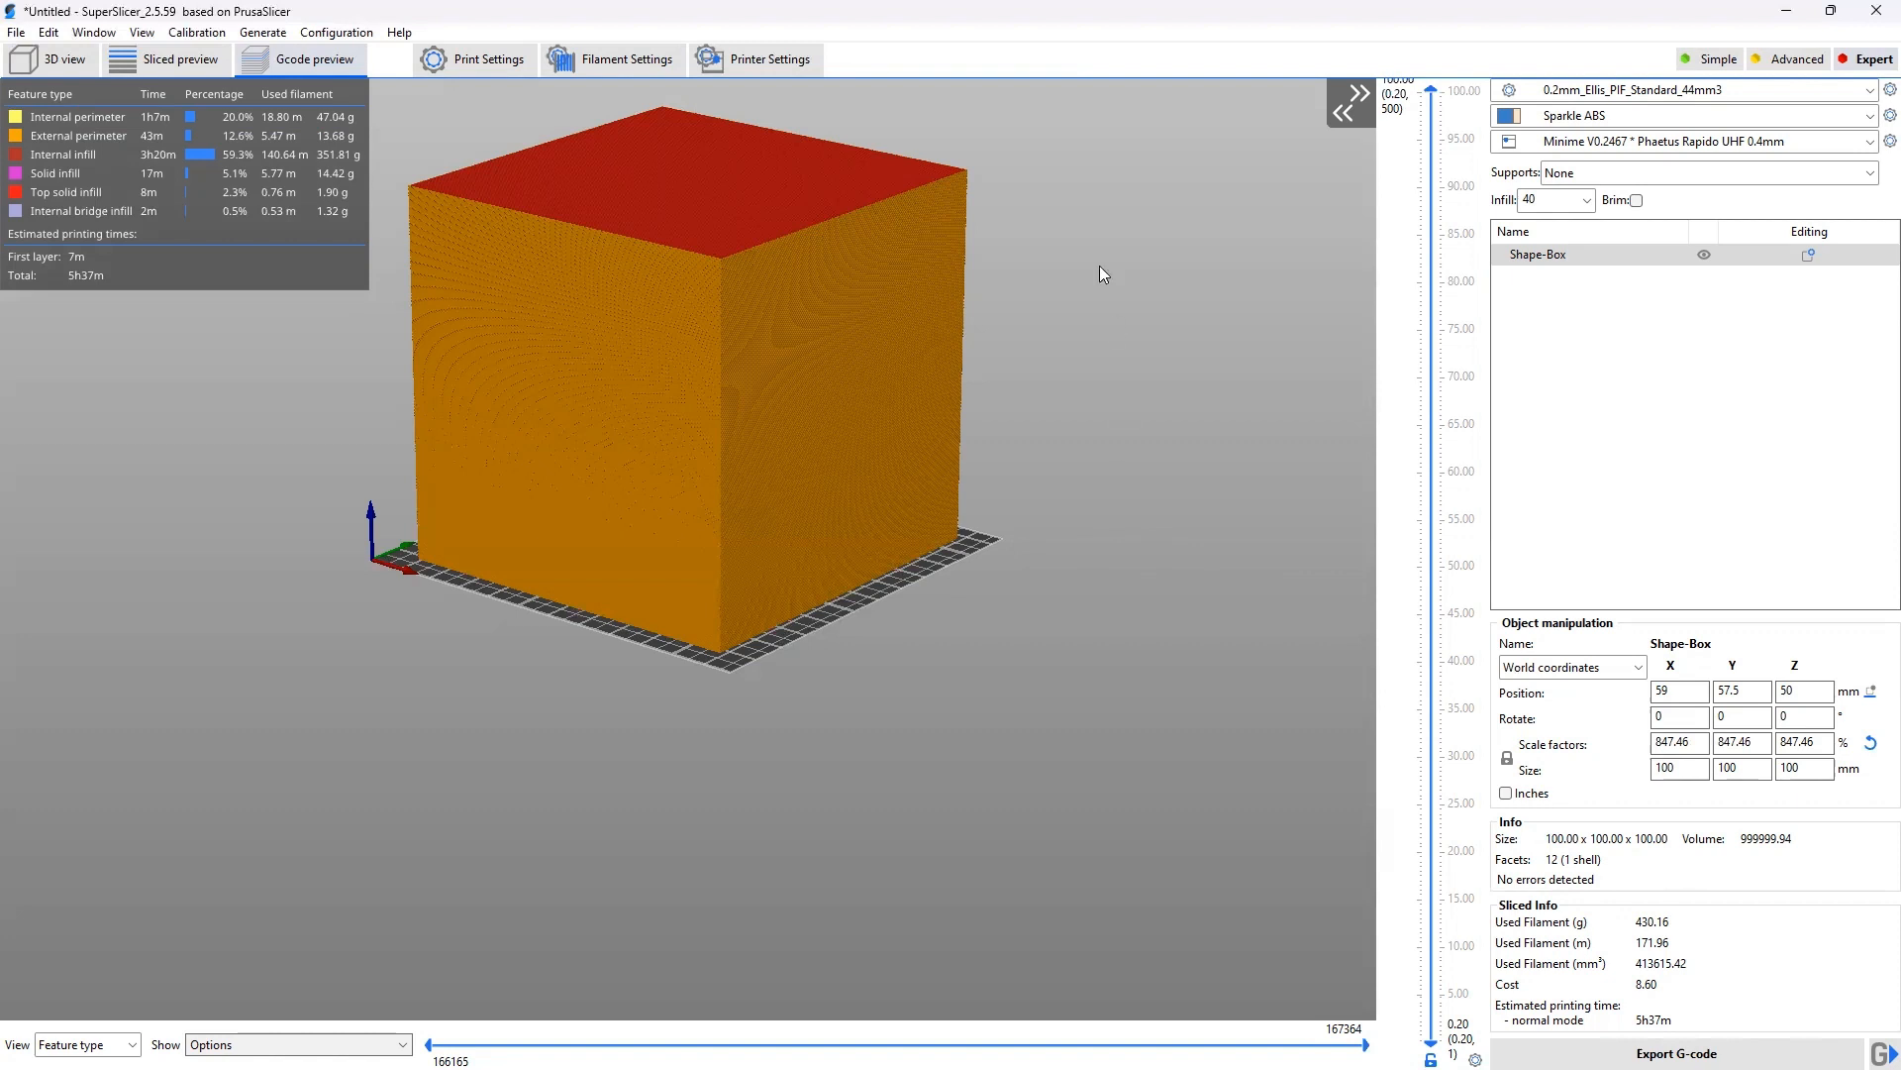
{"action": "mouse_move", "coordinate": [380, 75]}
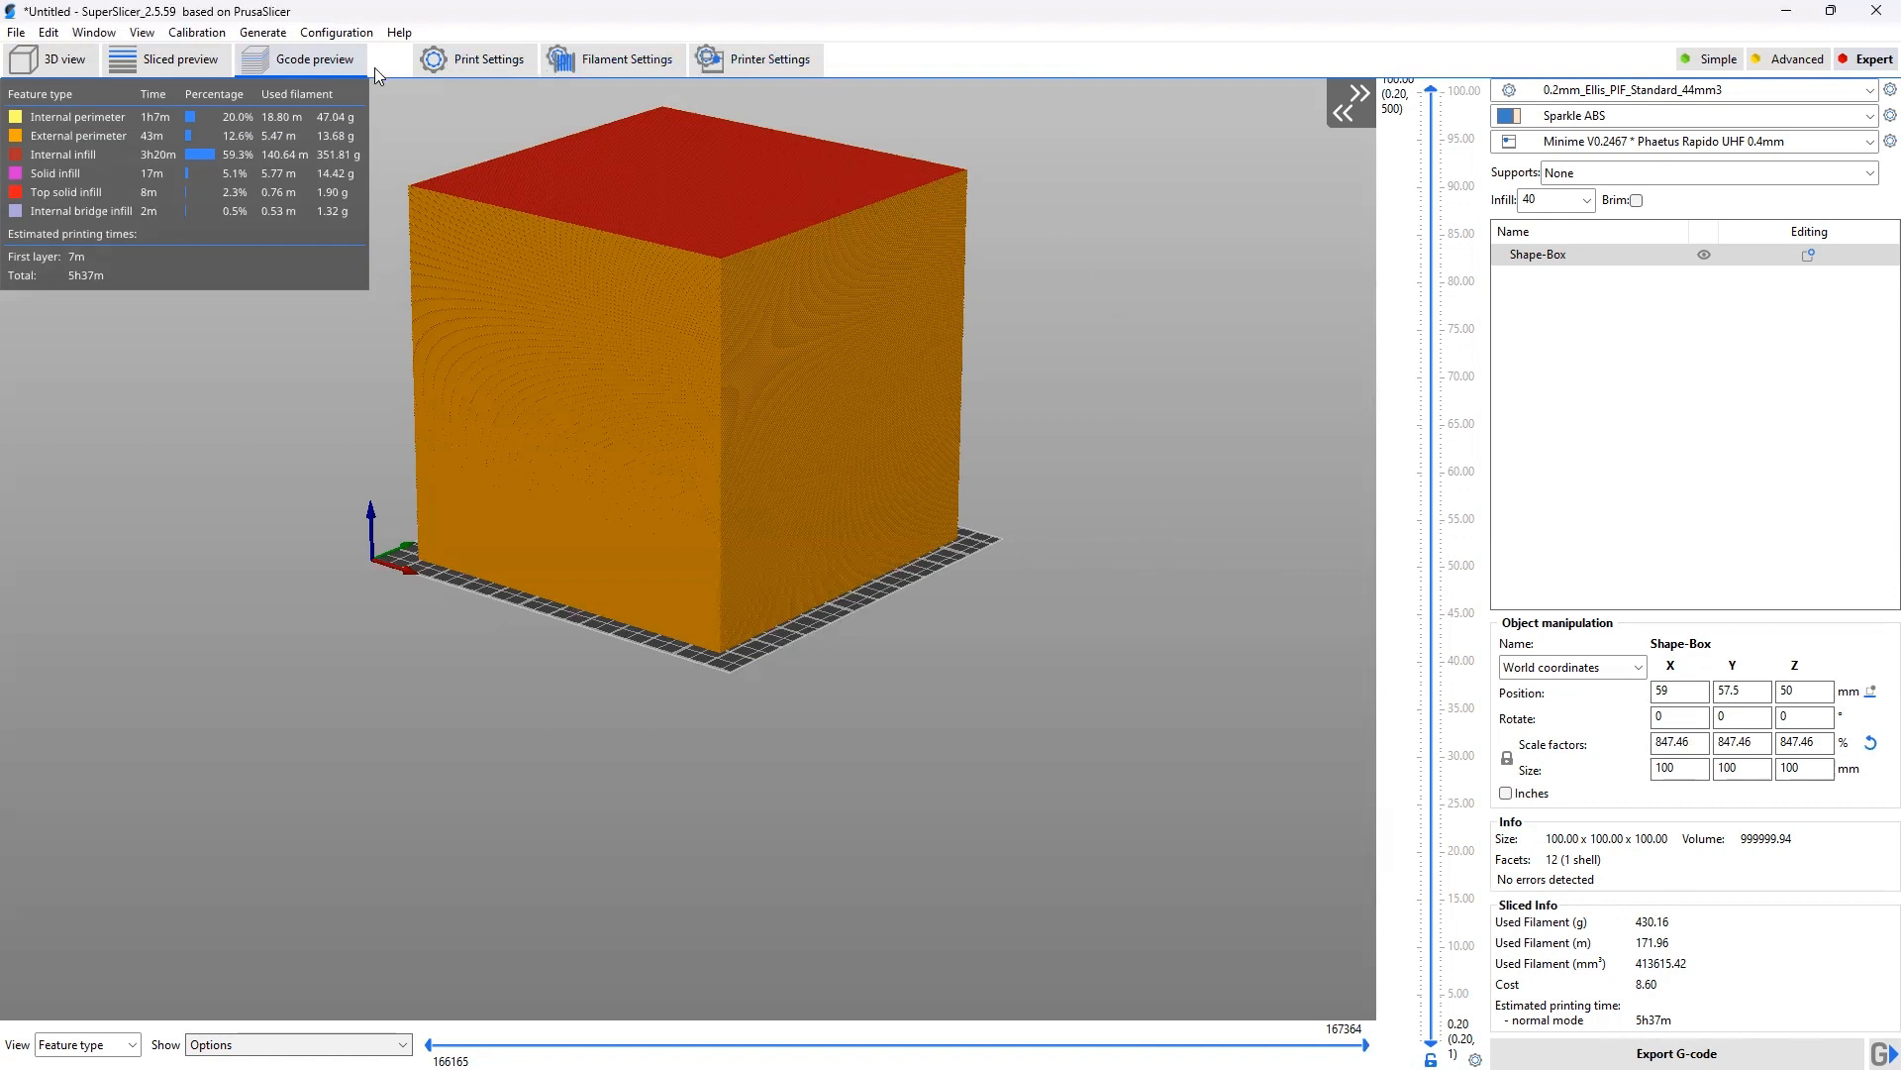
{"action": "left_click", "coordinate": [473, 58]}
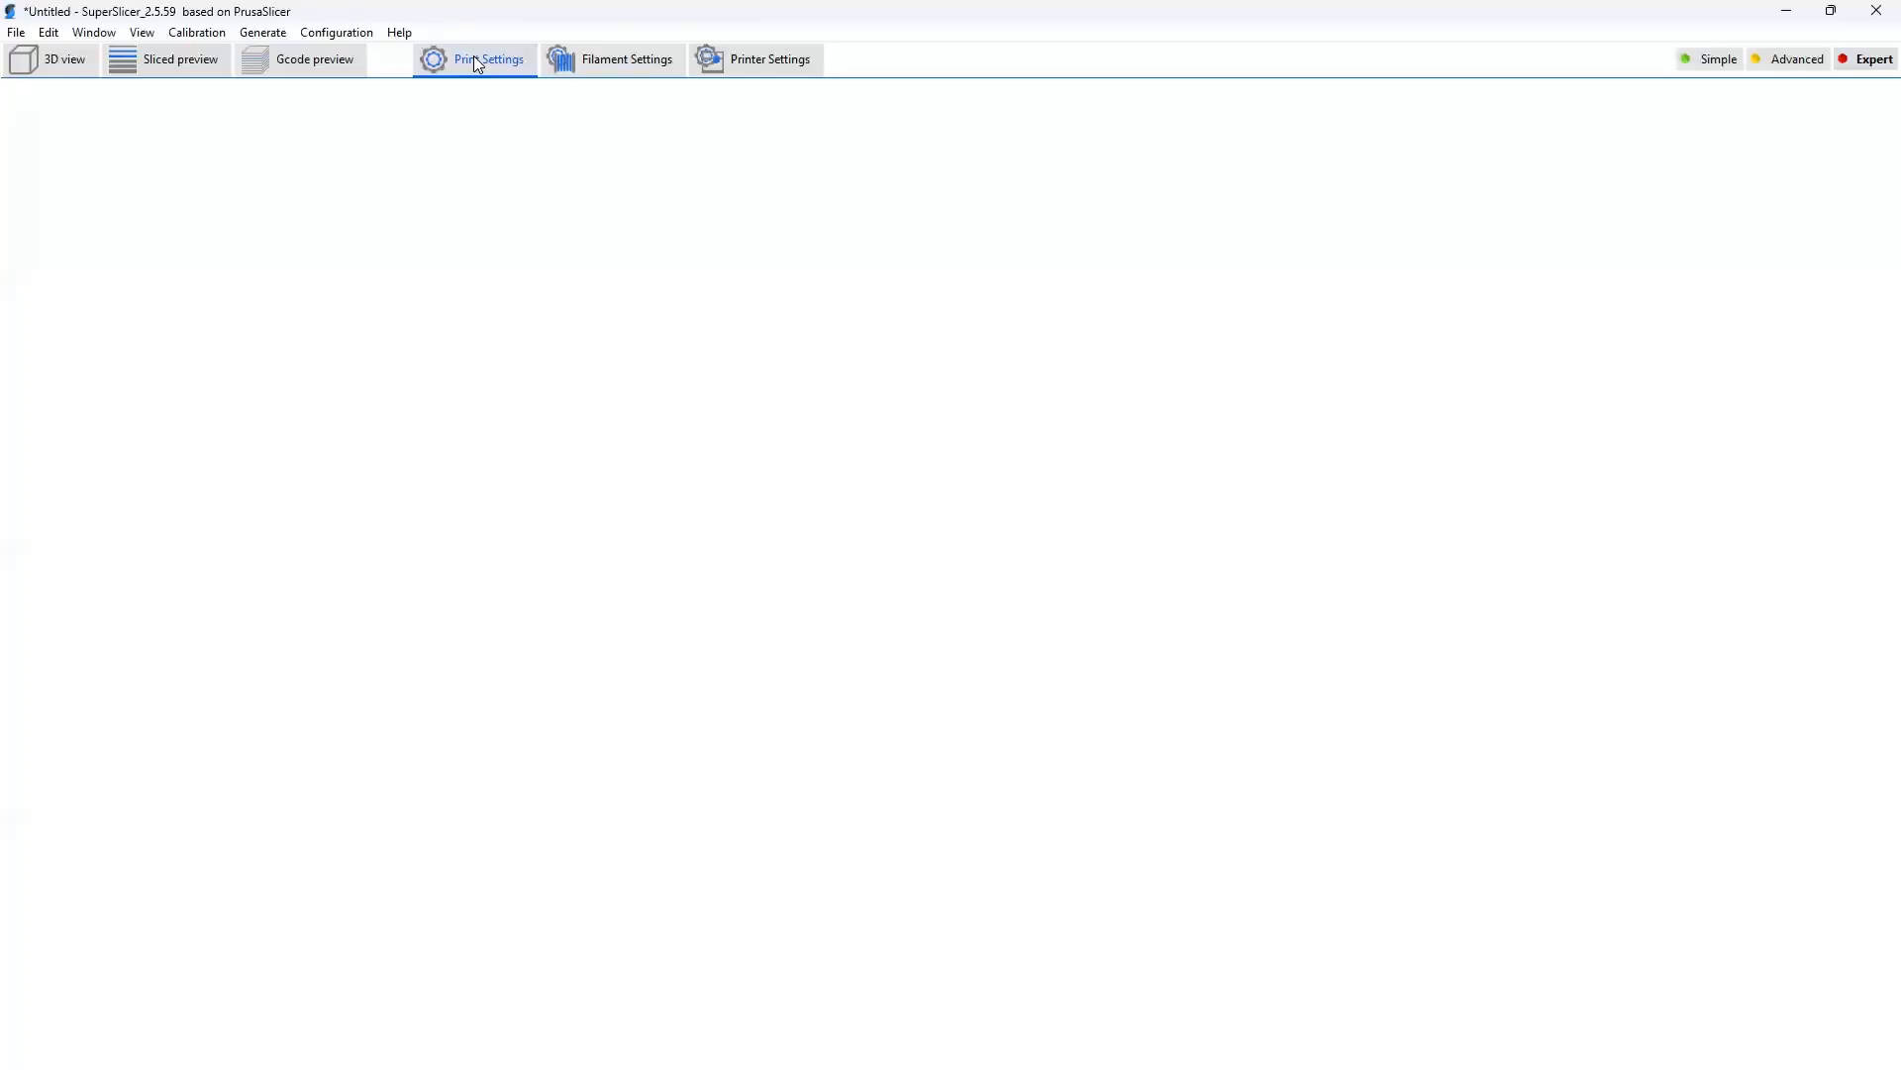
Show the Slicing page with 0.2 mm layer height and filtering values.
{"action": "left_click", "coordinate": [490, 59]}
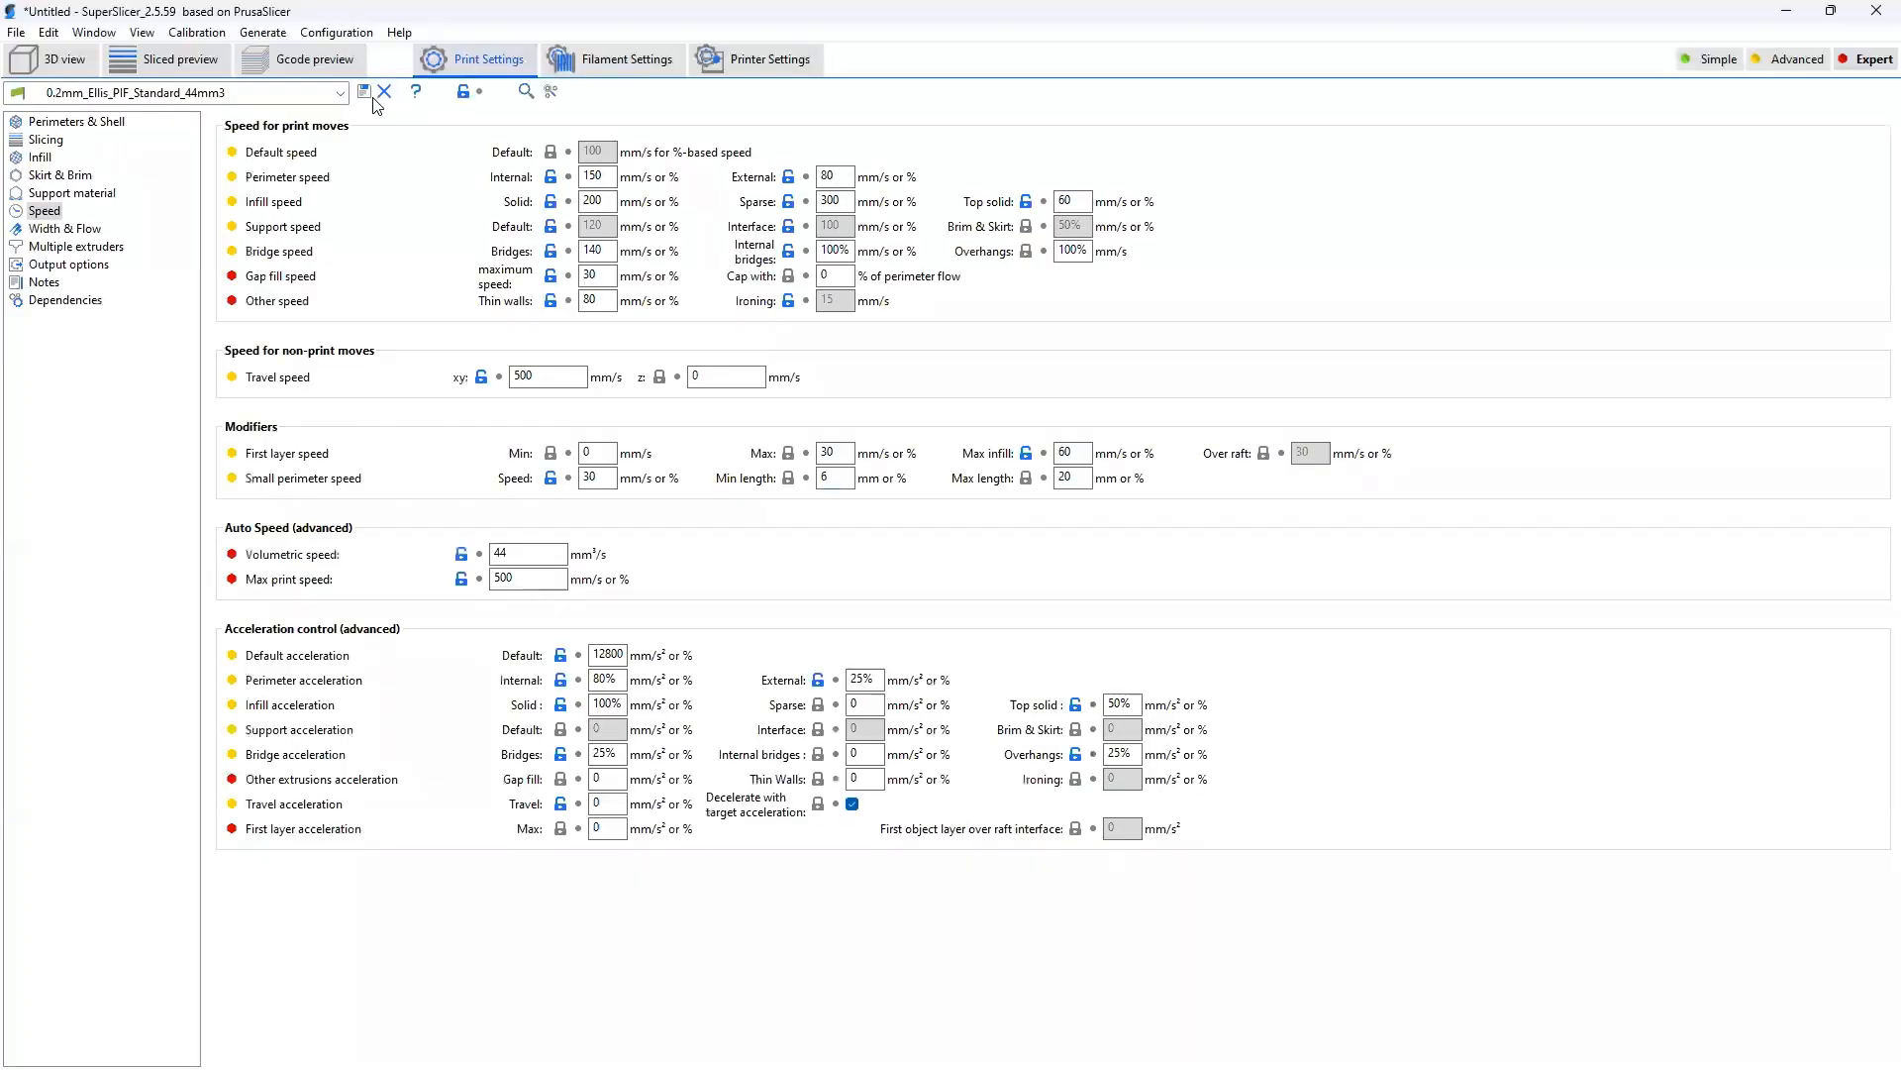
{"action": "left_click", "coordinate": [46, 139]}
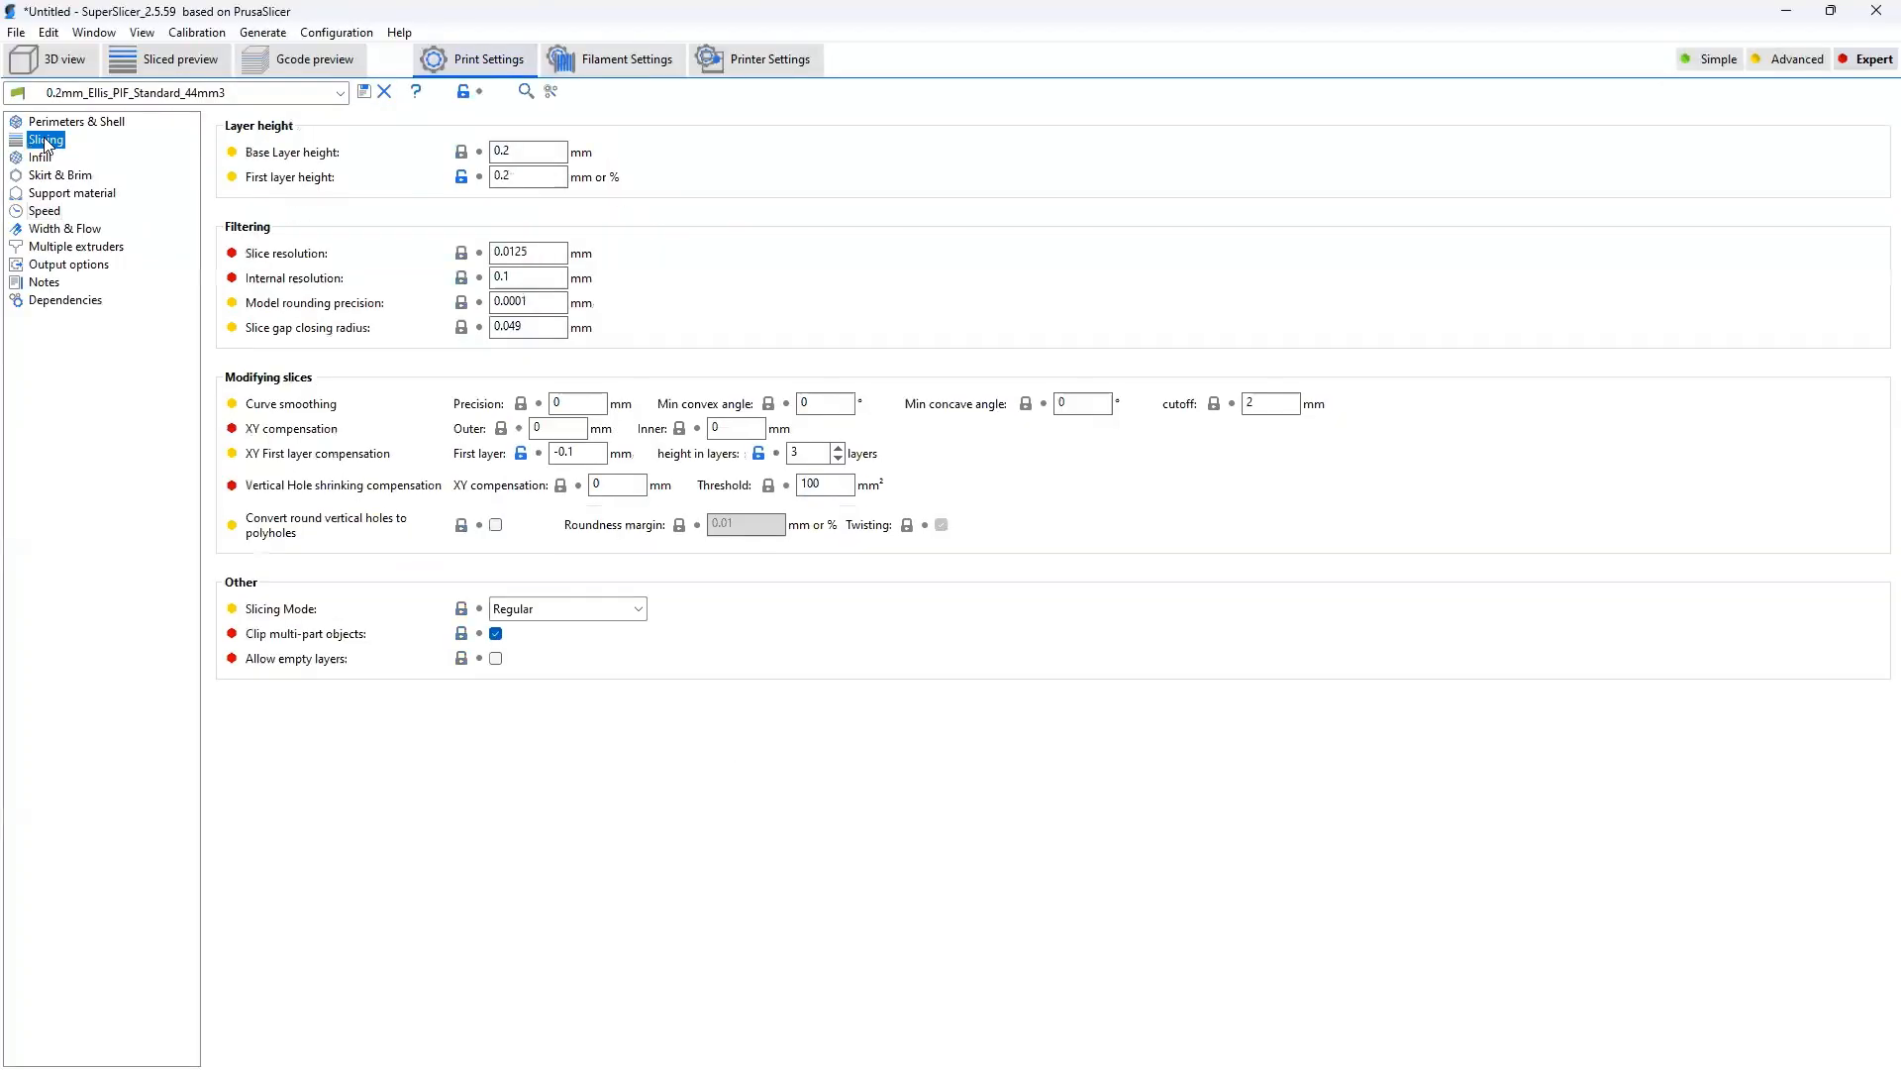
{"action": "mouse_move", "coordinate": [527, 176]}
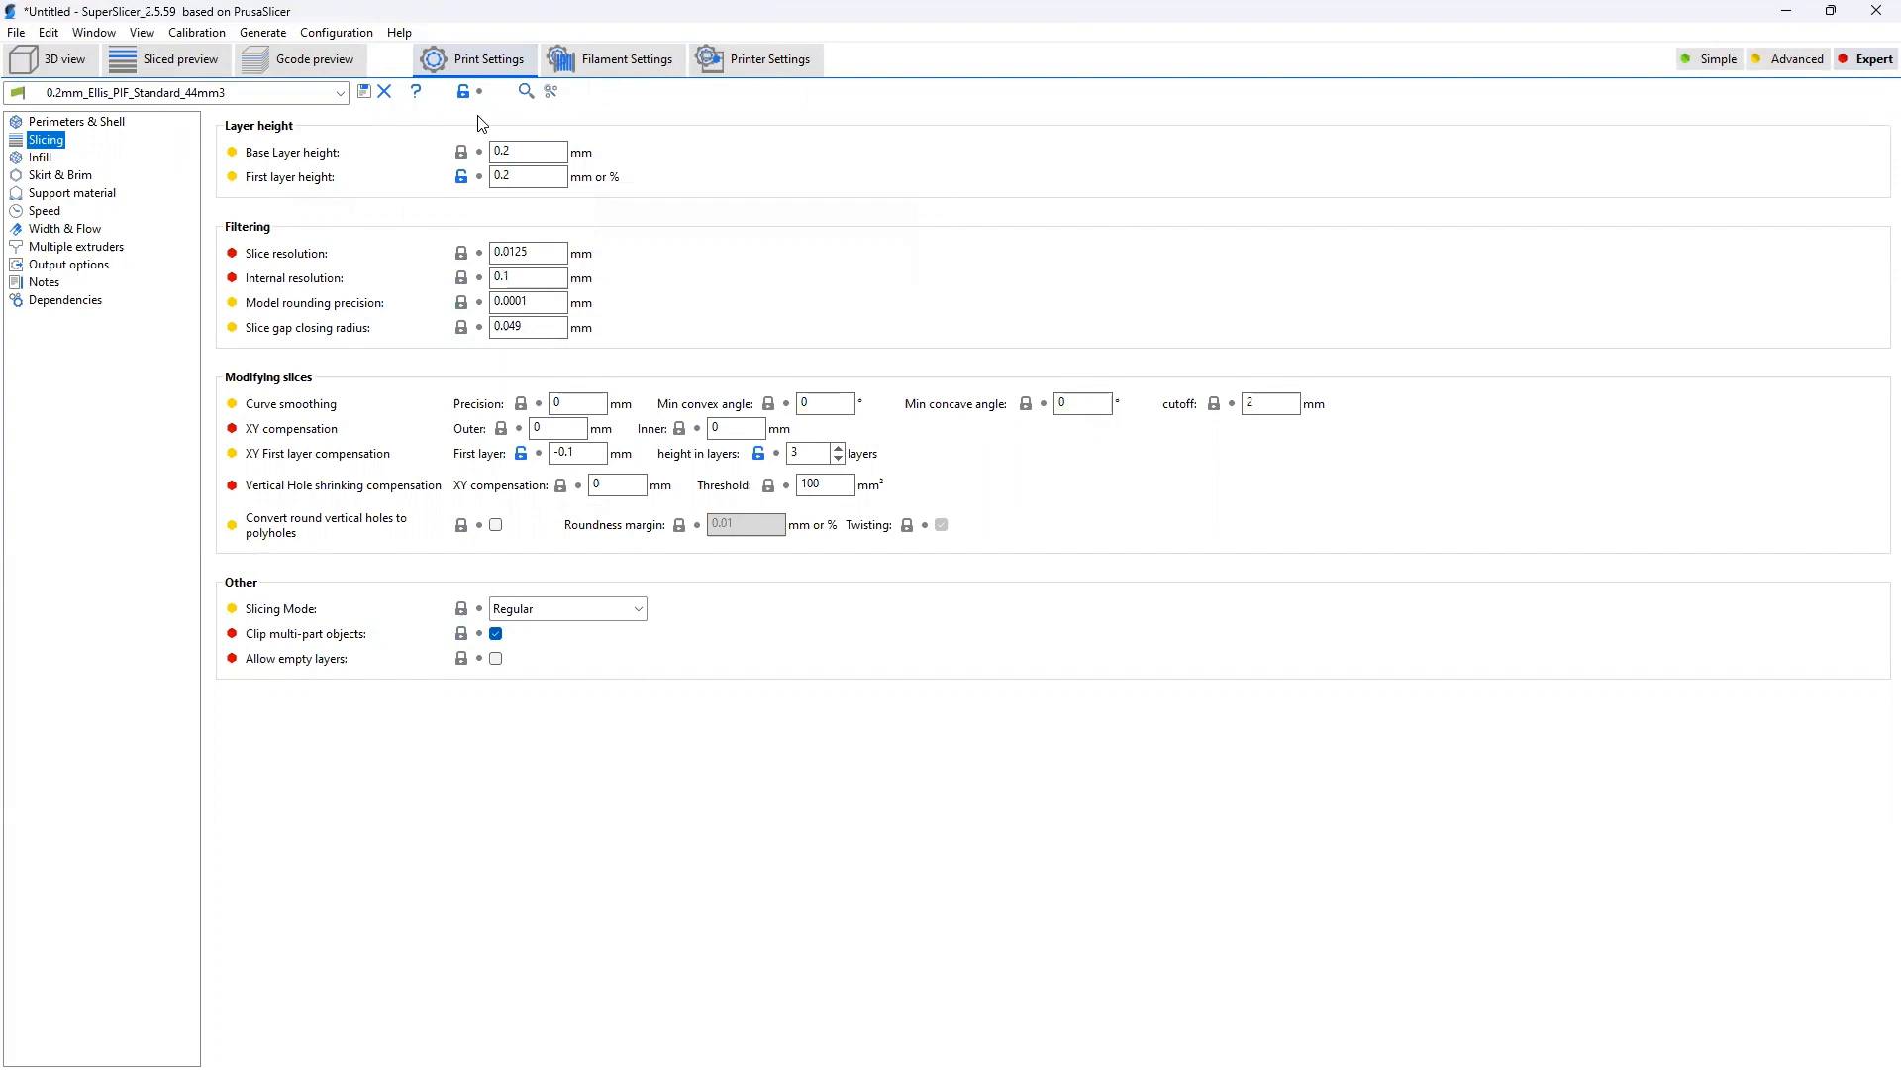
{"action": "mouse_move", "coordinate": [527, 177]}
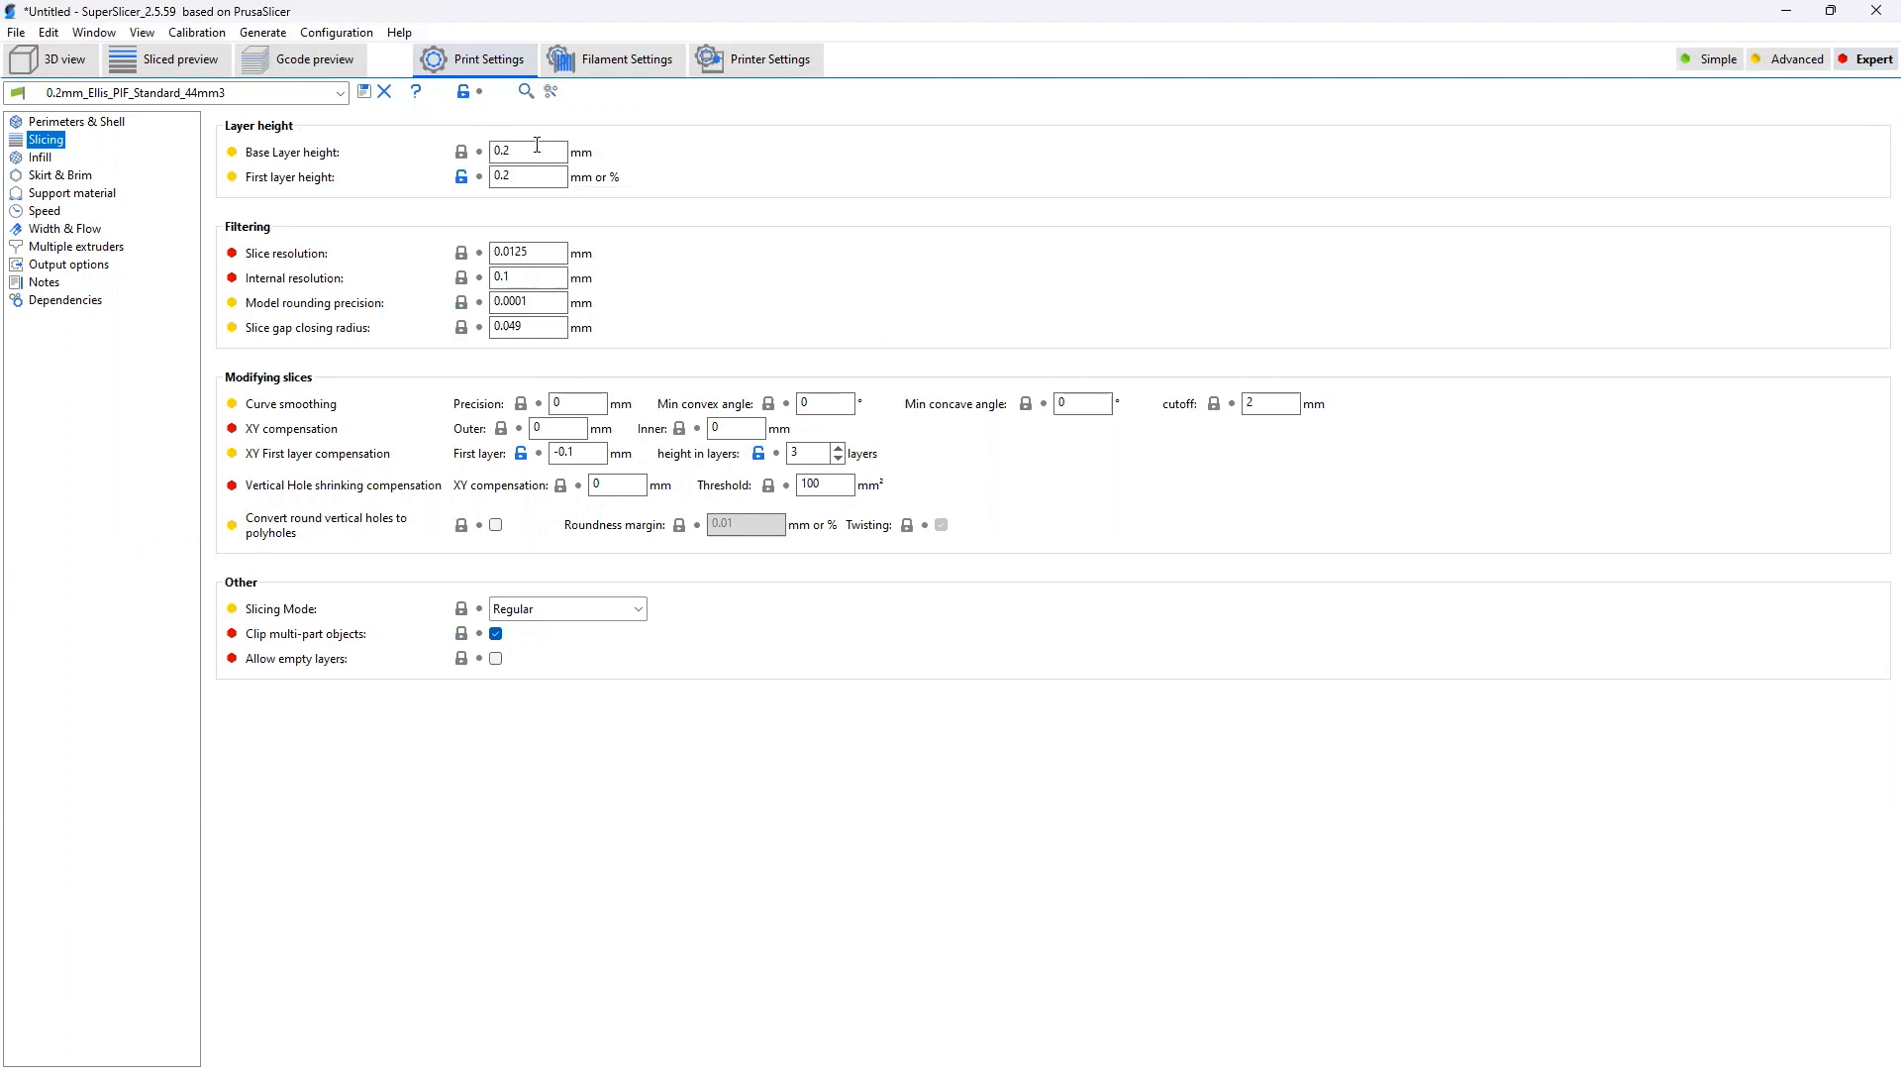
{"action": "mouse_move", "coordinate": [527, 151]}
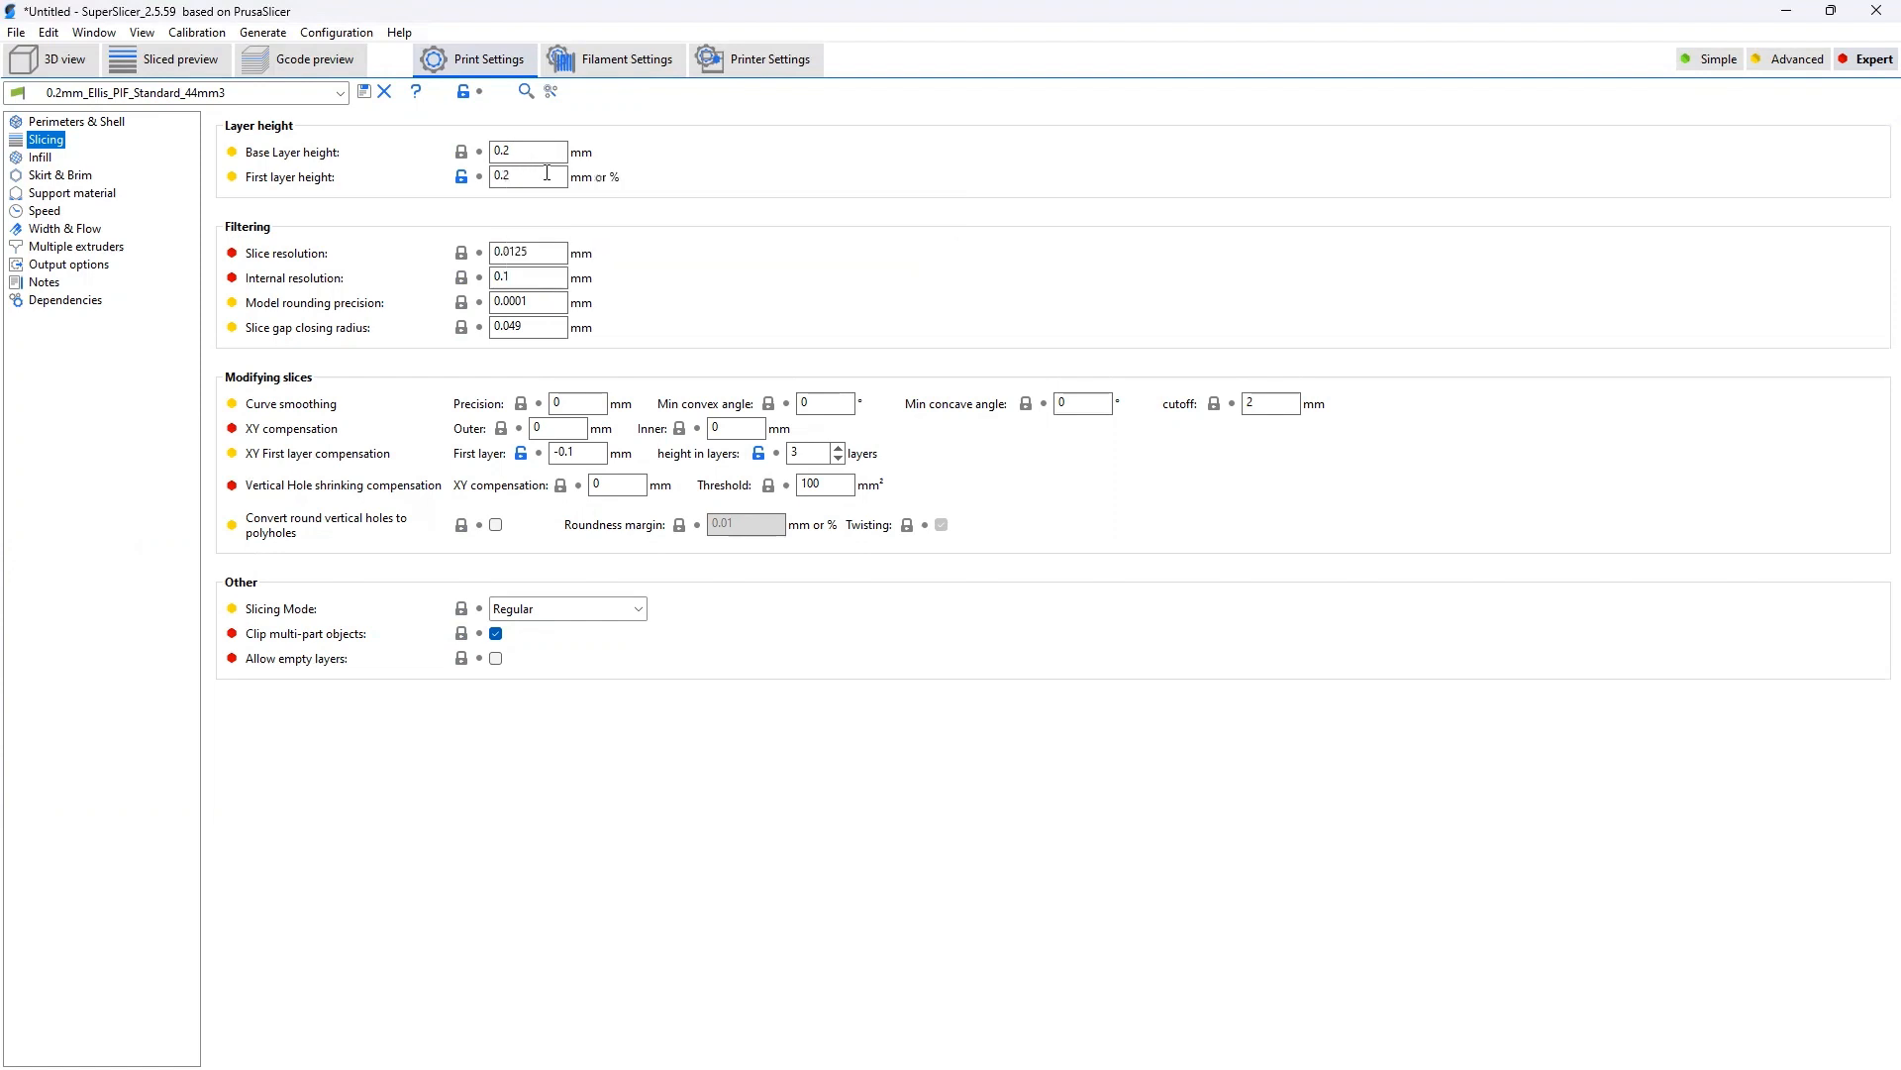
{"action": "mouse_move", "coordinate": [527, 177]}
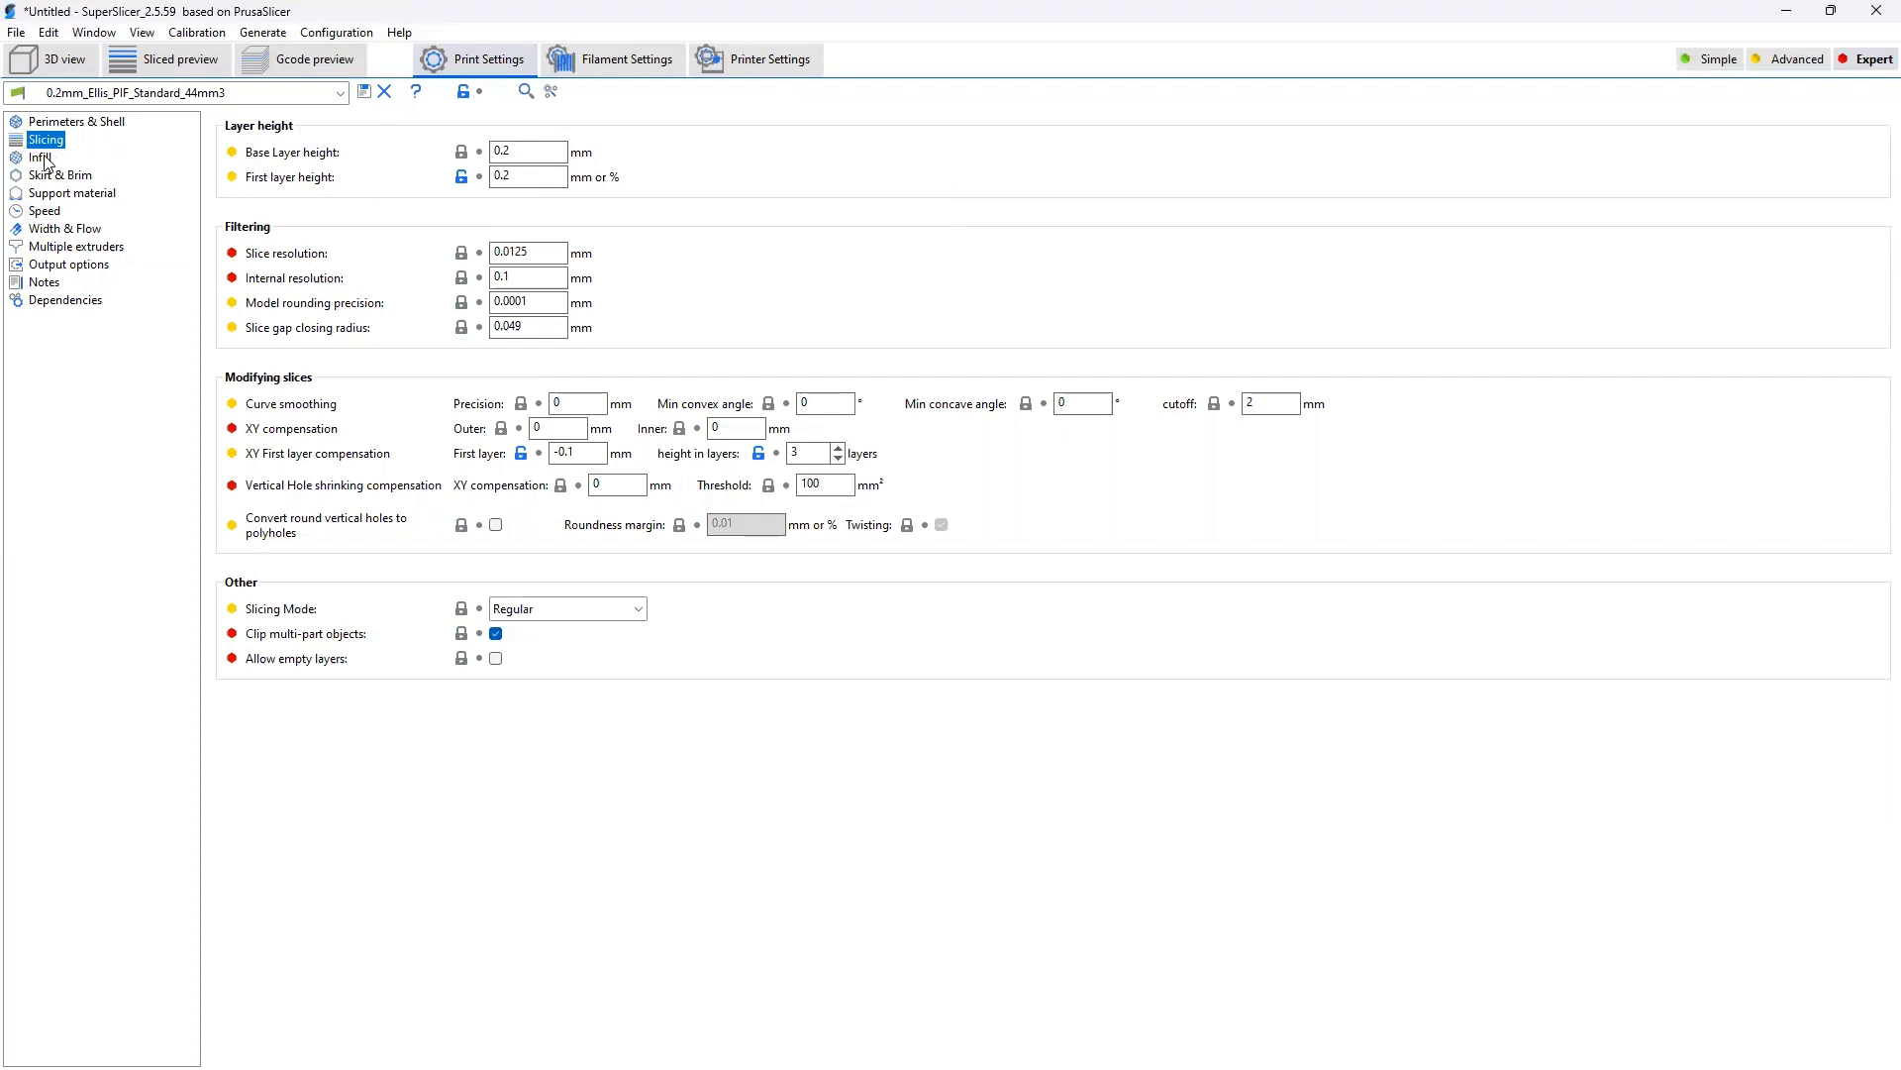
Show the Infill page with 40% Grid sparse infill and monotonic solid patterns.
{"action": "left_click", "coordinate": [39, 158]}
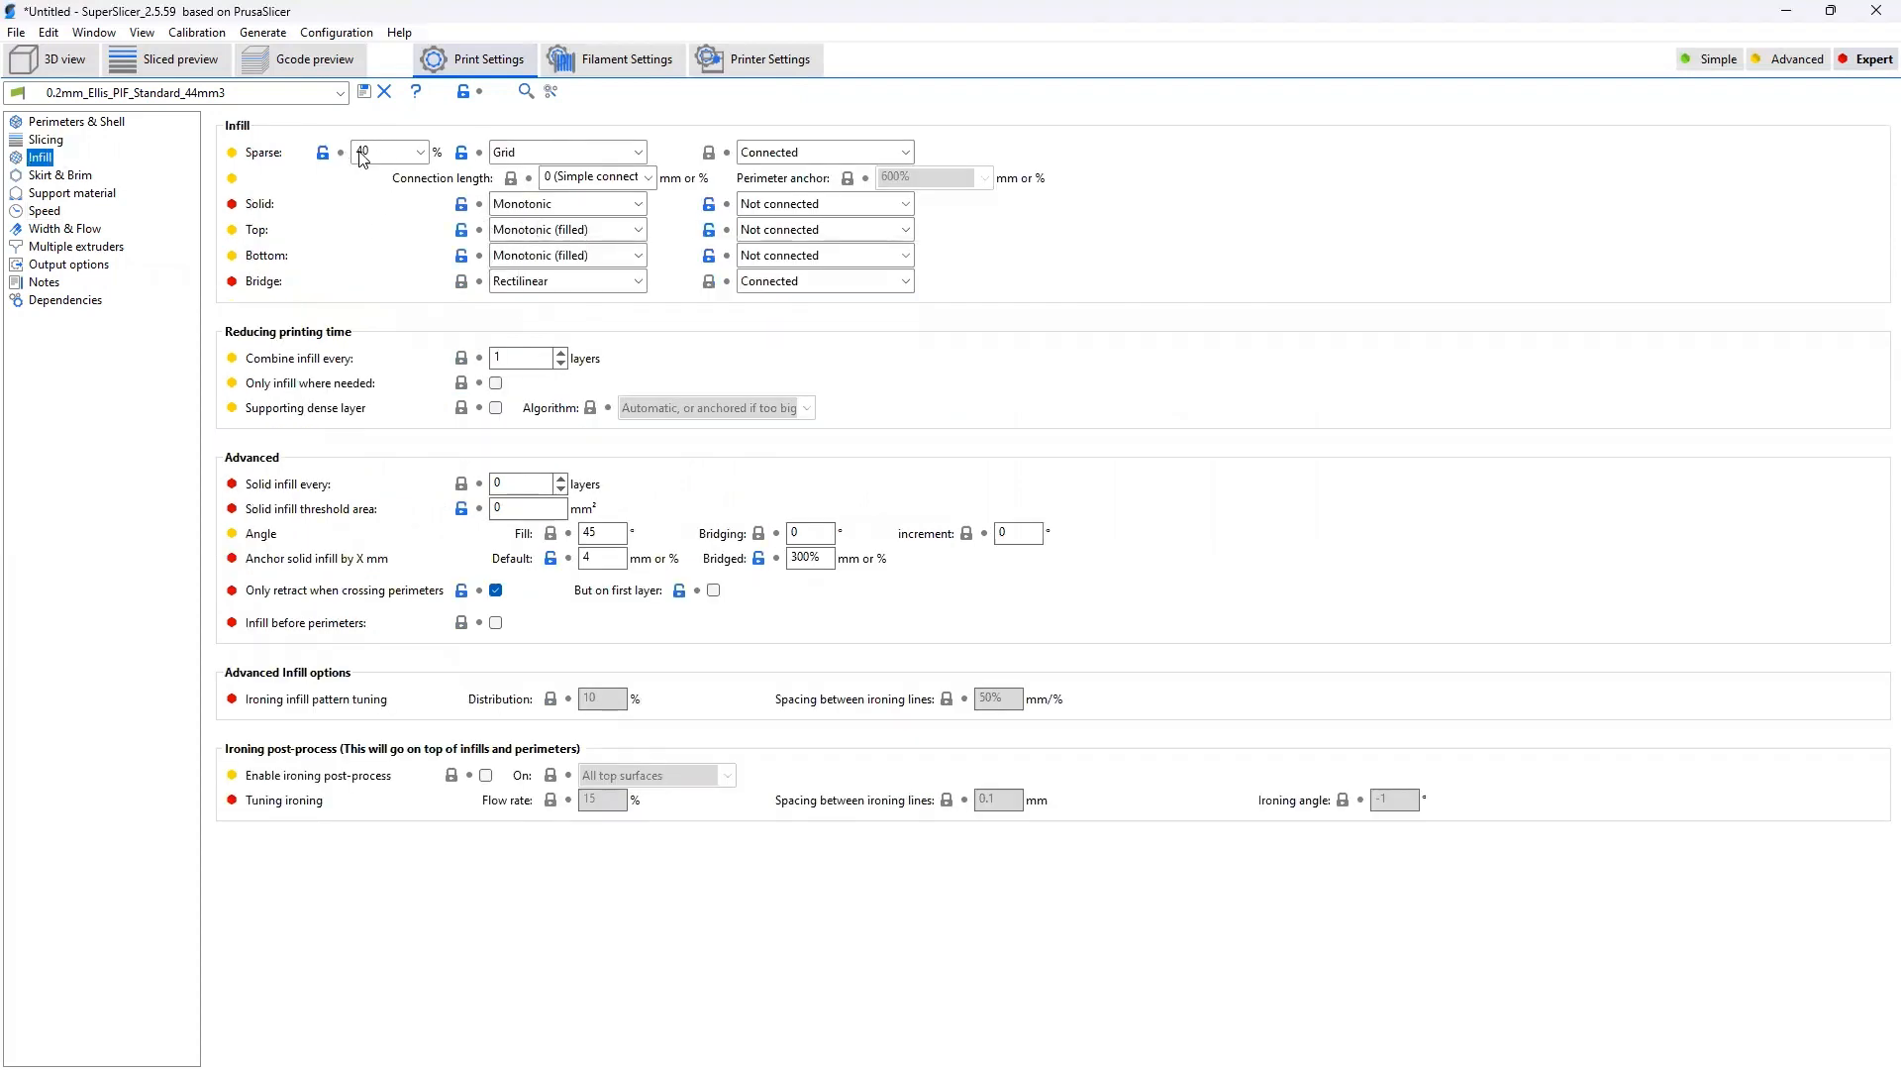
{"action": "mouse_move", "coordinate": [464, 93]}
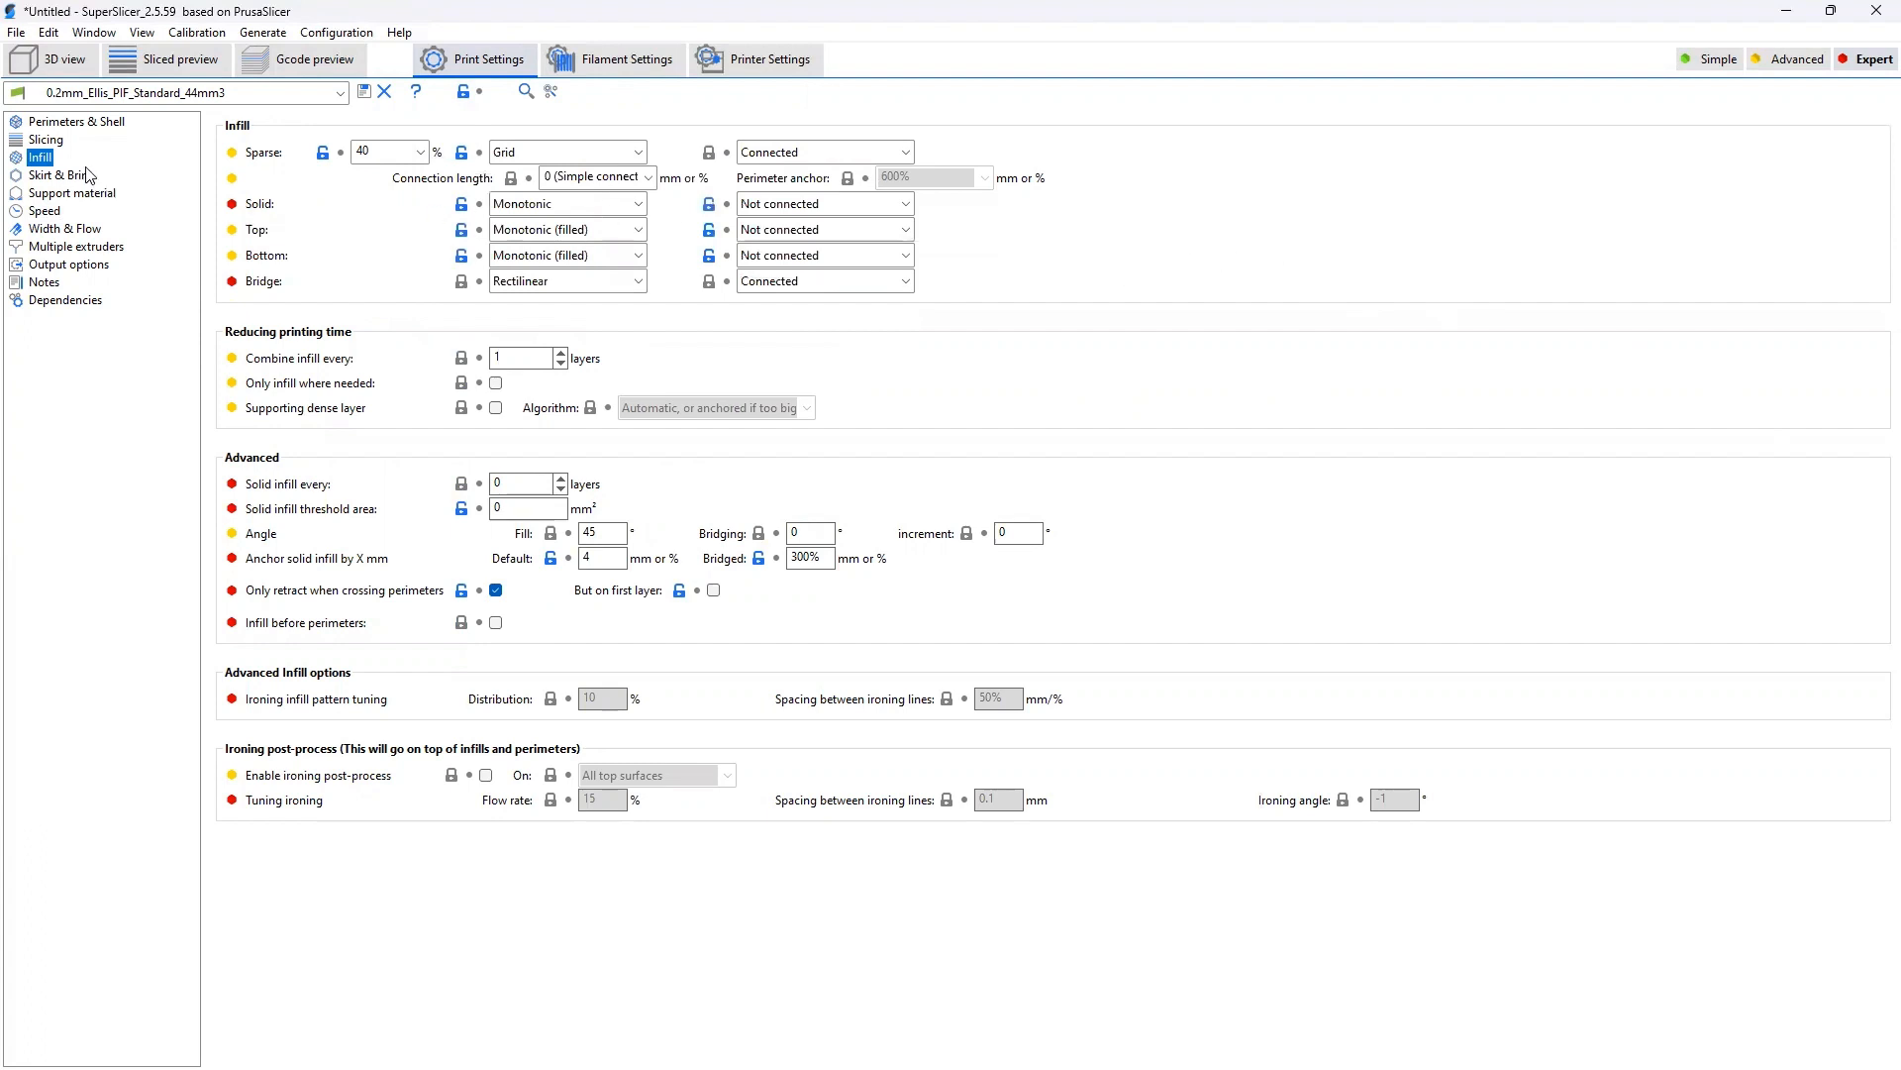
{"action": "mouse_move", "coordinate": [81, 177]}
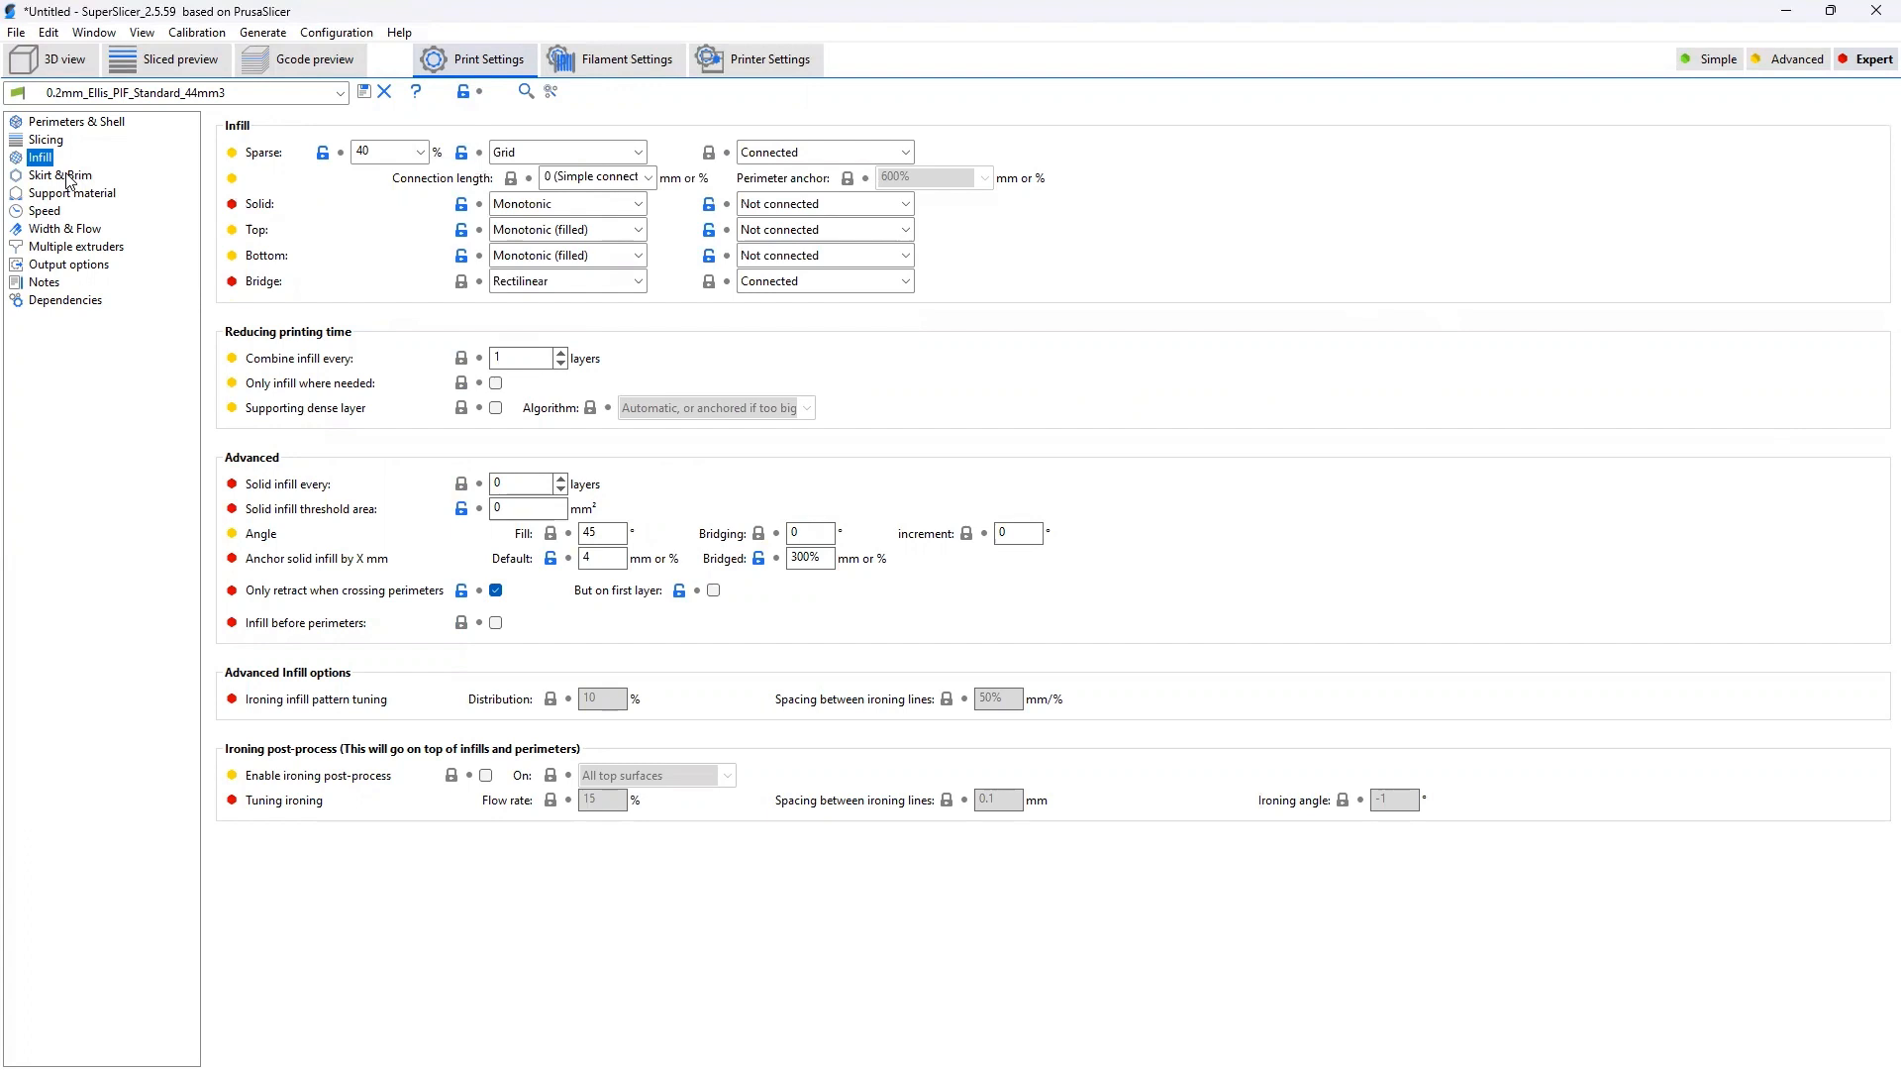
{"action": "left_click", "coordinate": [46, 210]}
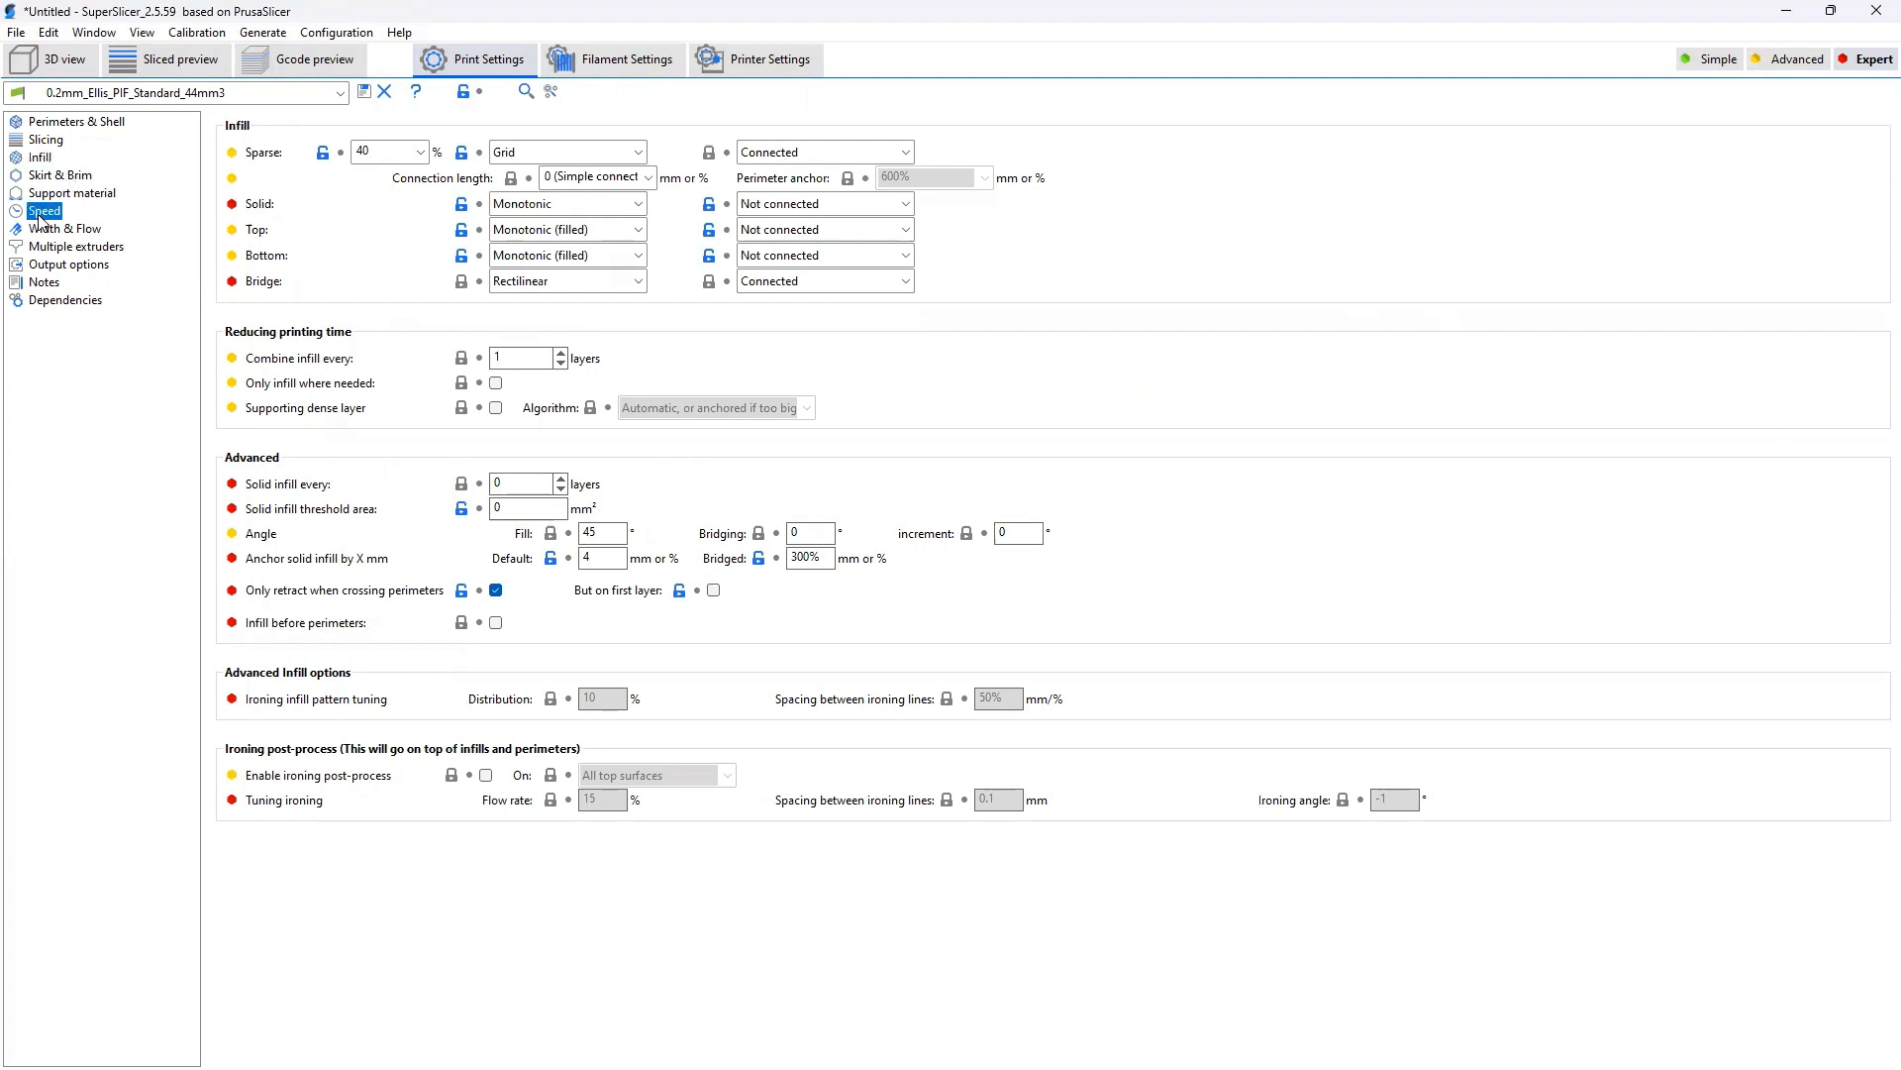
{"action": "left_click", "coordinate": [45, 210]}
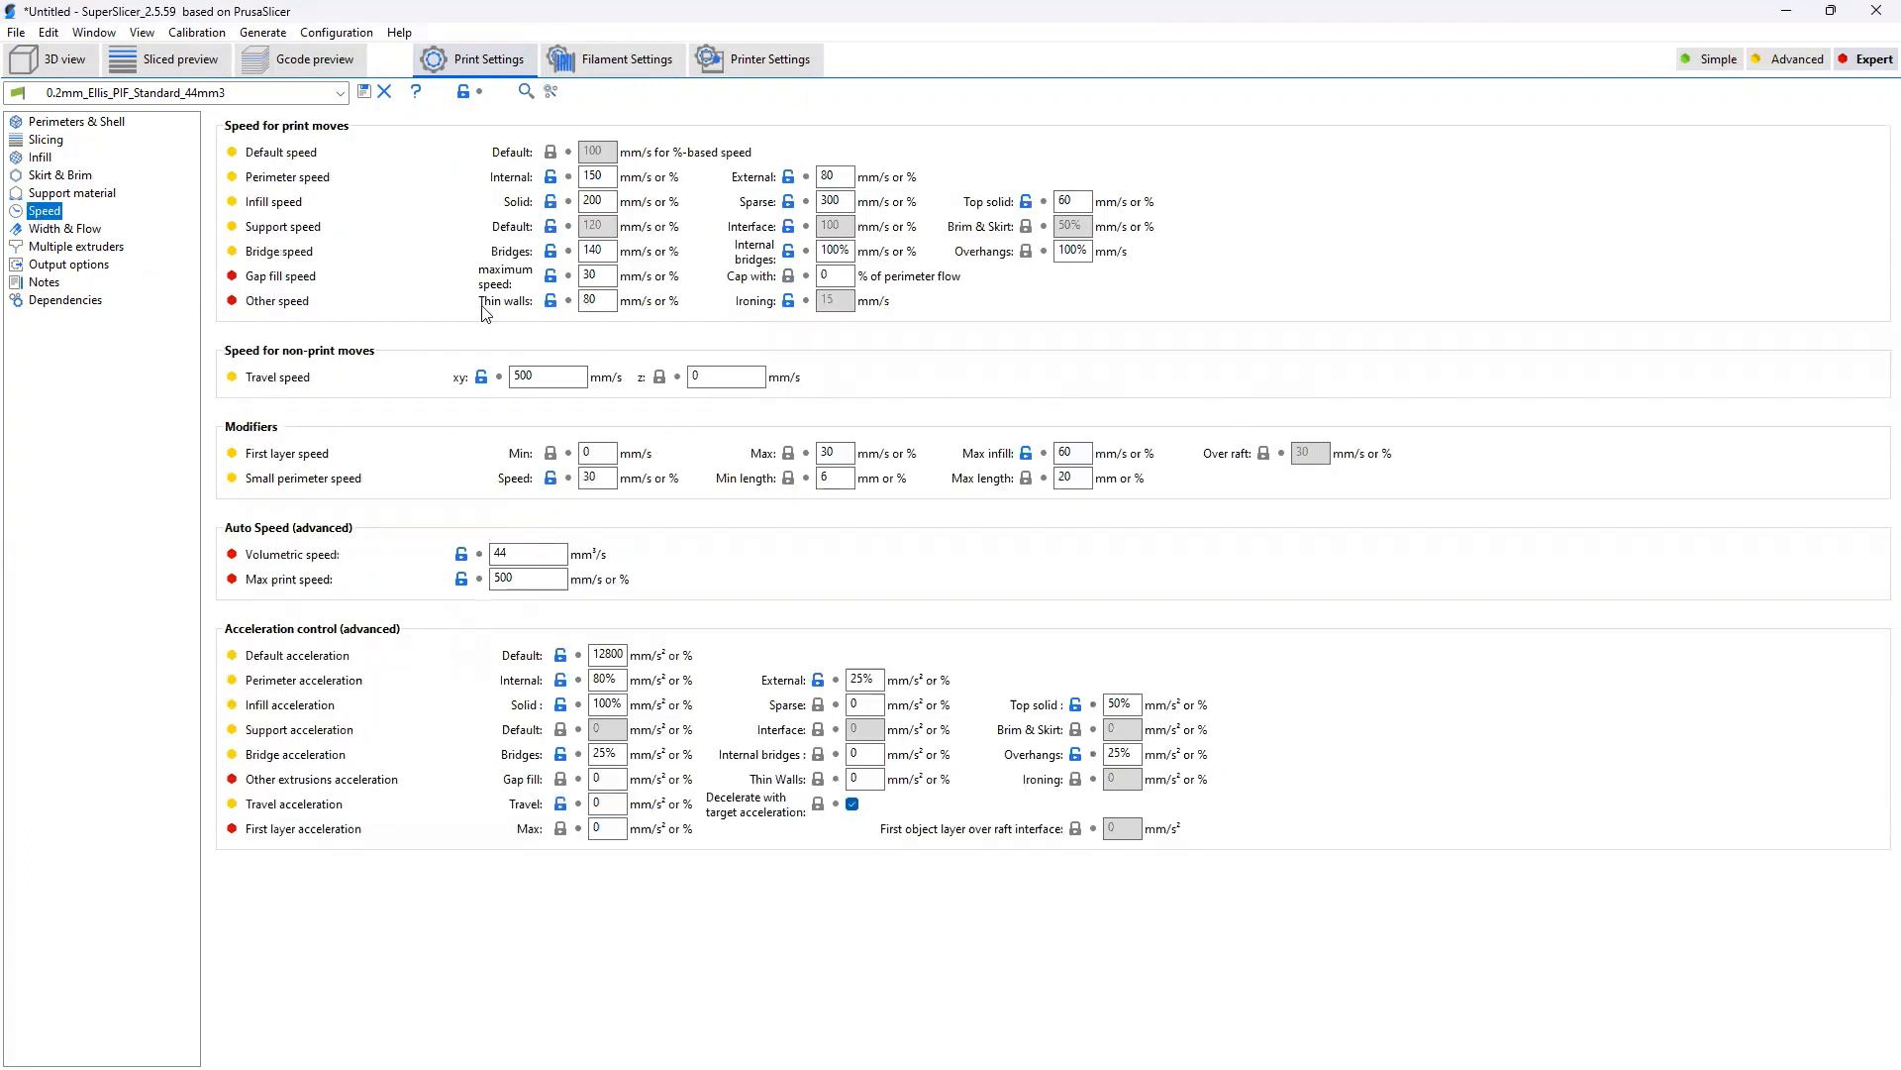
{"action": "mouse_move", "coordinate": [553, 105]}
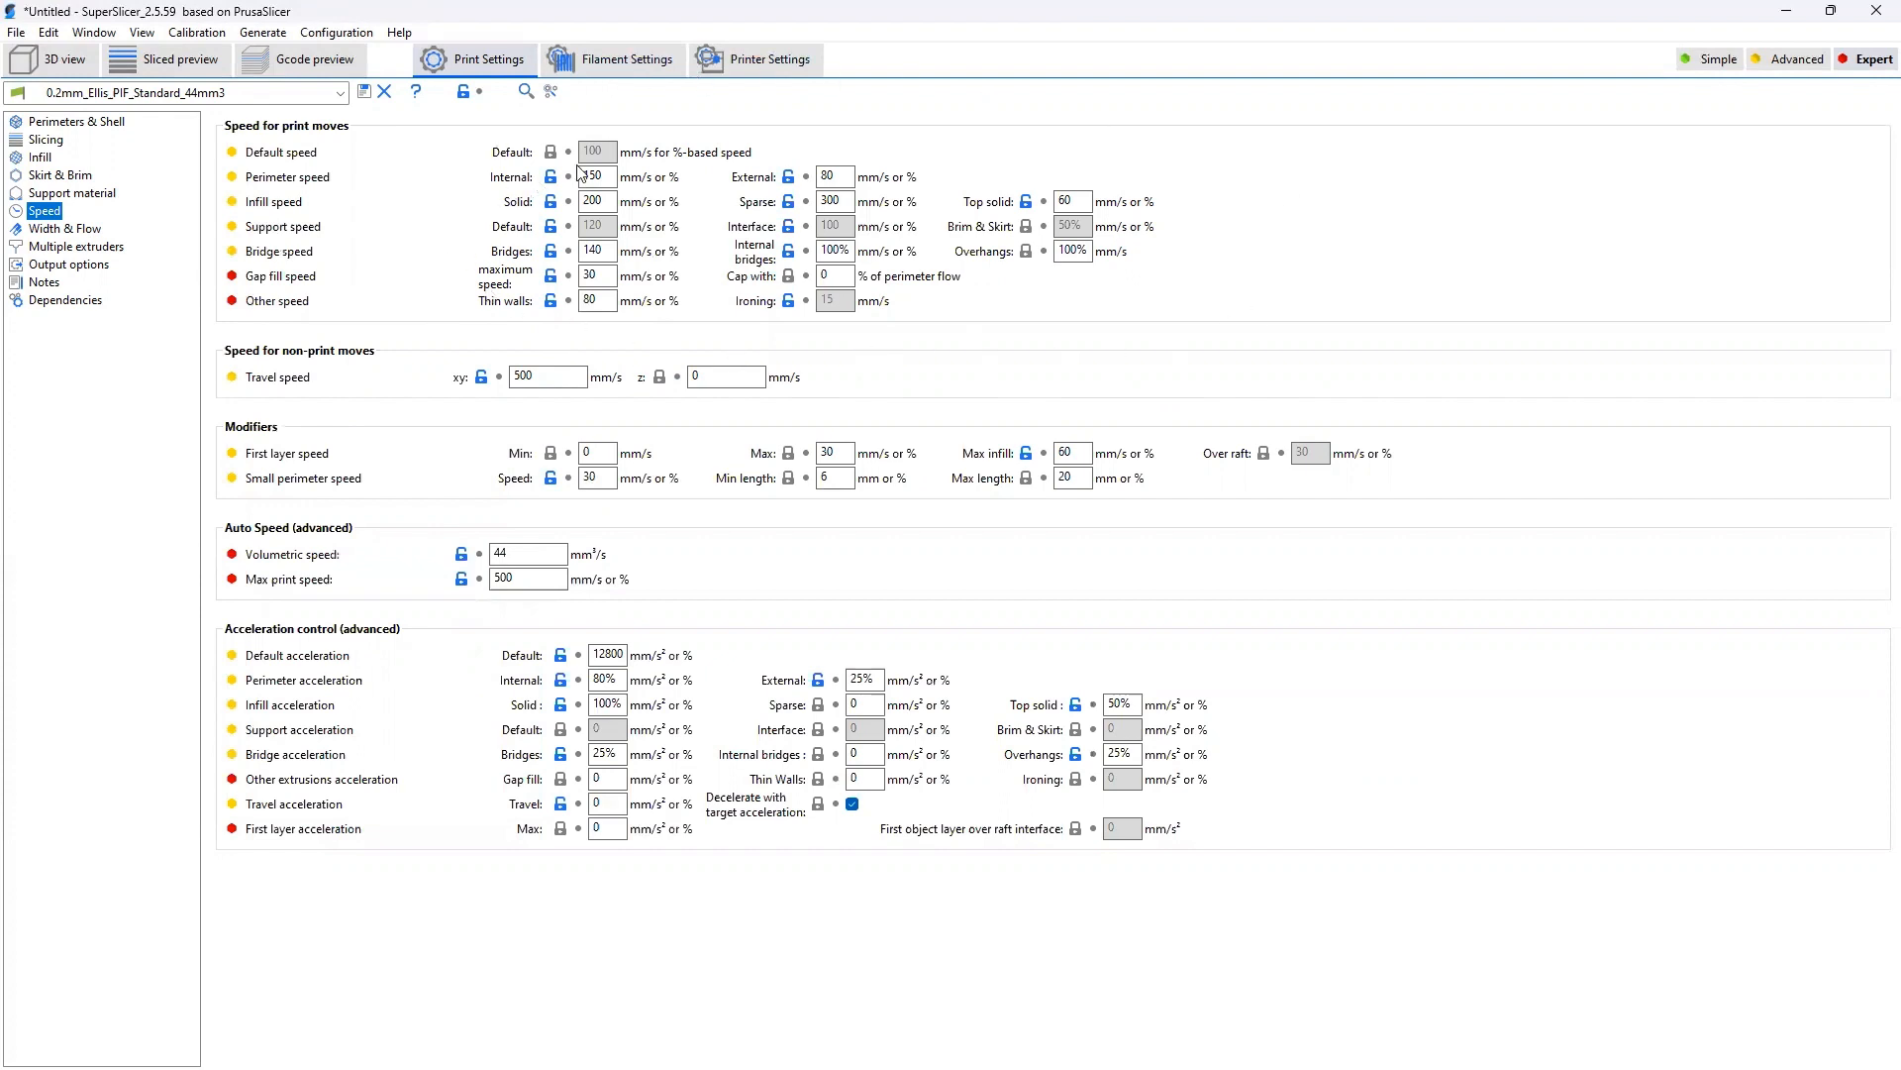
{"action": "type", "text": "150"}
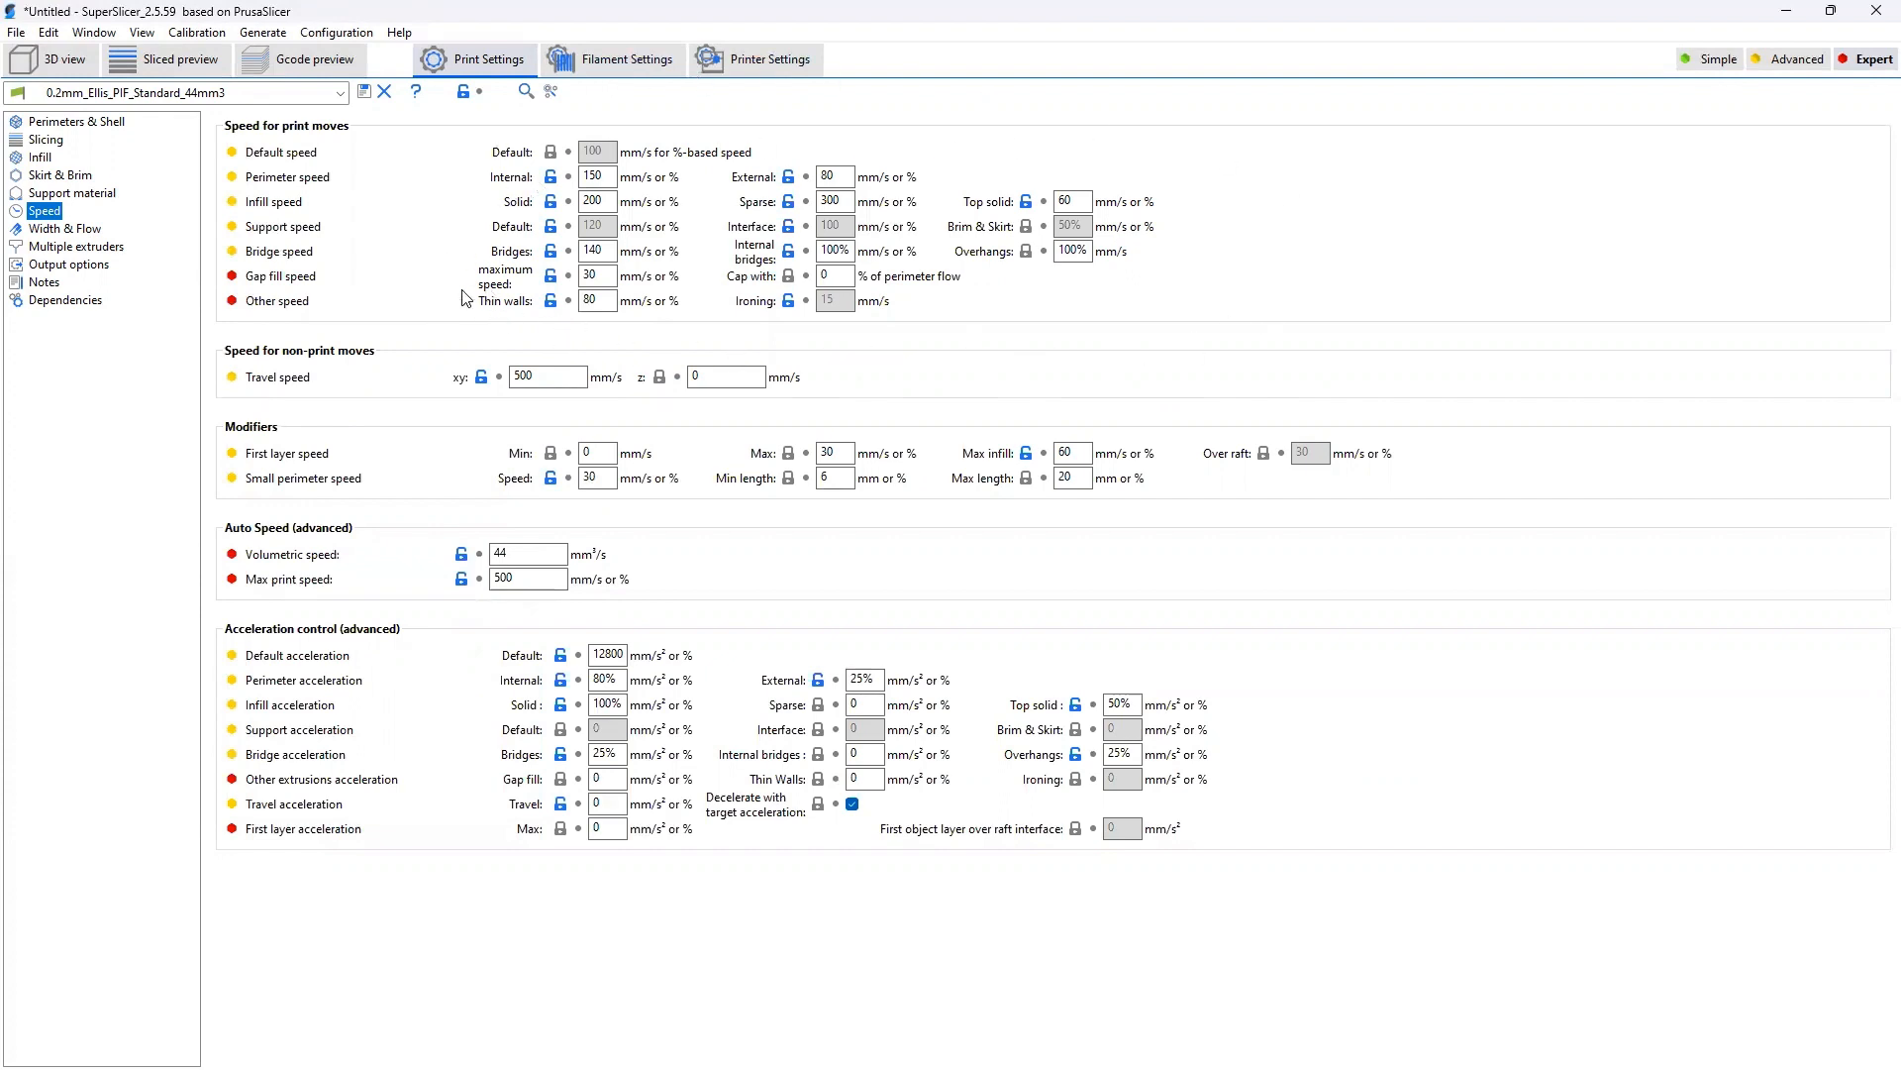
{"action": "mouse_move", "coordinate": [861, 364]}
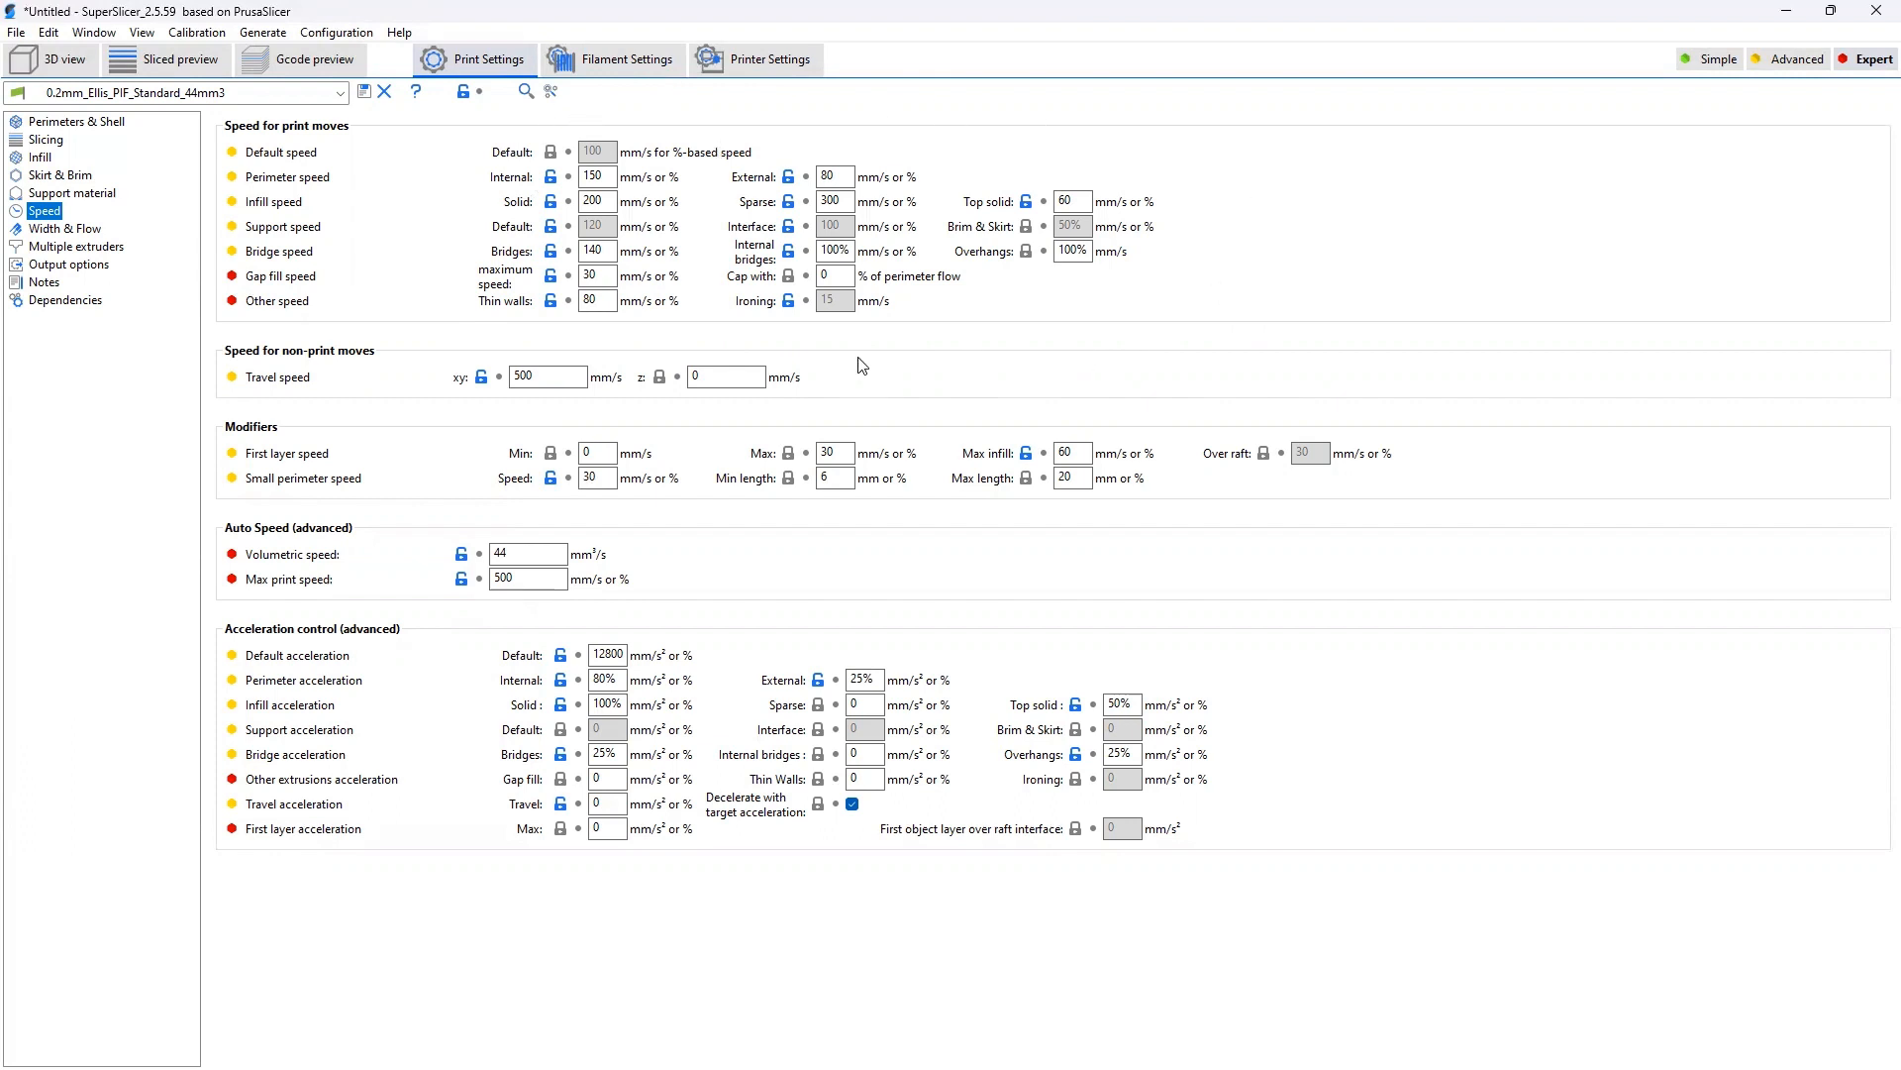
{"action": "mouse_move", "coordinate": [715, 337]}
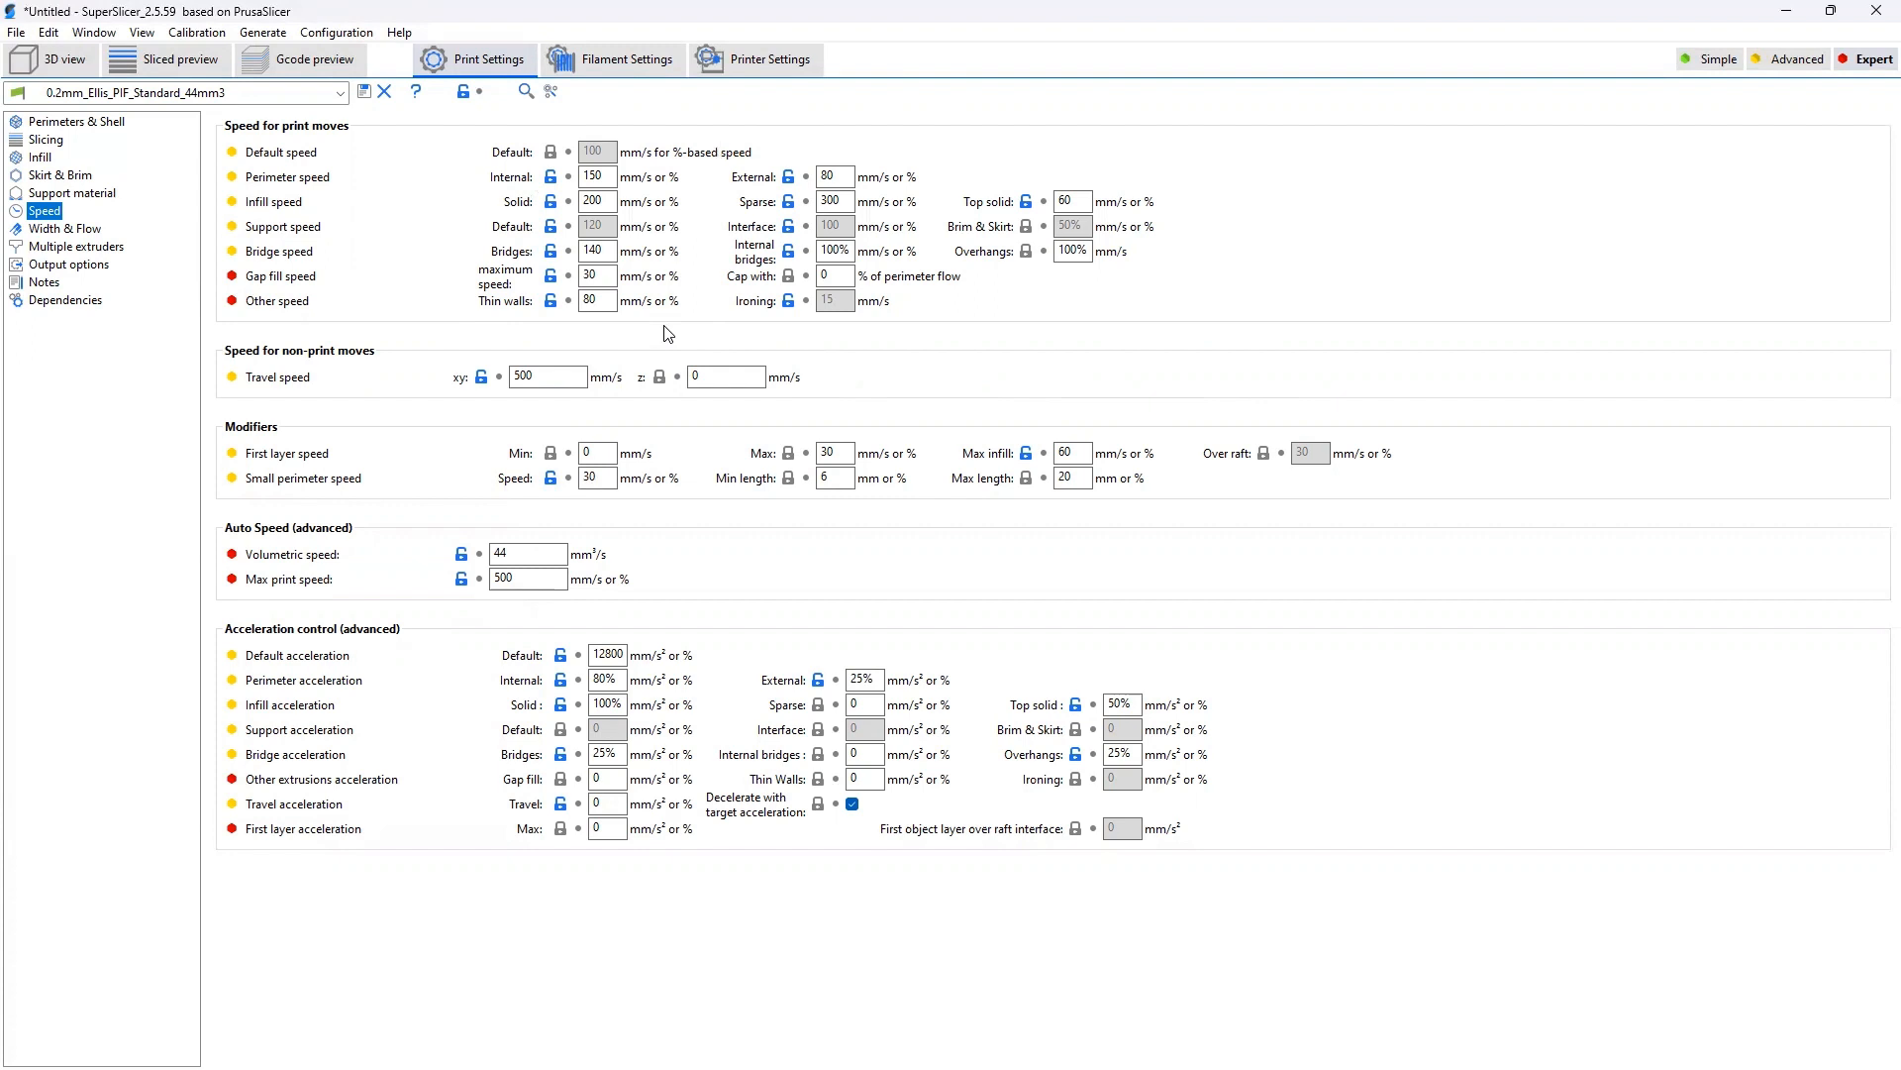
{"action": "mouse_move", "coordinate": [658, 337]}
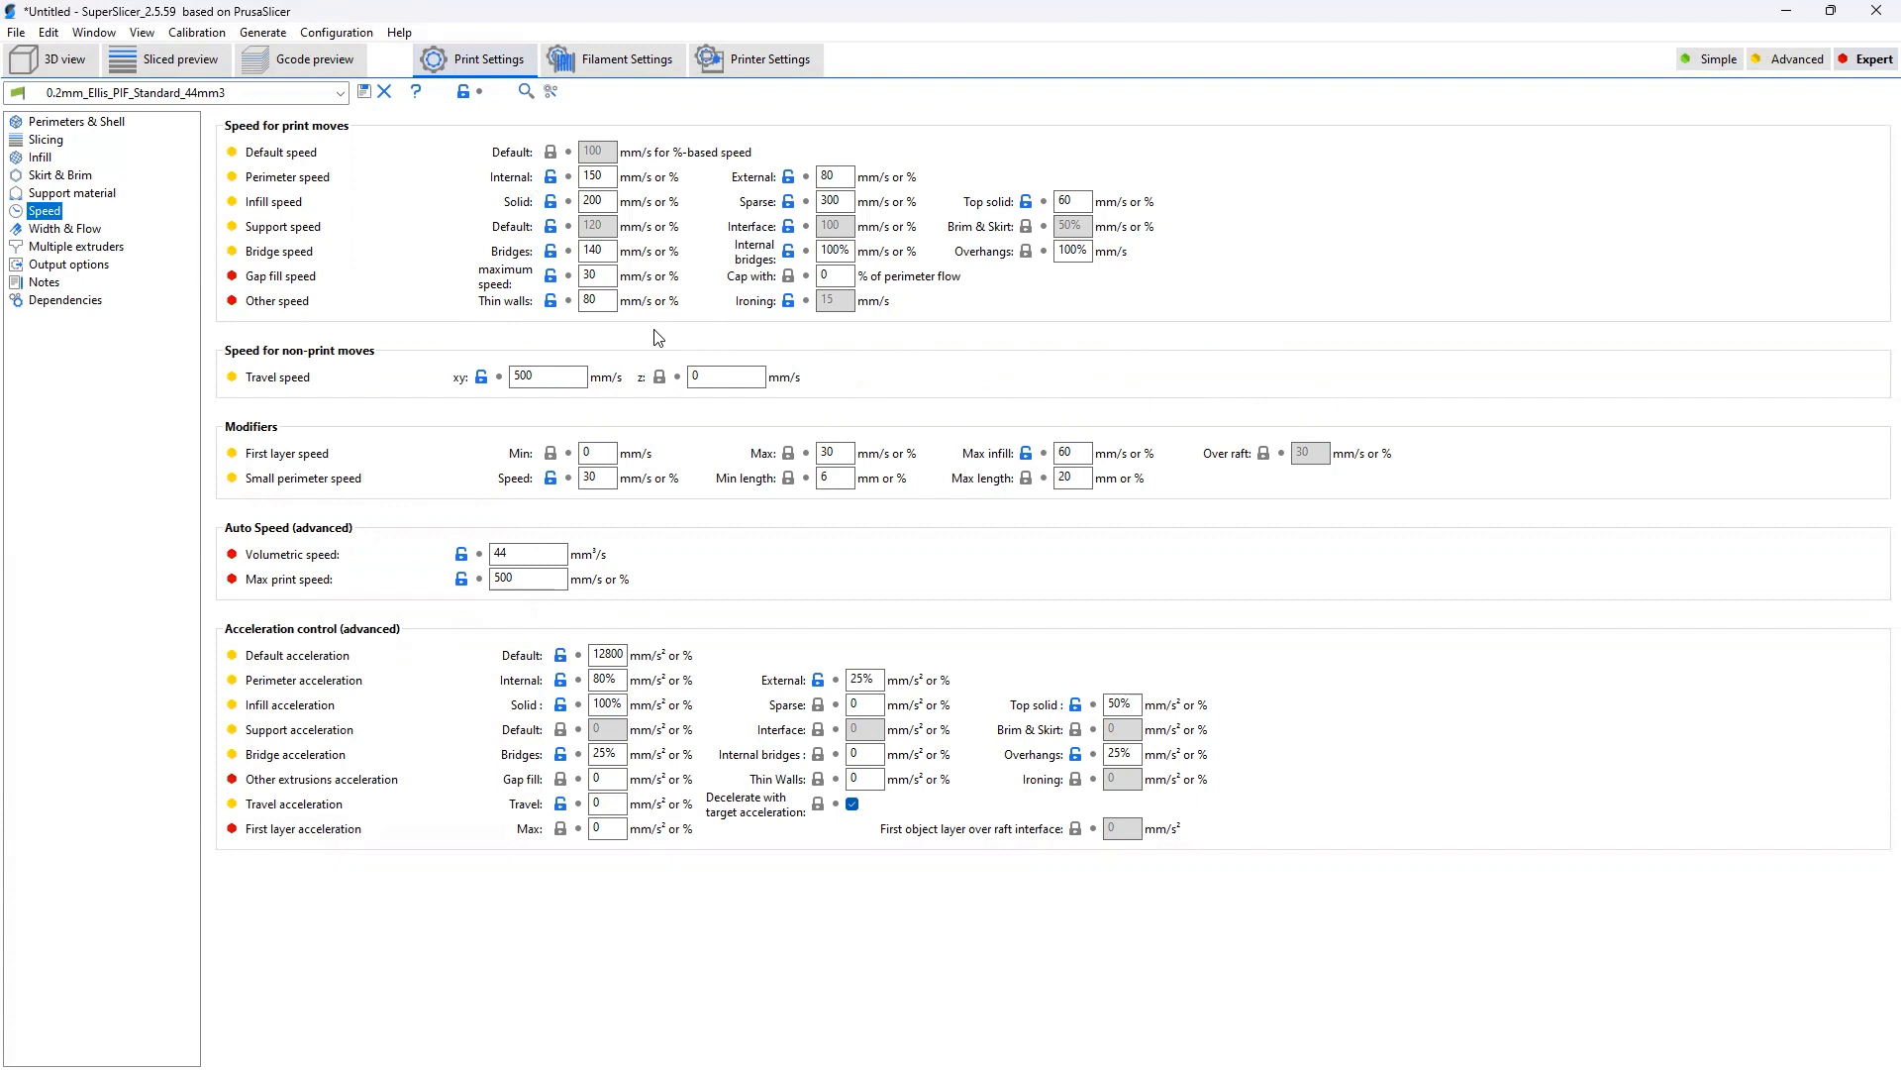
{"action": "mouse_move", "coordinate": [668, 331]}
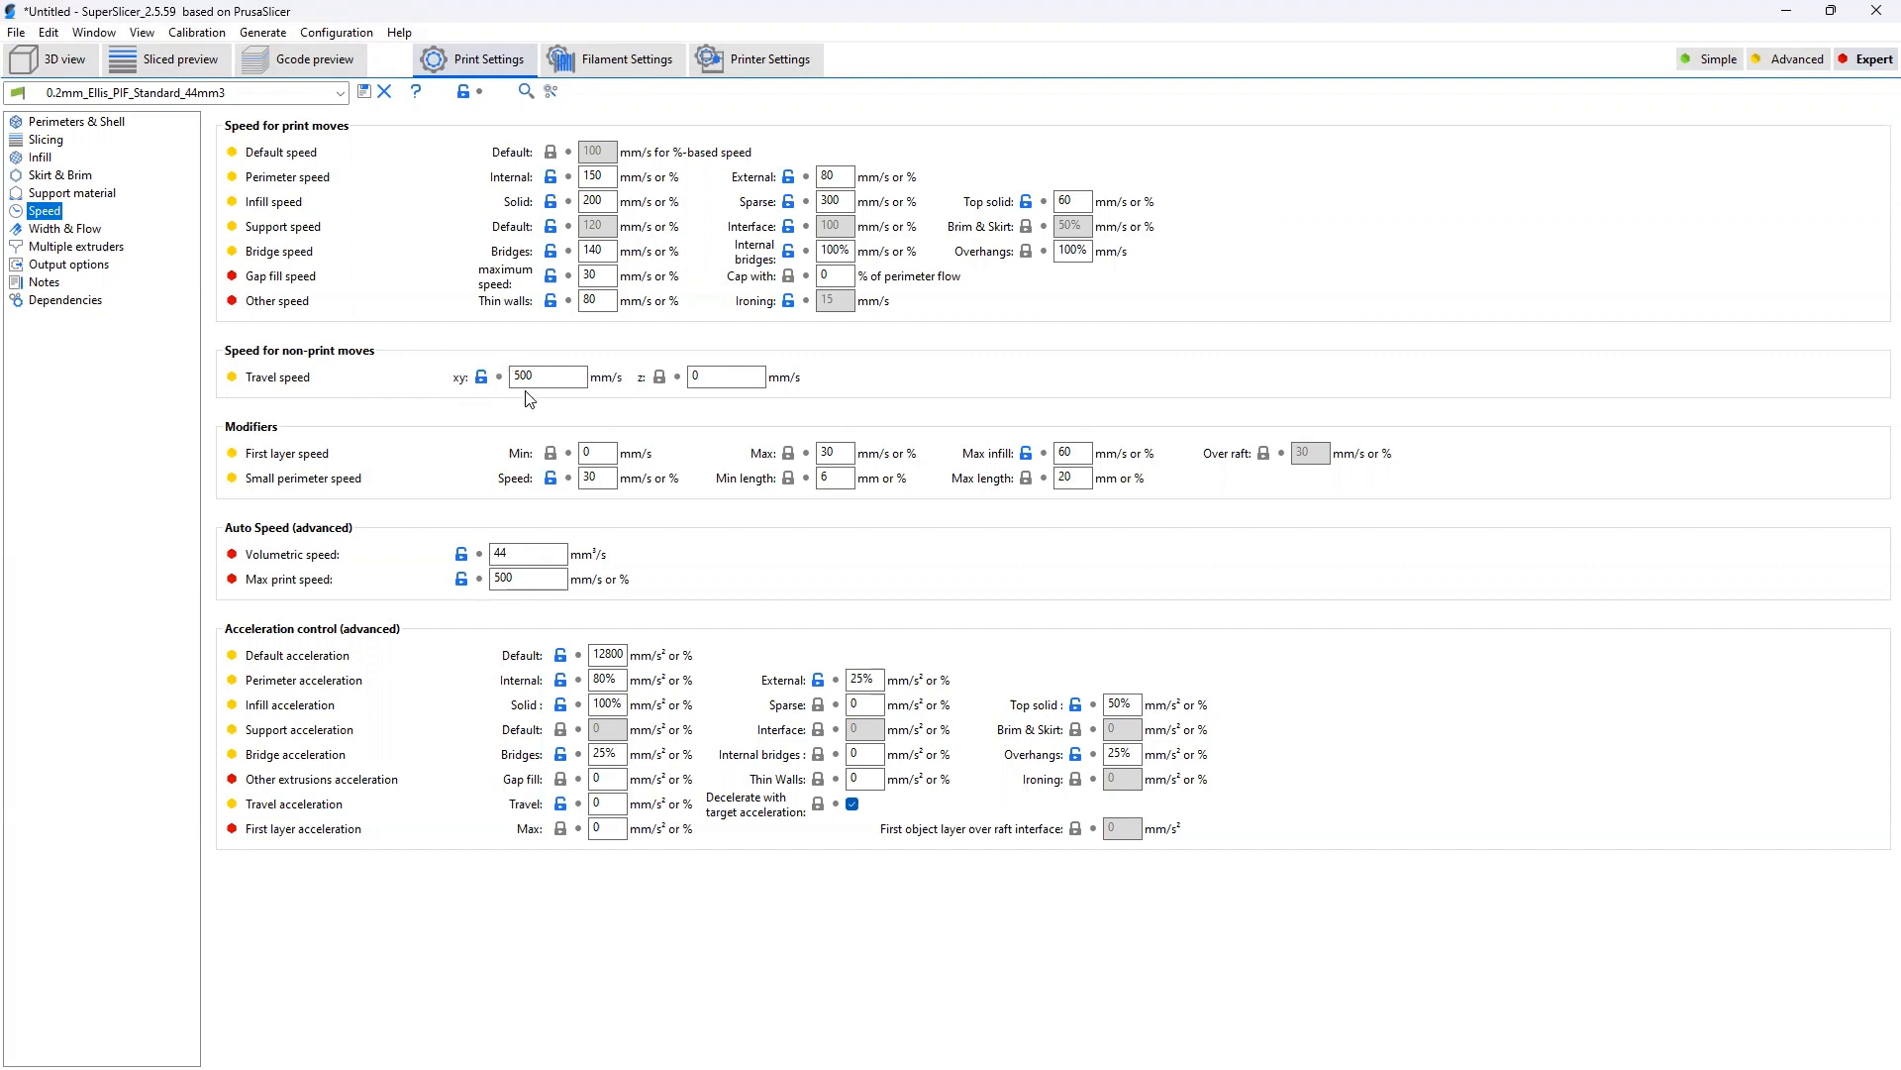
{"action": "mouse_move", "coordinate": [547, 376]}
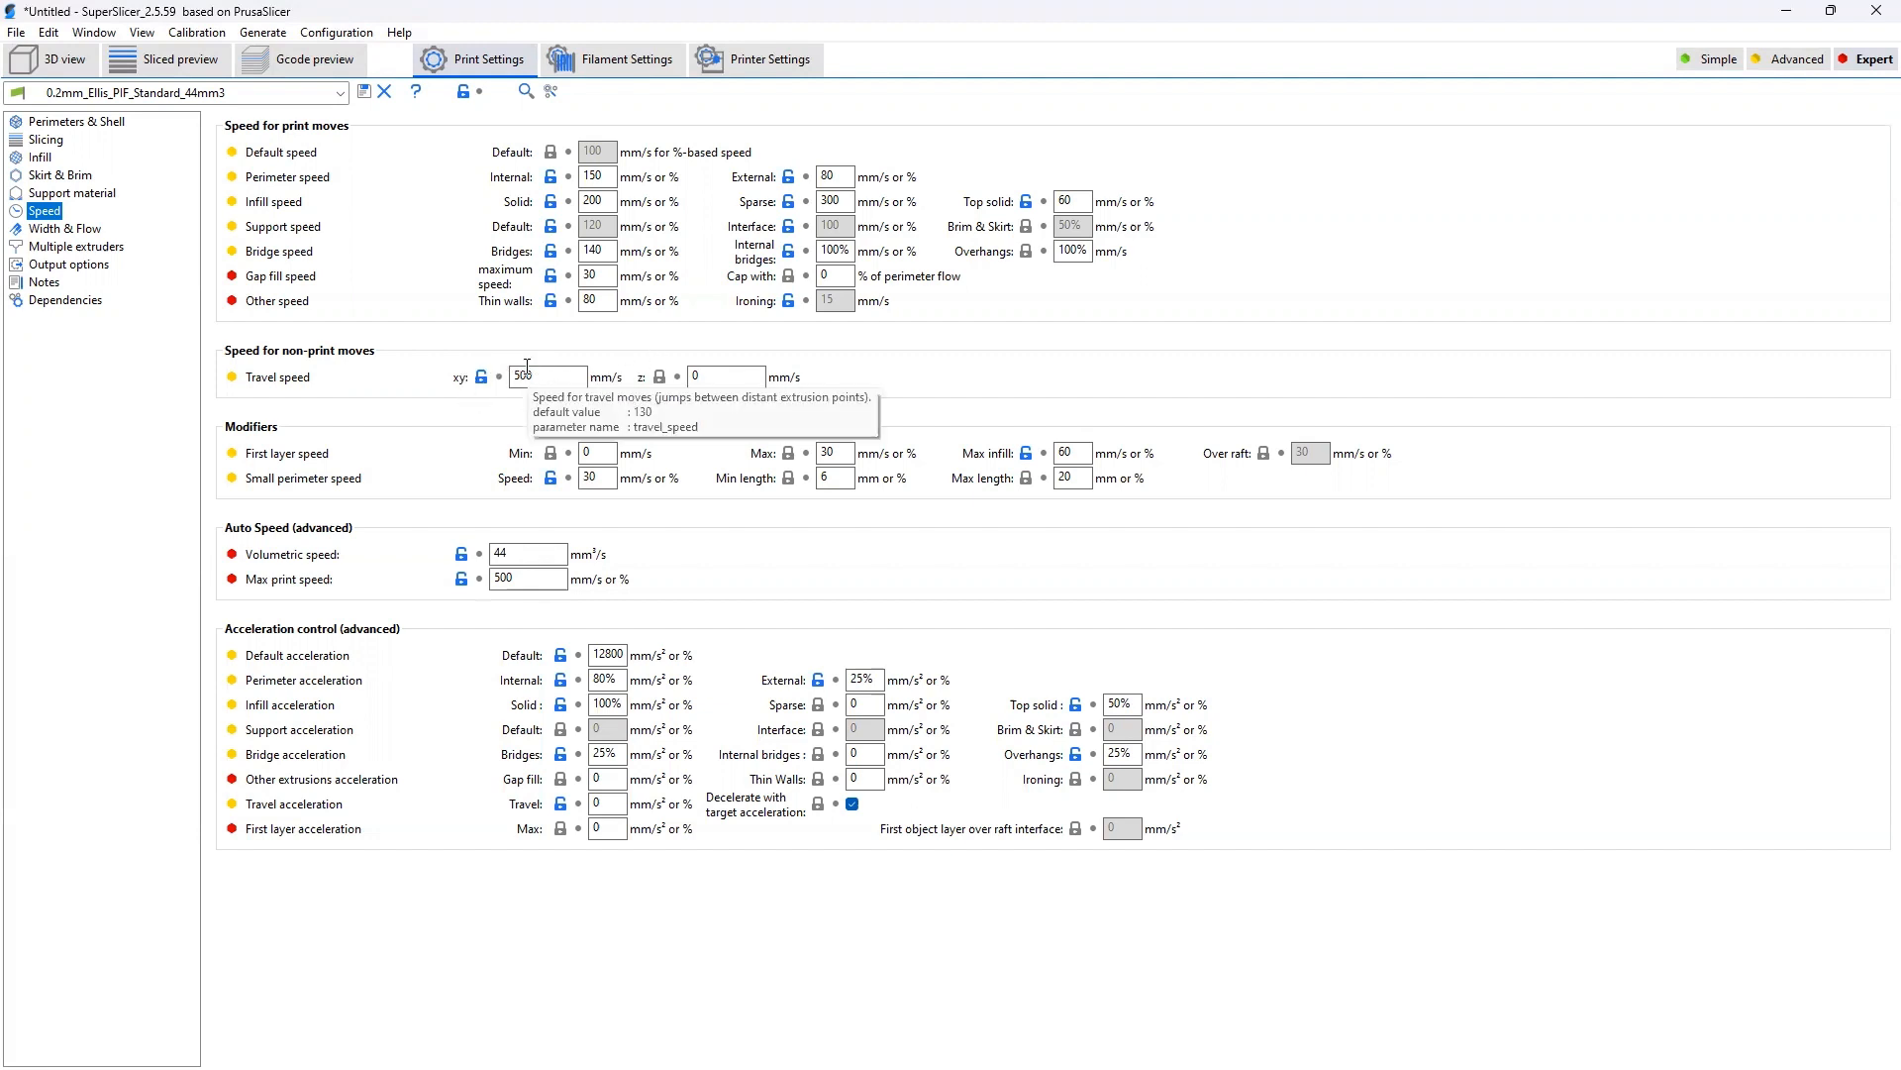
{"action": "mouse_move", "coordinate": [963, 404]}
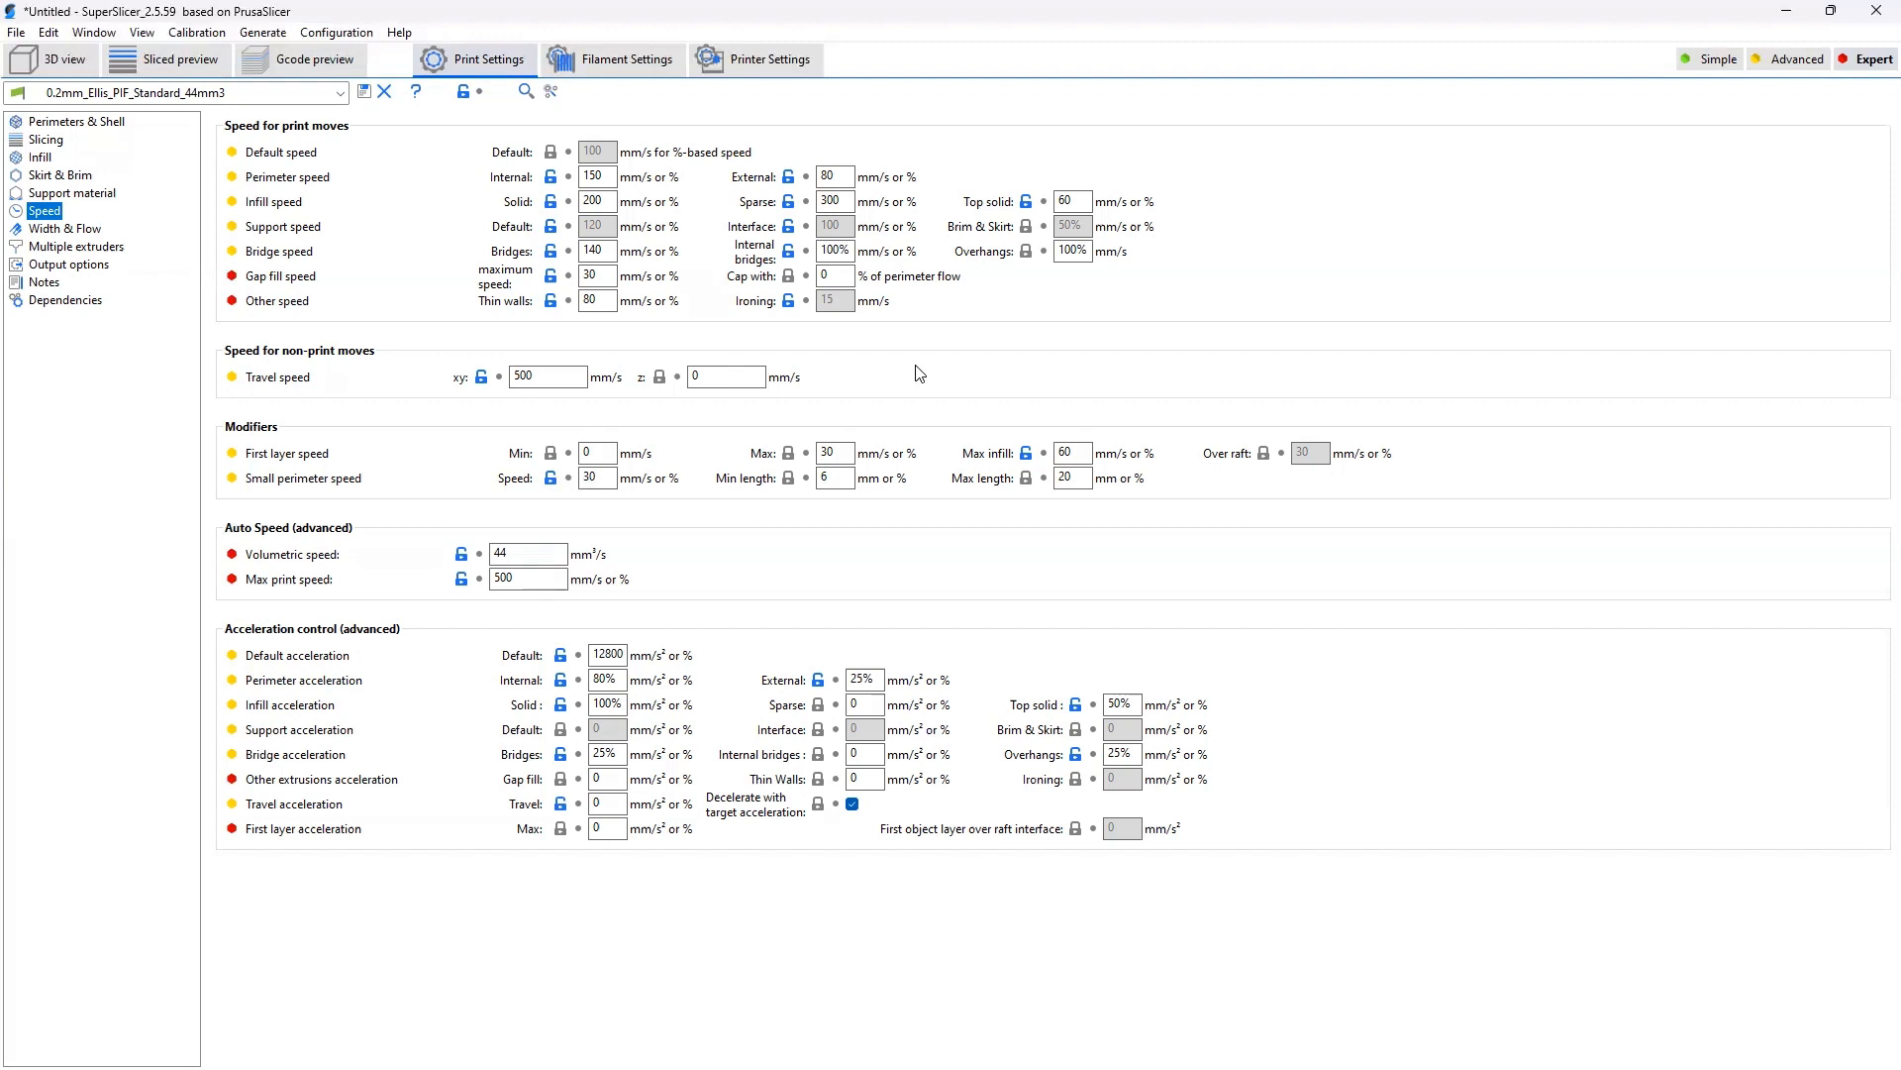
{"action": "mouse_move", "coordinate": [715, 433]}
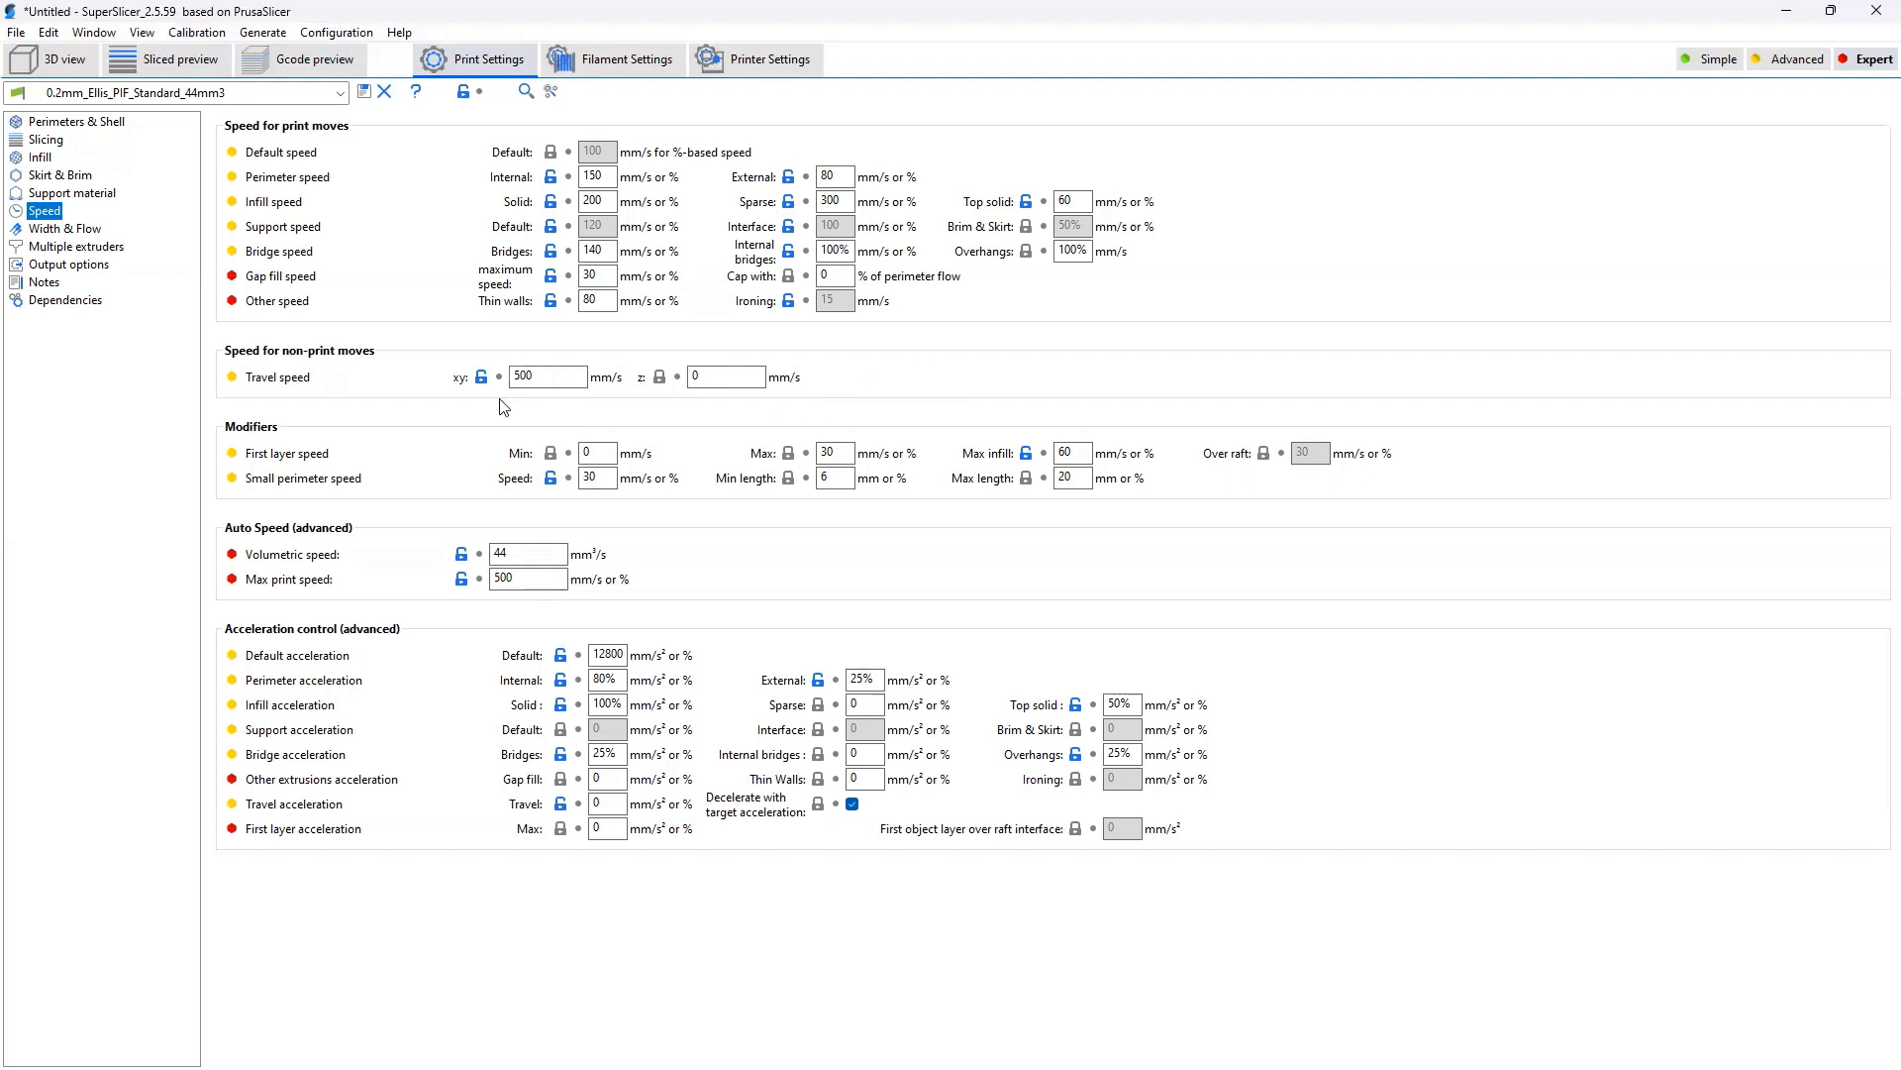
{"action": "left_click", "coordinate": [547, 374]}
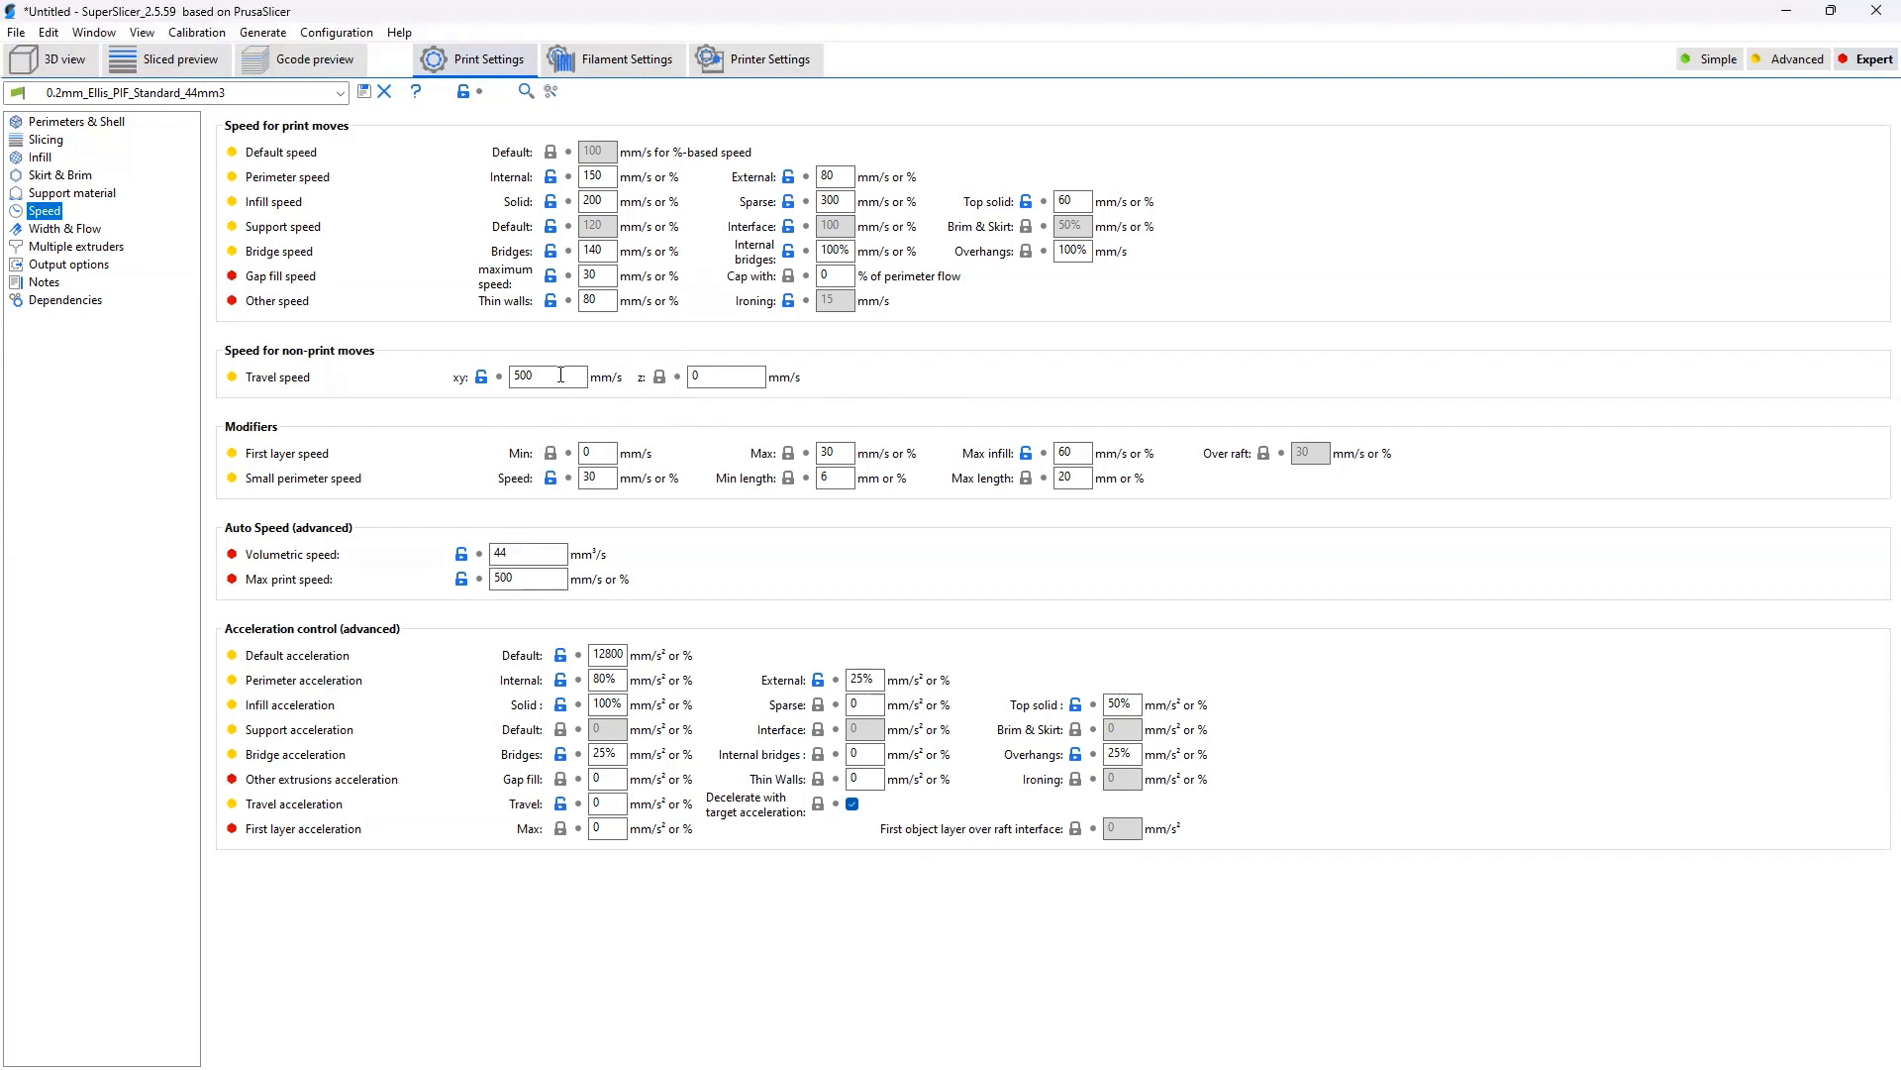
{"action": "mouse_move", "coordinate": [561, 622]}
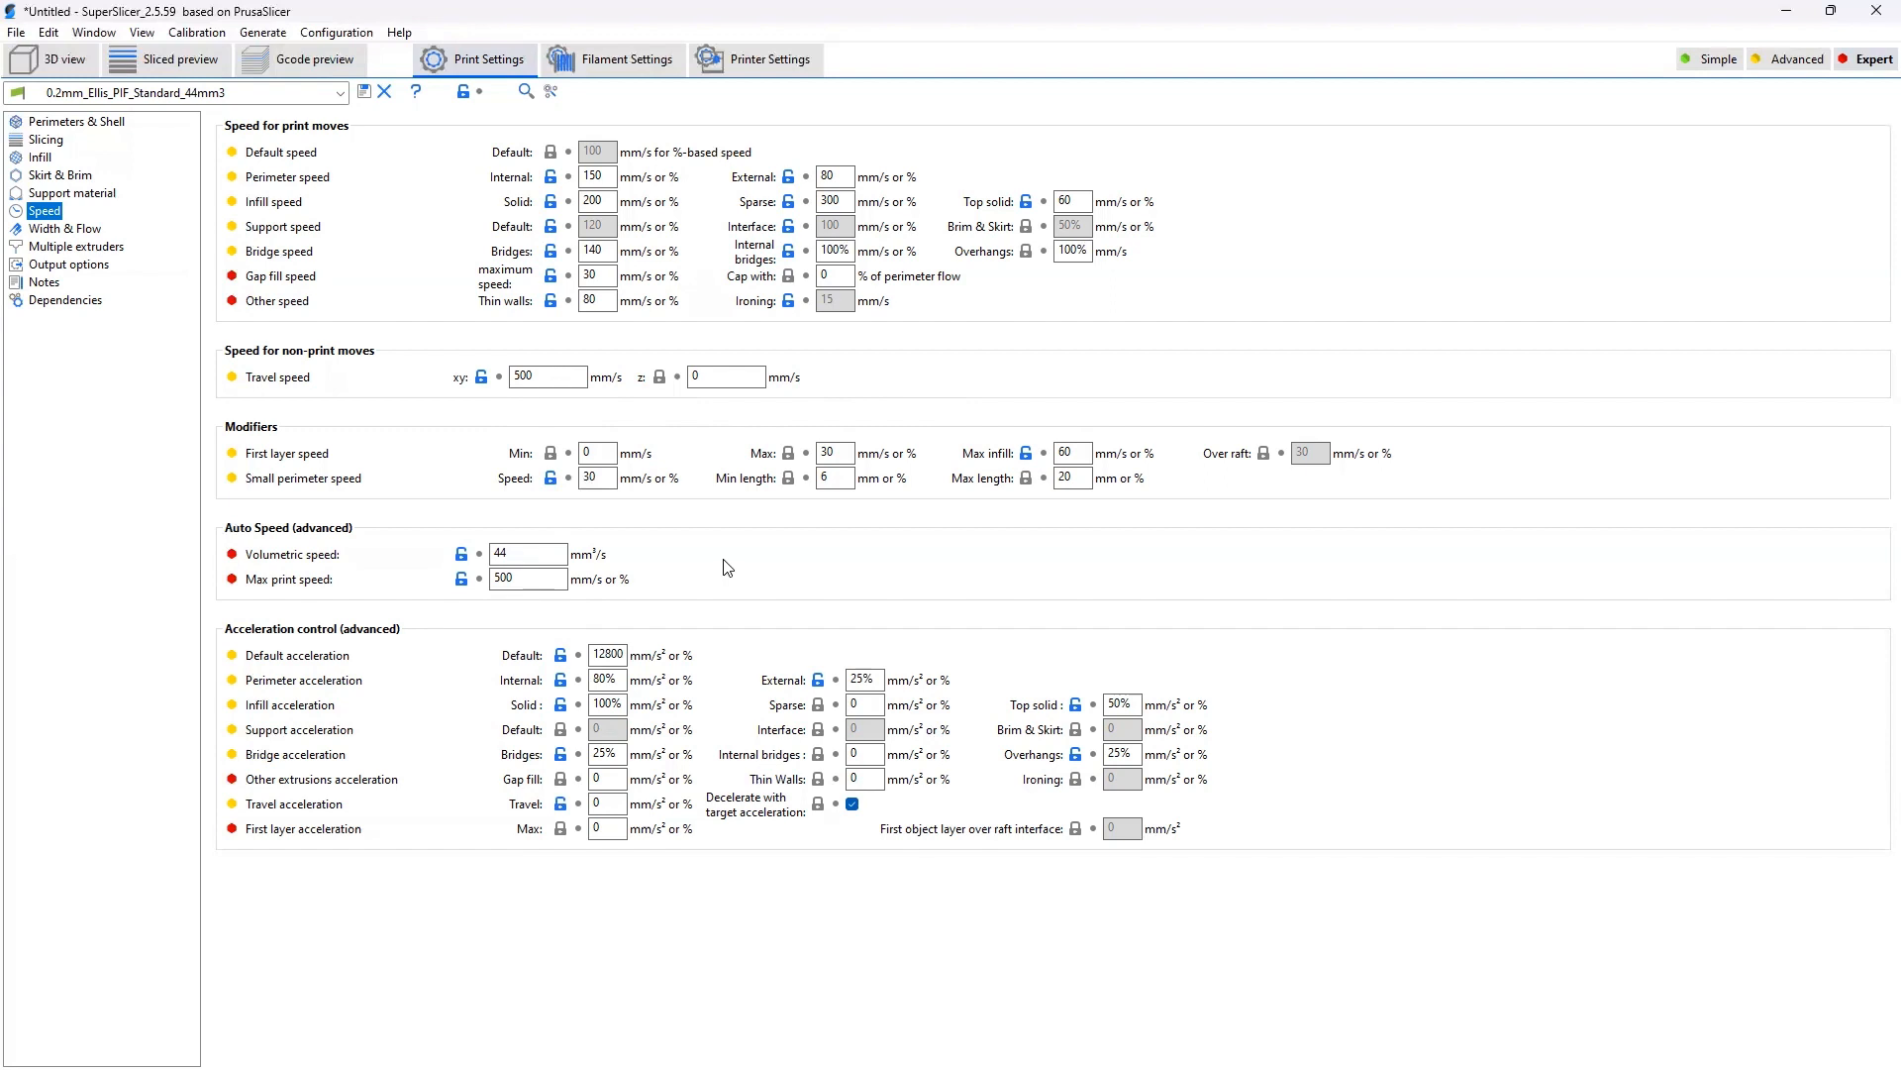
{"action": "mouse_move", "coordinate": [824, 643]}
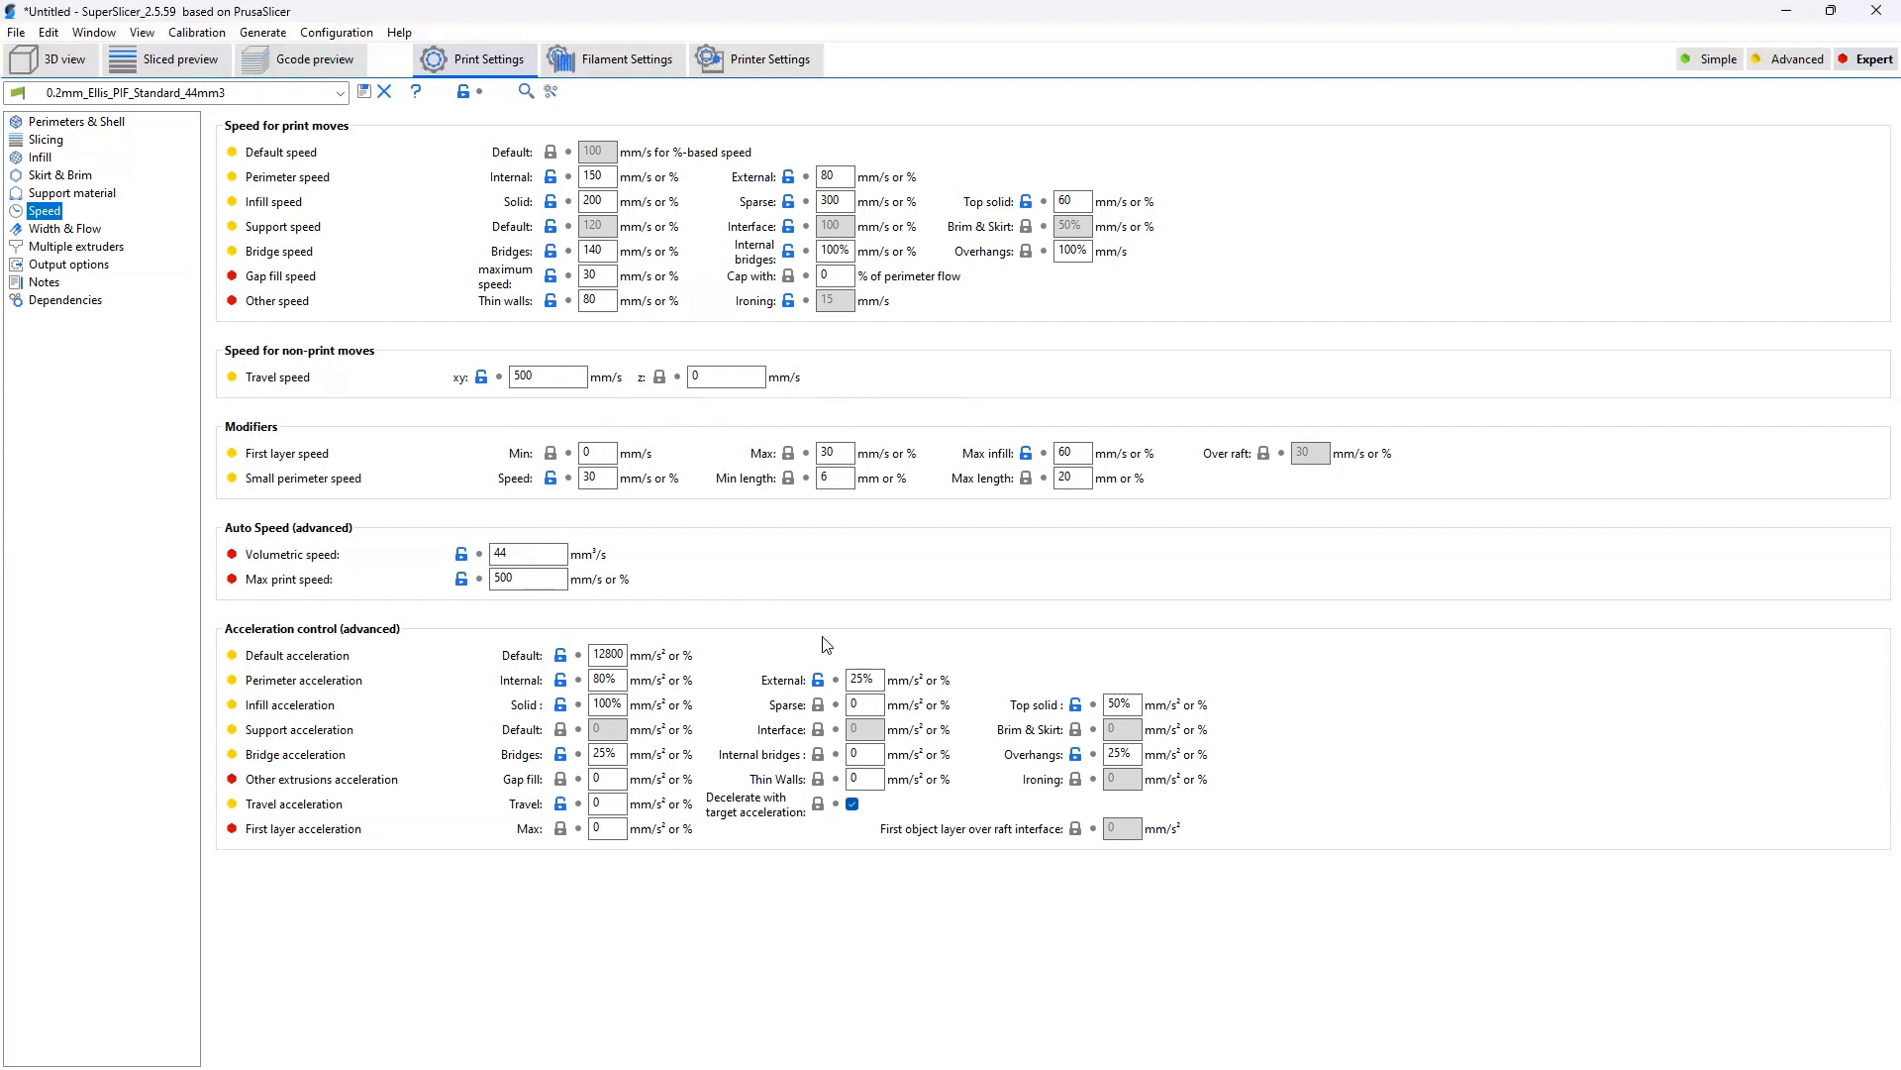
{"action": "mouse_move", "coordinate": [743, 858]}
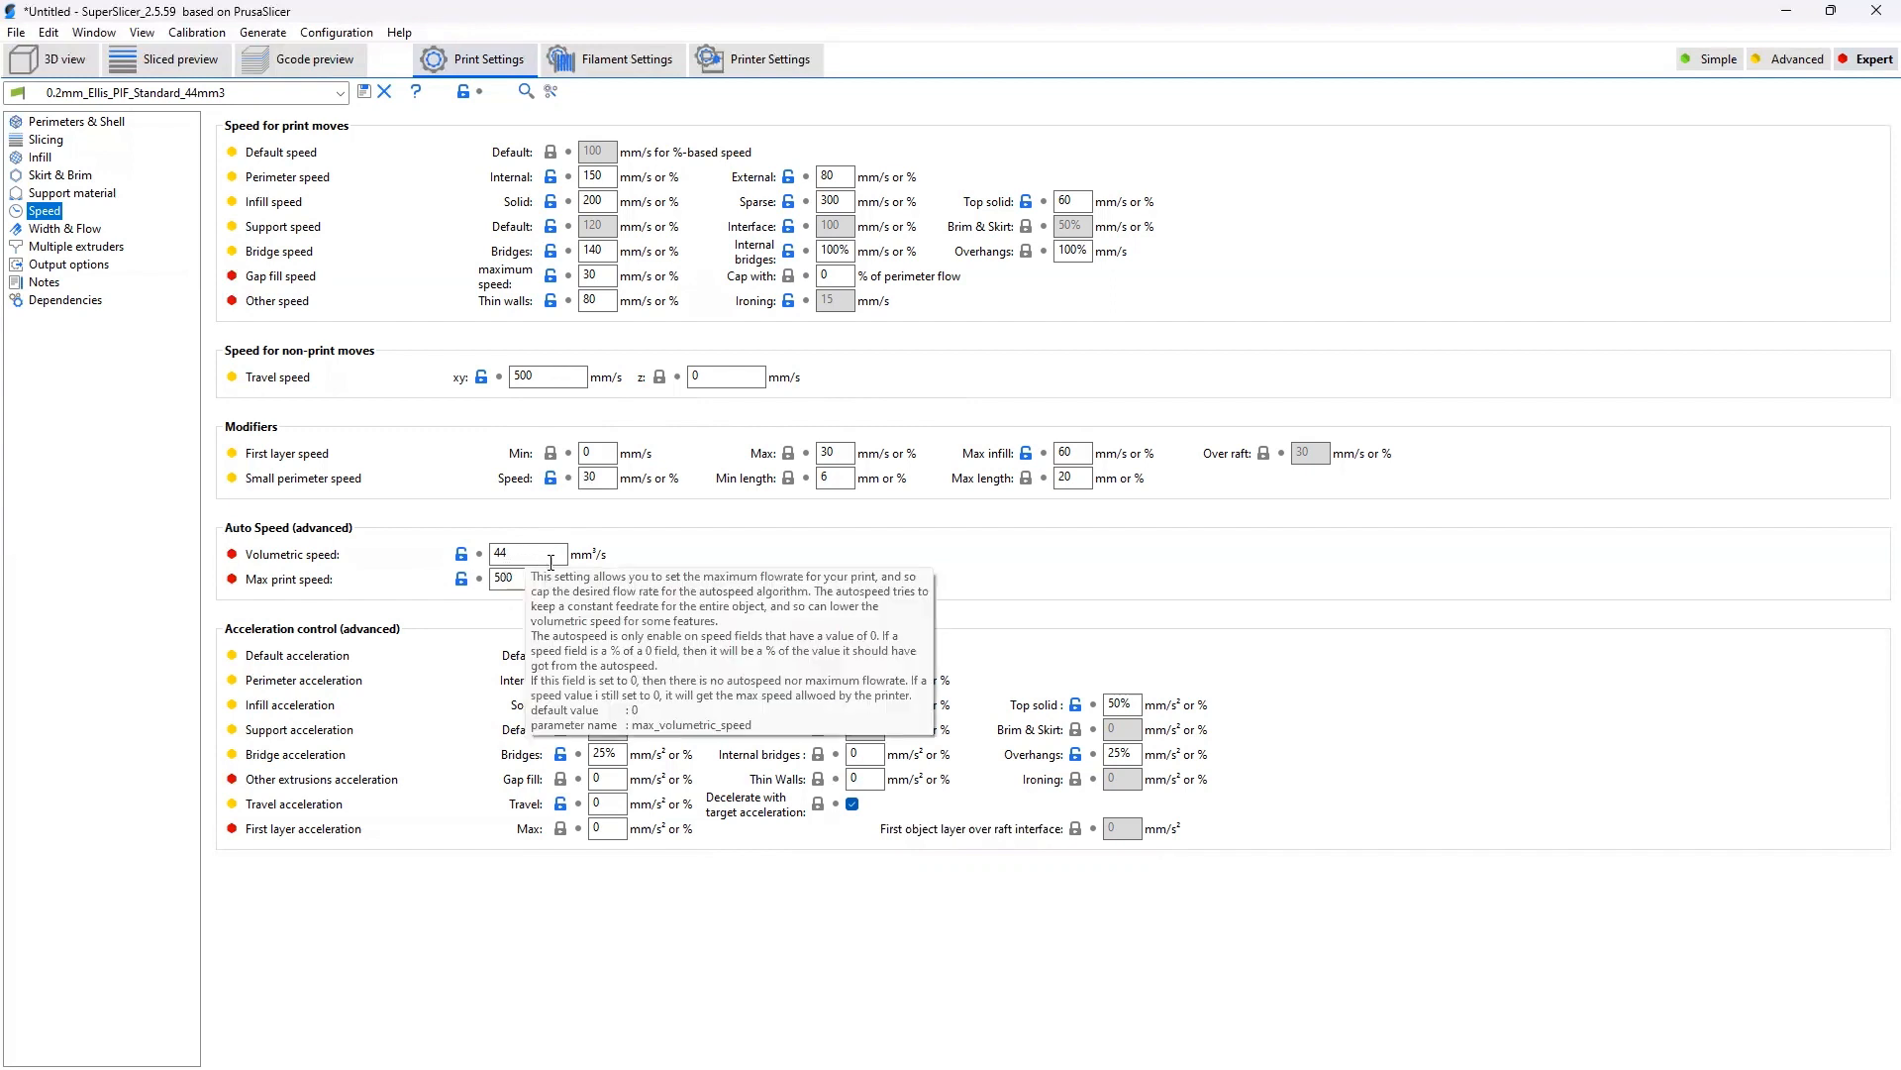
{"action": "mouse_move", "coordinate": [527, 578]}
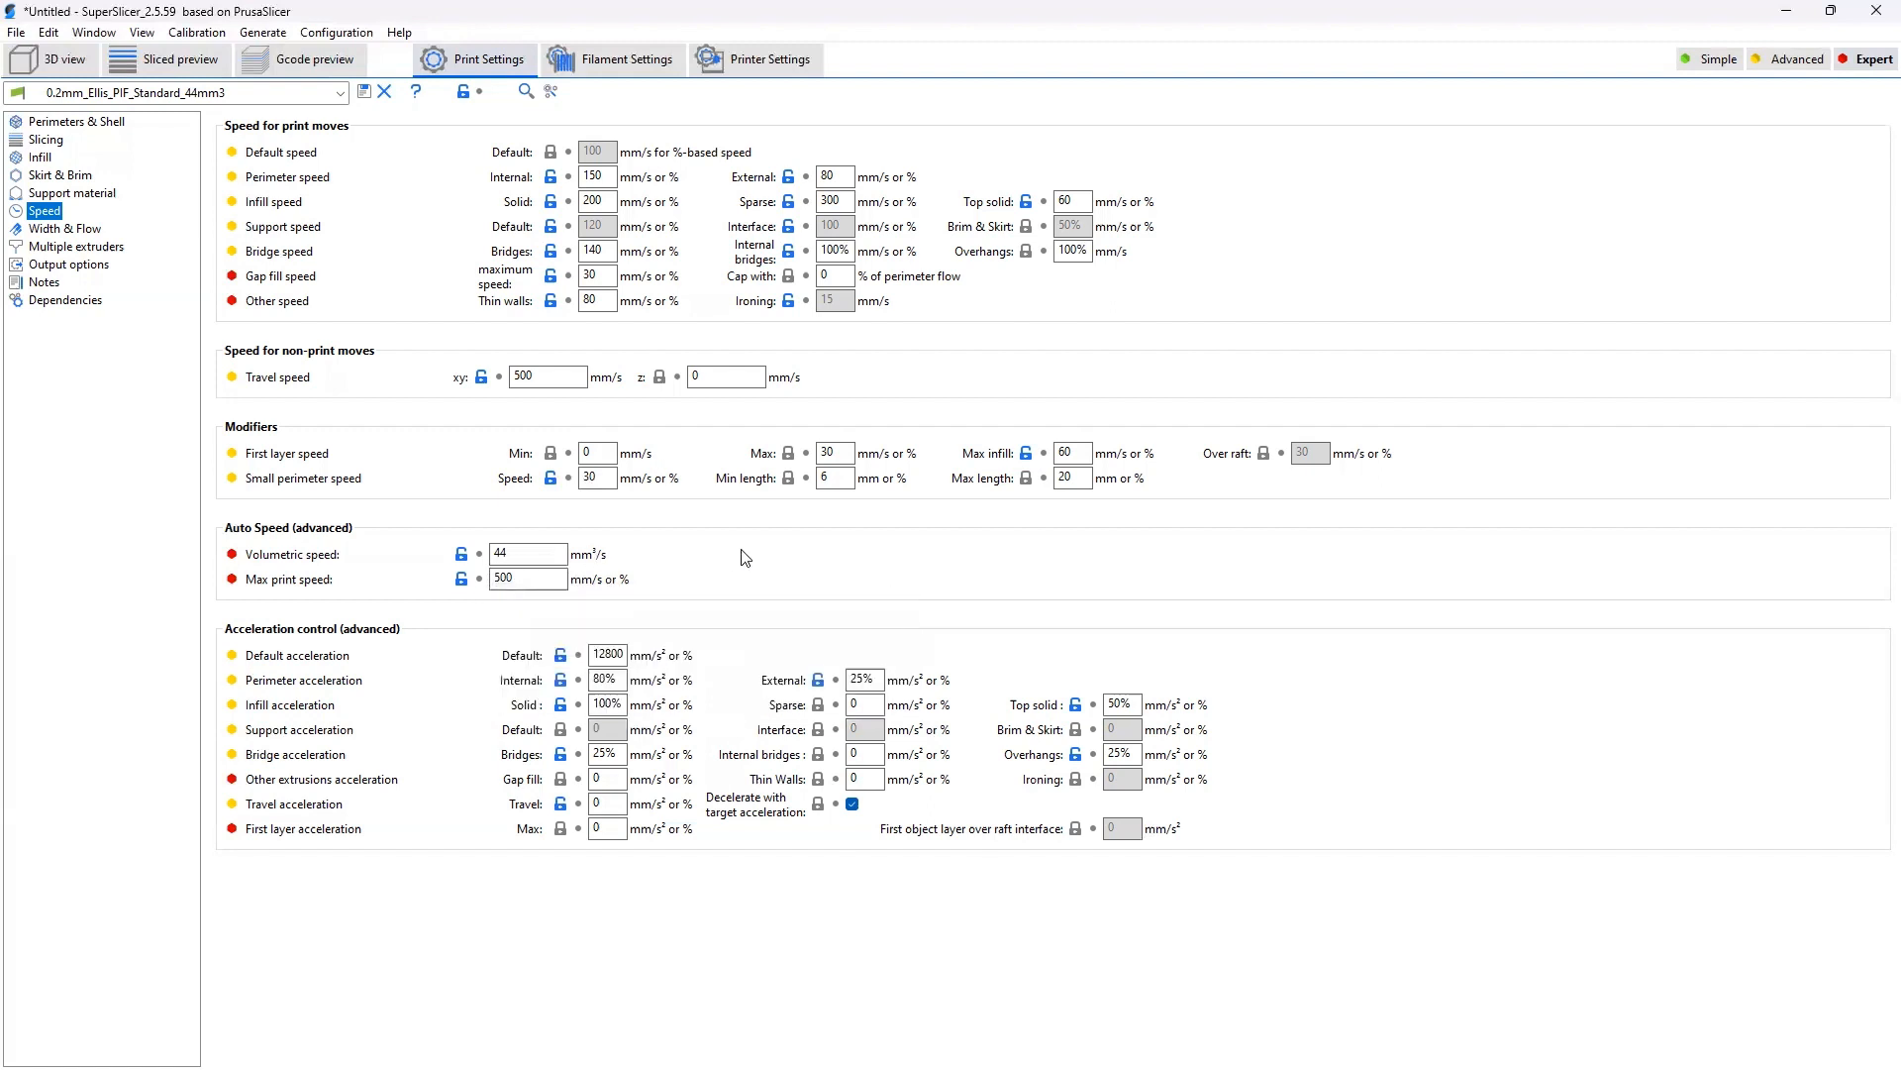
{"action": "mouse_move", "coordinate": [527, 555]}
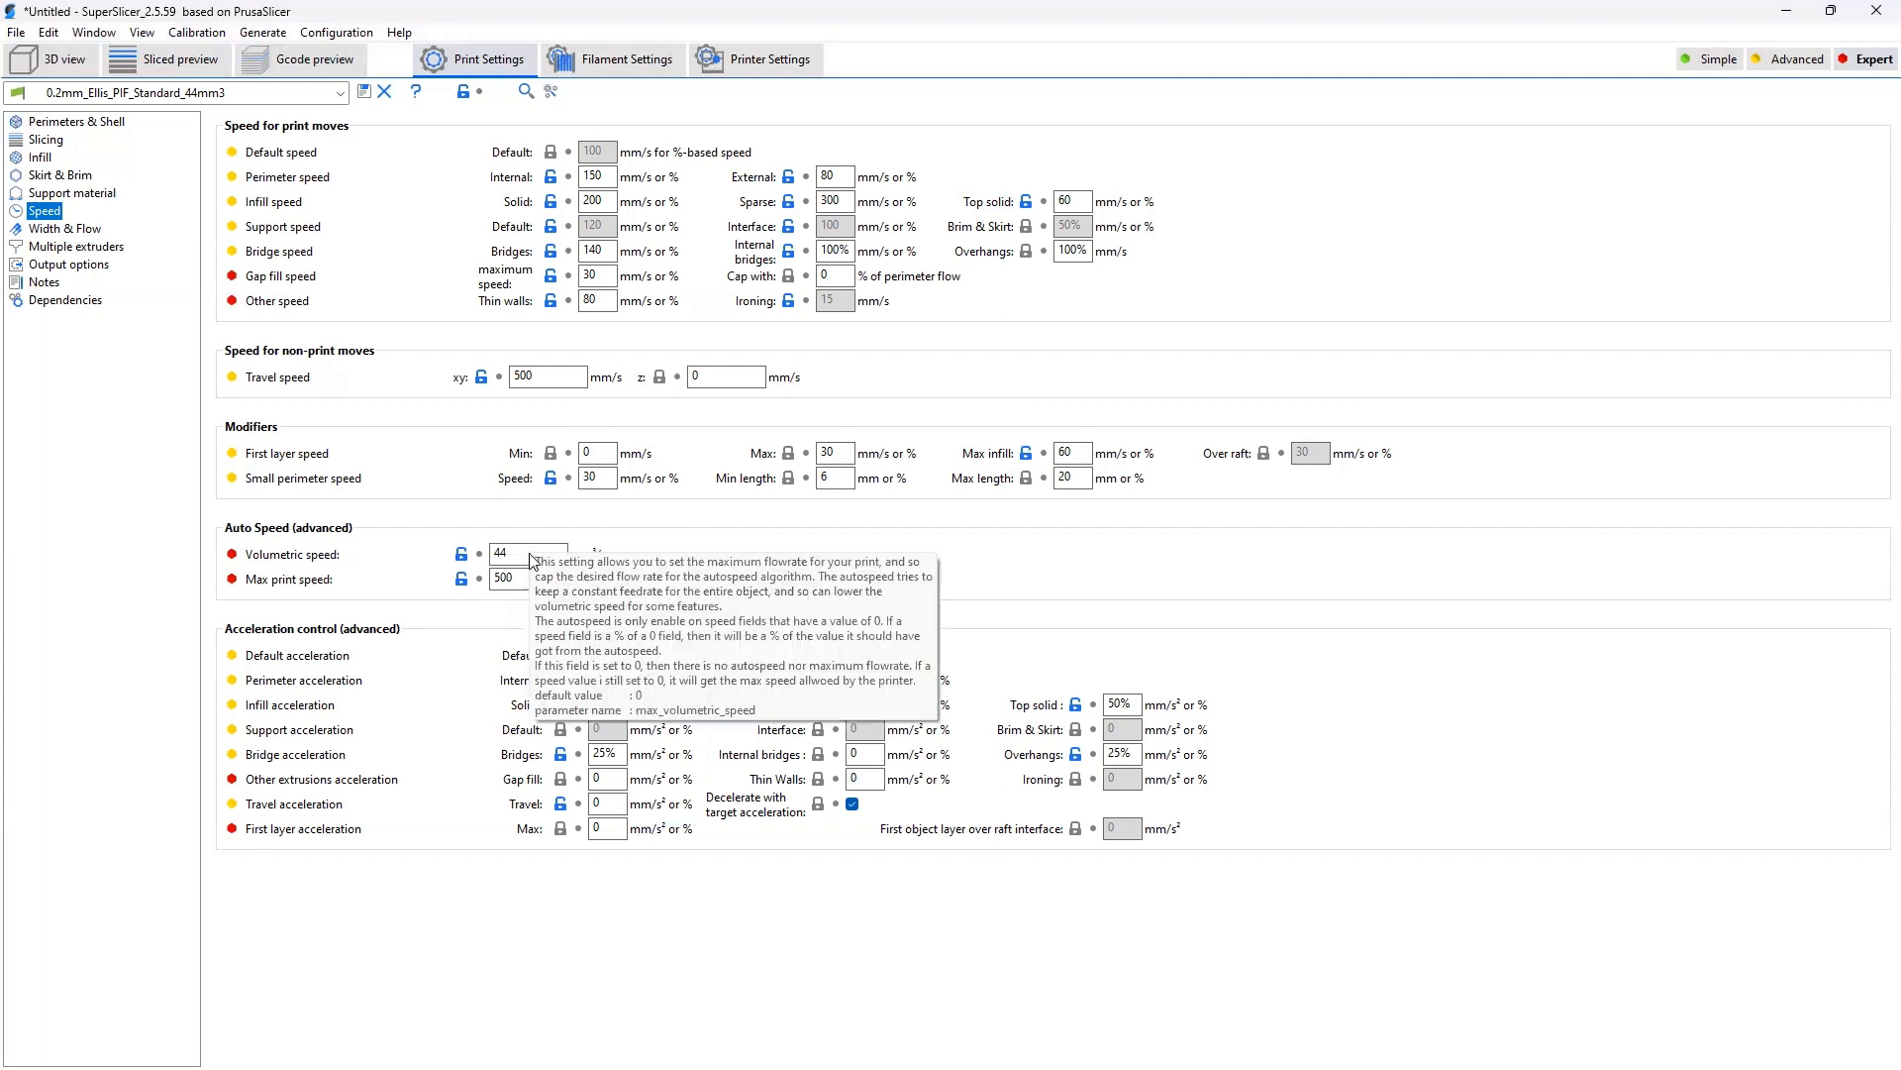
{"action": "mouse_move", "coordinate": [1309, 446]}
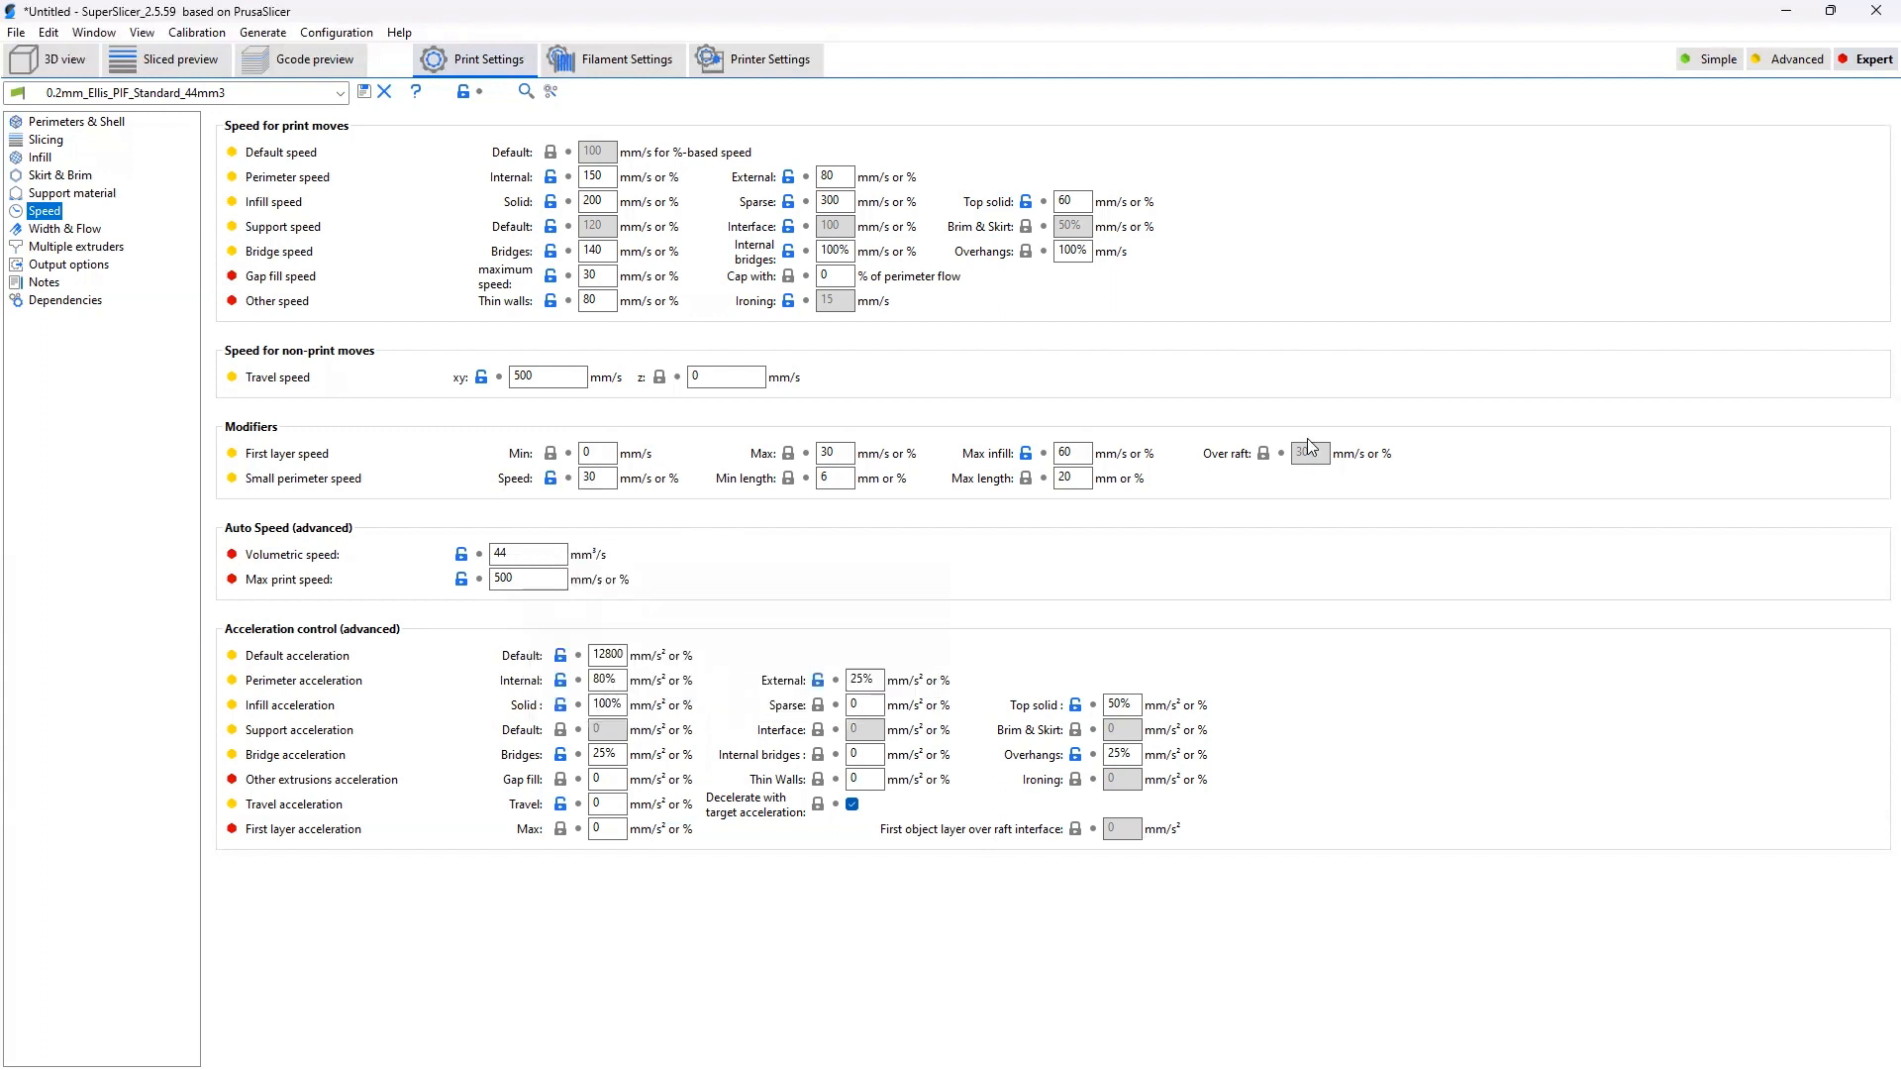
{"action": "mouse_move", "coordinate": [642, 655]}
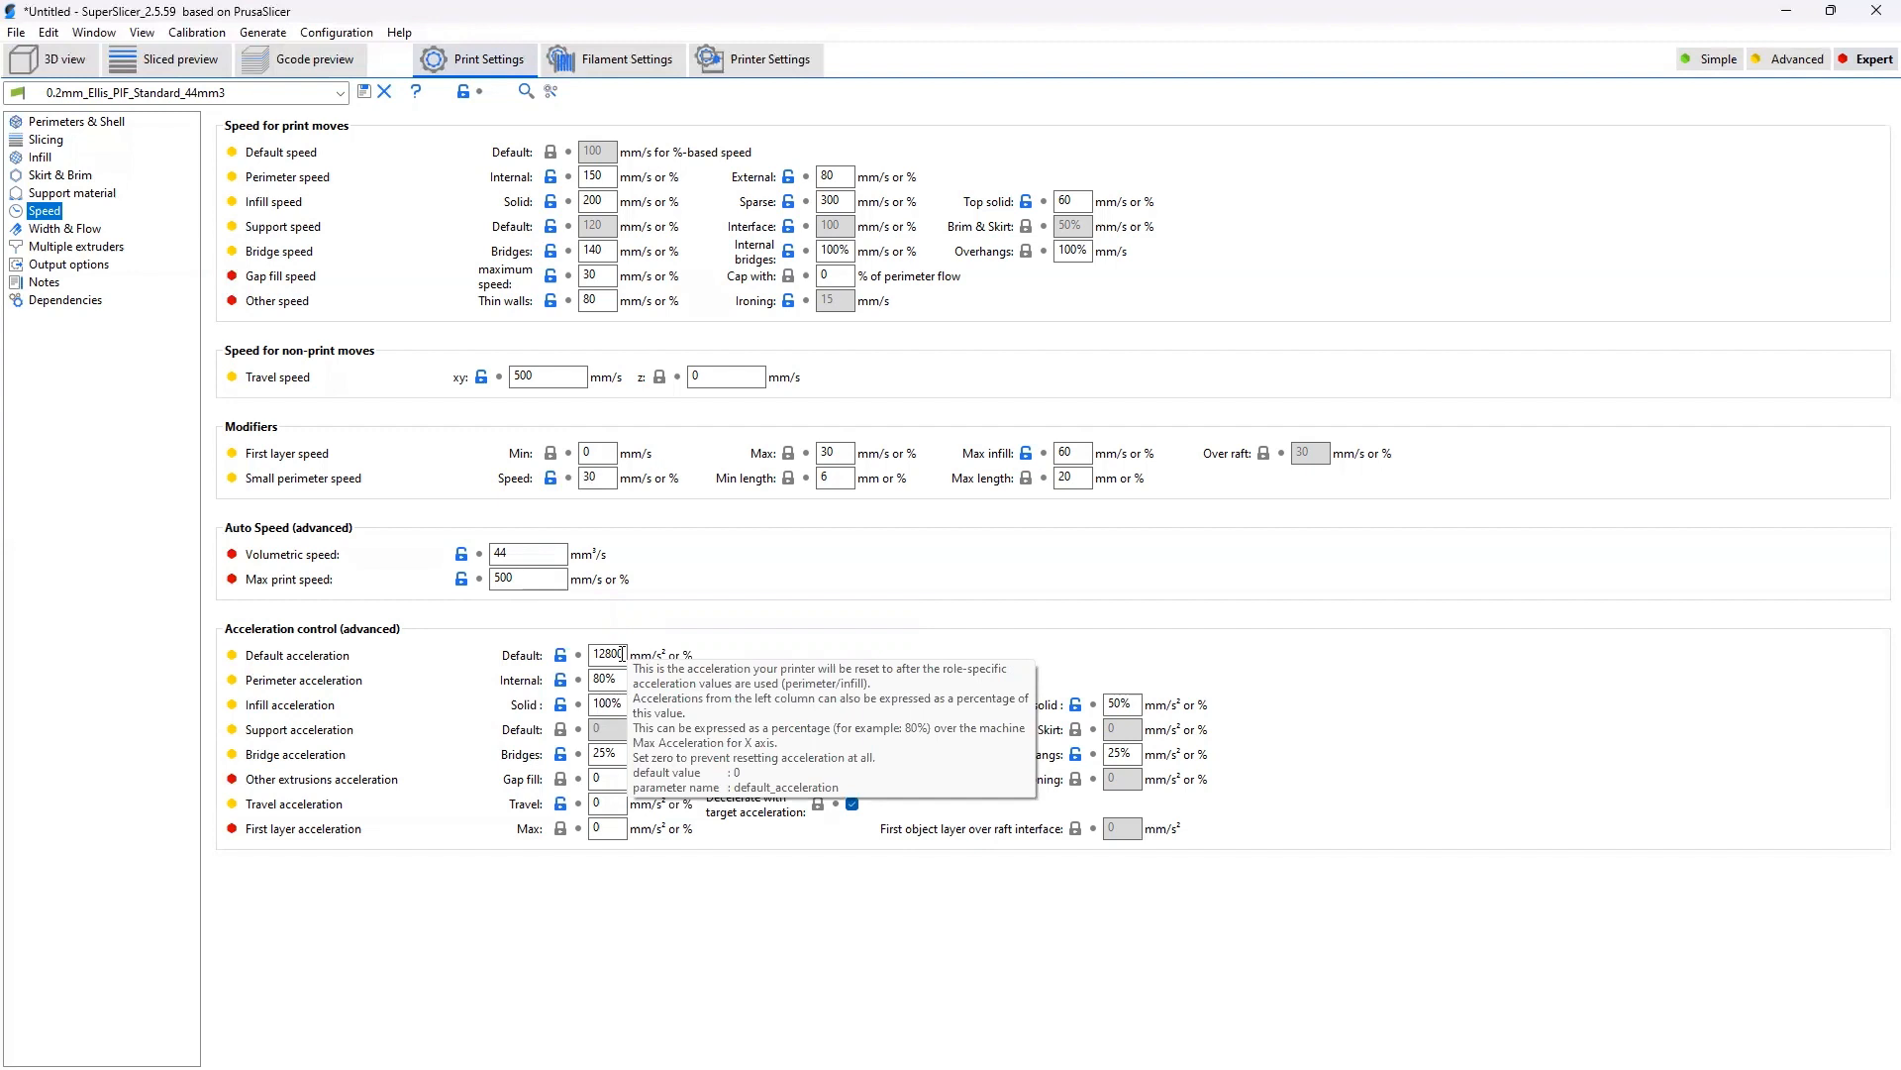
{"action": "mouse_move", "coordinate": [731, 651]}
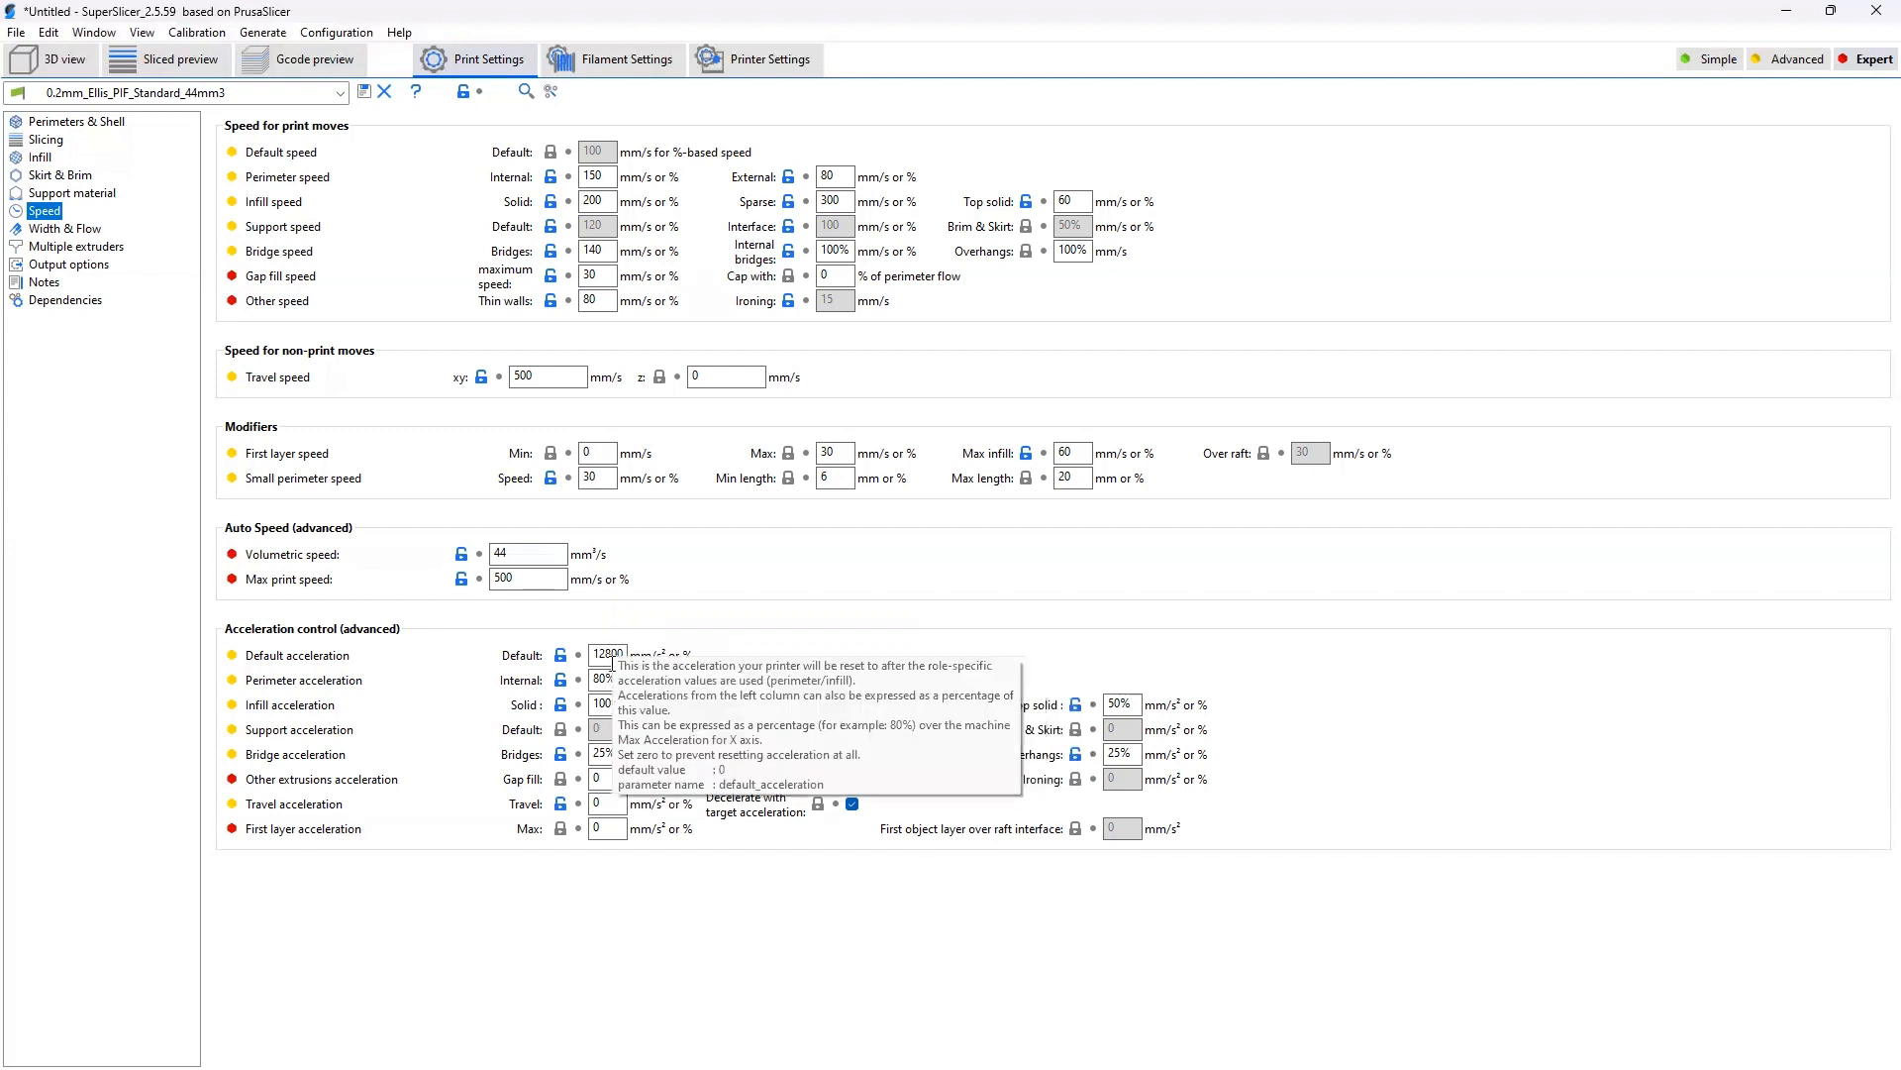
{"action": "mouse_move", "coordinate": [1319, 842]}
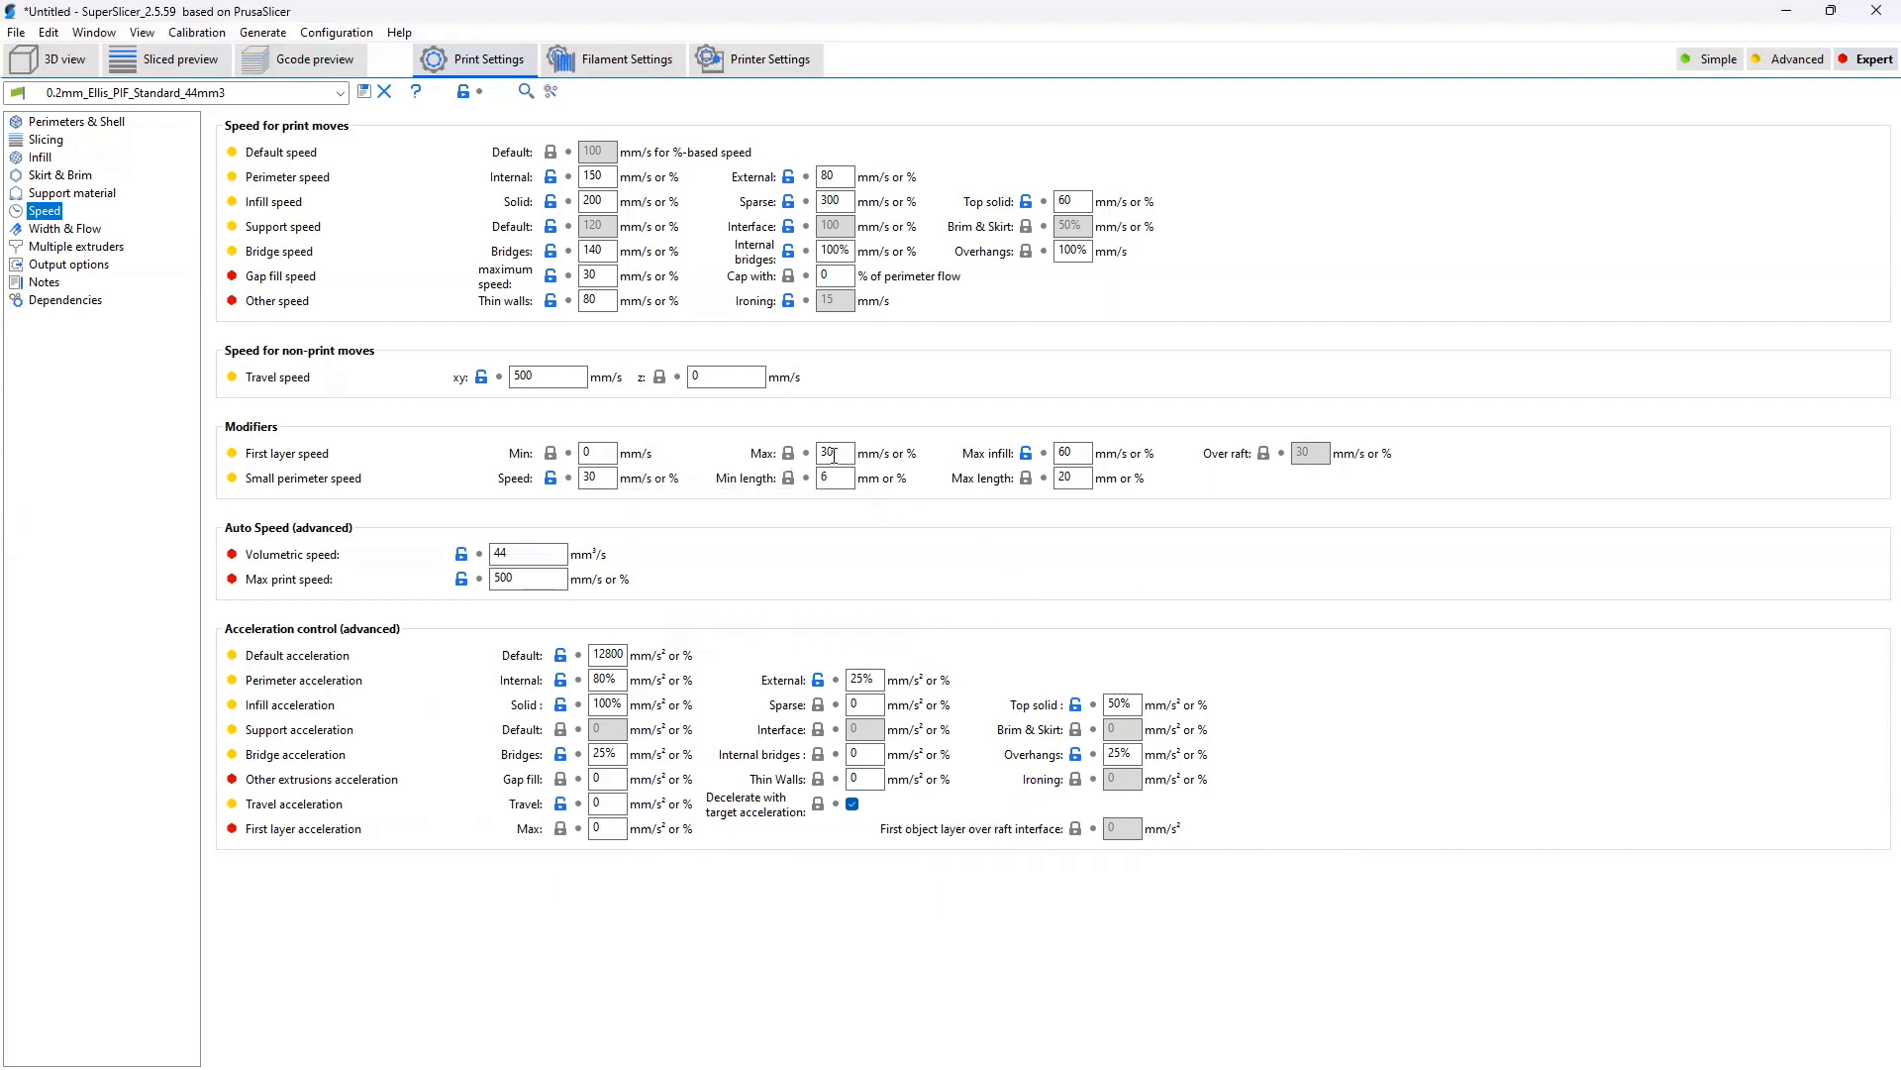
{"action": "mouse_move", "coordinate": [834, 452]}
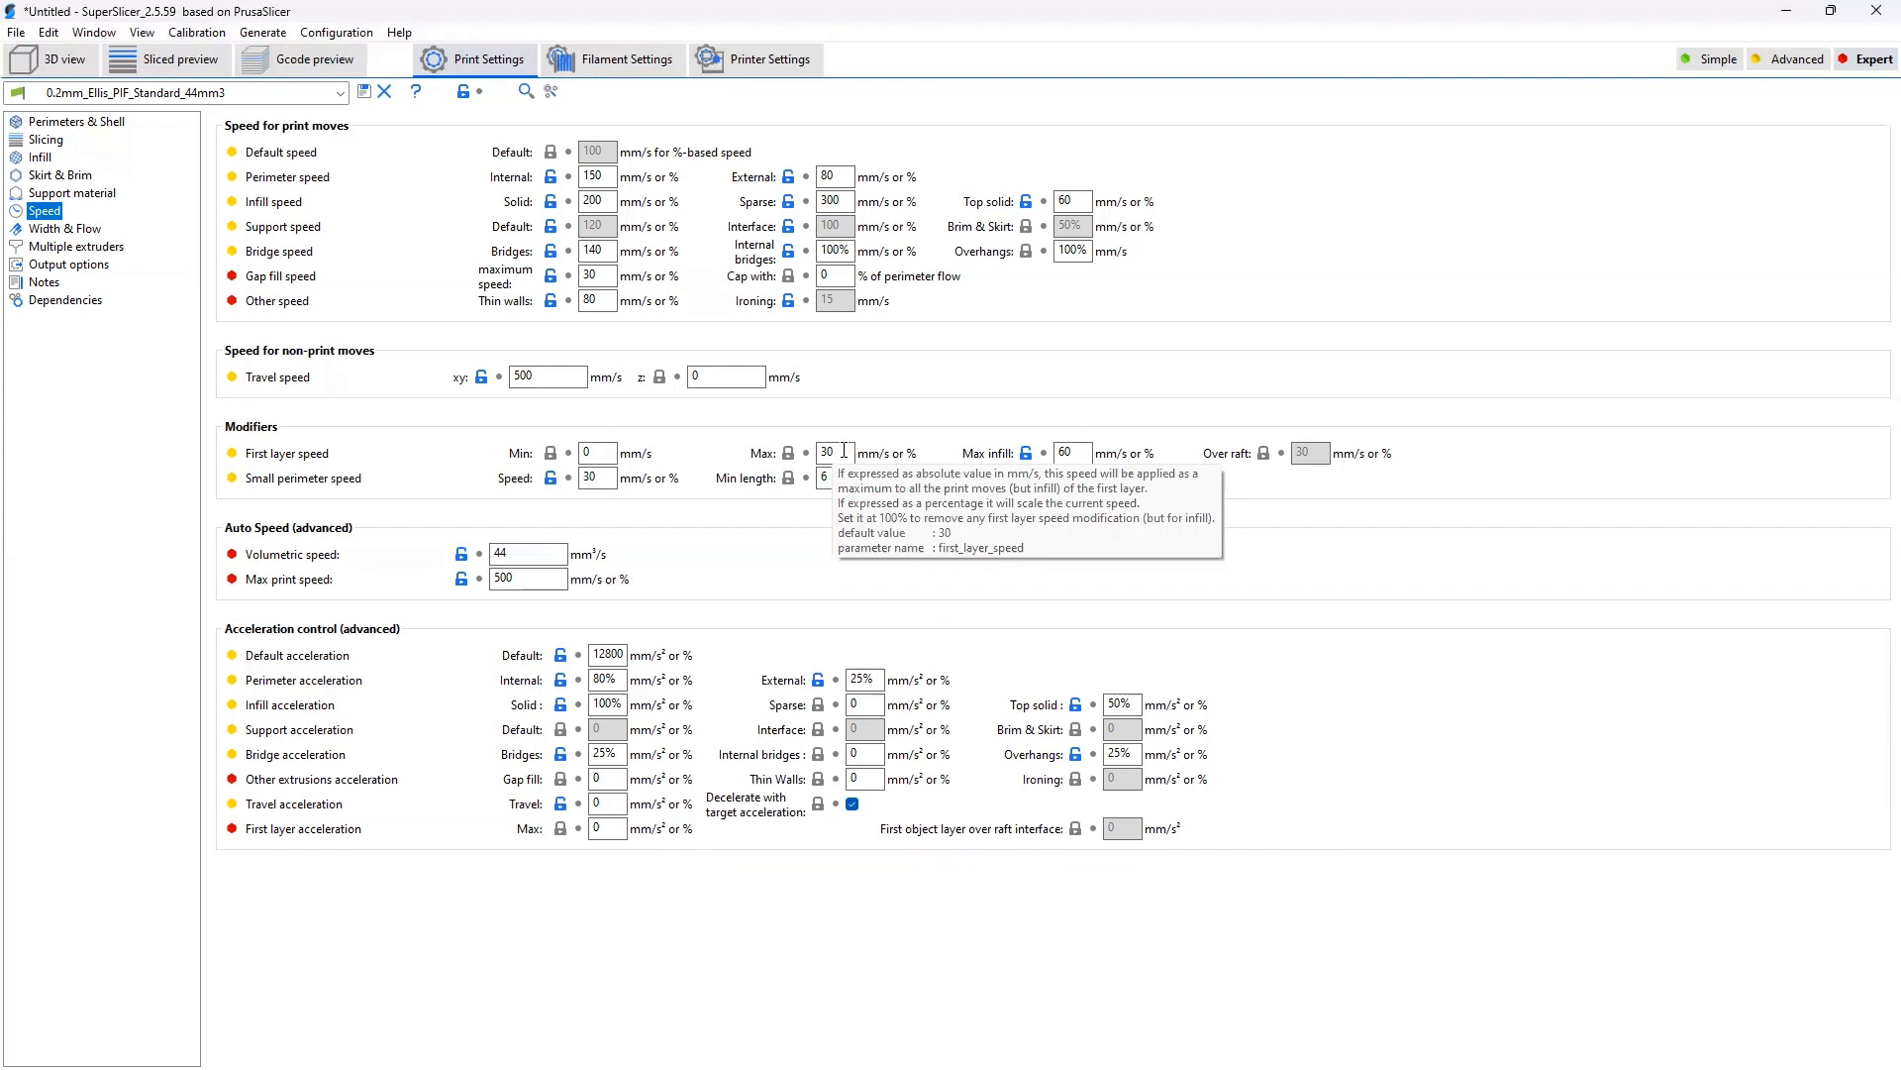
{"action": "mouse_move", "coordinate": [913, 412]}
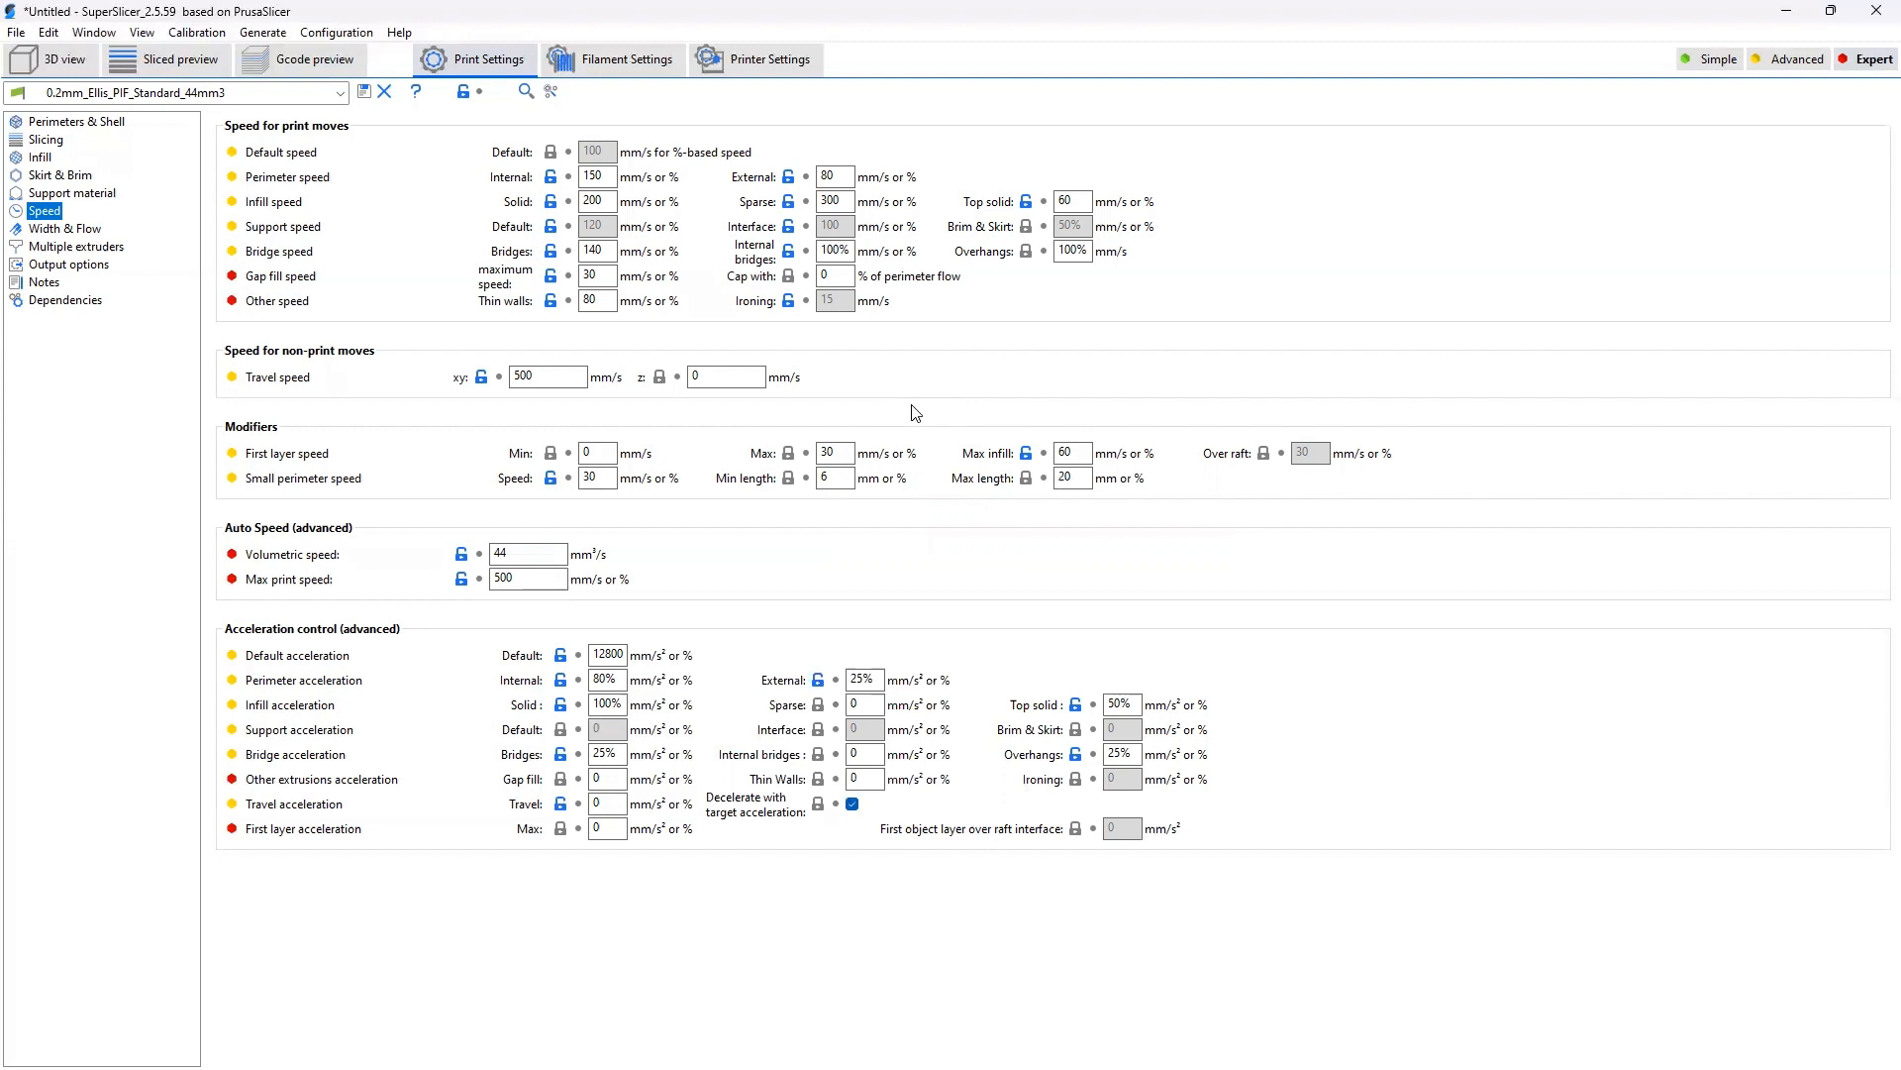
{"action": "mouse_move", "coordinate": [834, 451]}
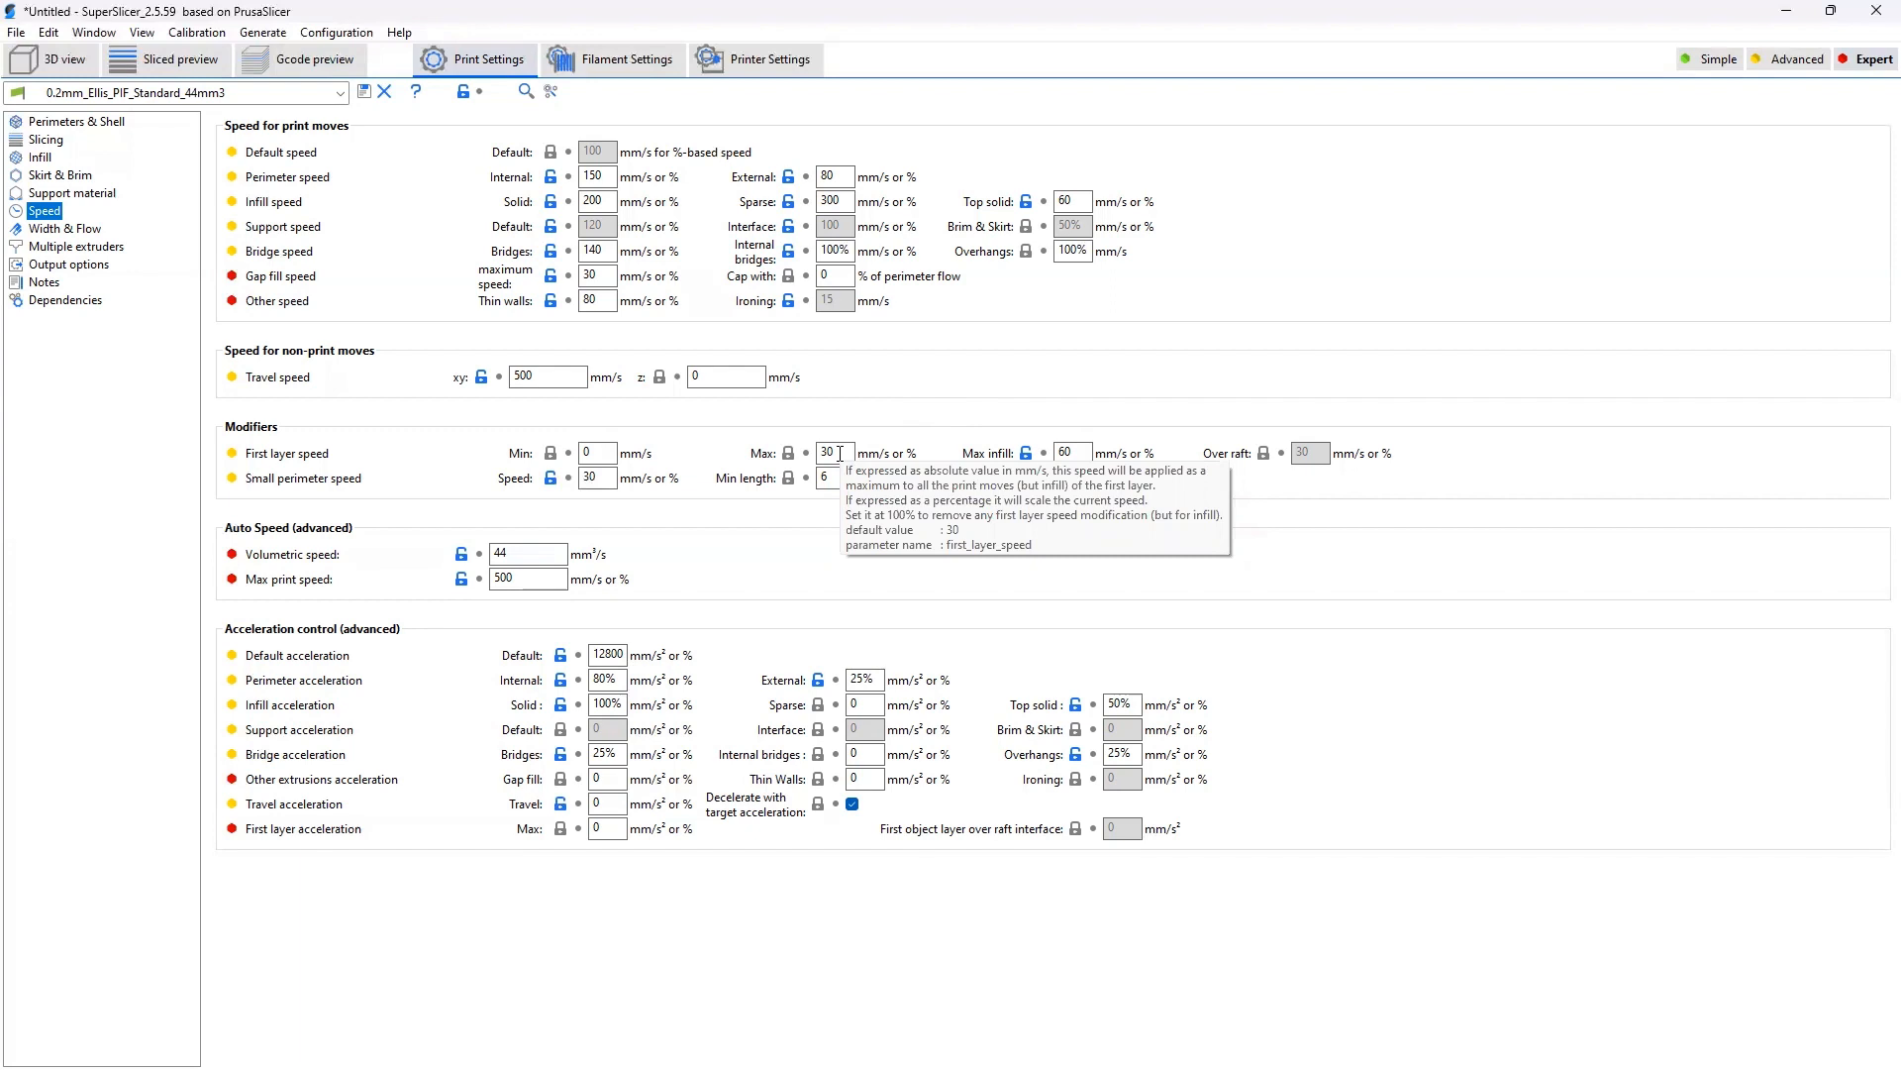
{"action": "mouse_move", "coordinate": [927, 472]}
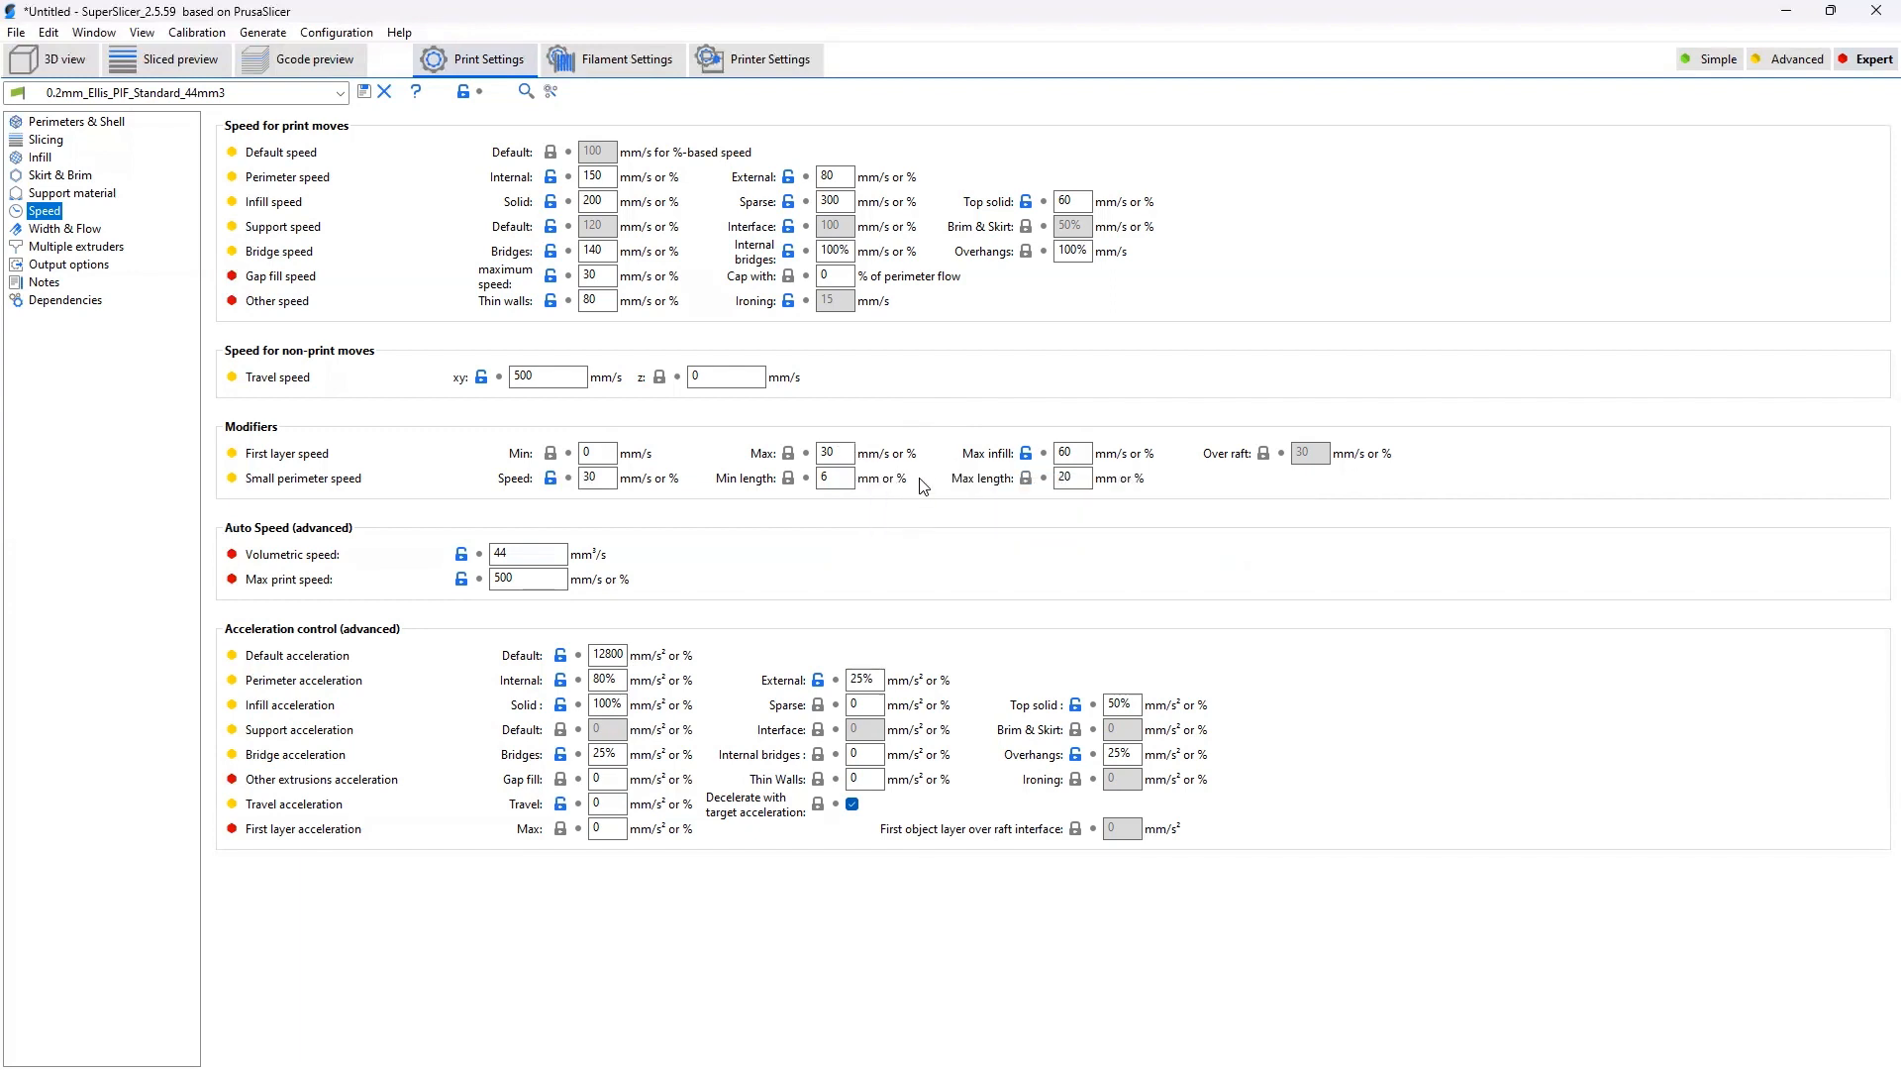
{"action": "mouse_move", "coordinate": [925, 483]}
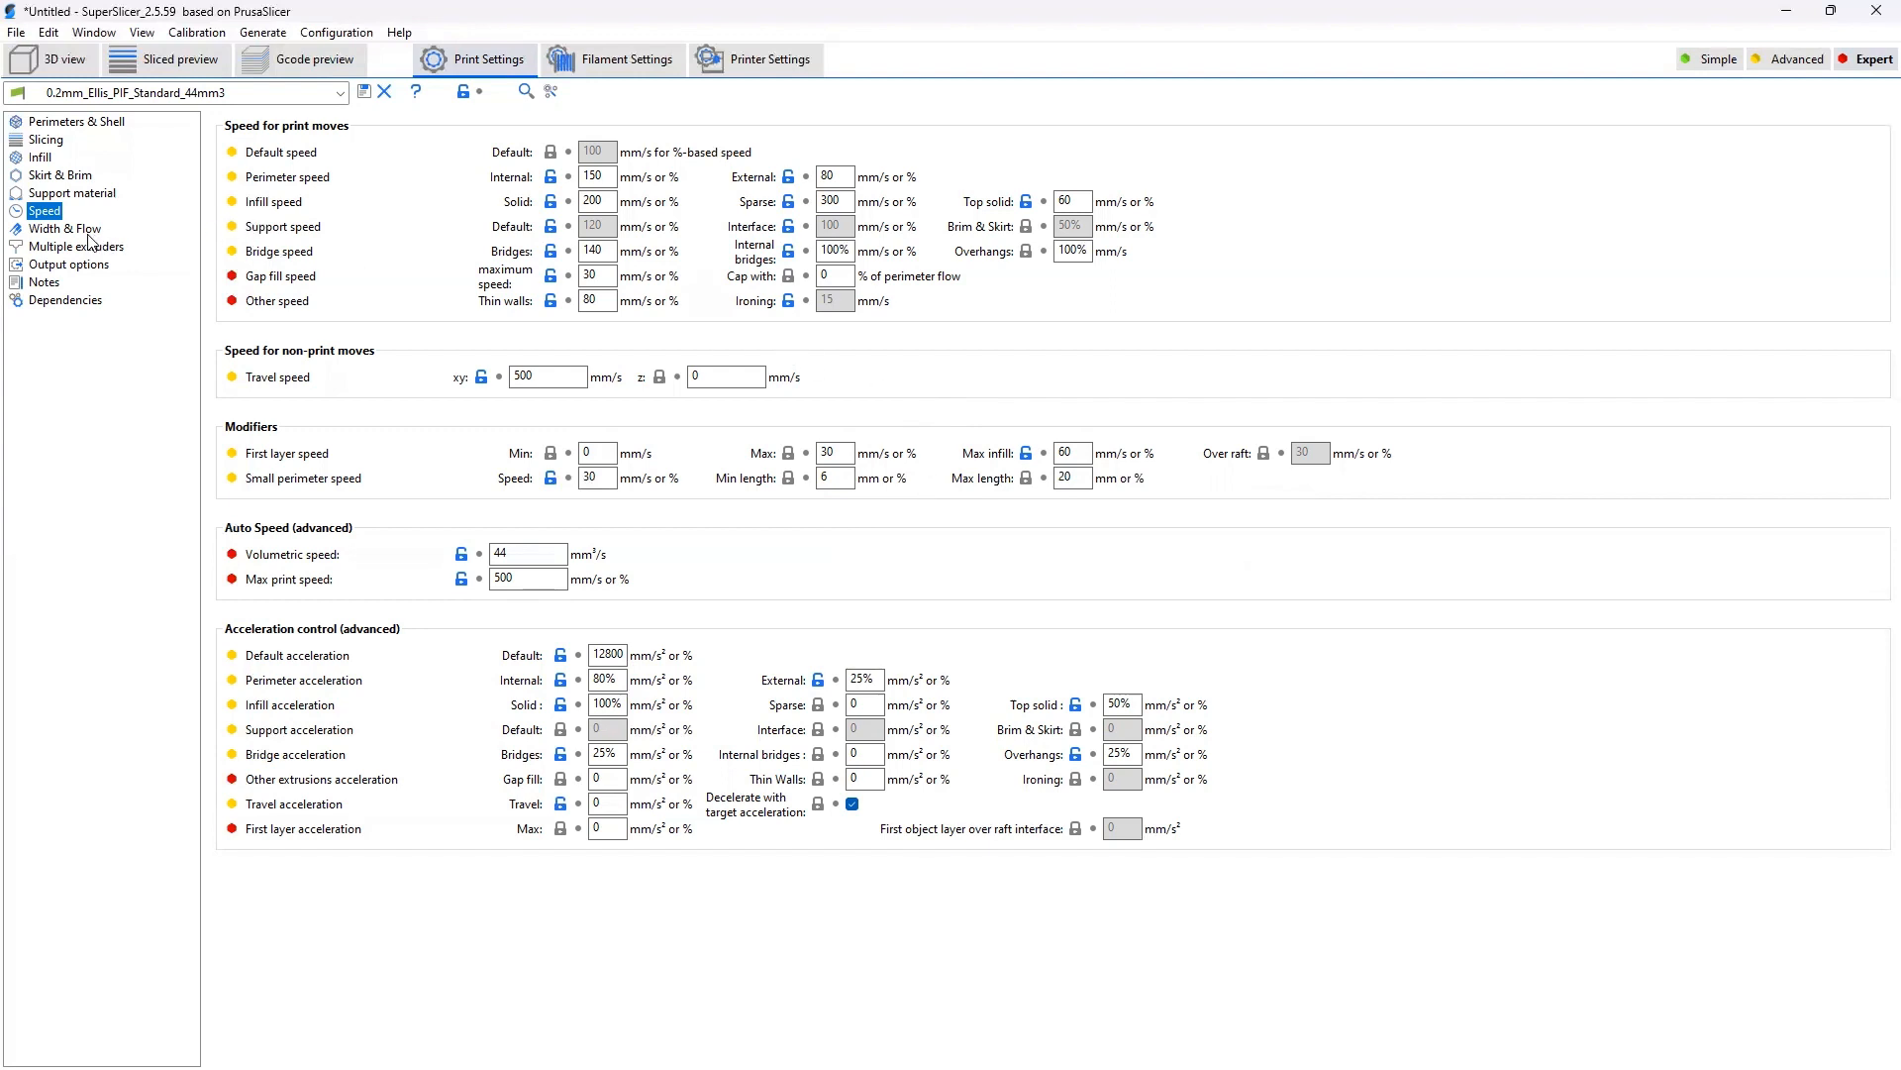
Show the Width & Flow page with 160% infill width and 25% infill/perimeter encroachment.
{"action": "left_click", "coordinate": [63, 230]}
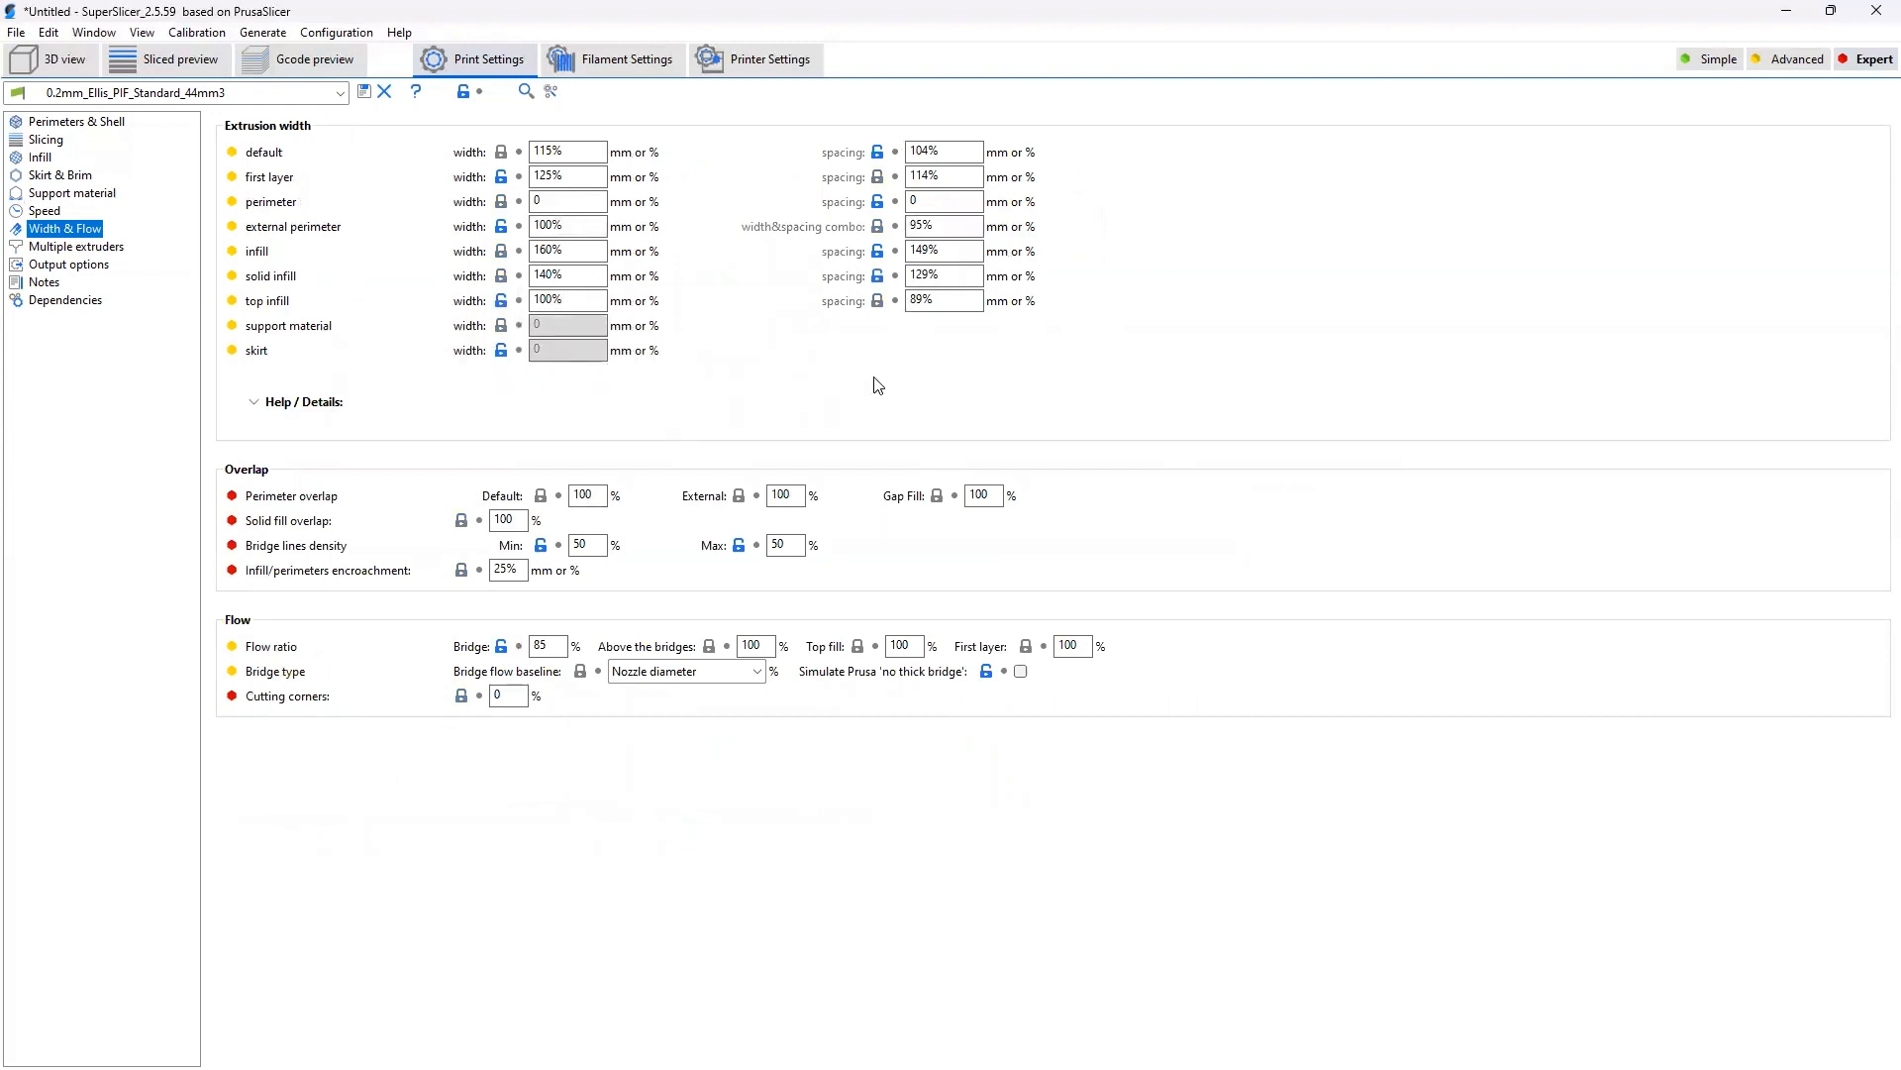
{"action": "mouse_move", "coordinate": [890, 365]}
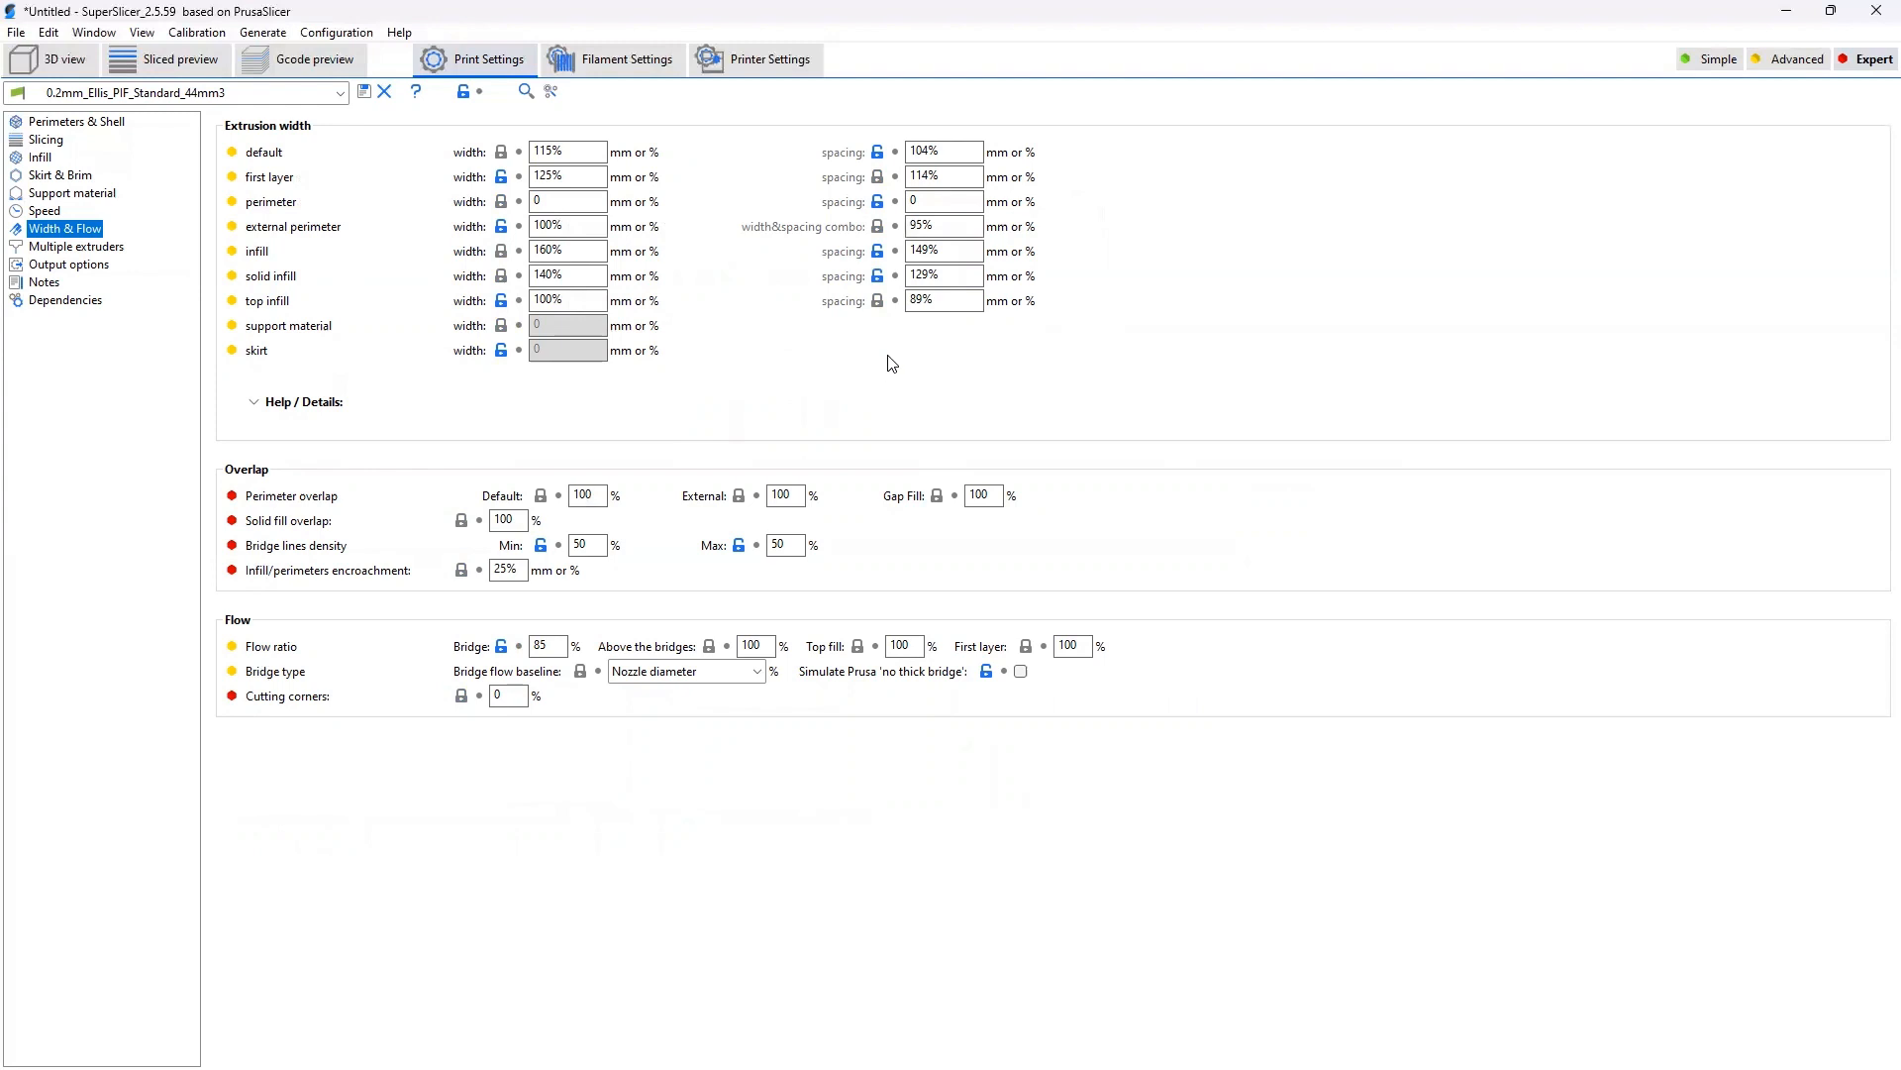
{"action": "mouse_move", "coordinate": [877, 360]}
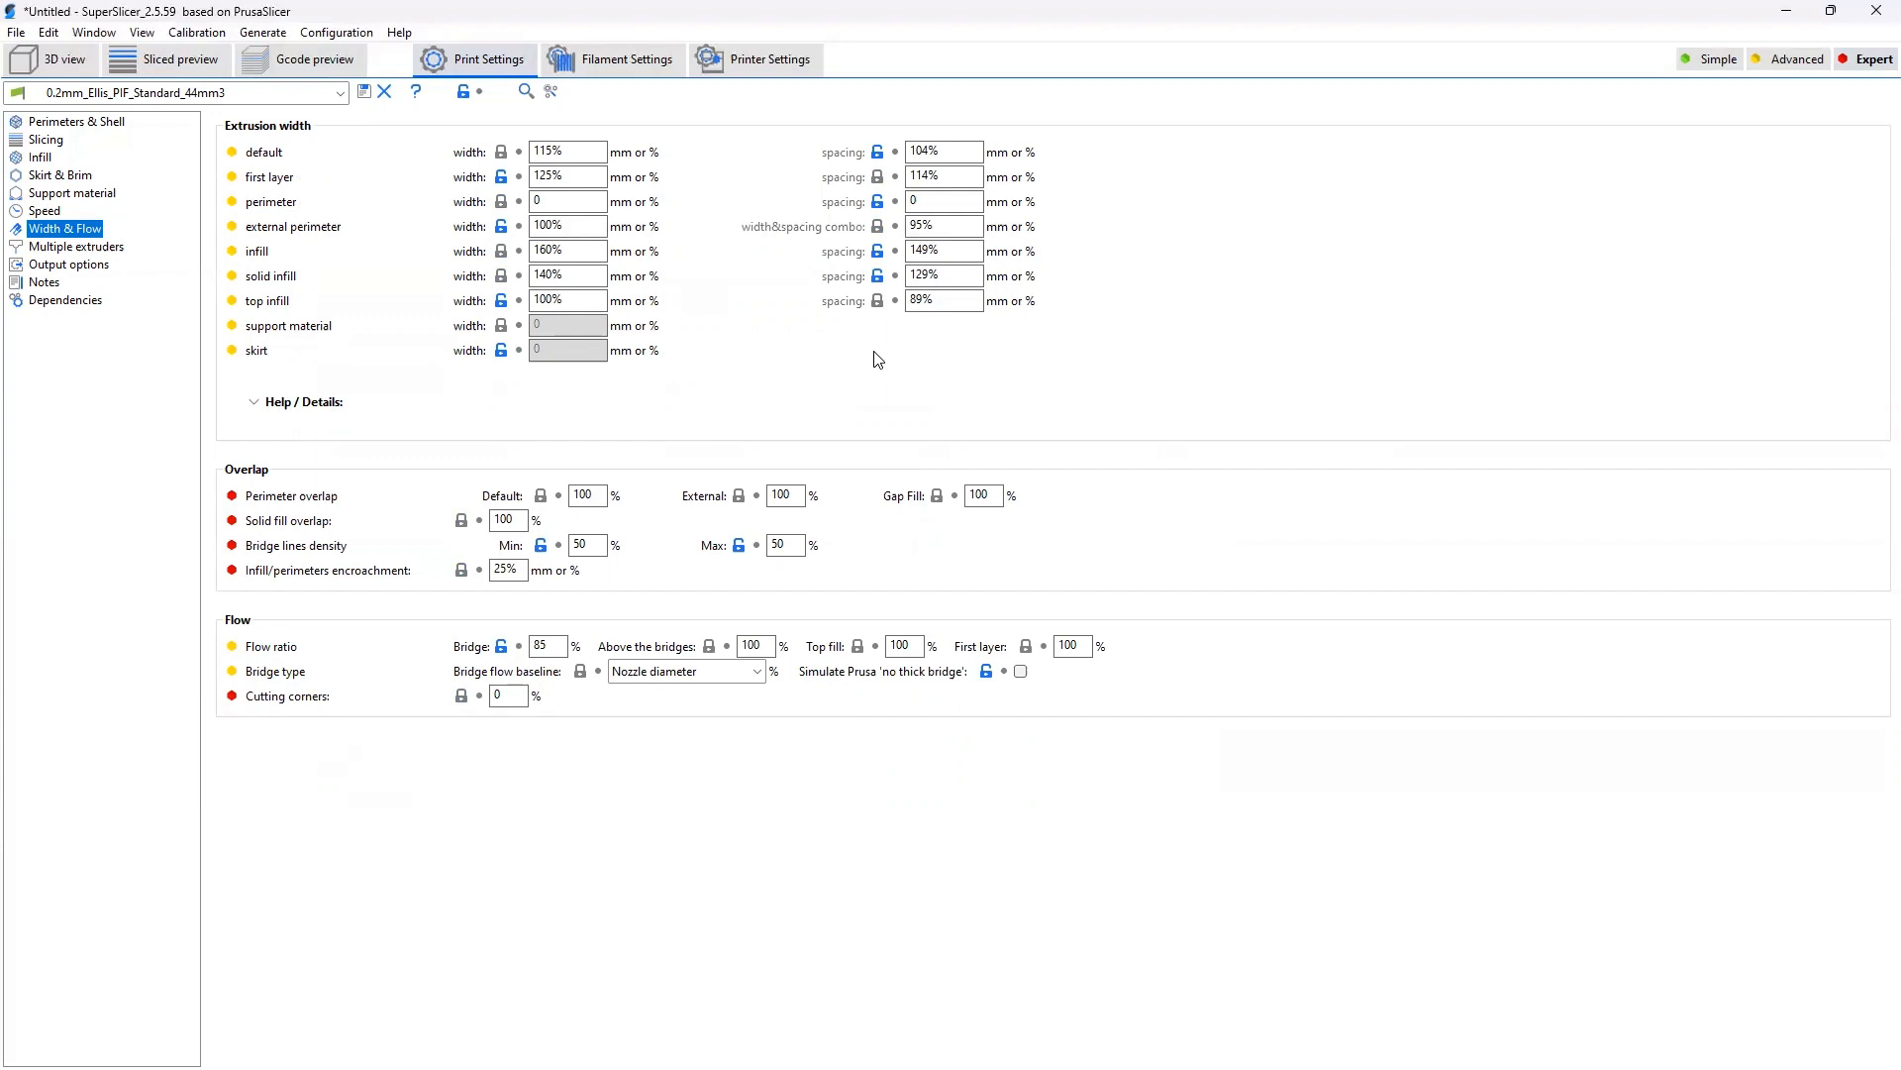
{"action": "mouse_move", "coordinate": [730, 315]}
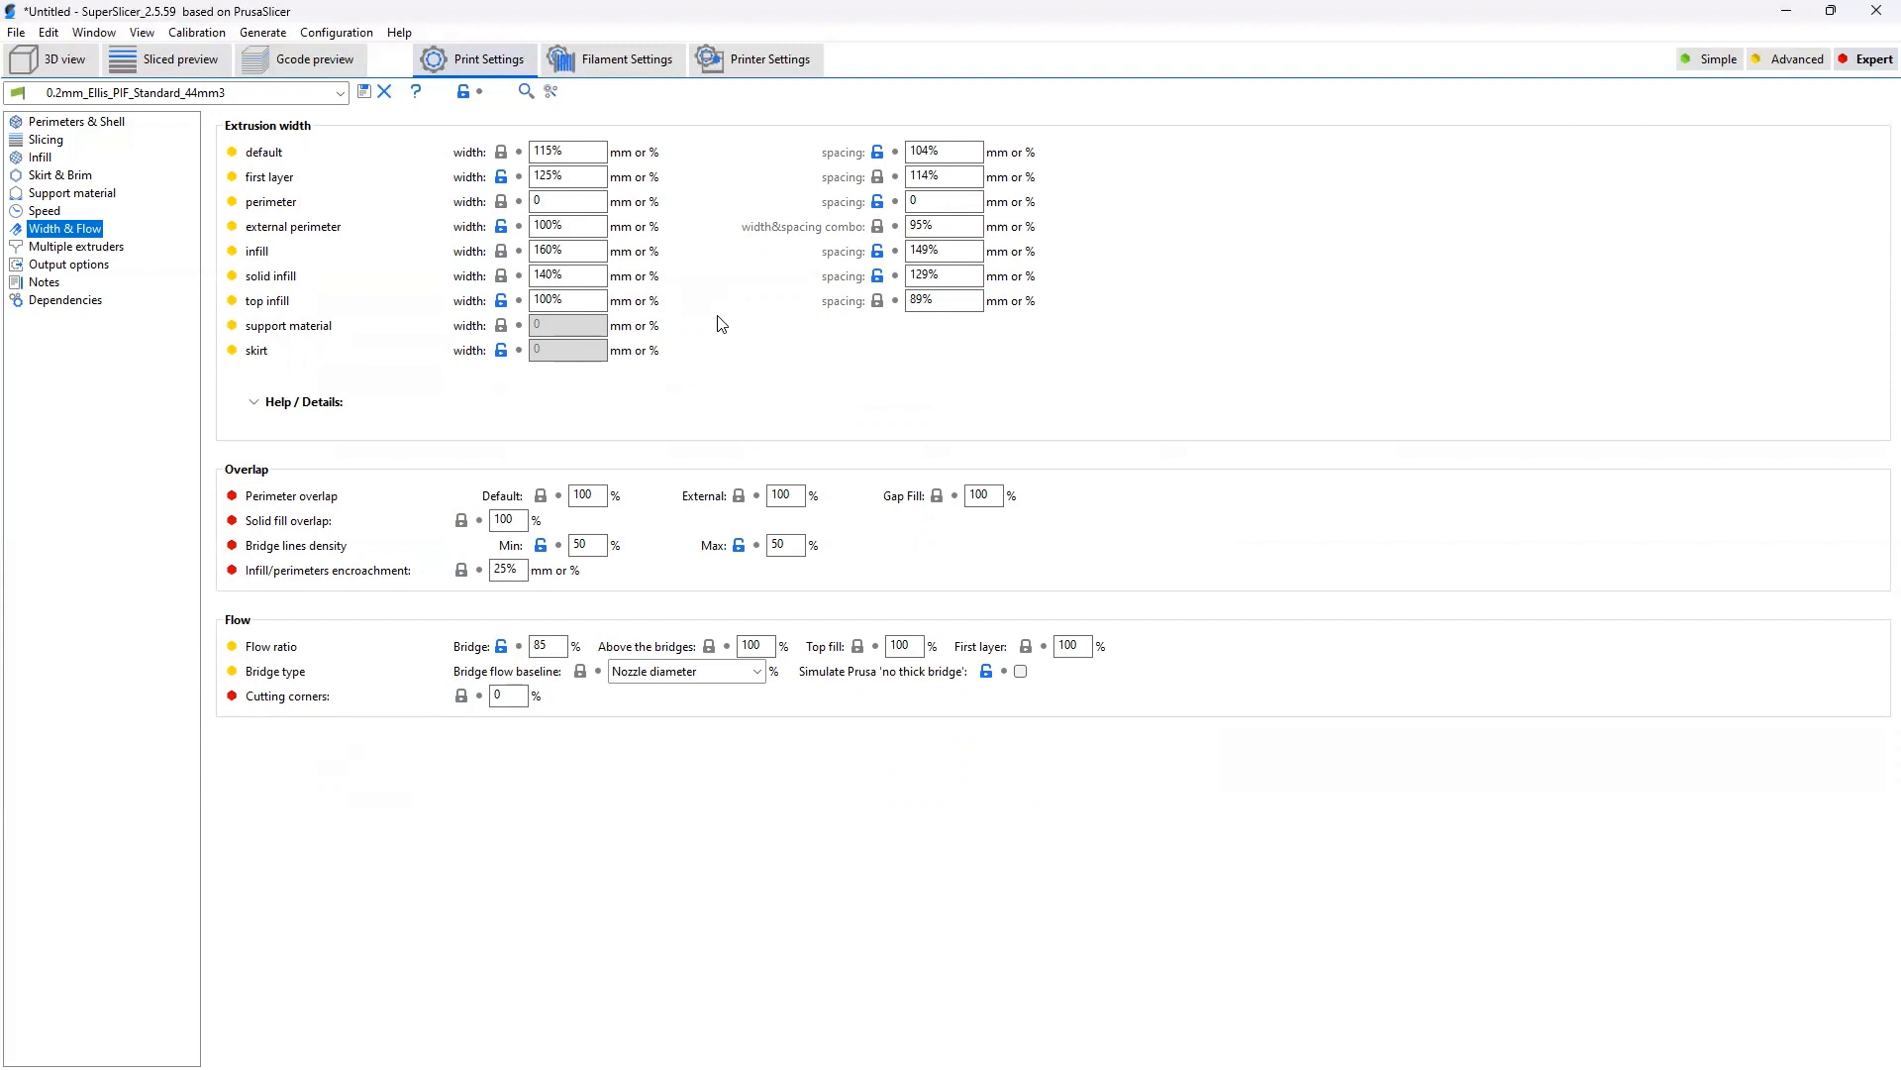
{"action": "mouse_move", "coordinate": [740, 333]}
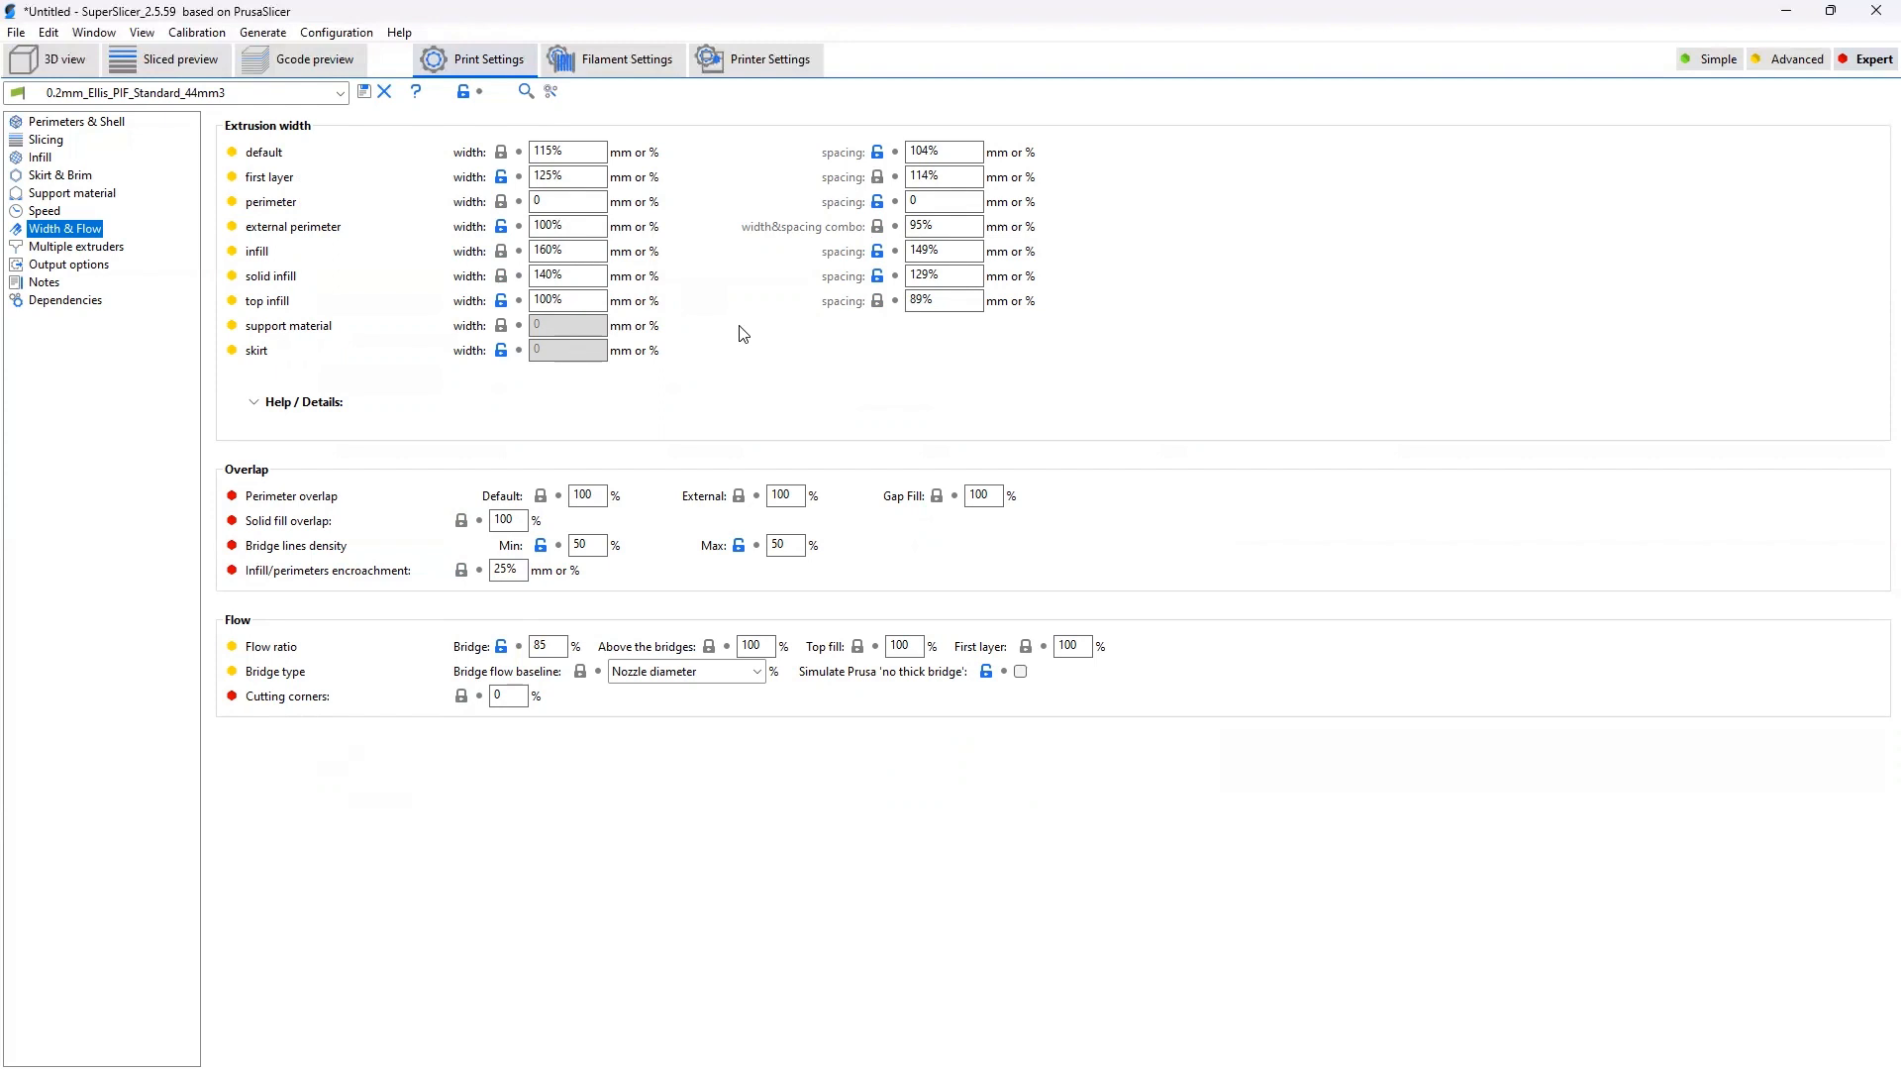